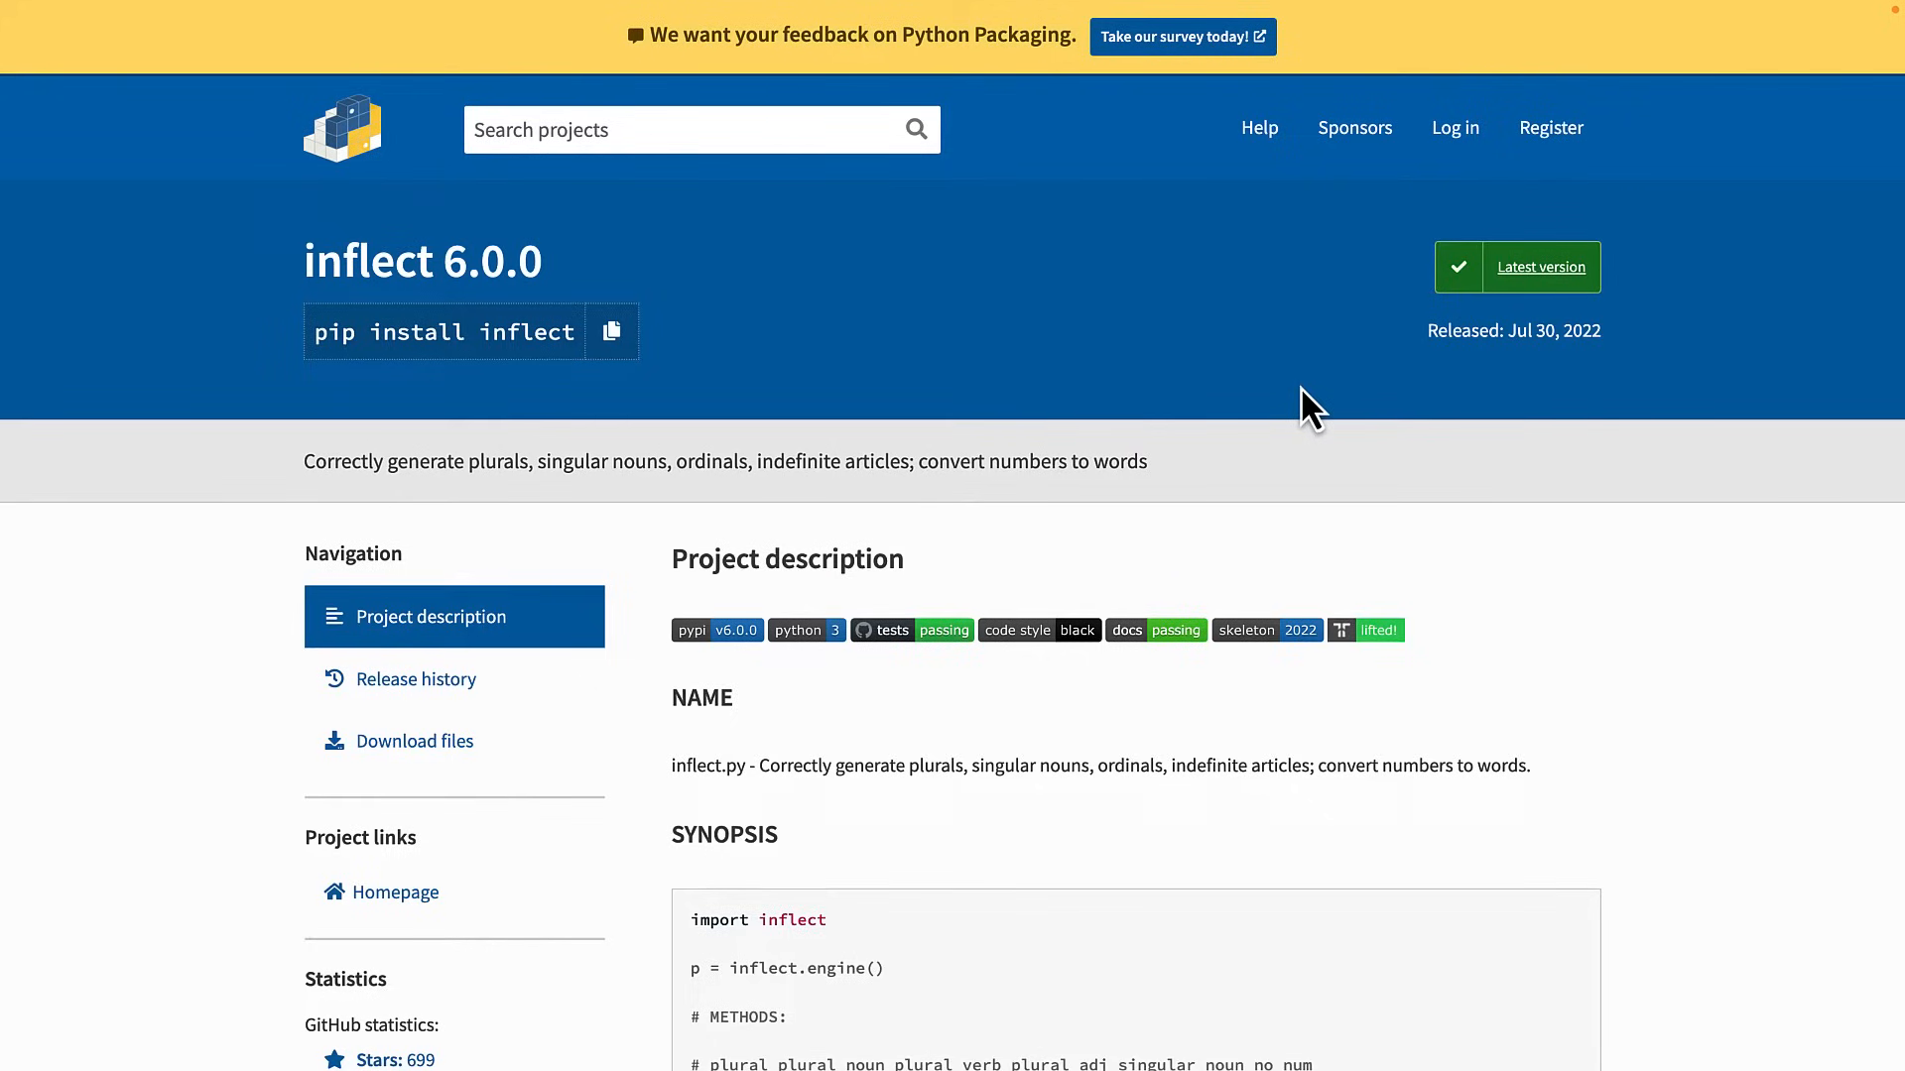
mouse_move(1202, 467)
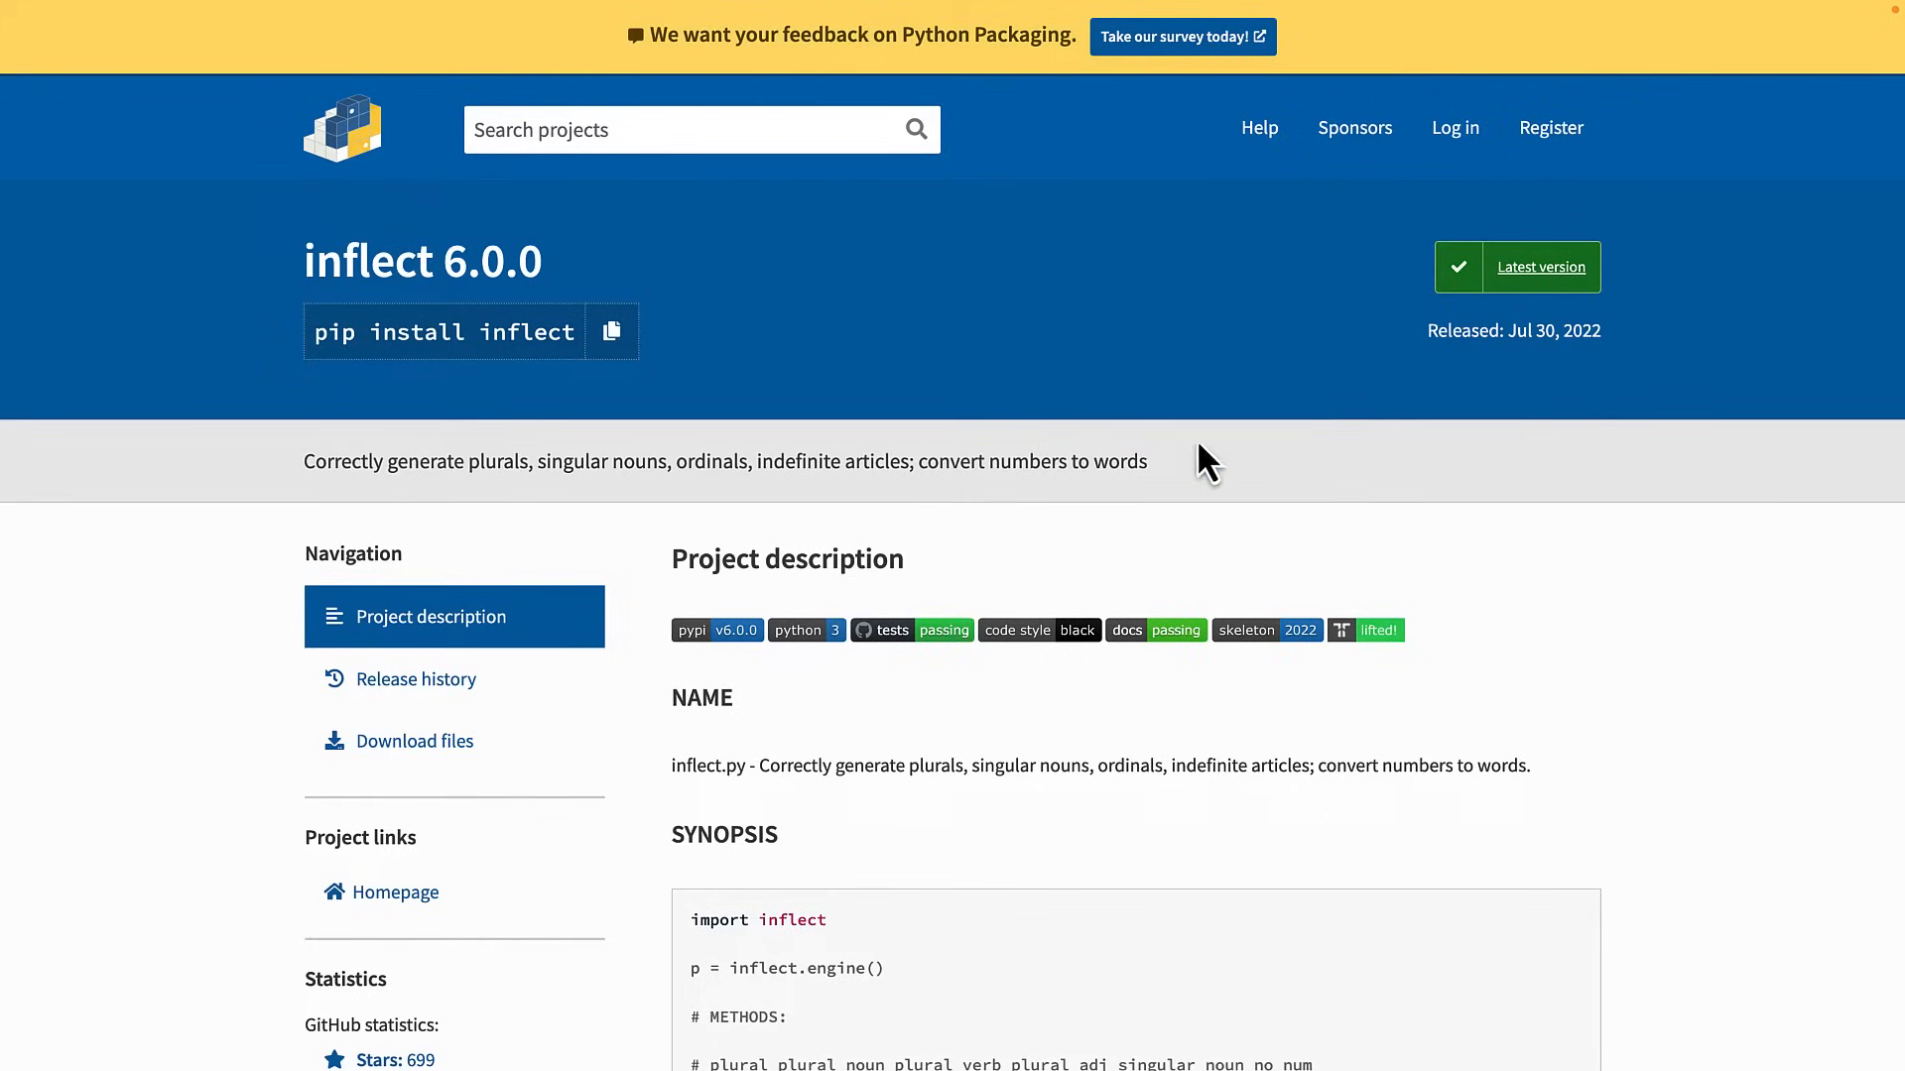
Step: Scroll down and select the 'pip install inflect' command text
scroll("down", 3)
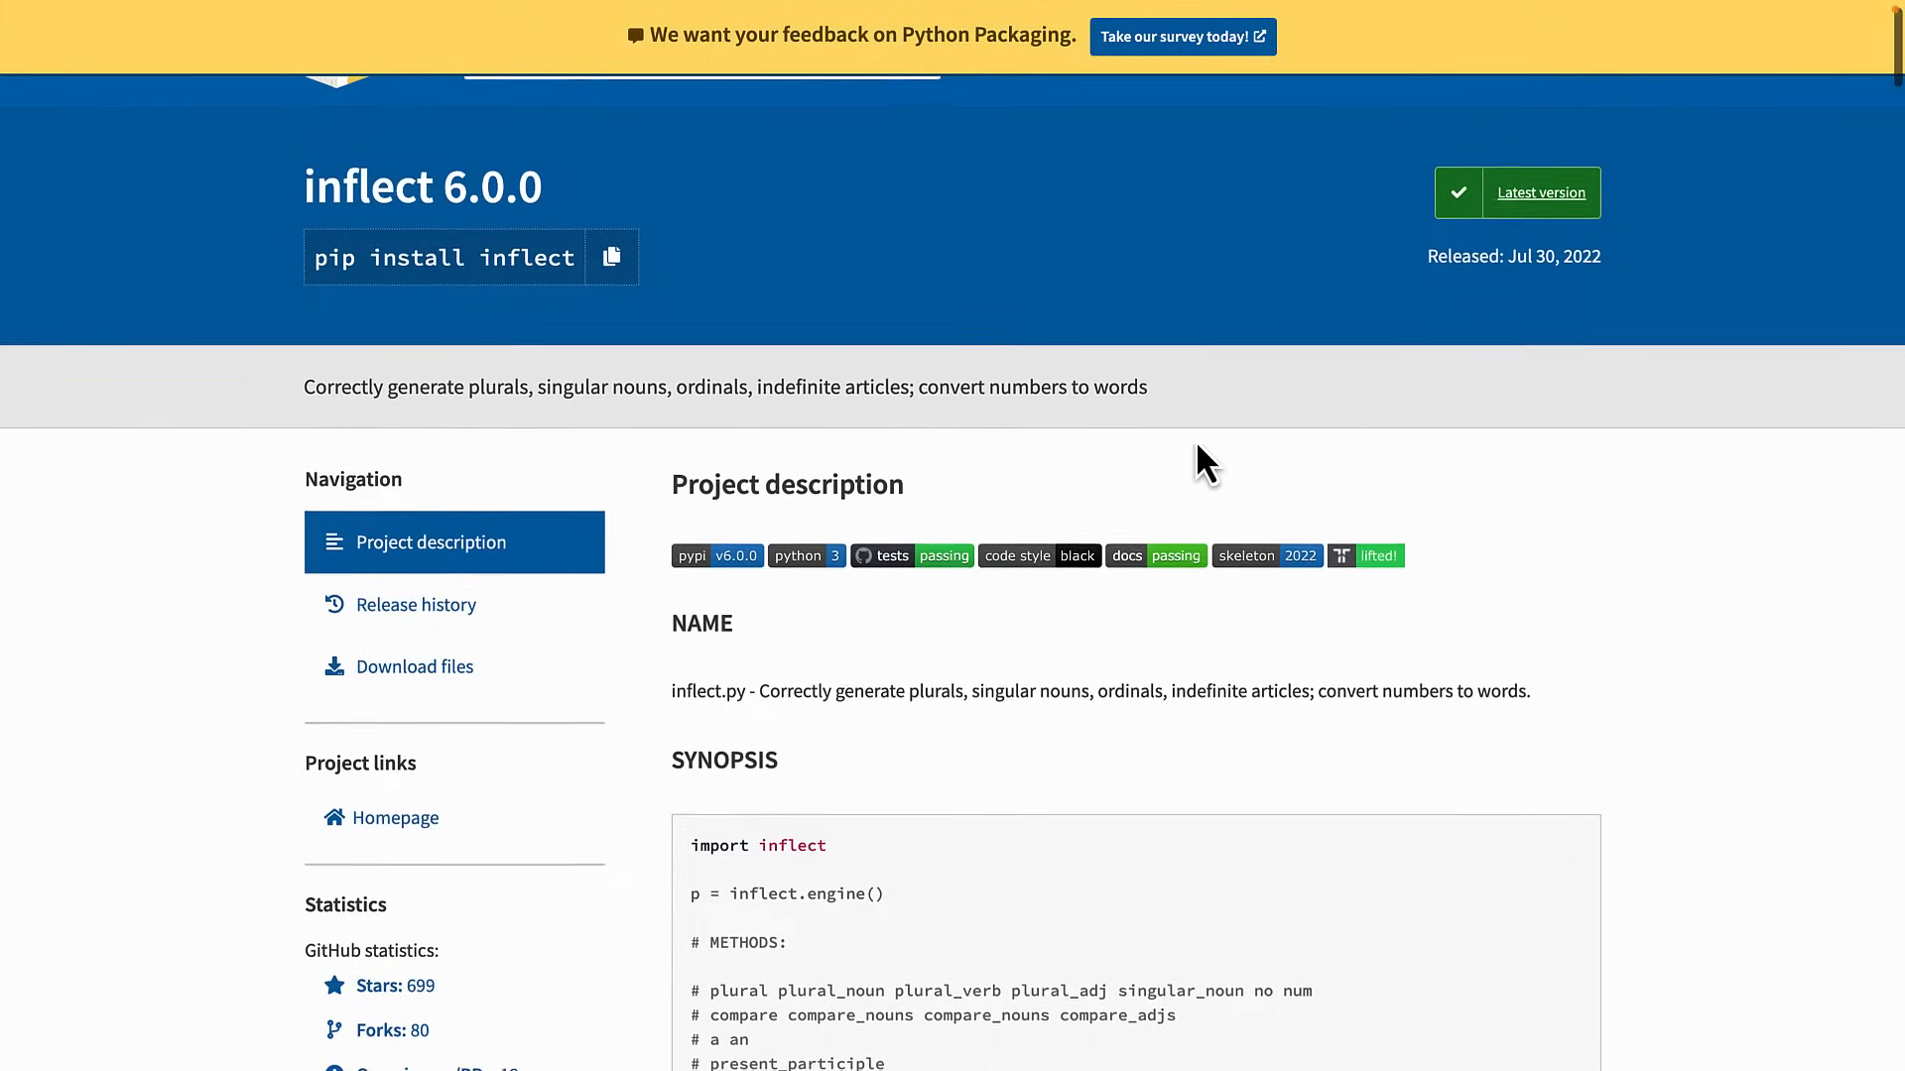
scroll("down", 3)
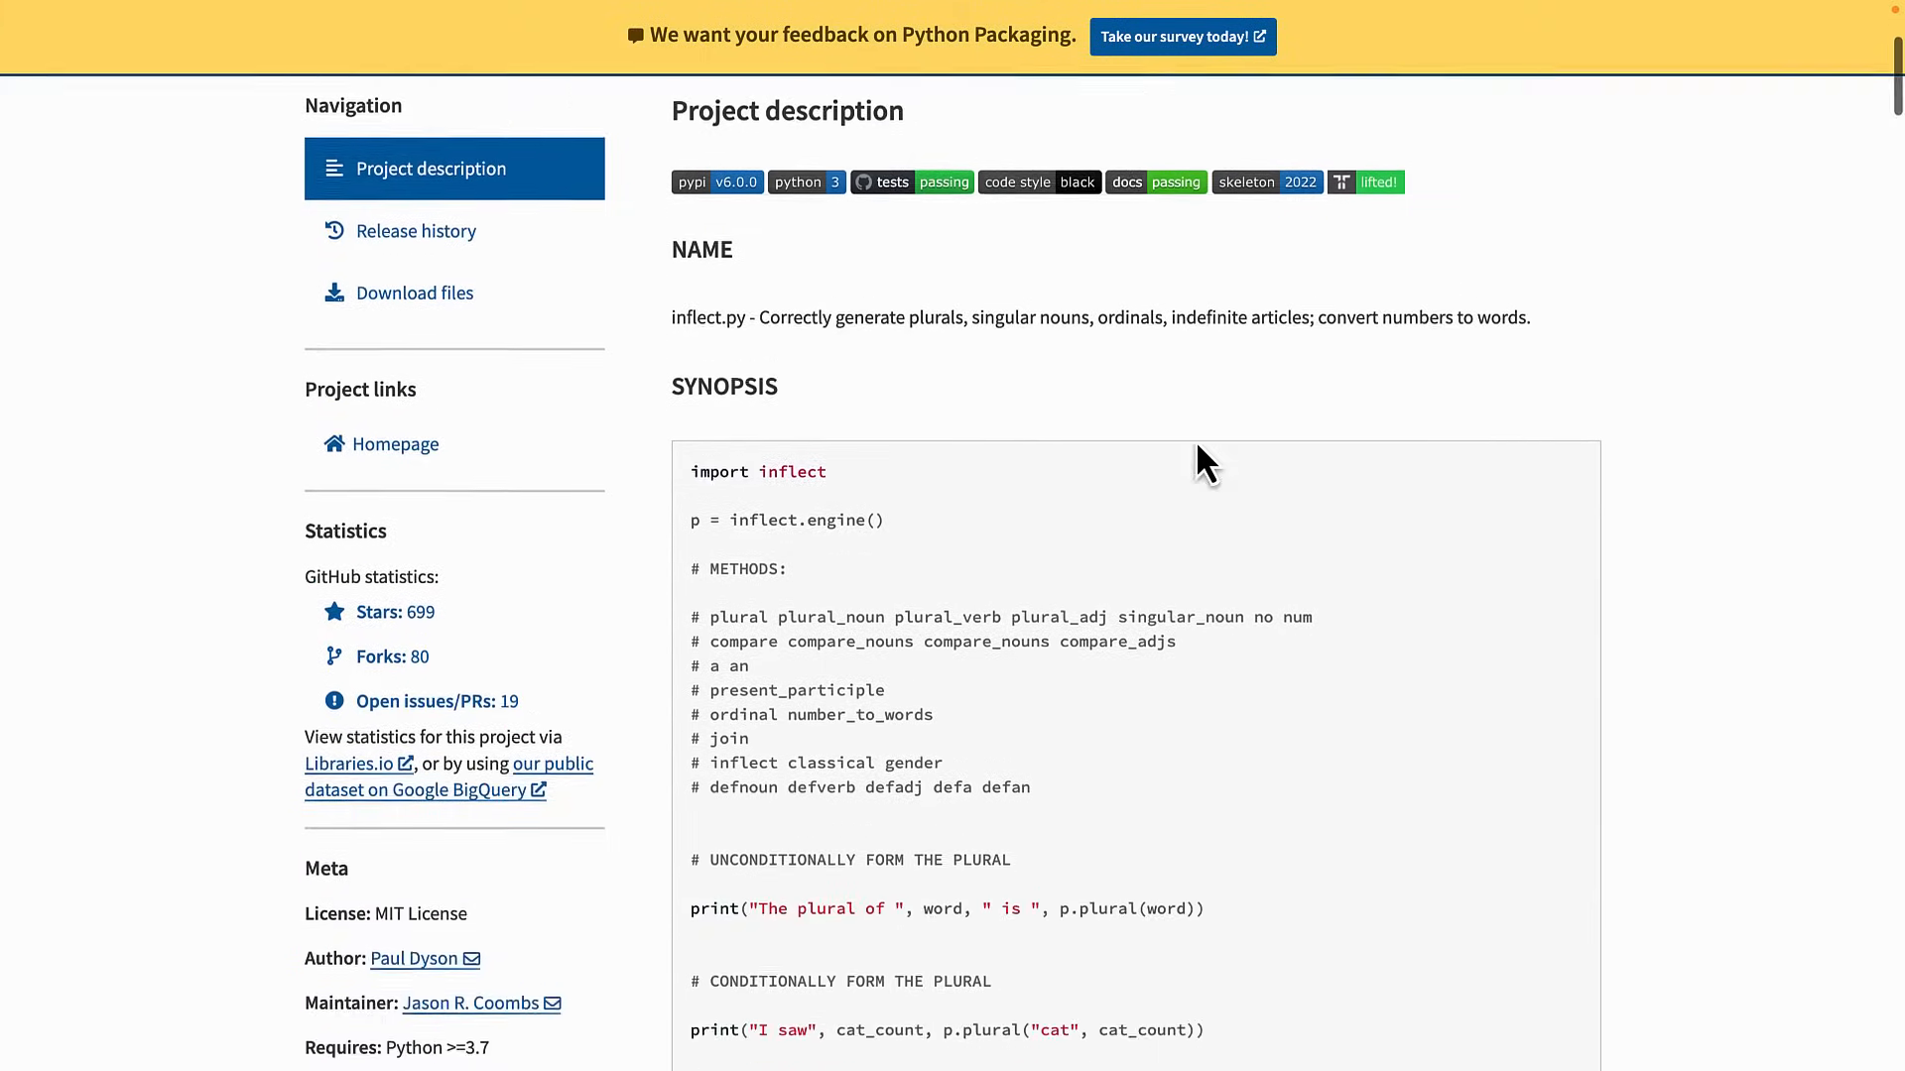
scroll("down", 3)
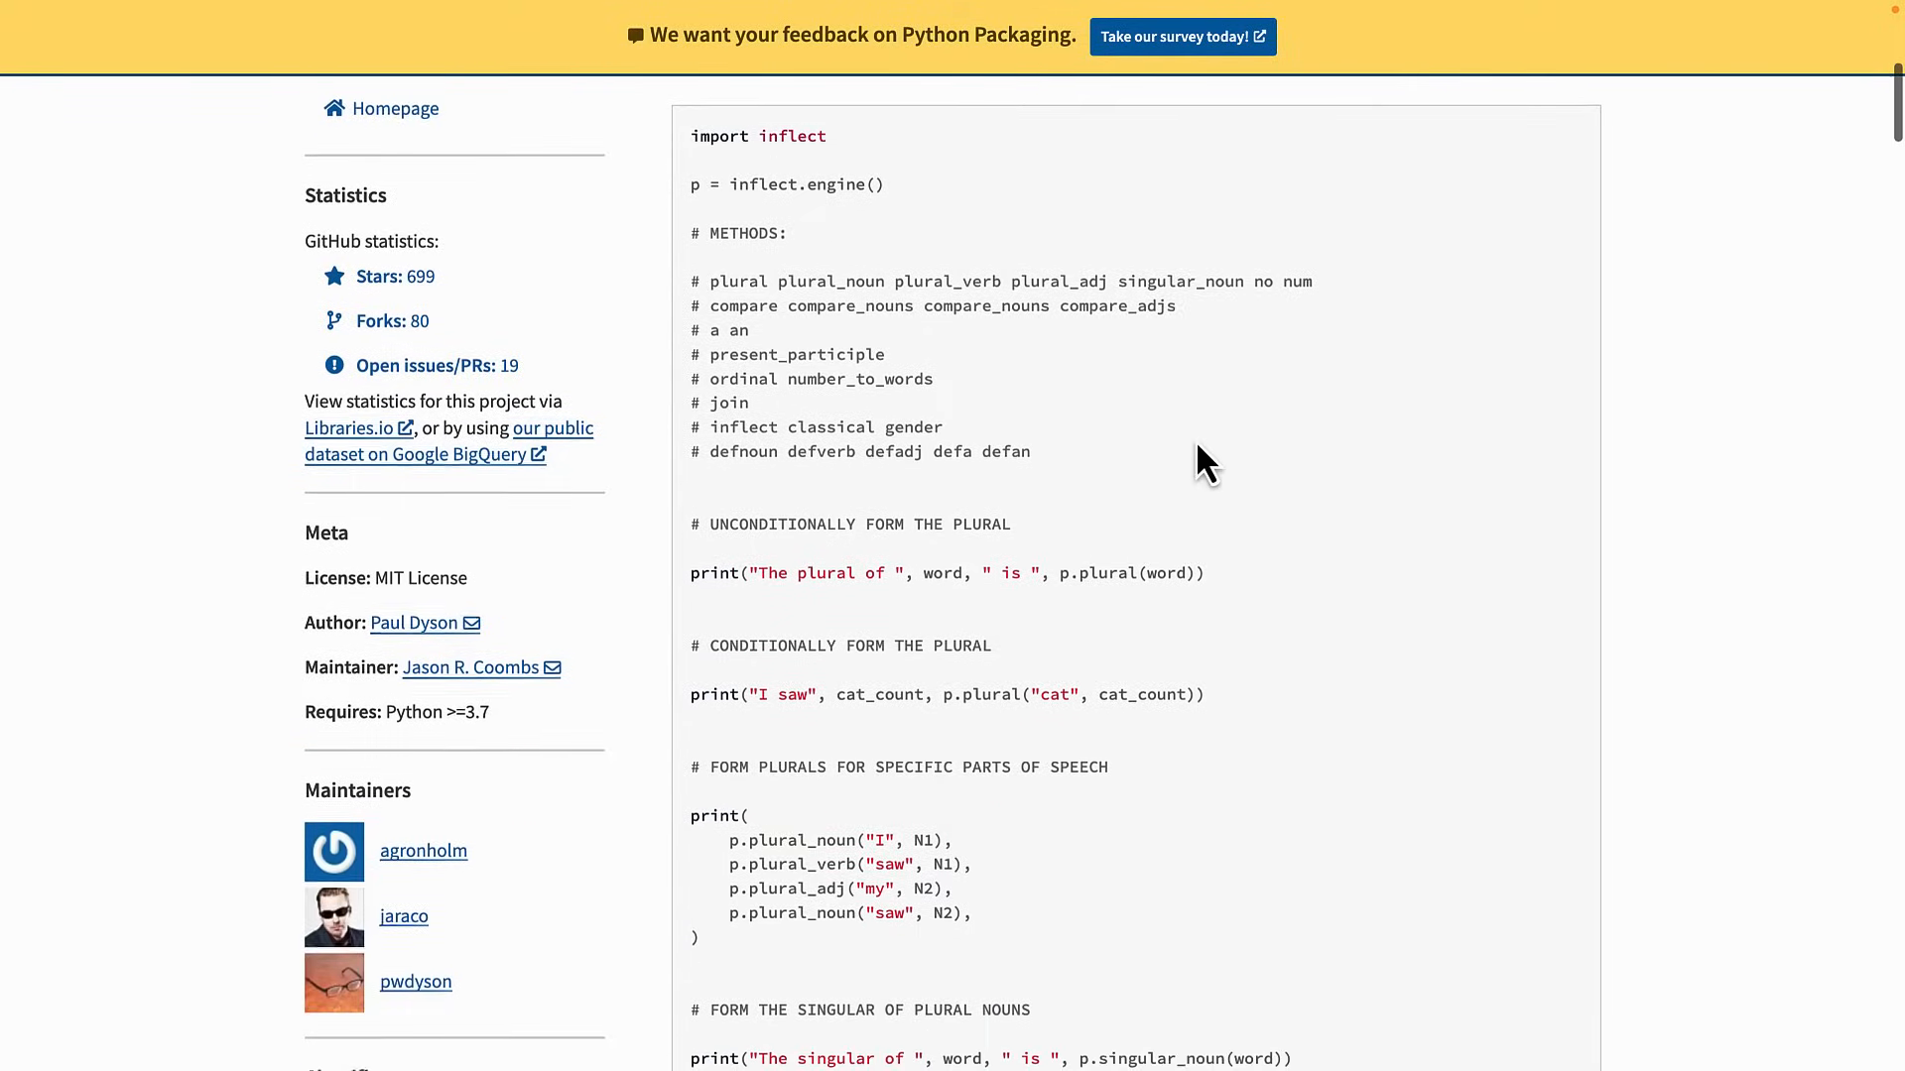
scroll("down", 3)
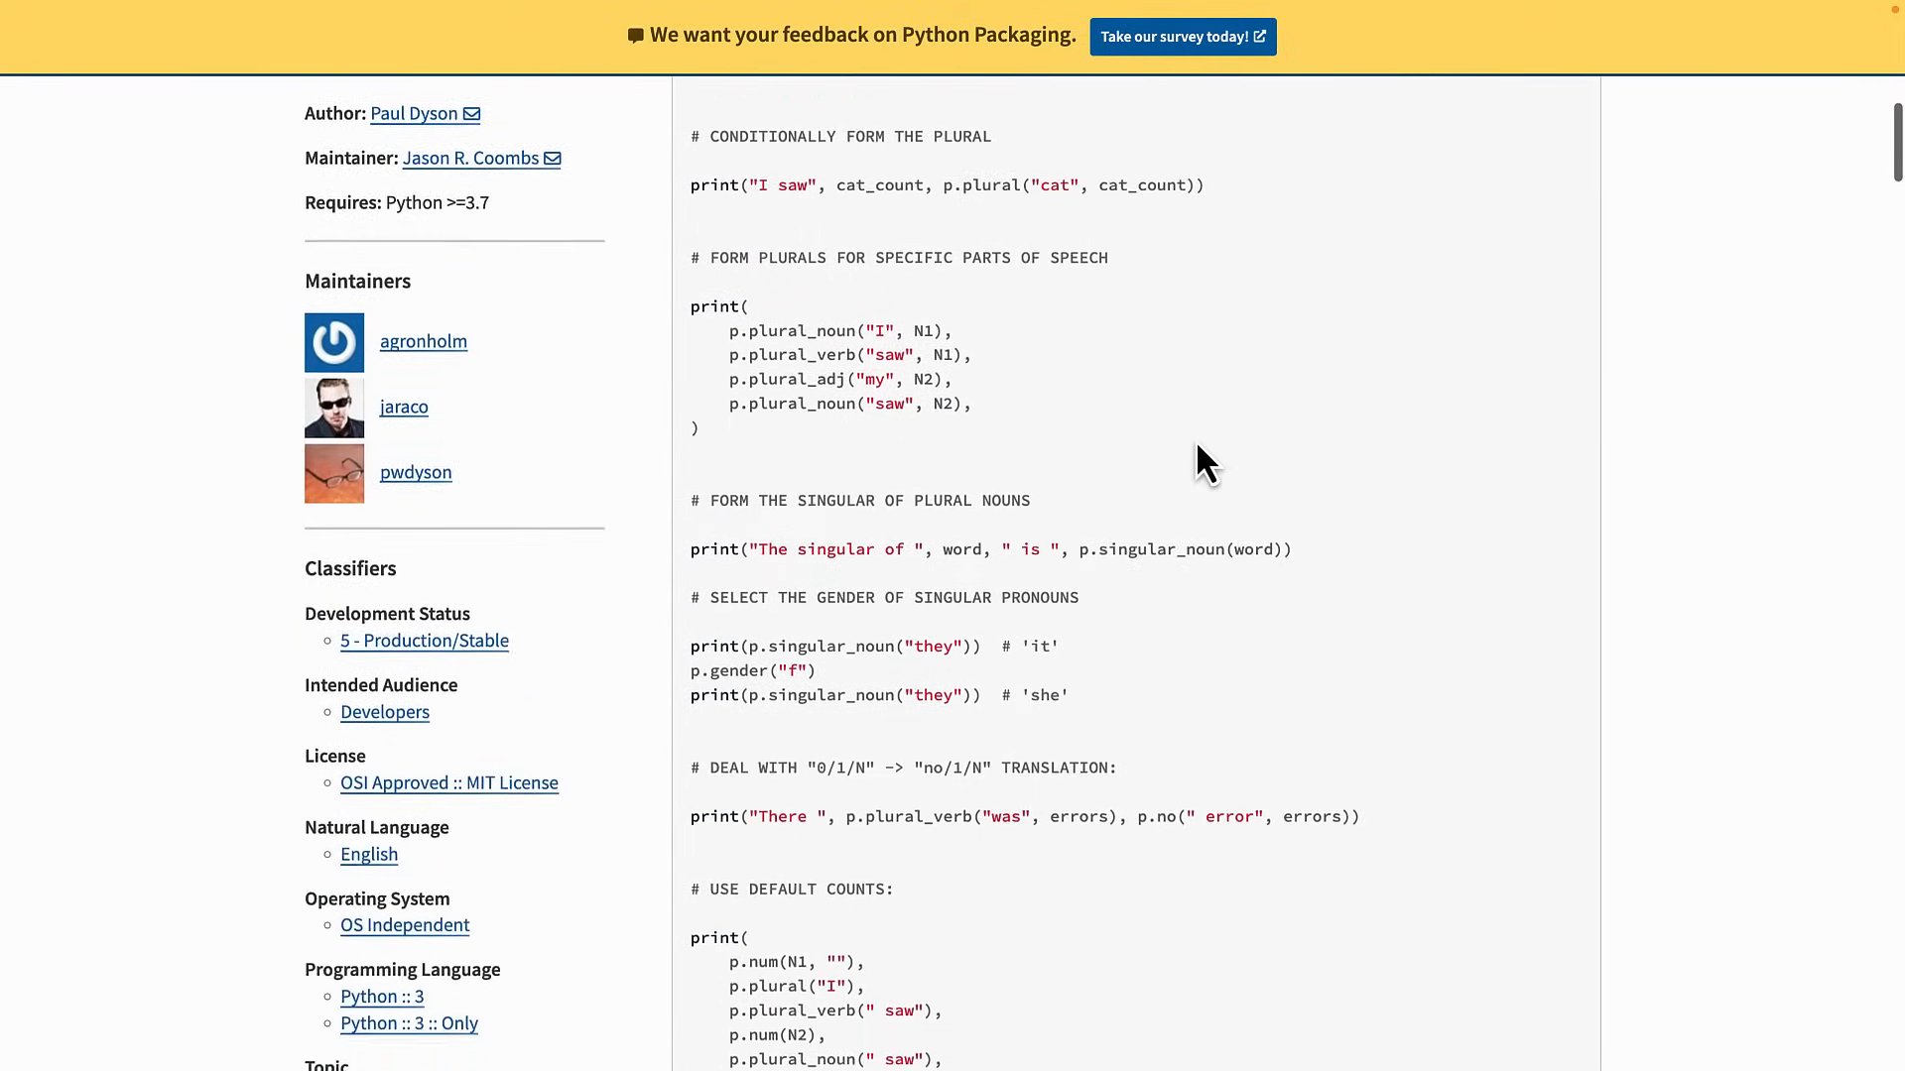
scroll("down", 3)
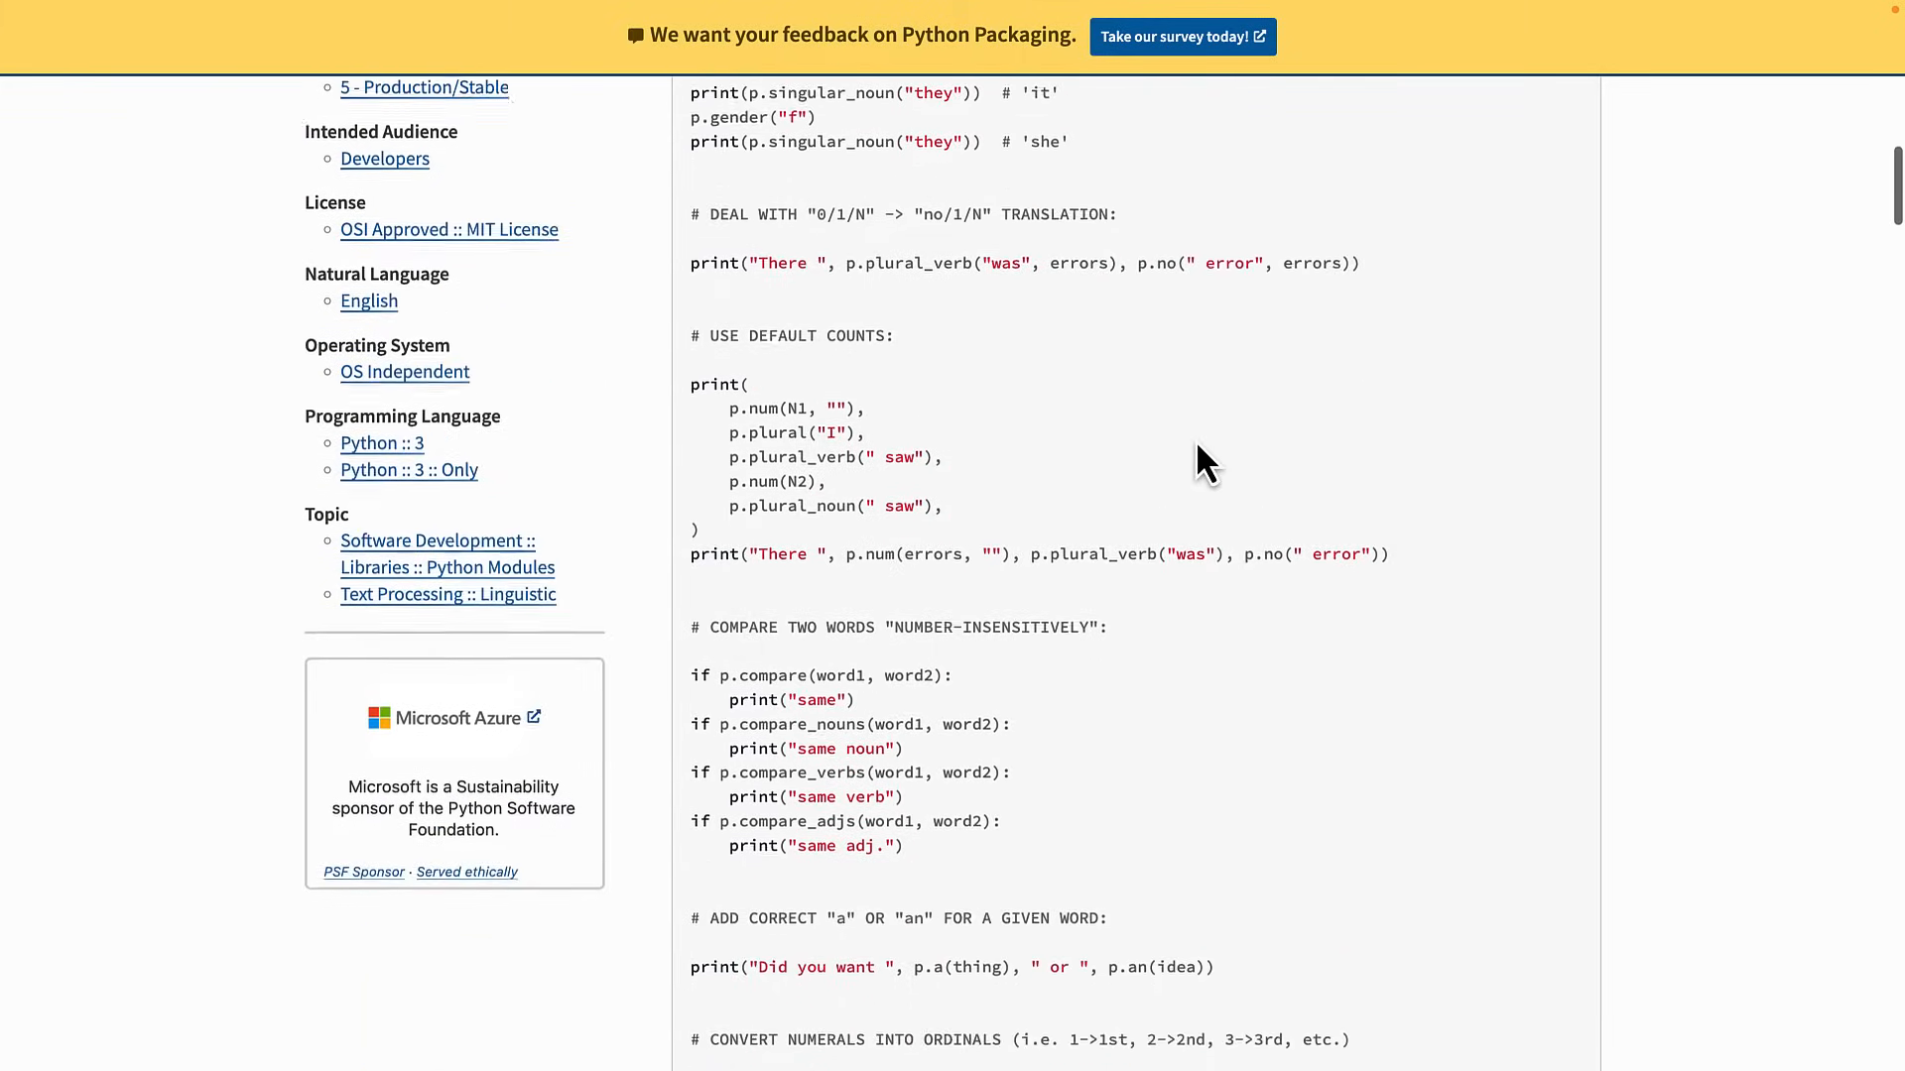
scroll("down", 3)
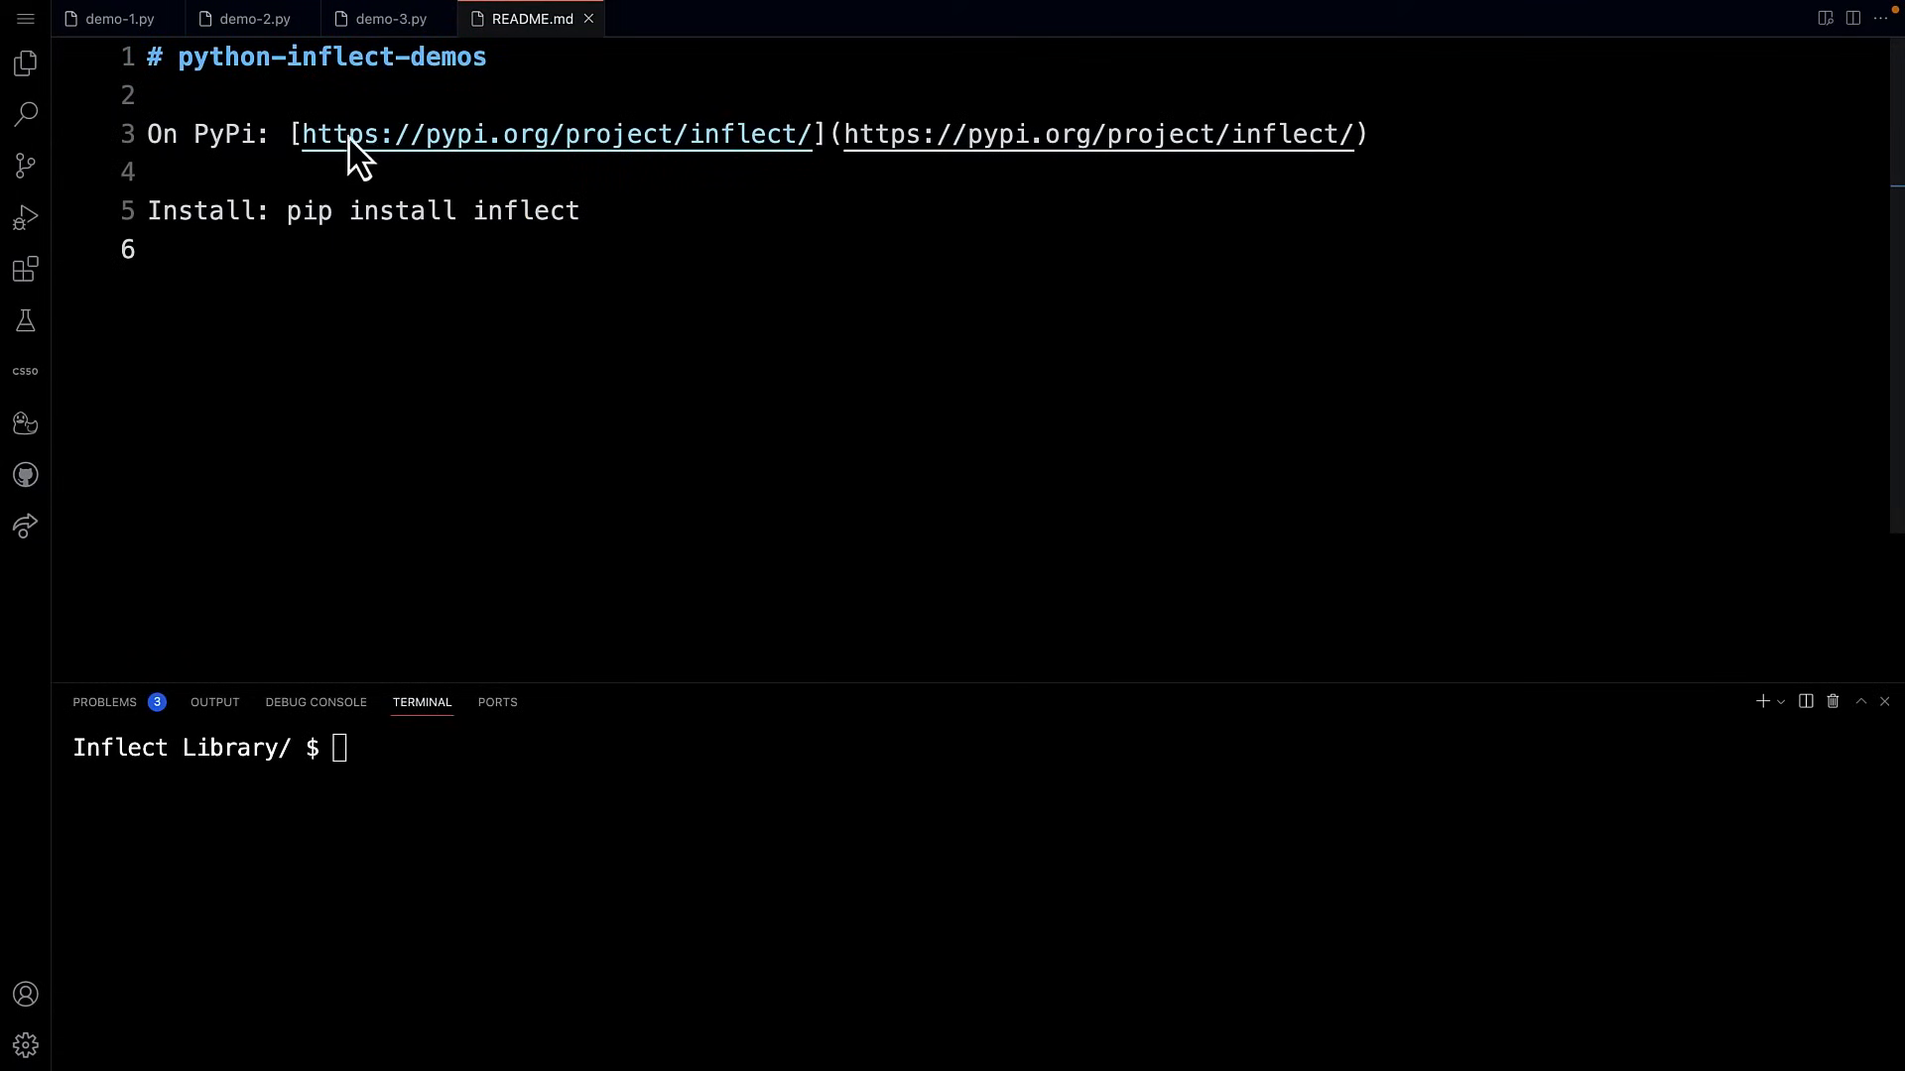
mouse_move(595, 164)
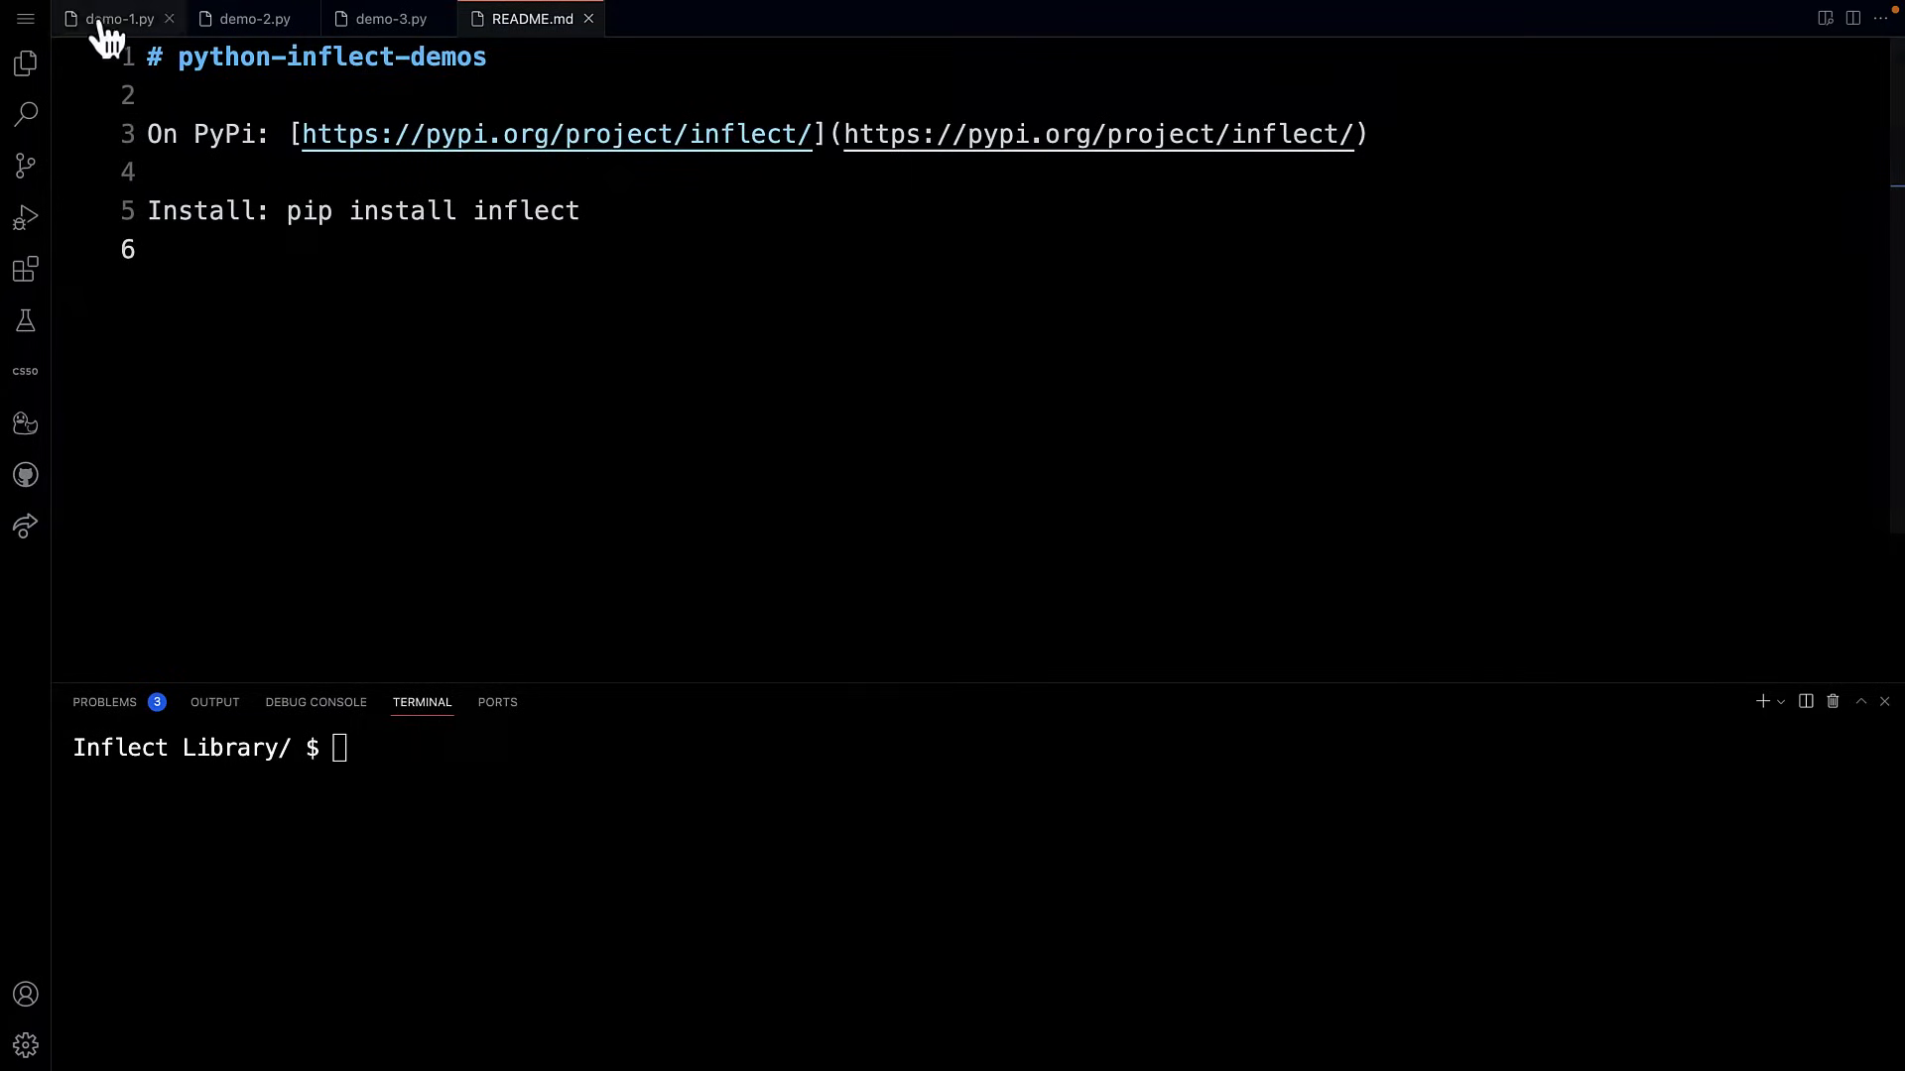
left_click_drag(287, 210, 433, 210)
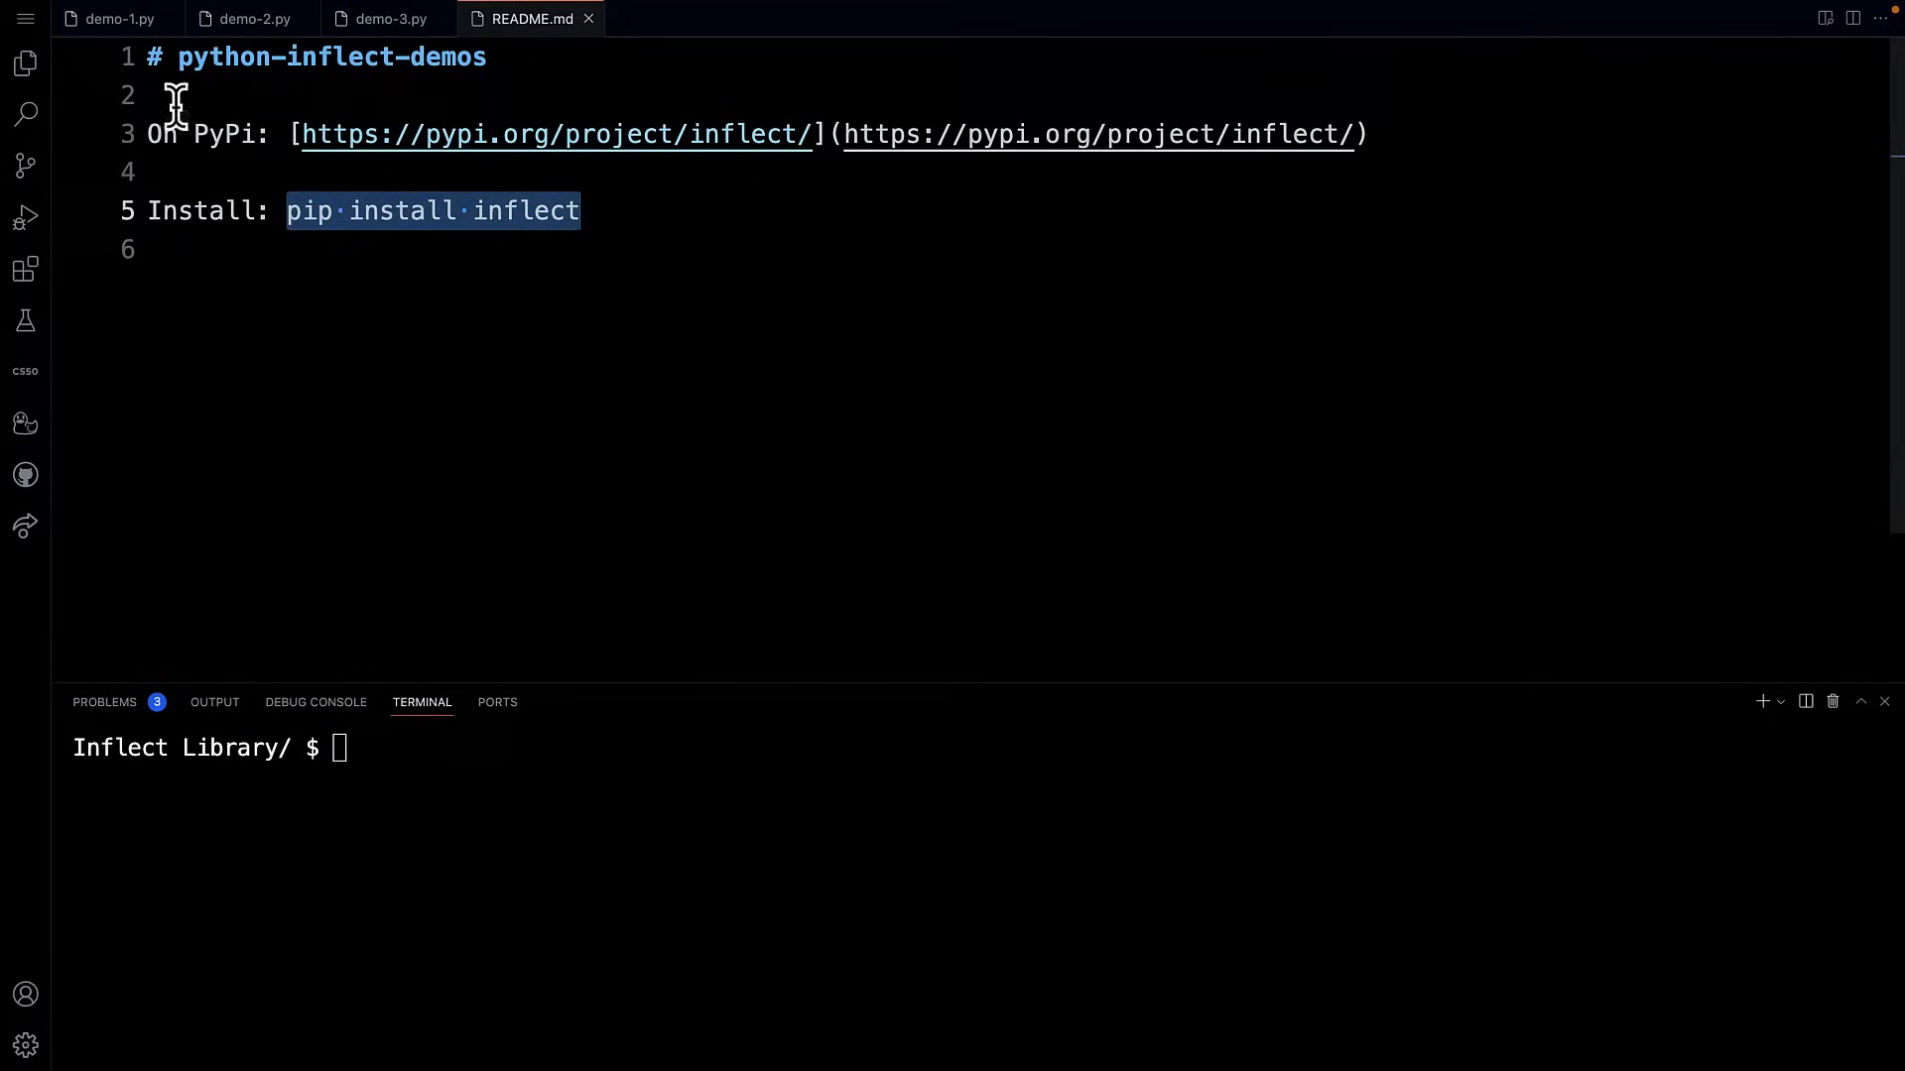
mouse_move(288, 291)
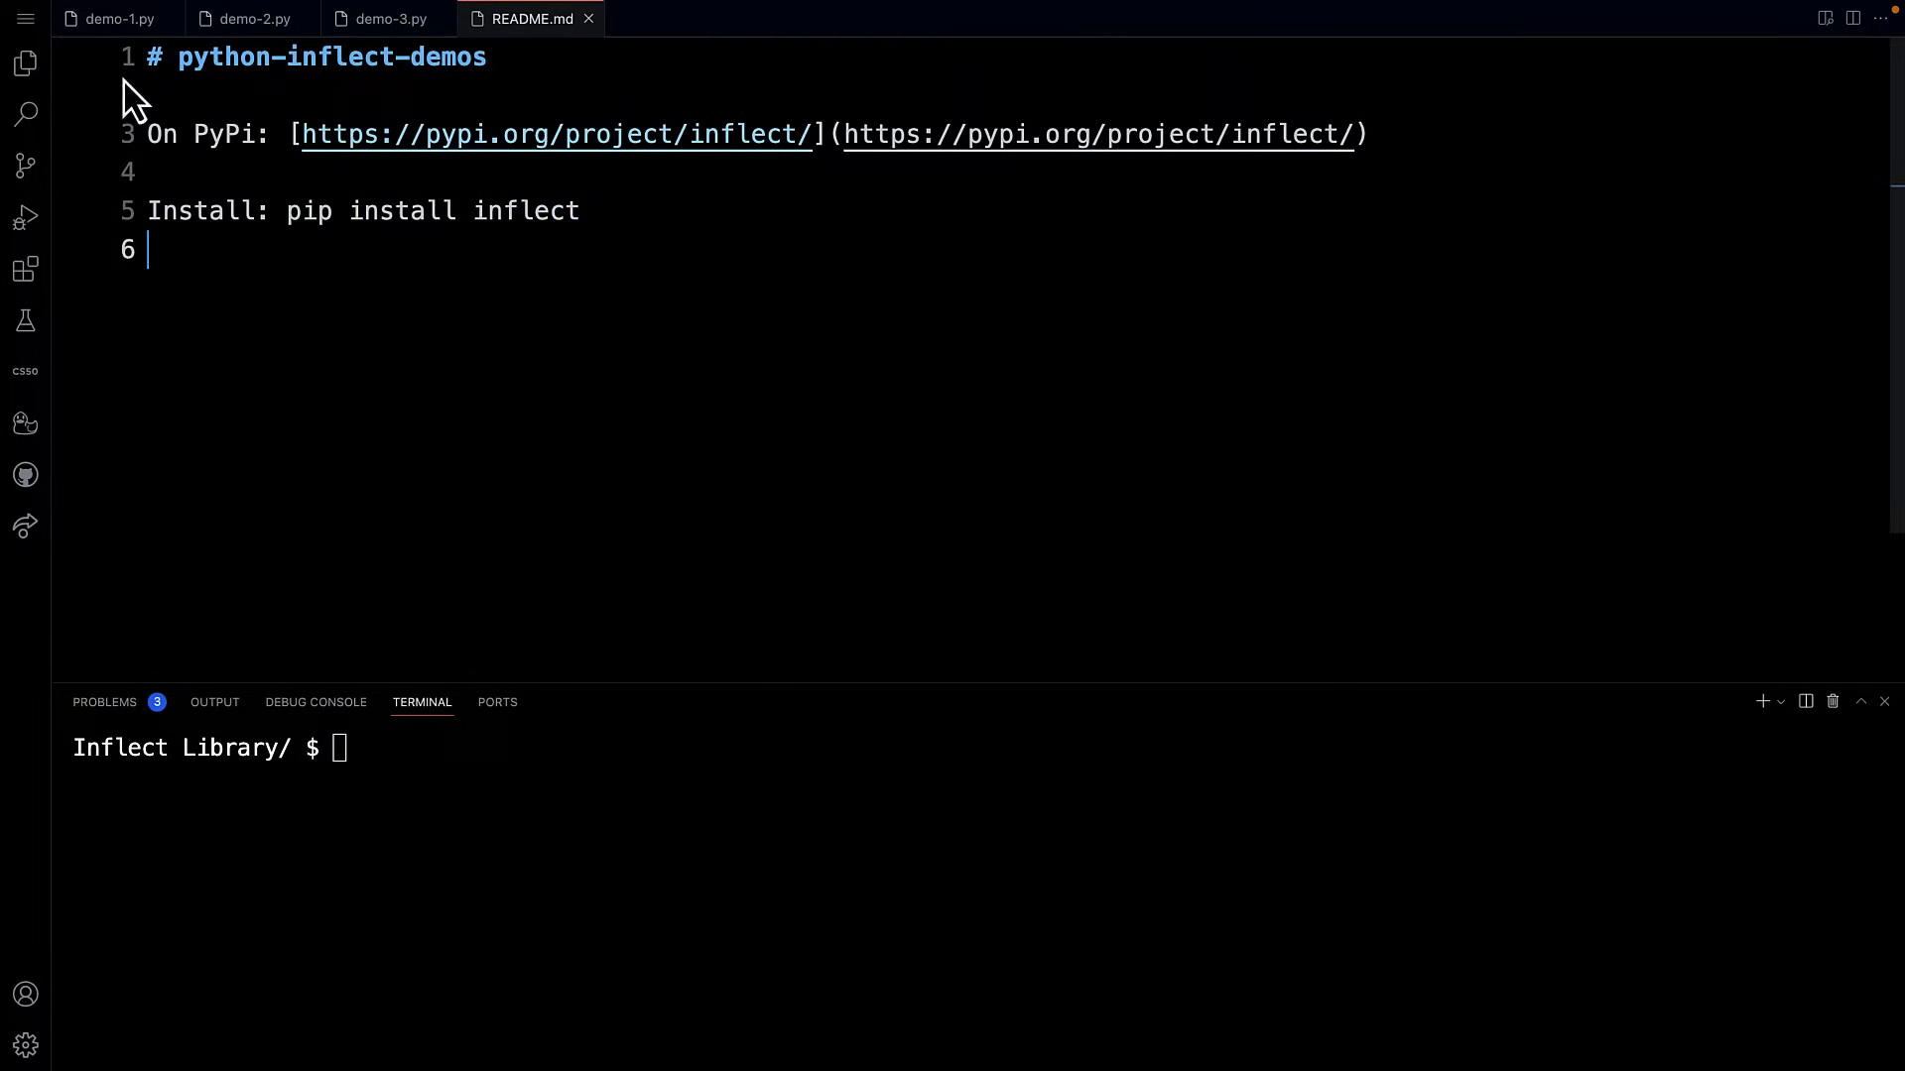
Step: Open demo-1.py and type 'pip install inflect', then 'pip3.10 install', in the terminal
left_click(118, 18)
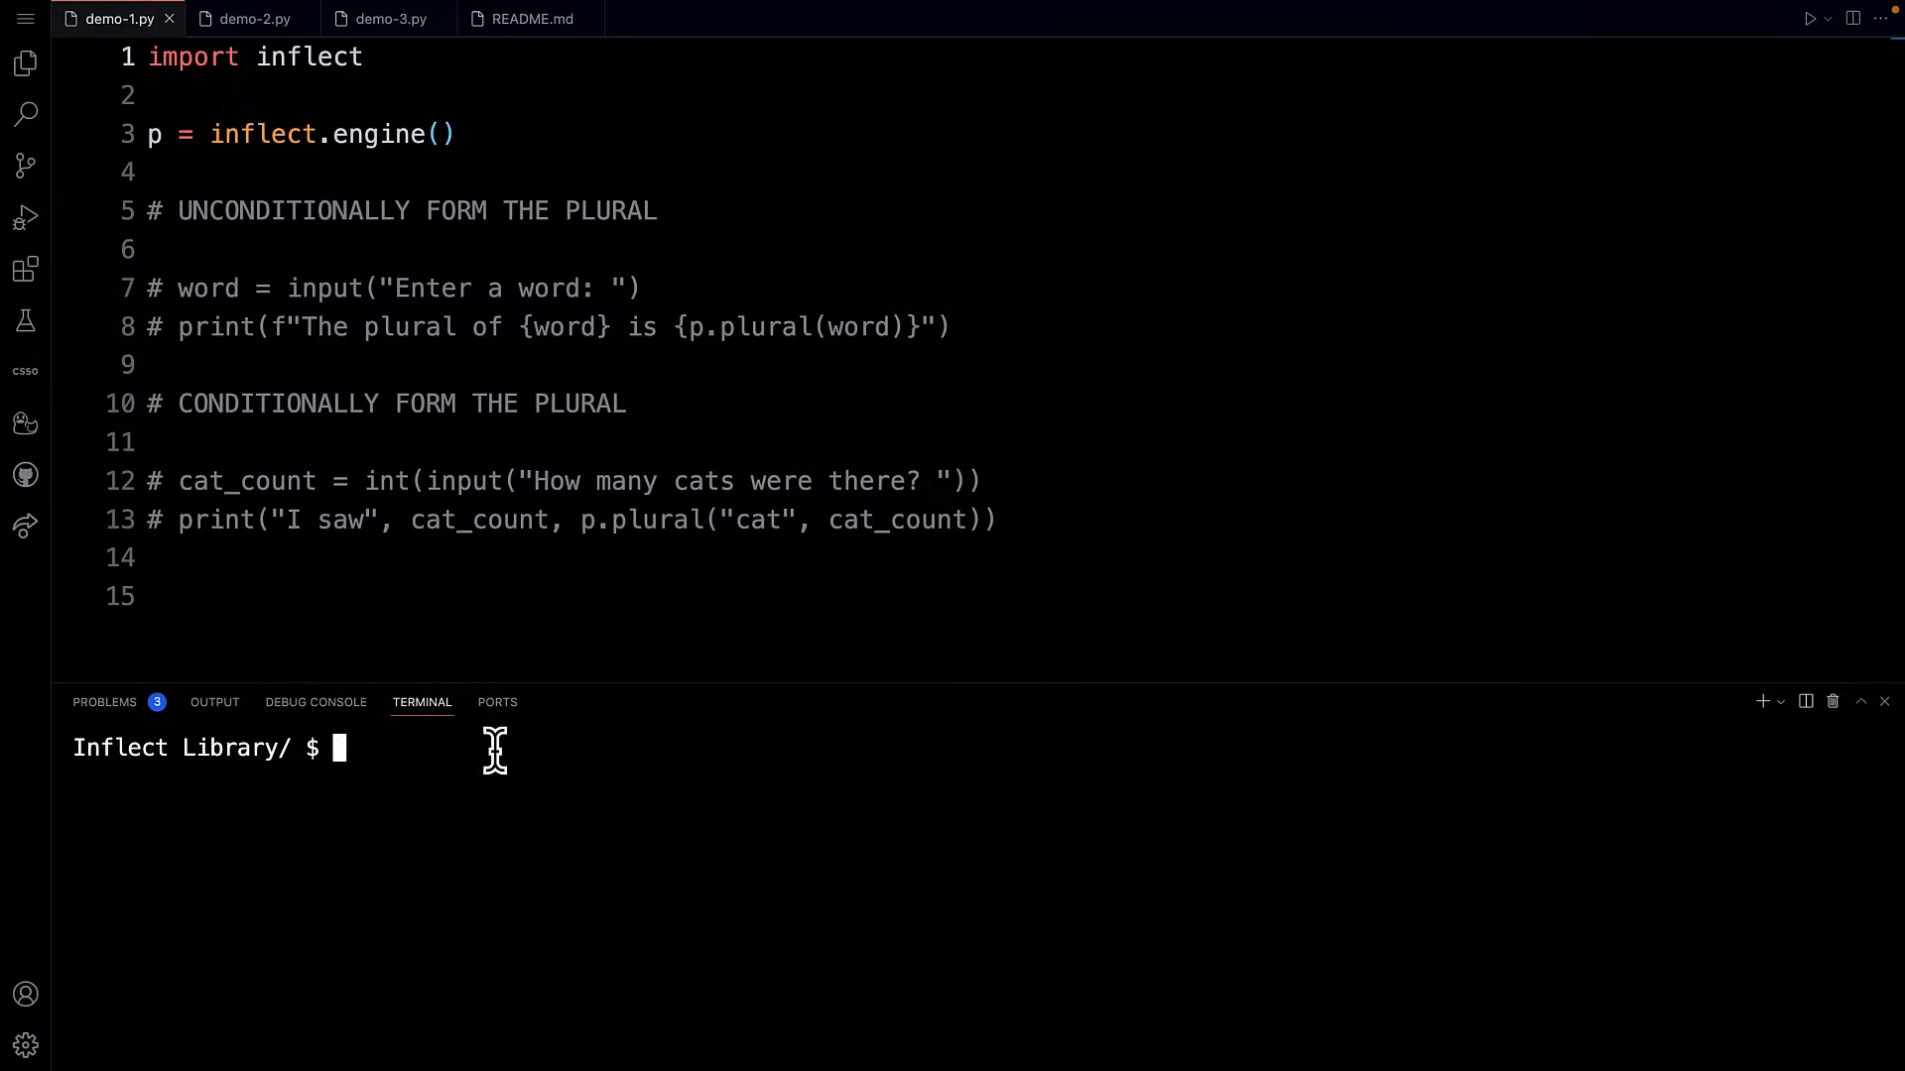
type("pip")
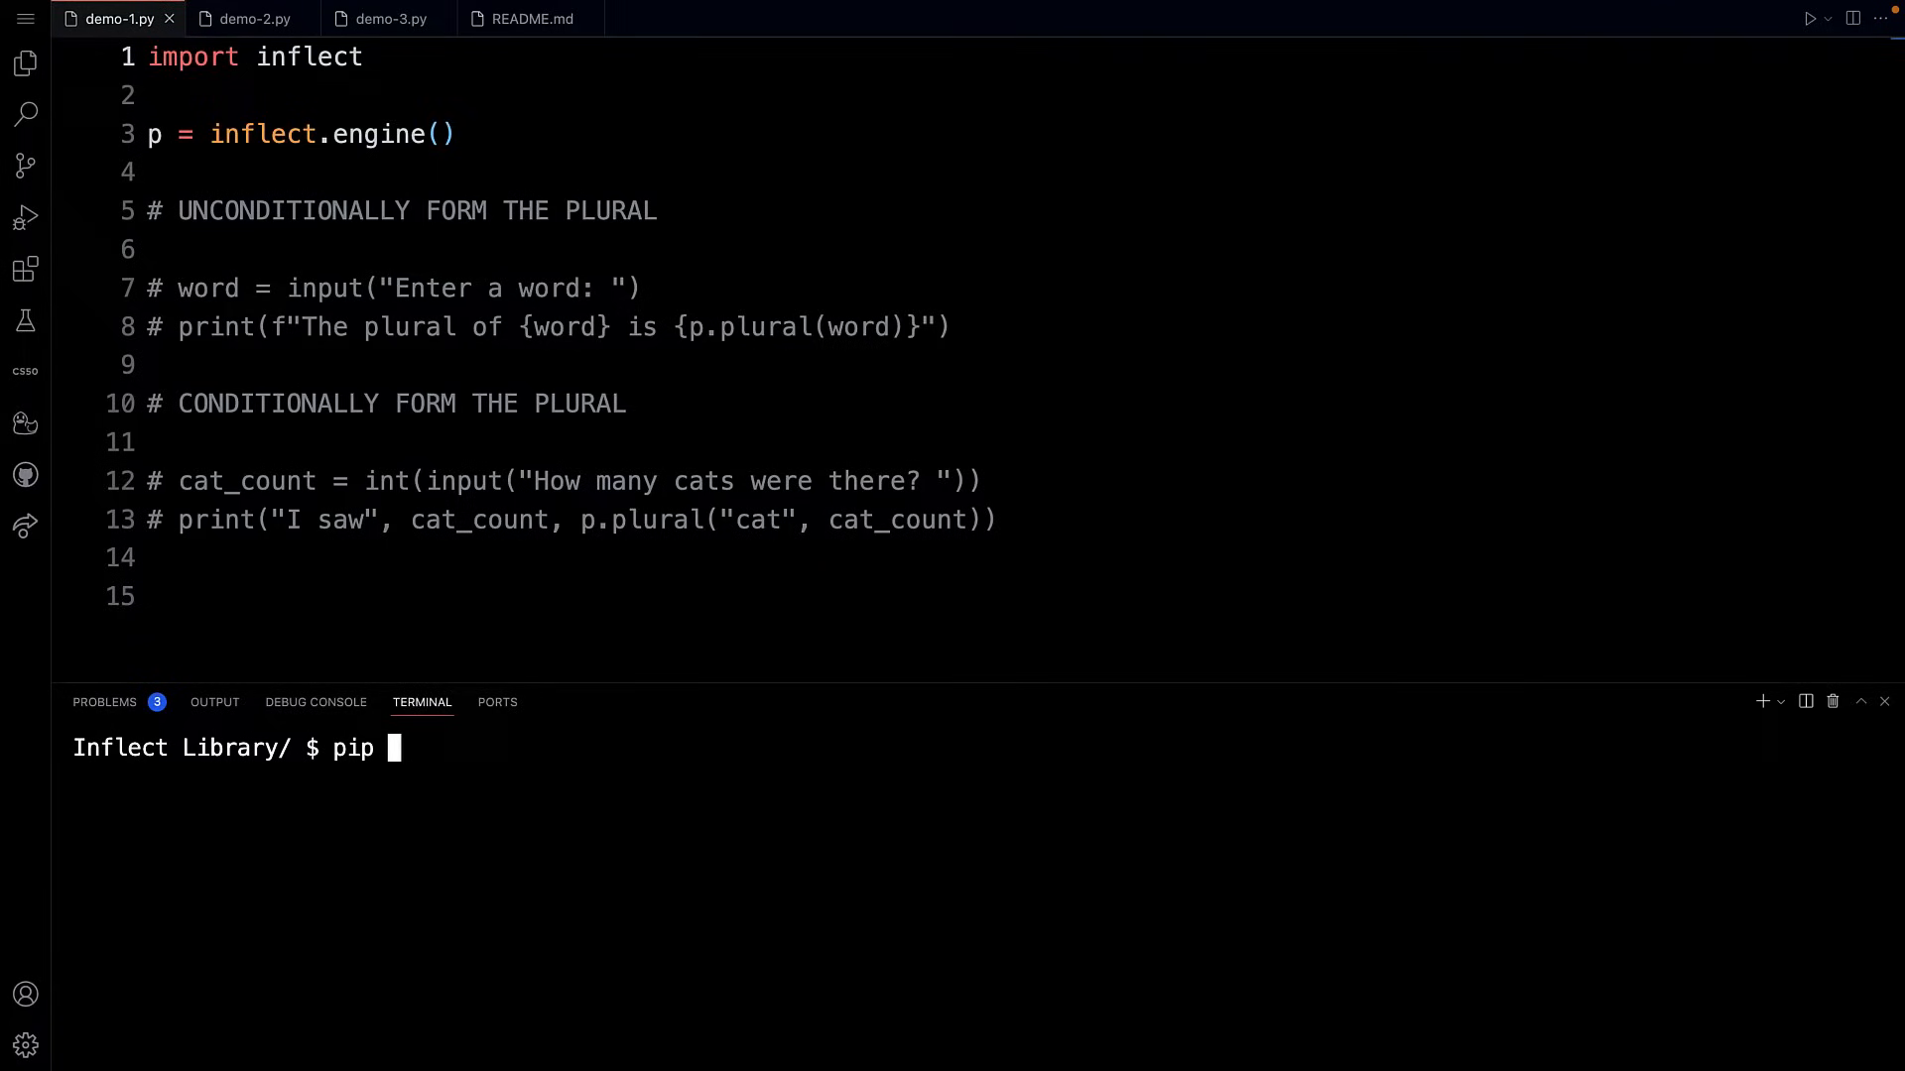
type("install infe")
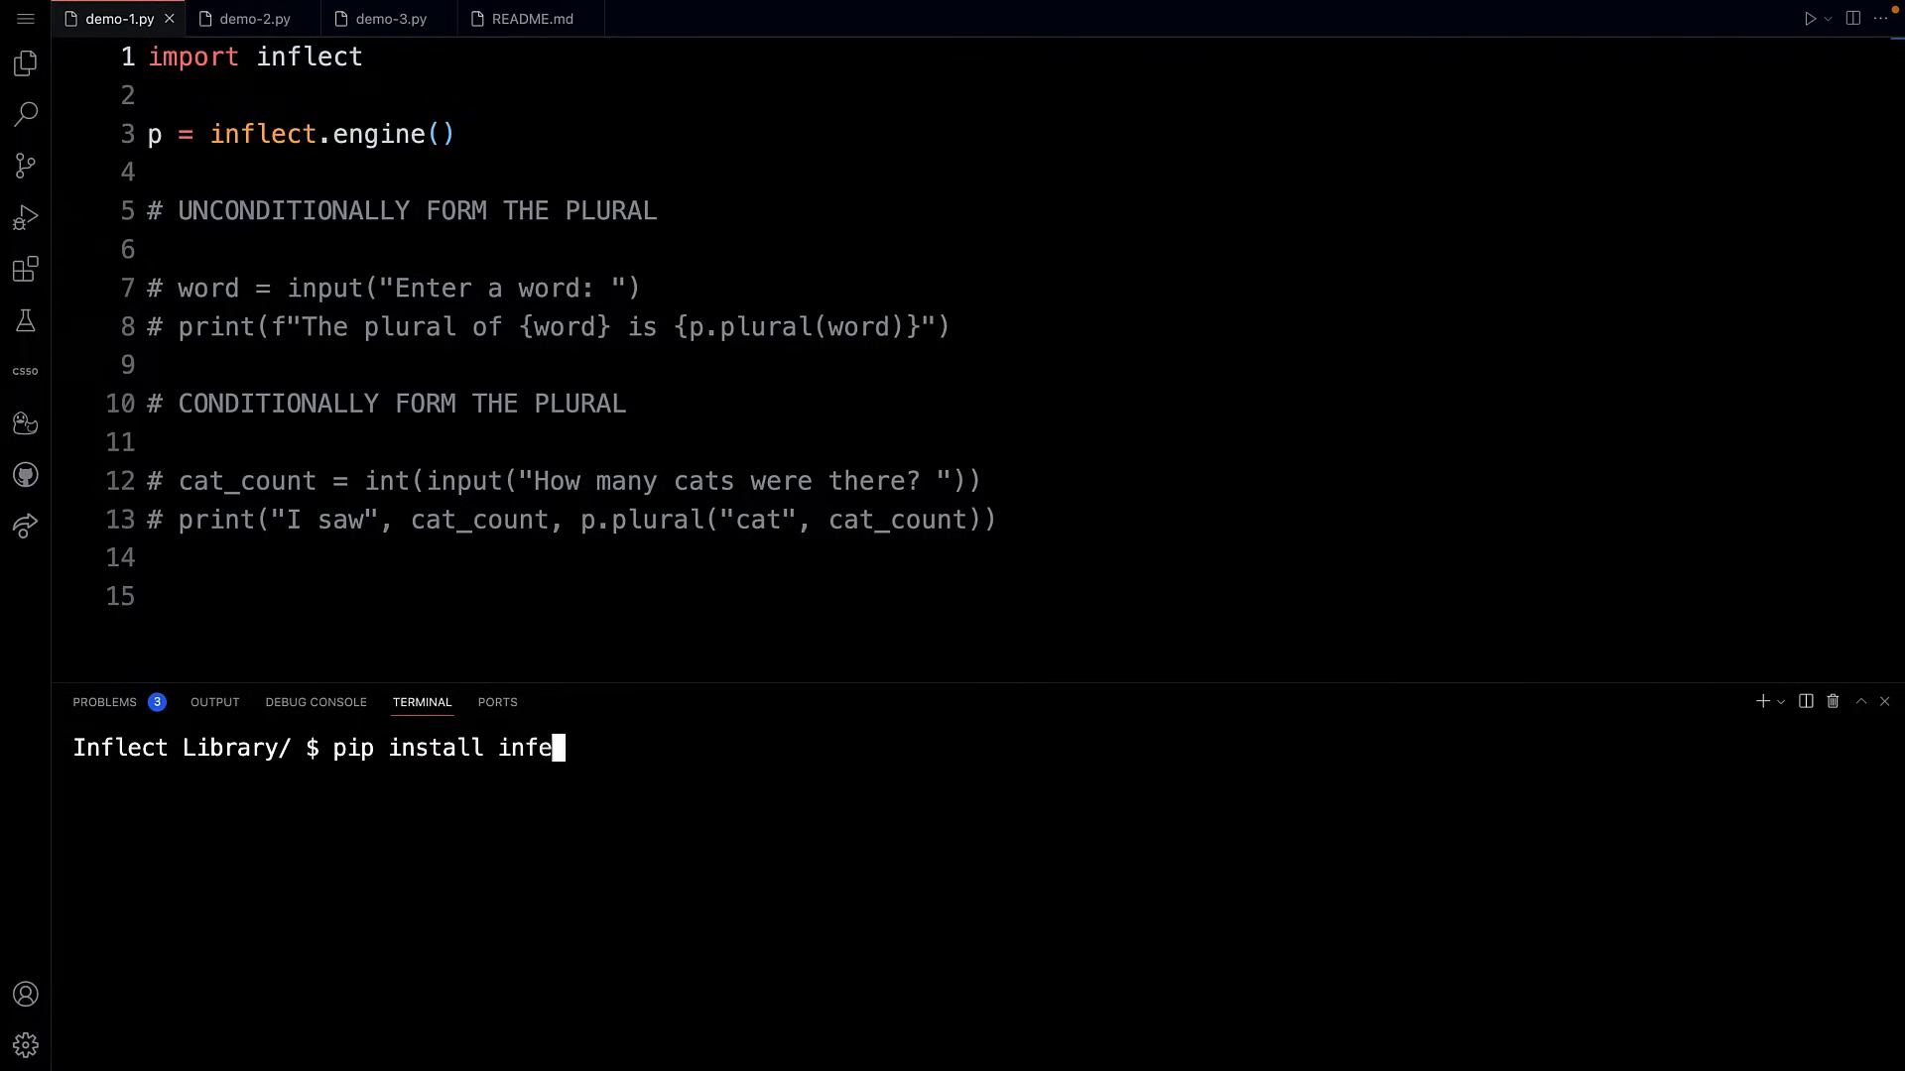
type("ct")
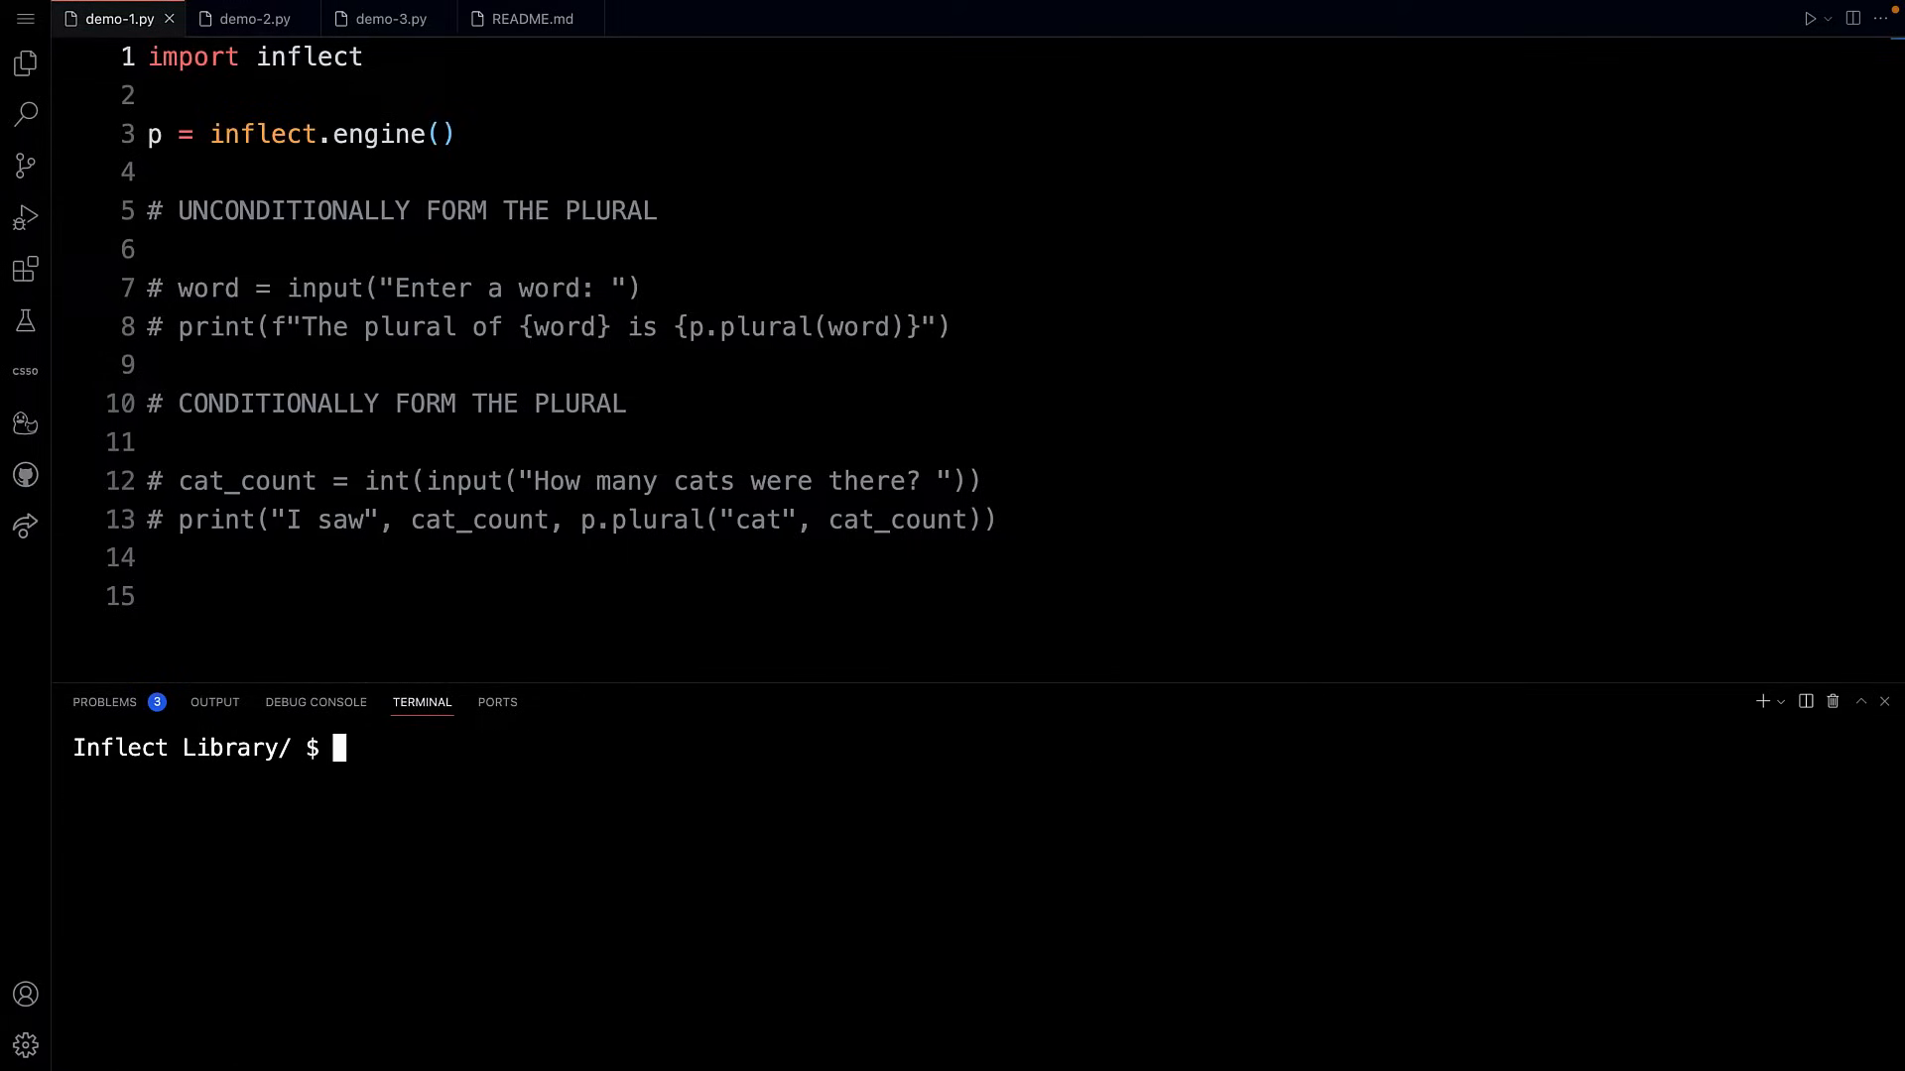
type("pip3")
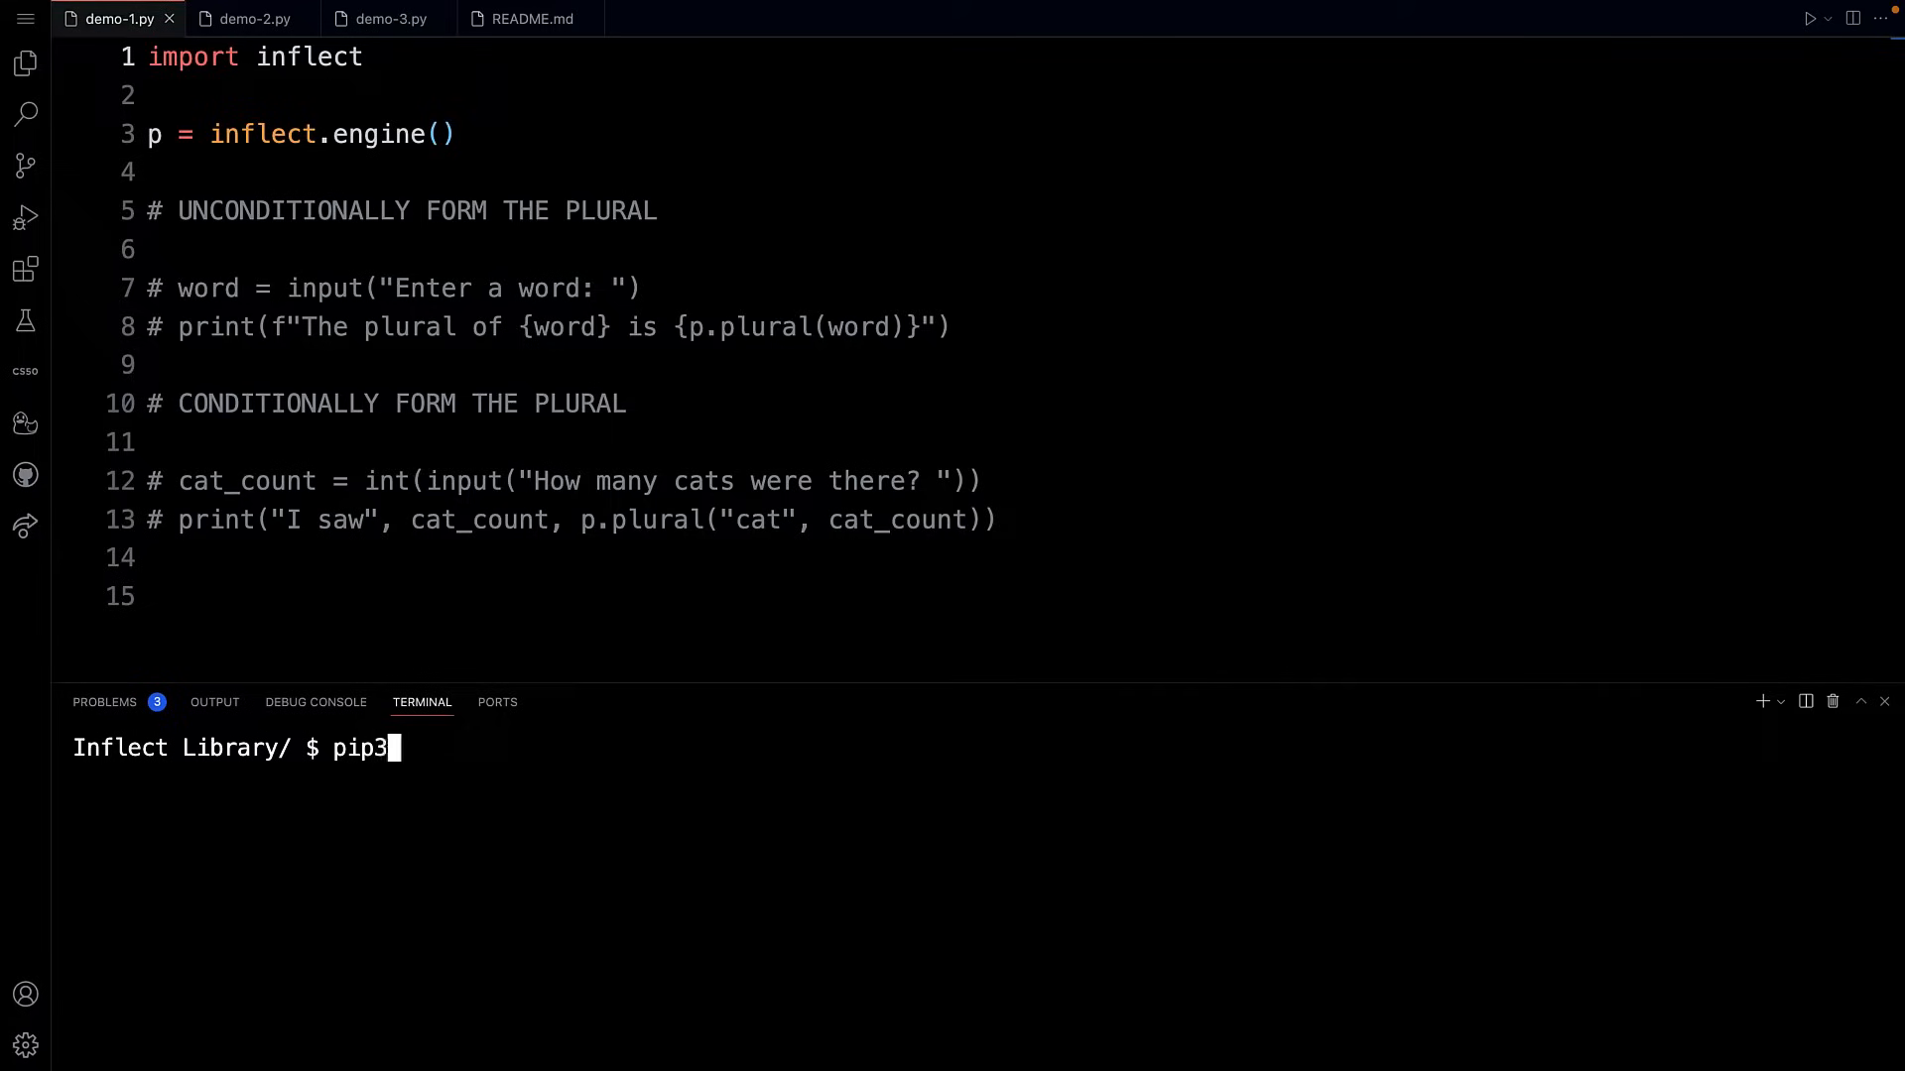
type(".10 inst")
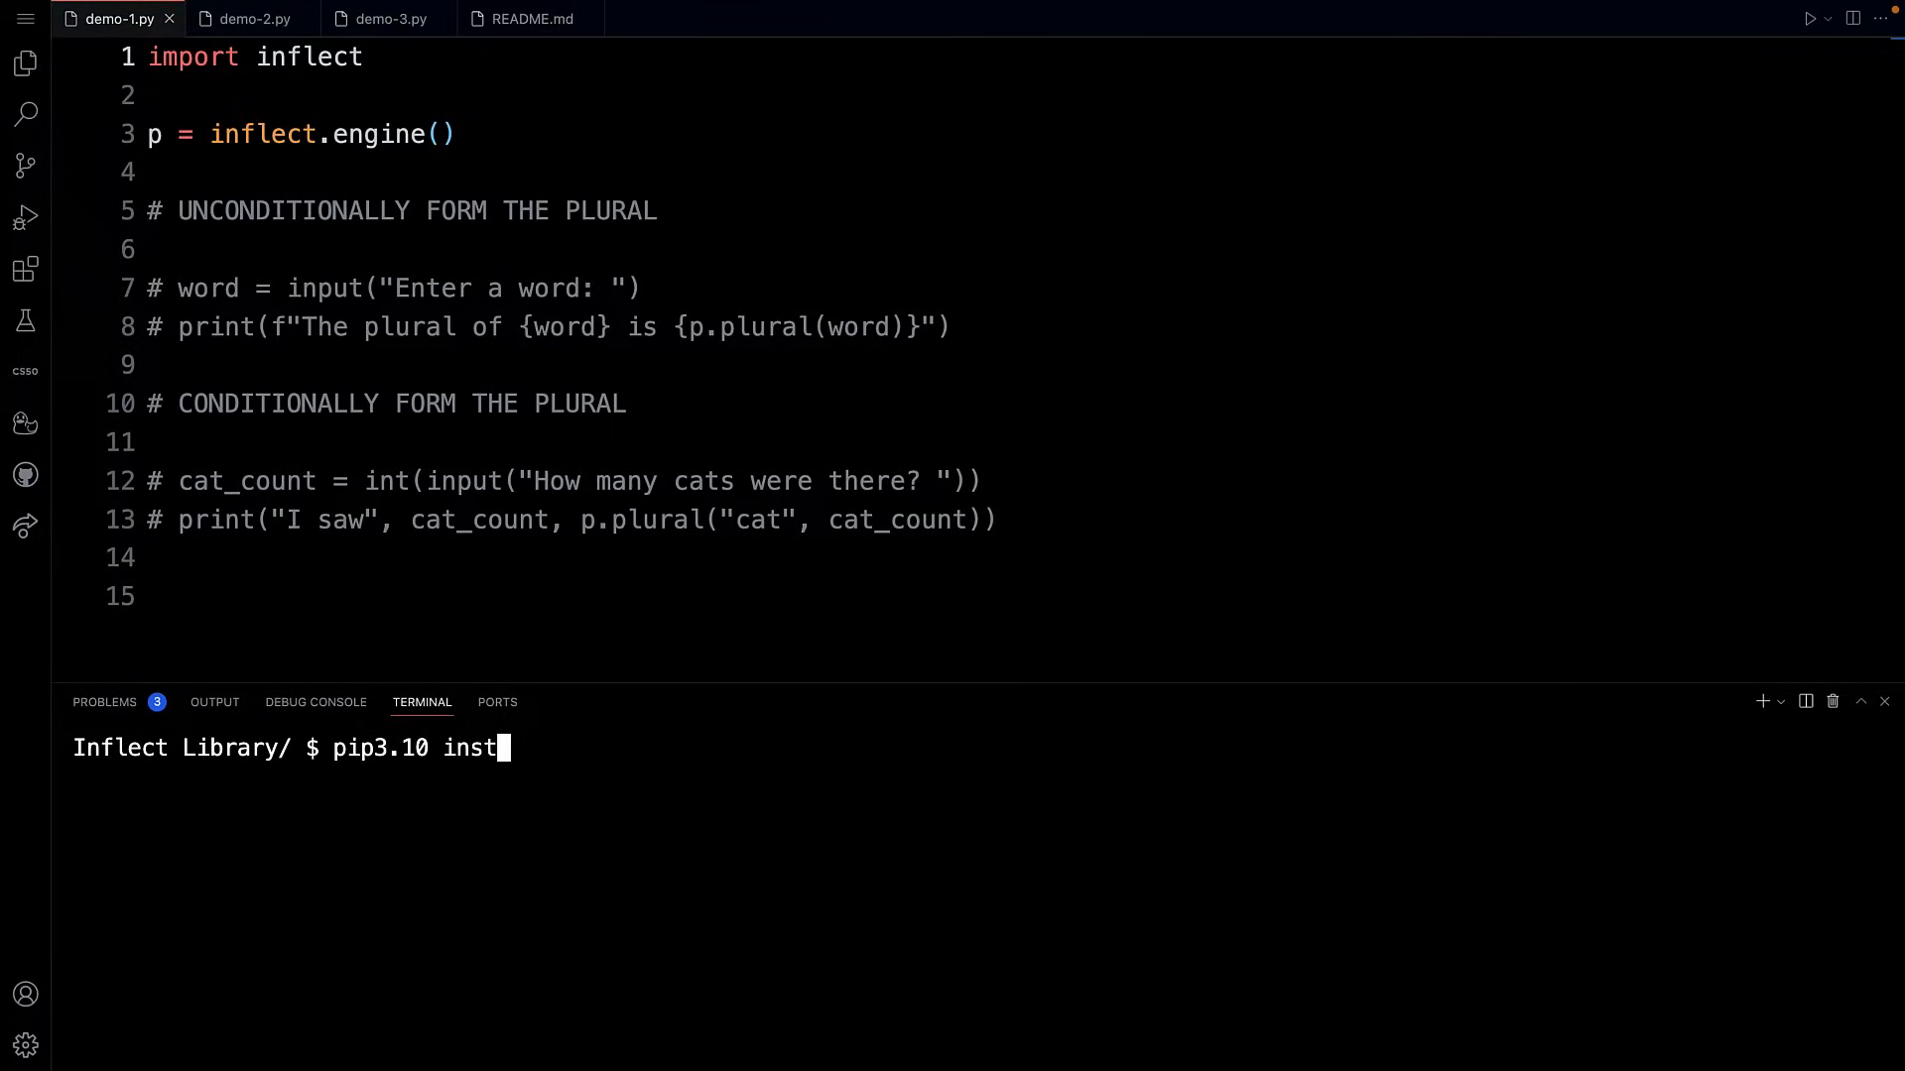
type("all")
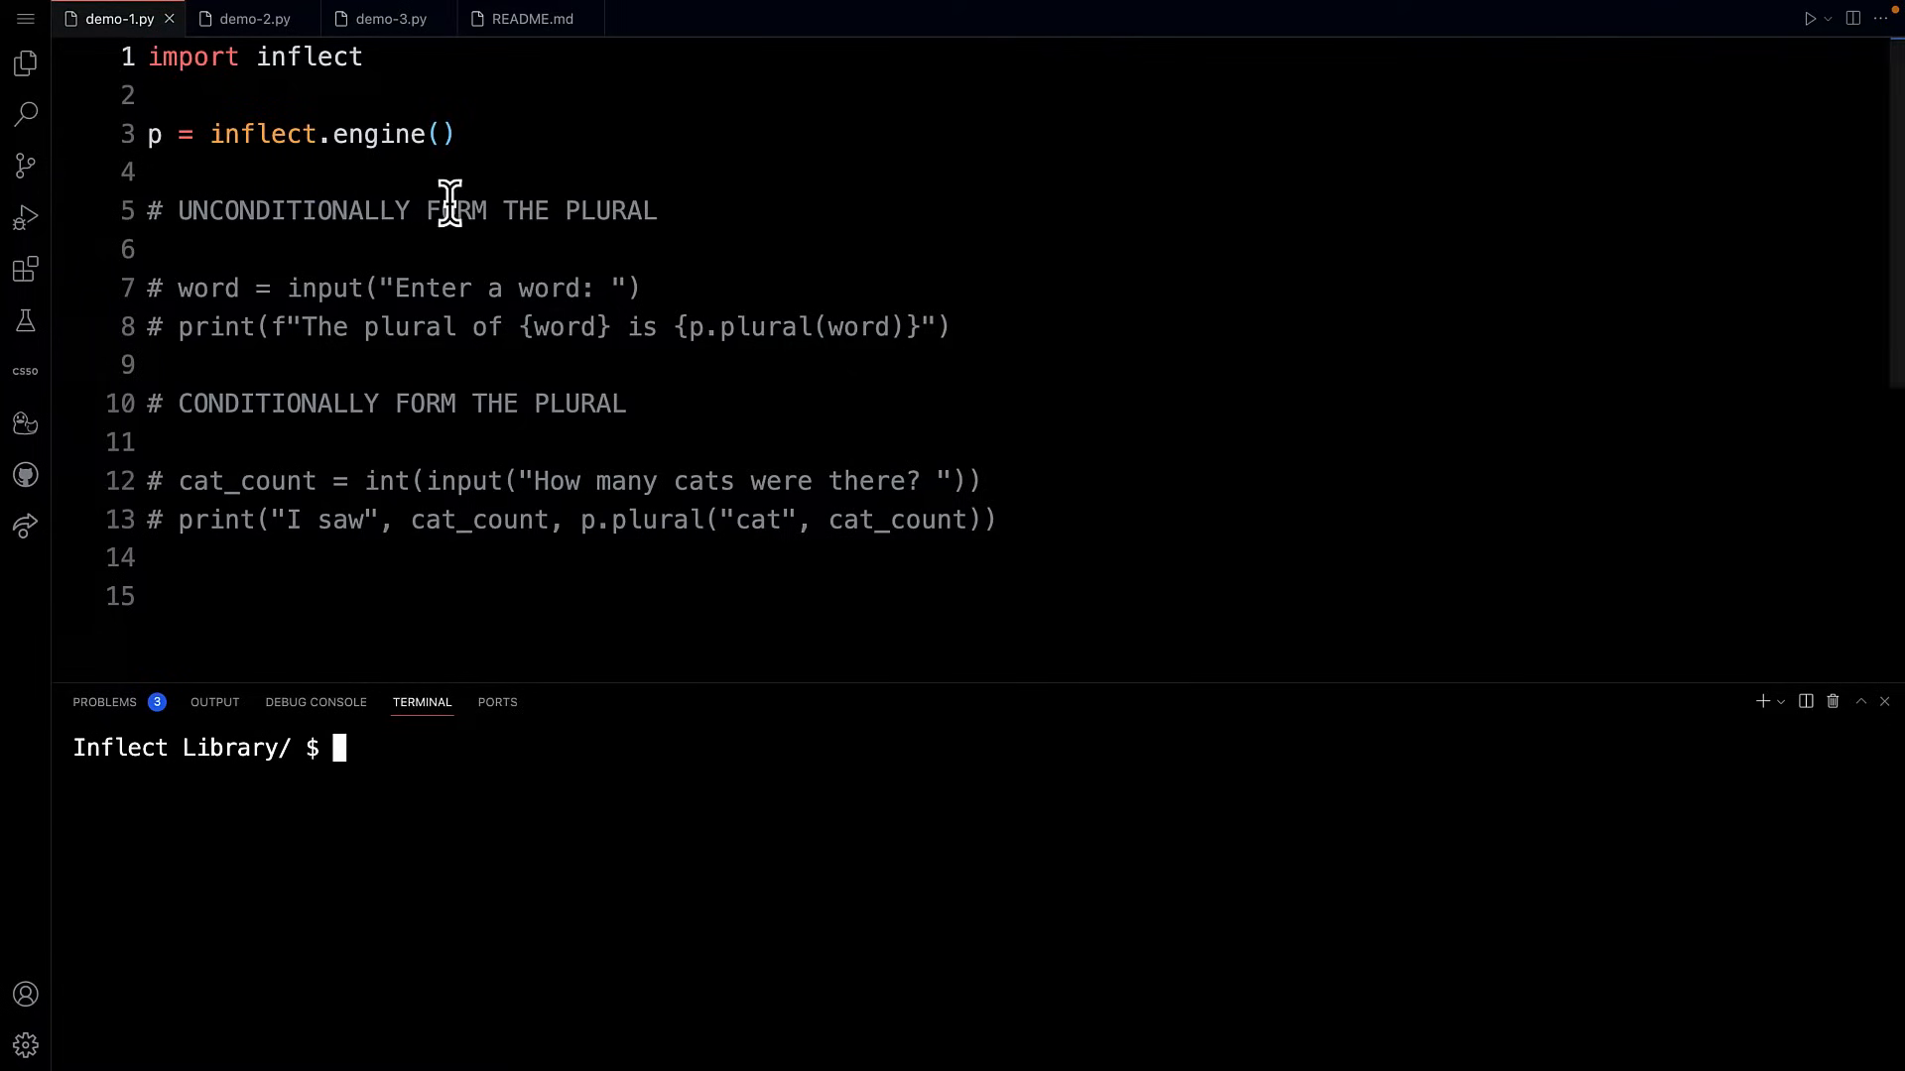
mouse_move(386, 18)
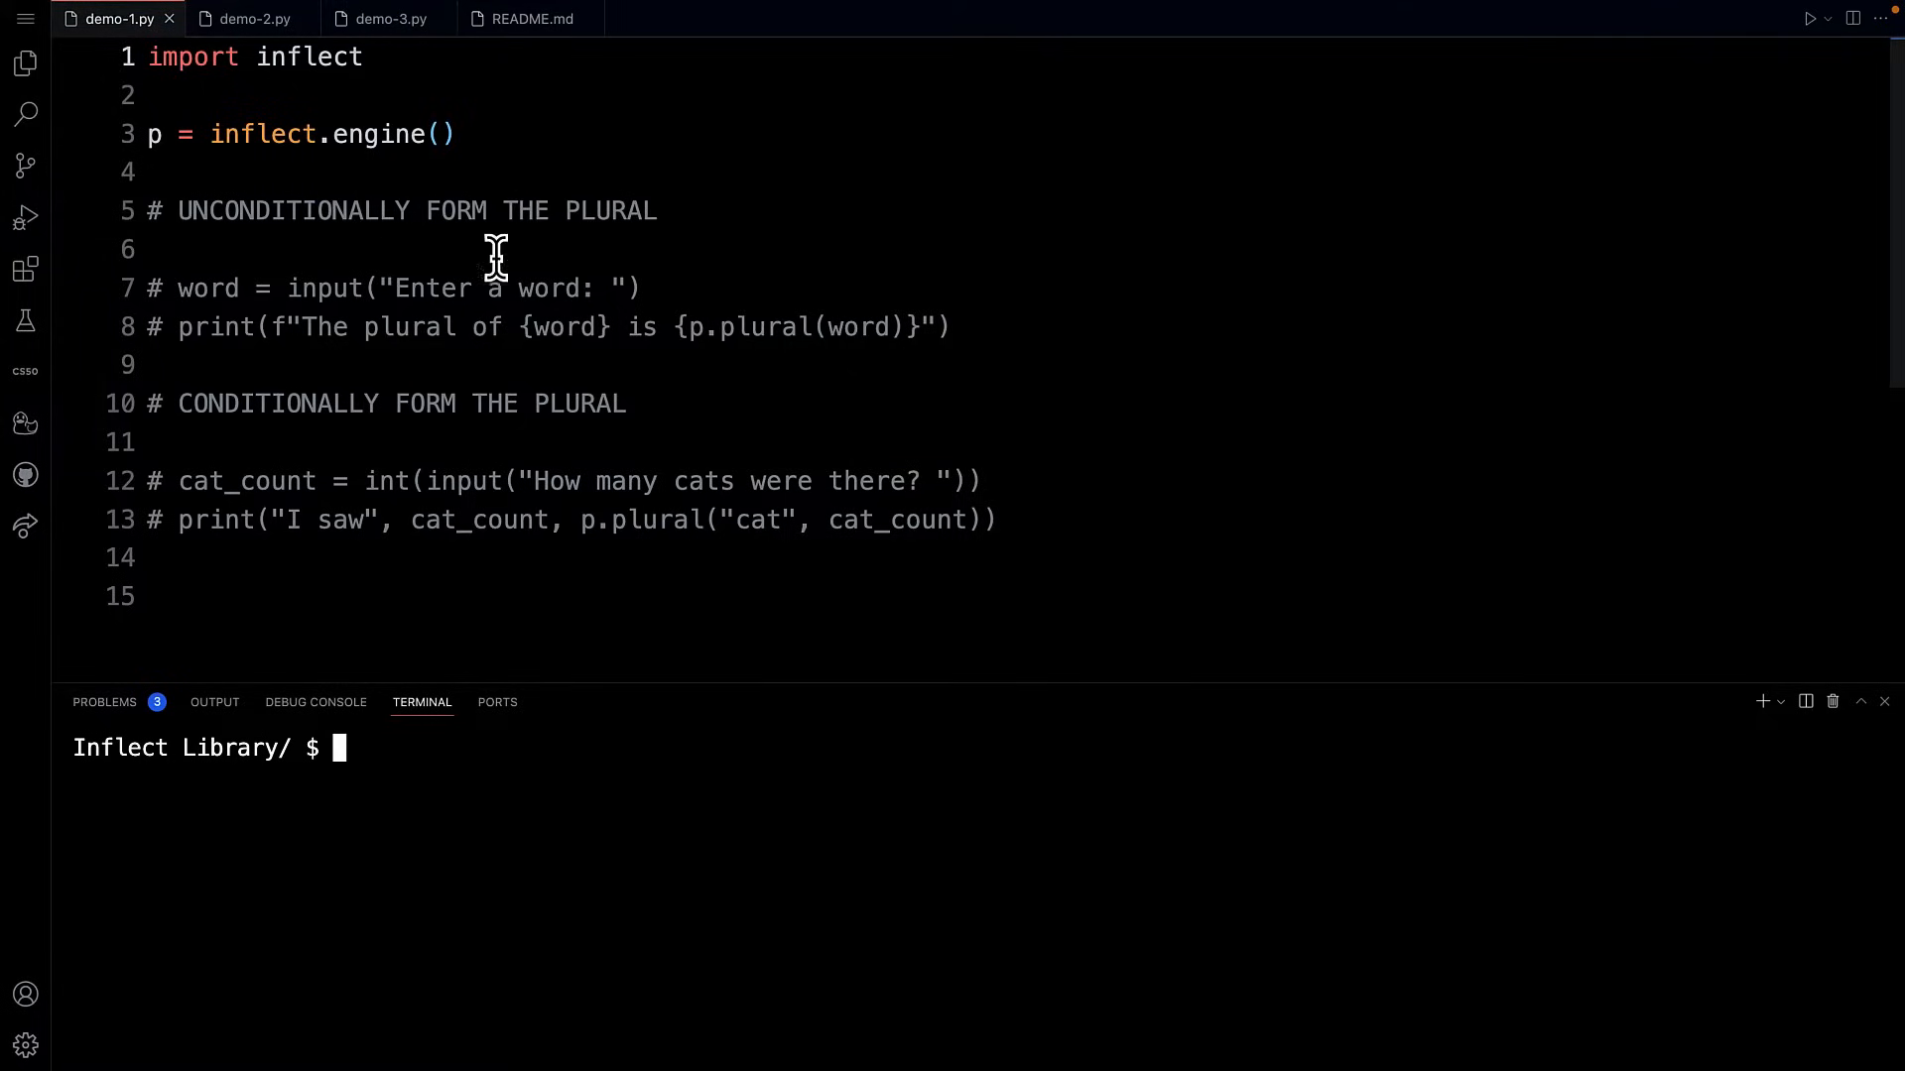
mouse_move(459, 325)
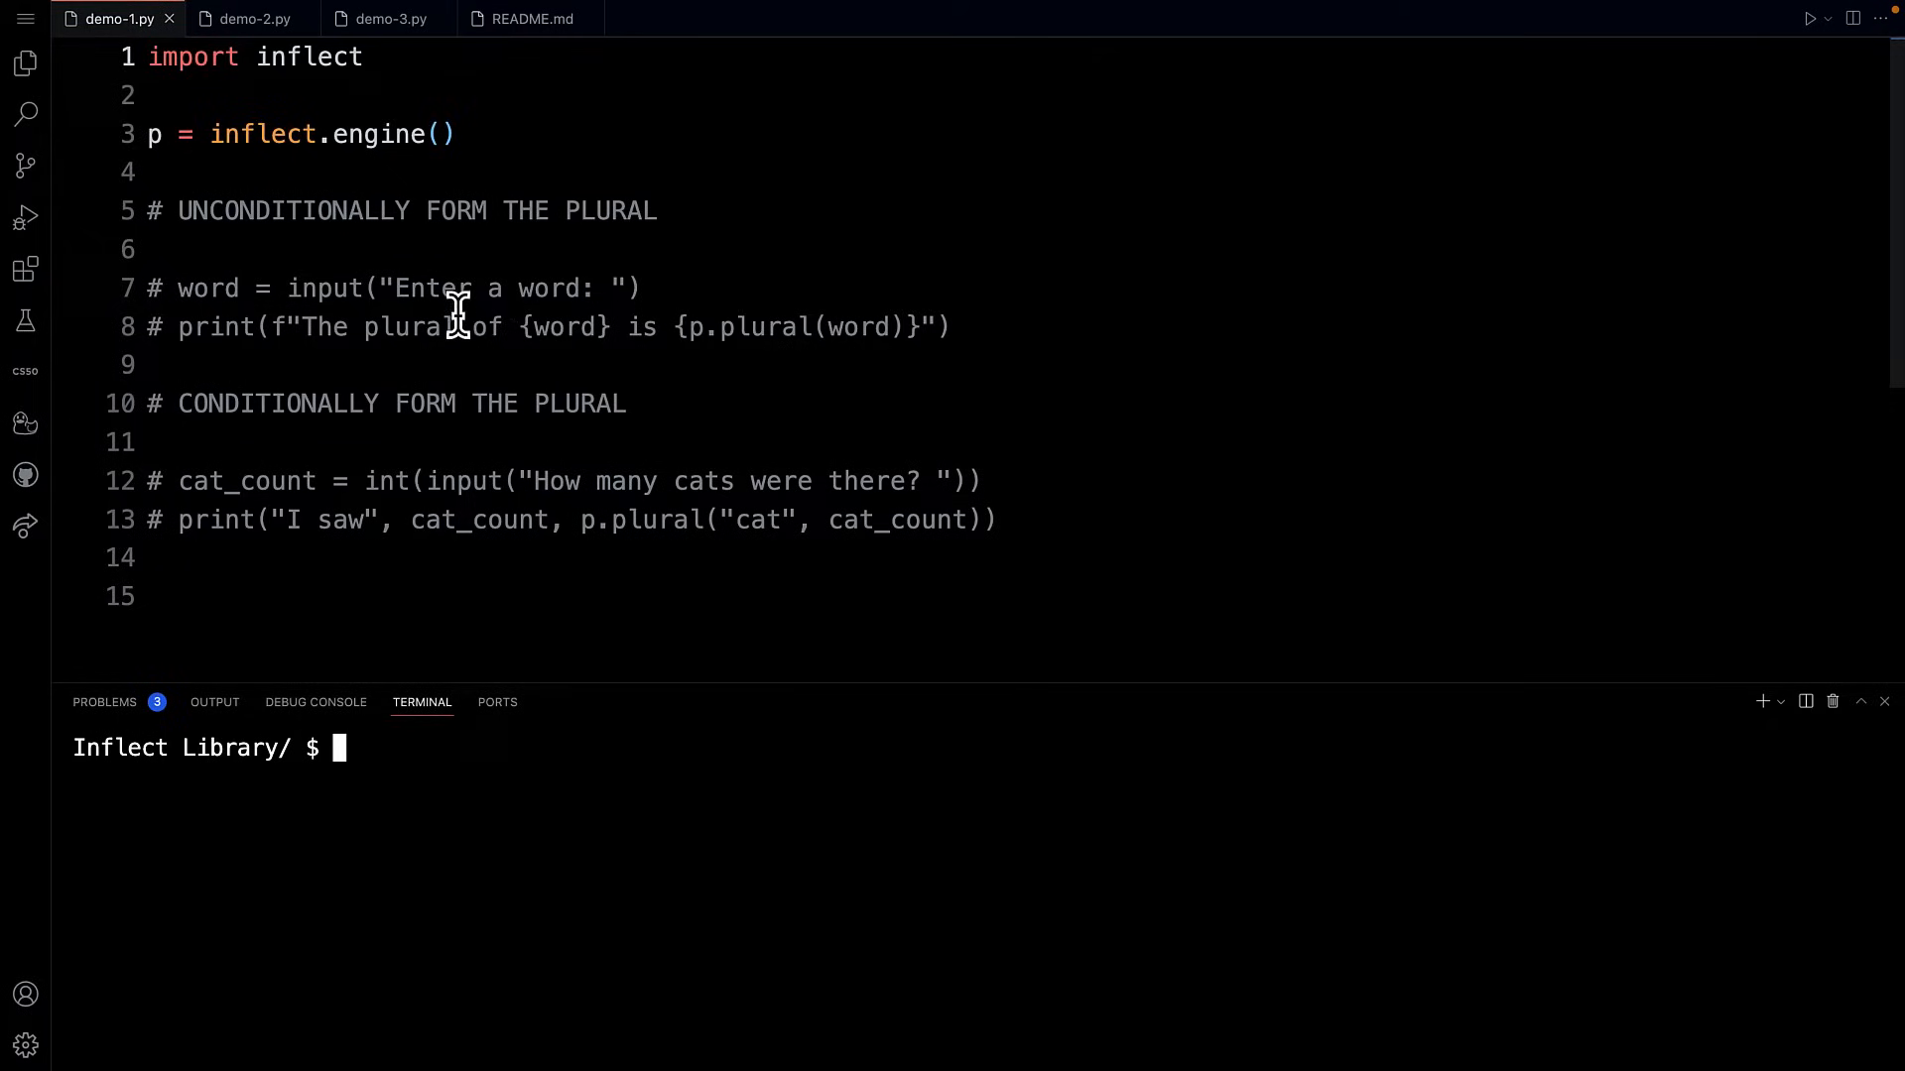
mouse_move(613, 346)
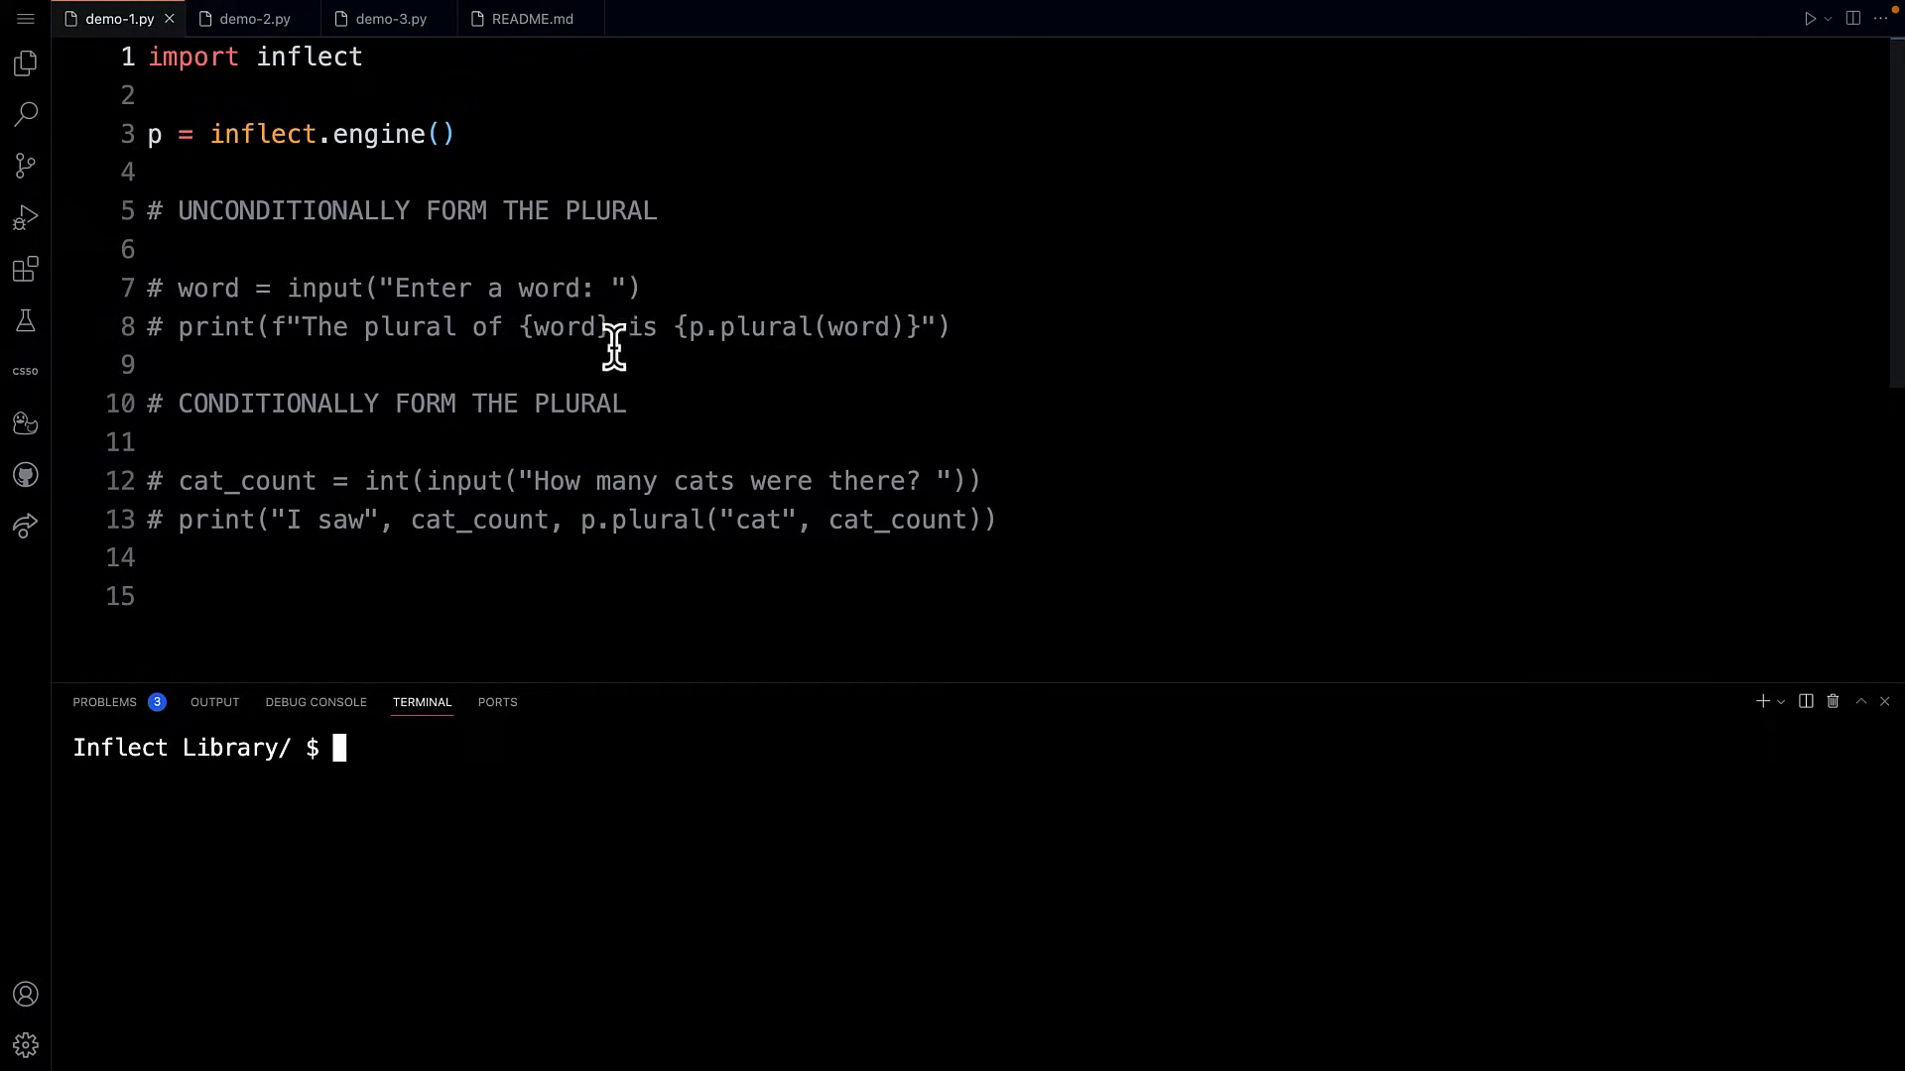
mouse_move(662, 291)
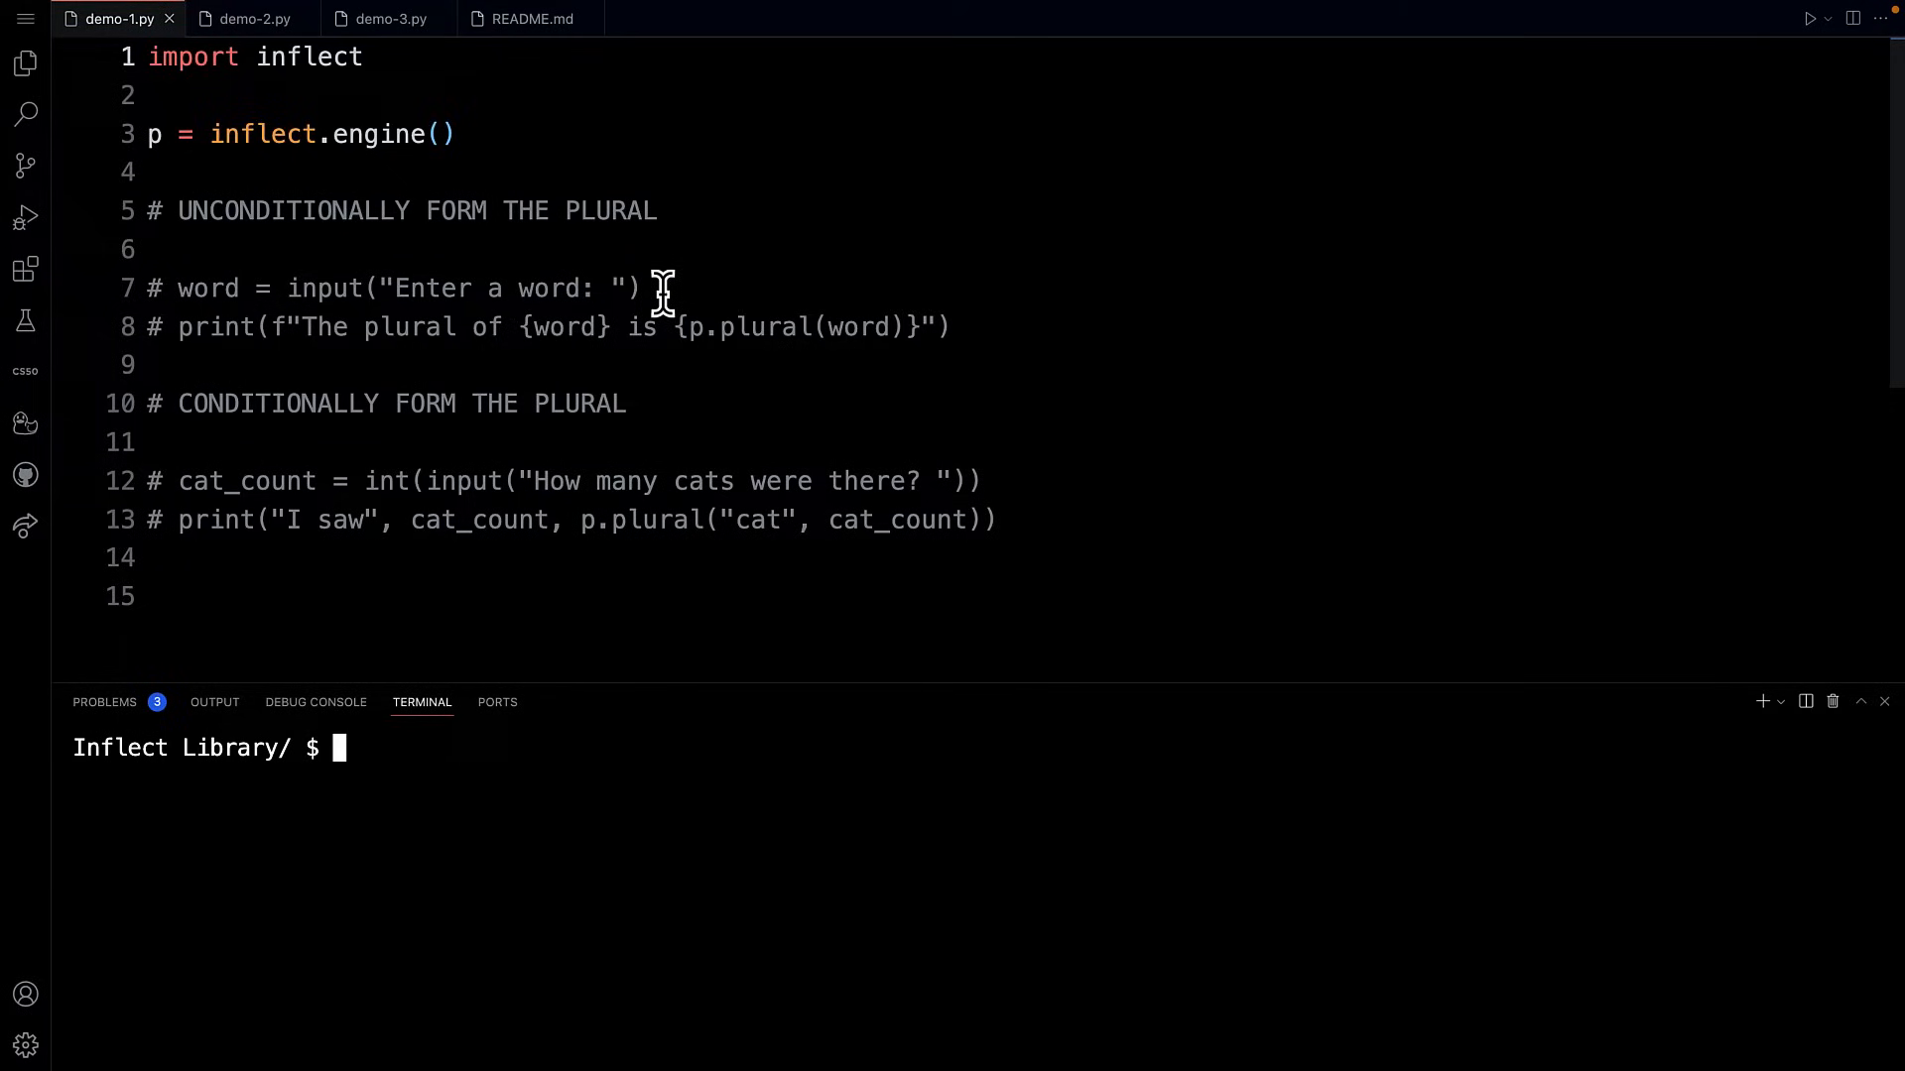
mouse_move(331, 118)
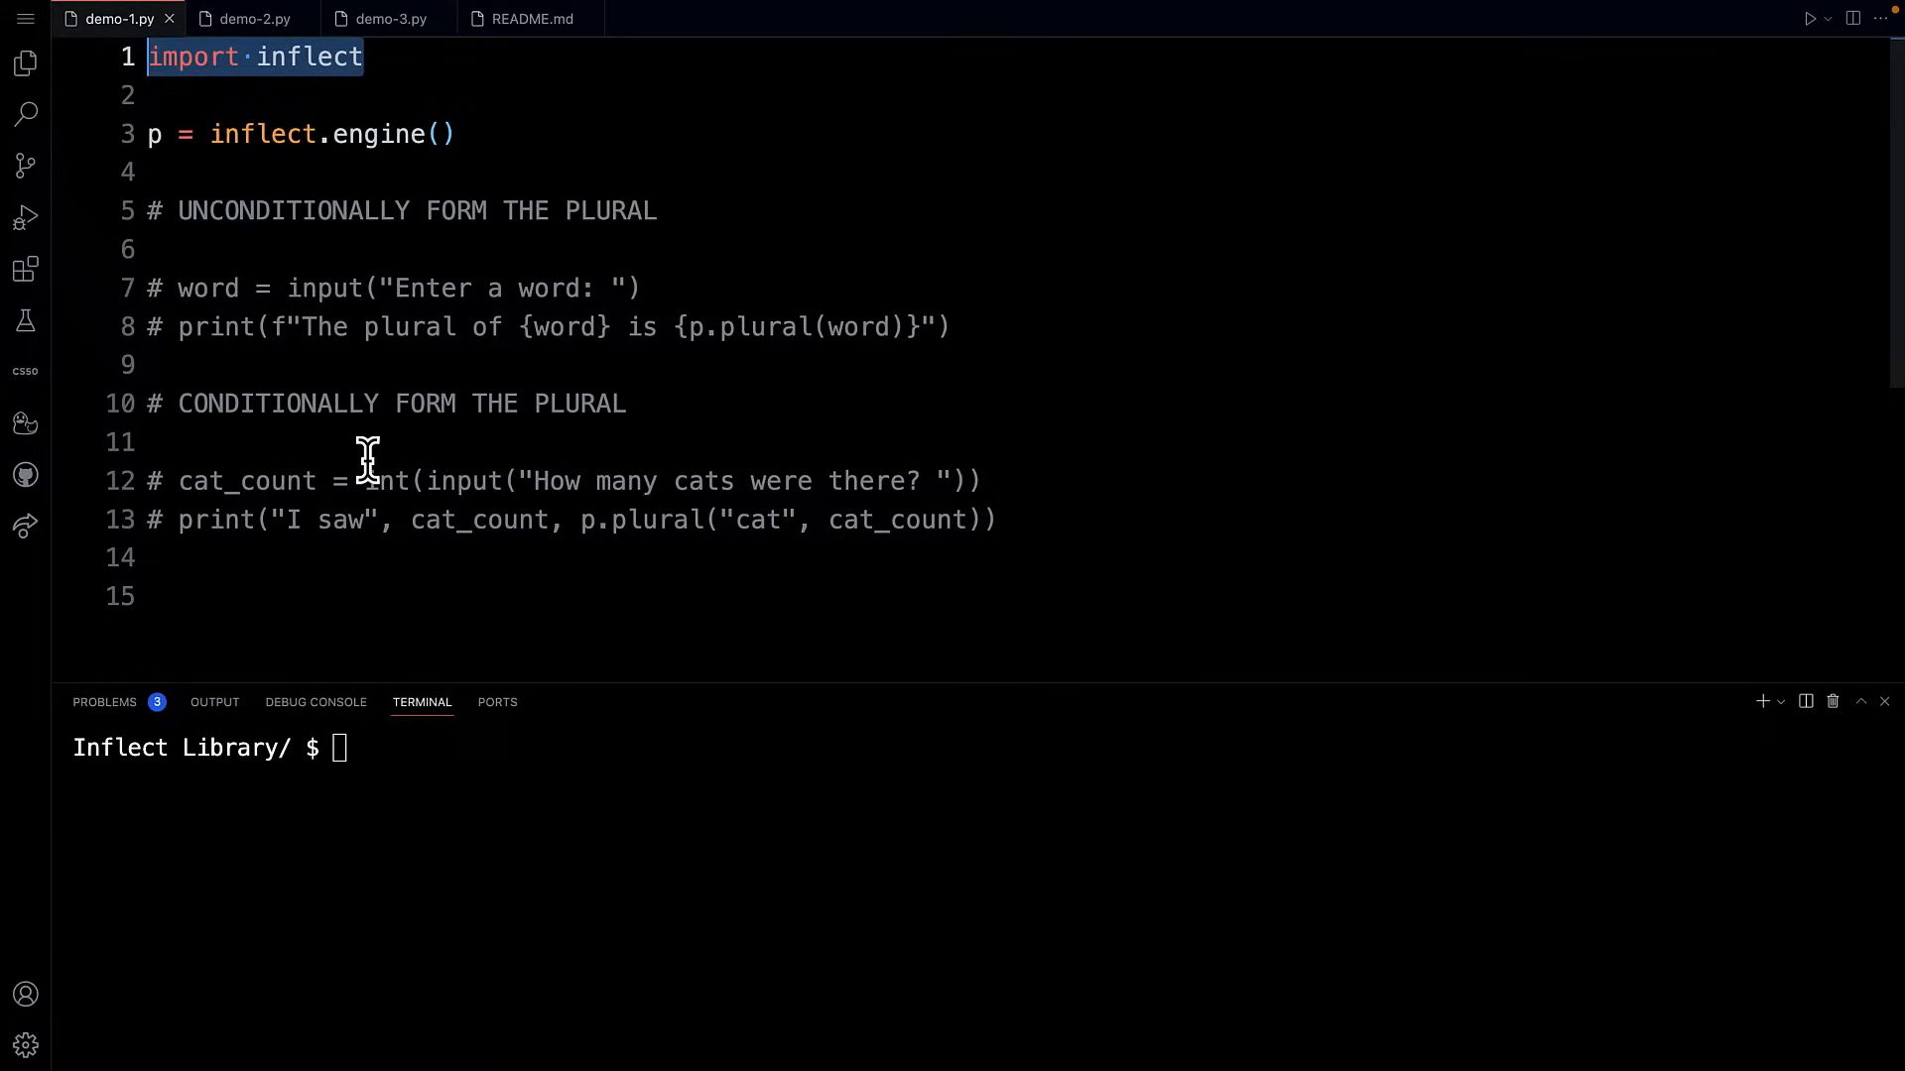
mouse_move(373, 459)
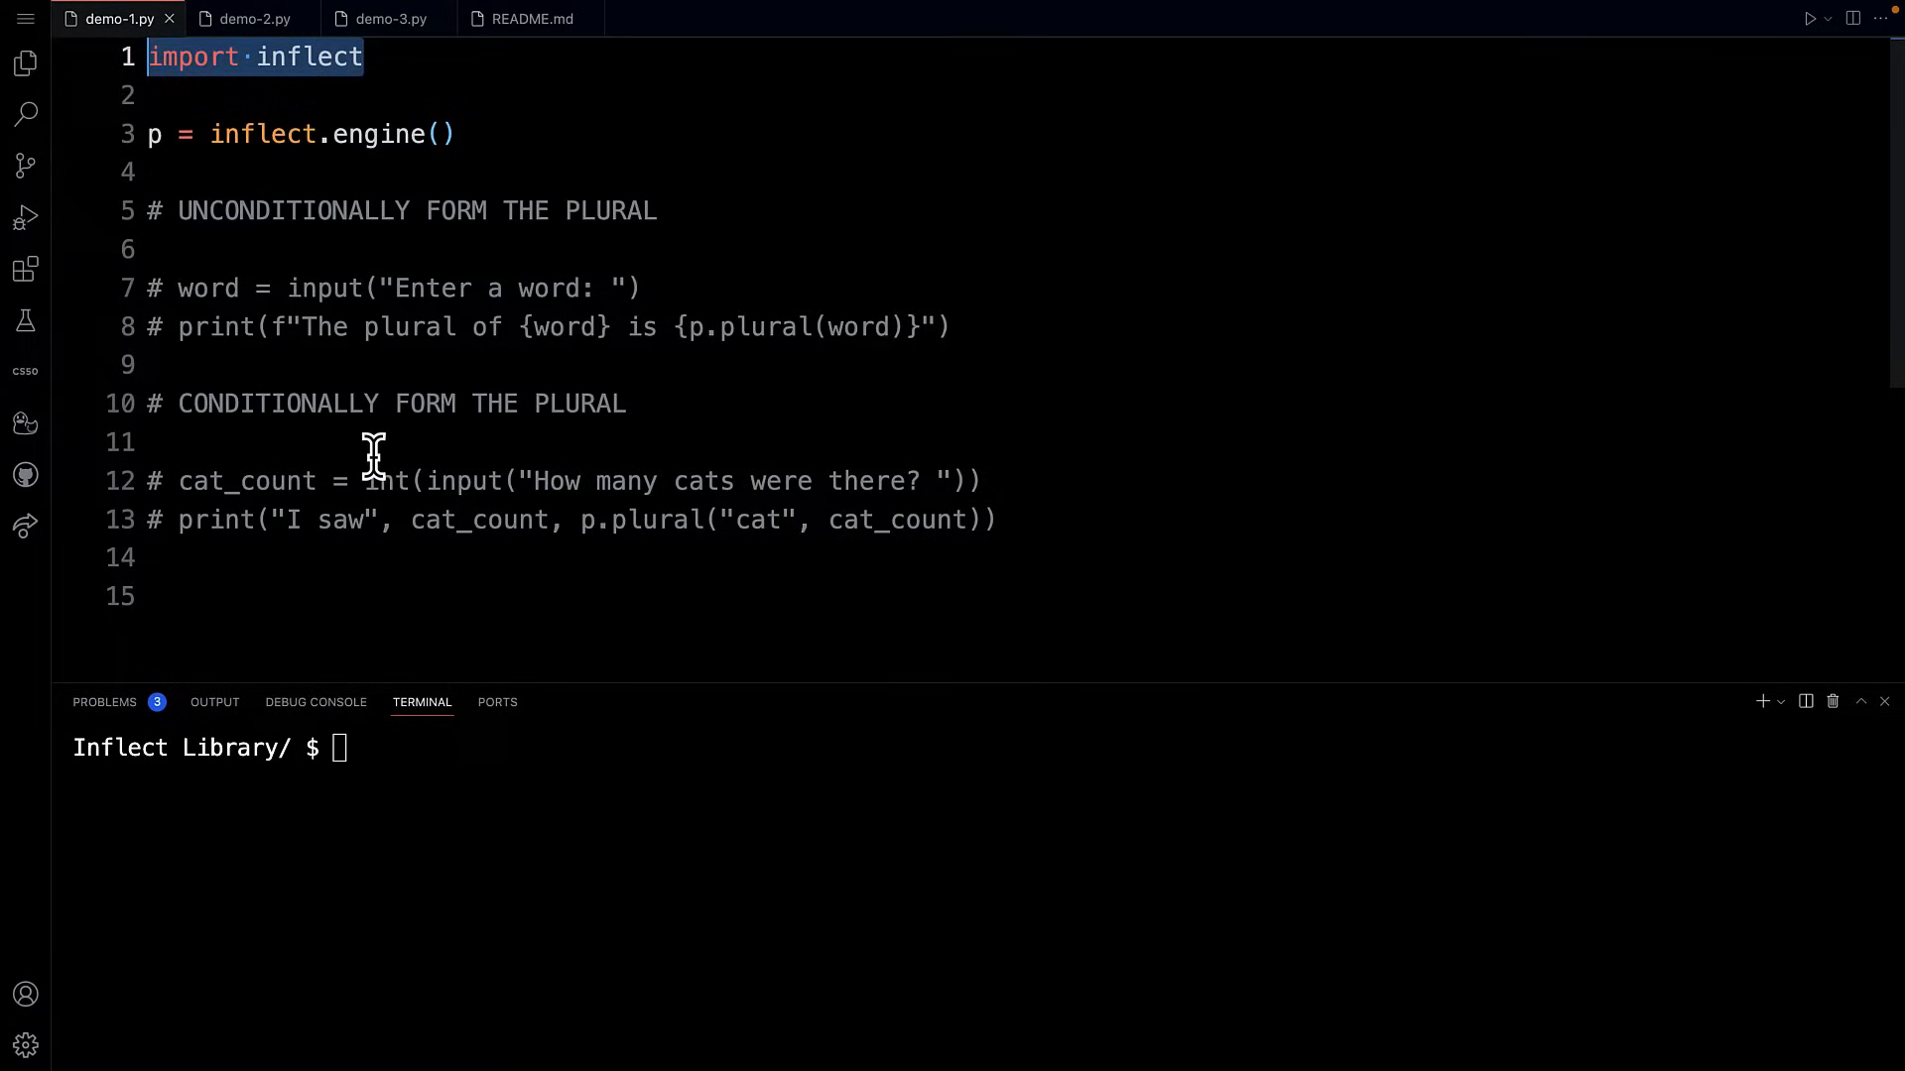
mouse_move(407, 449)
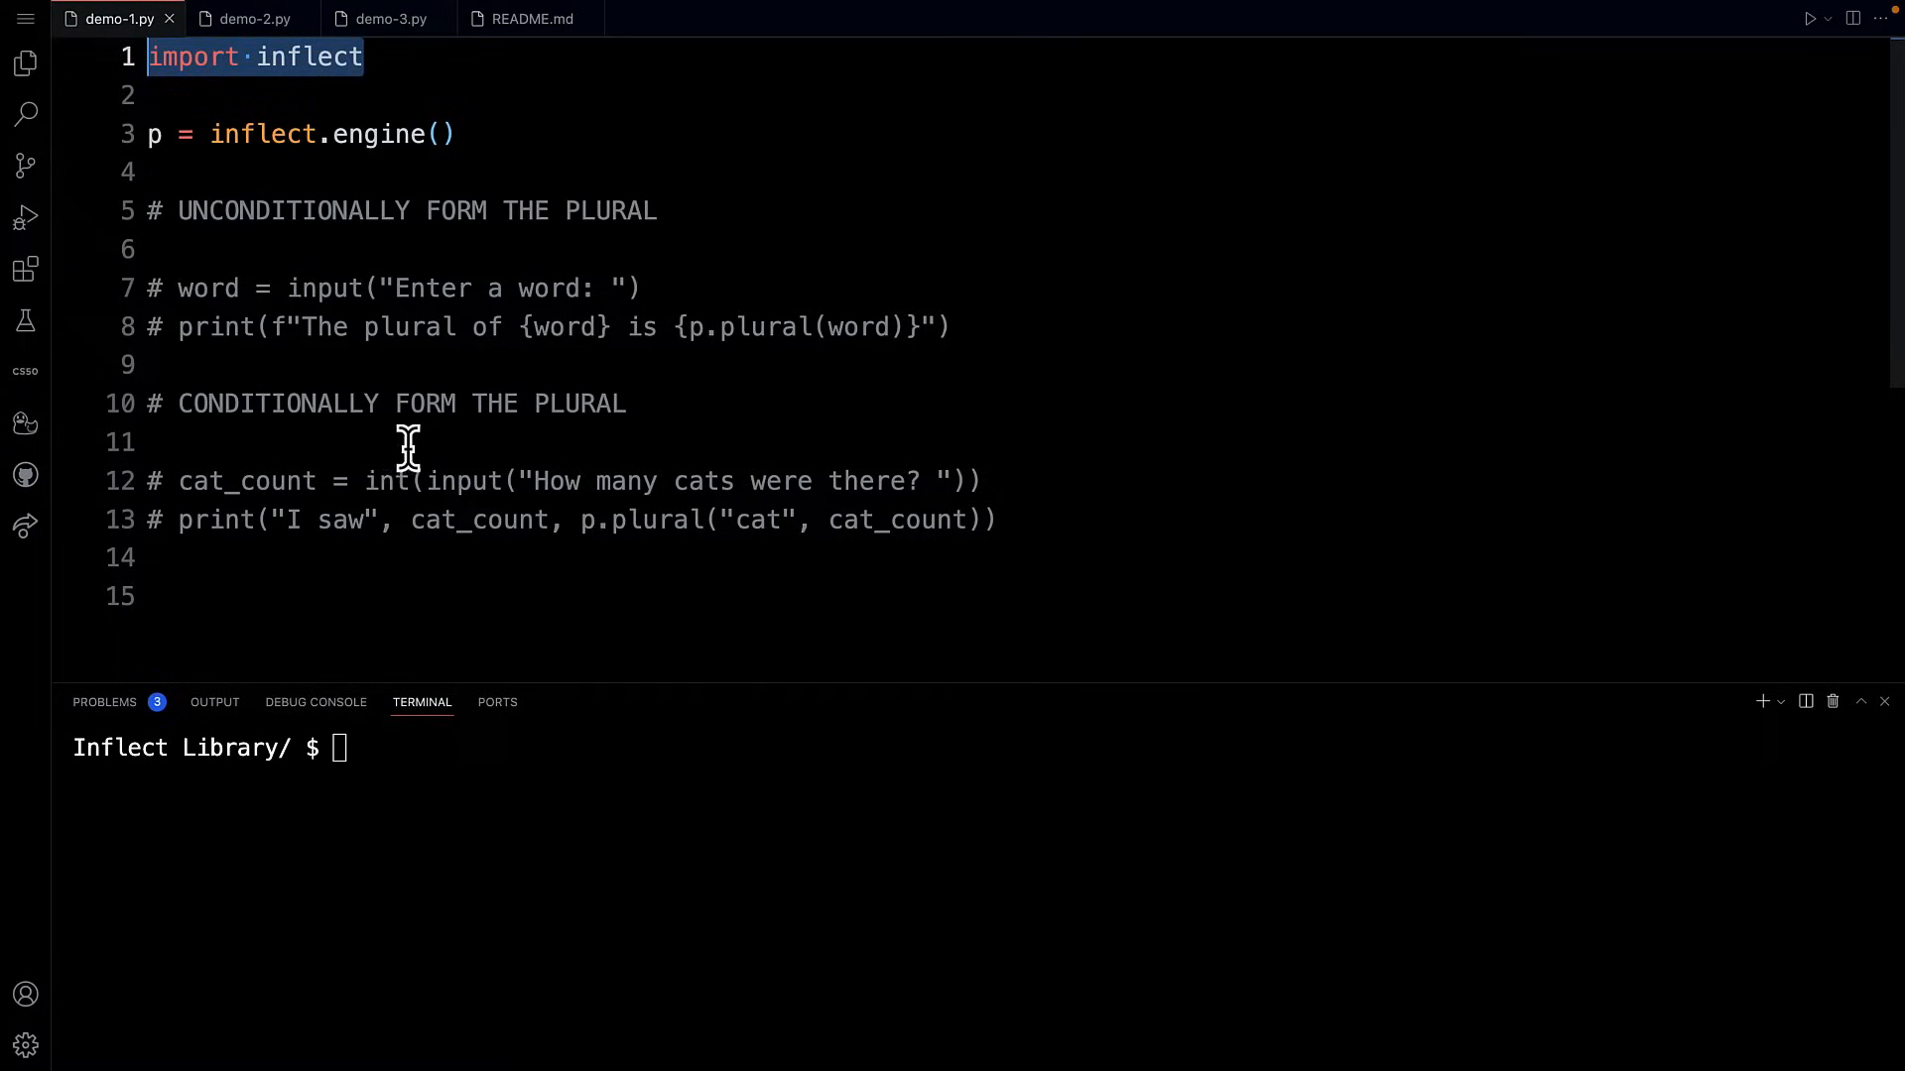
mouse_move(374, 353)
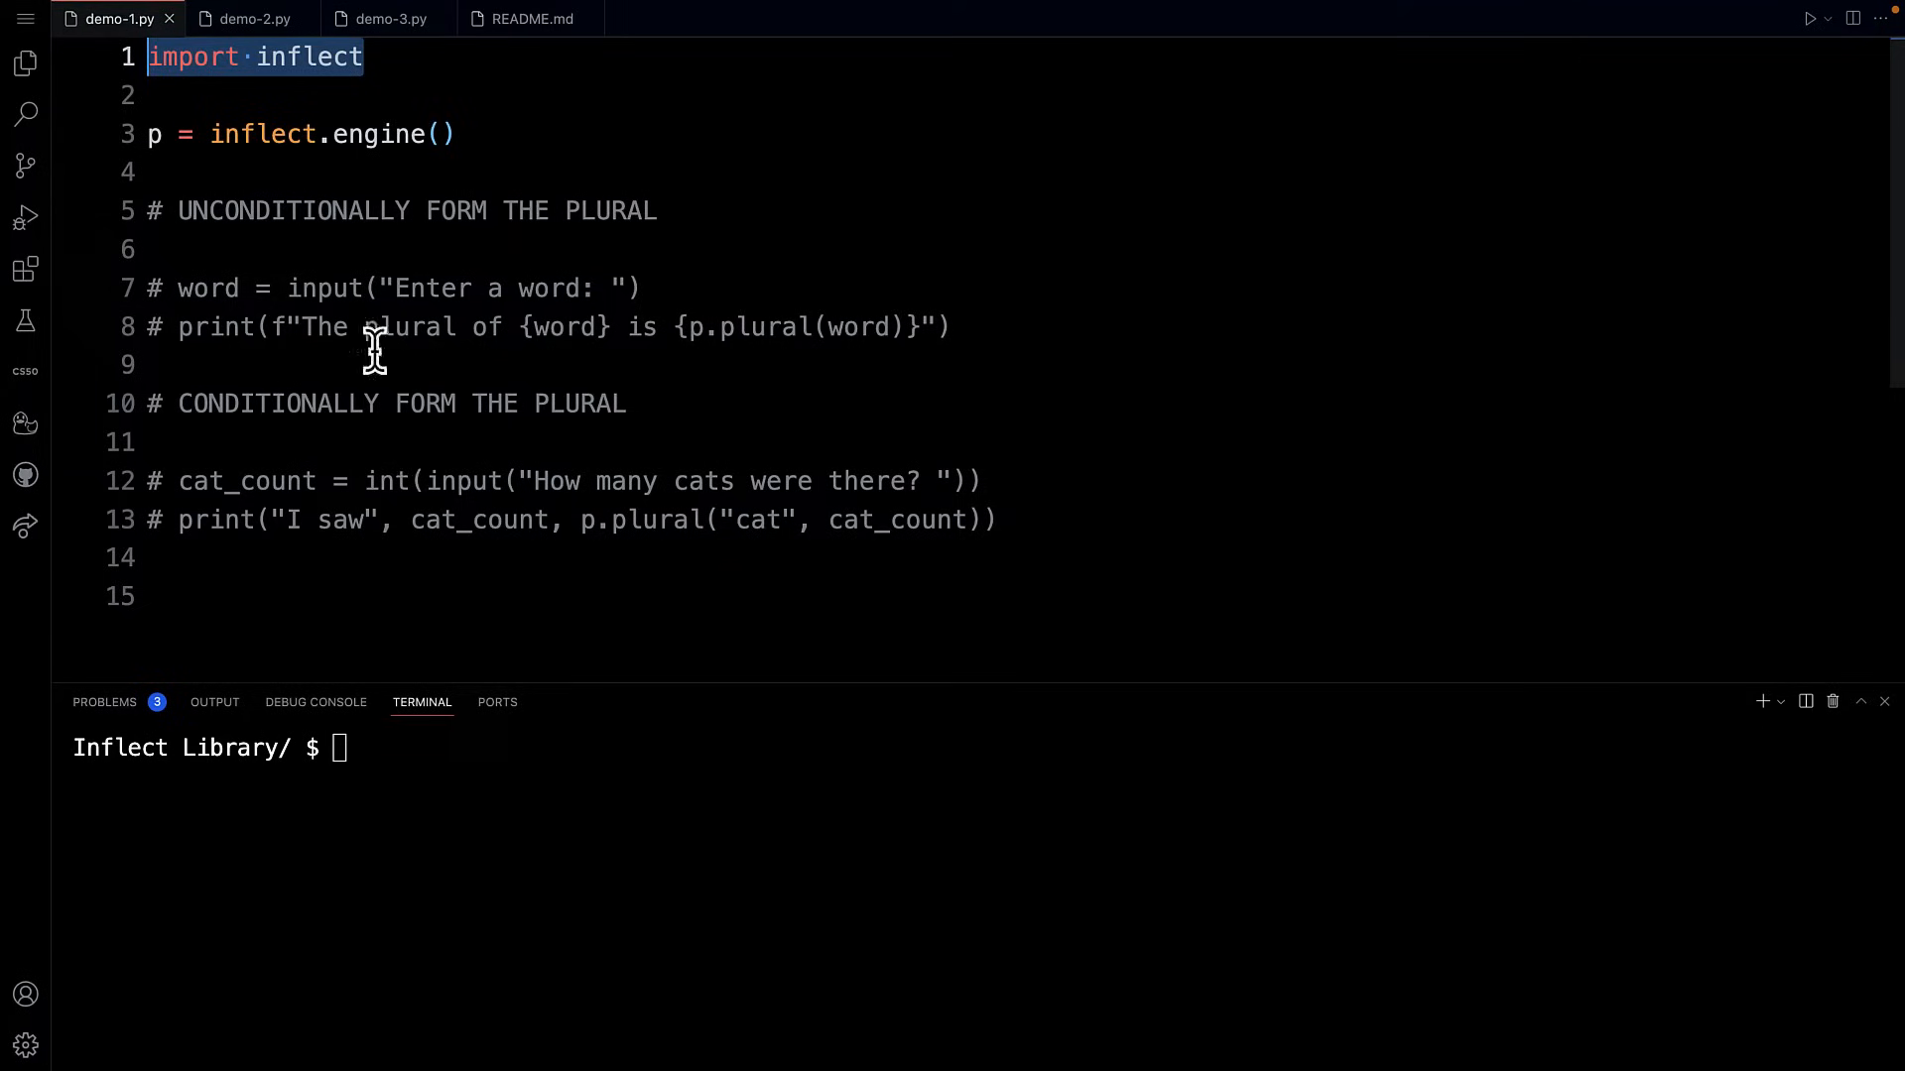
mouse_move(260, 199)
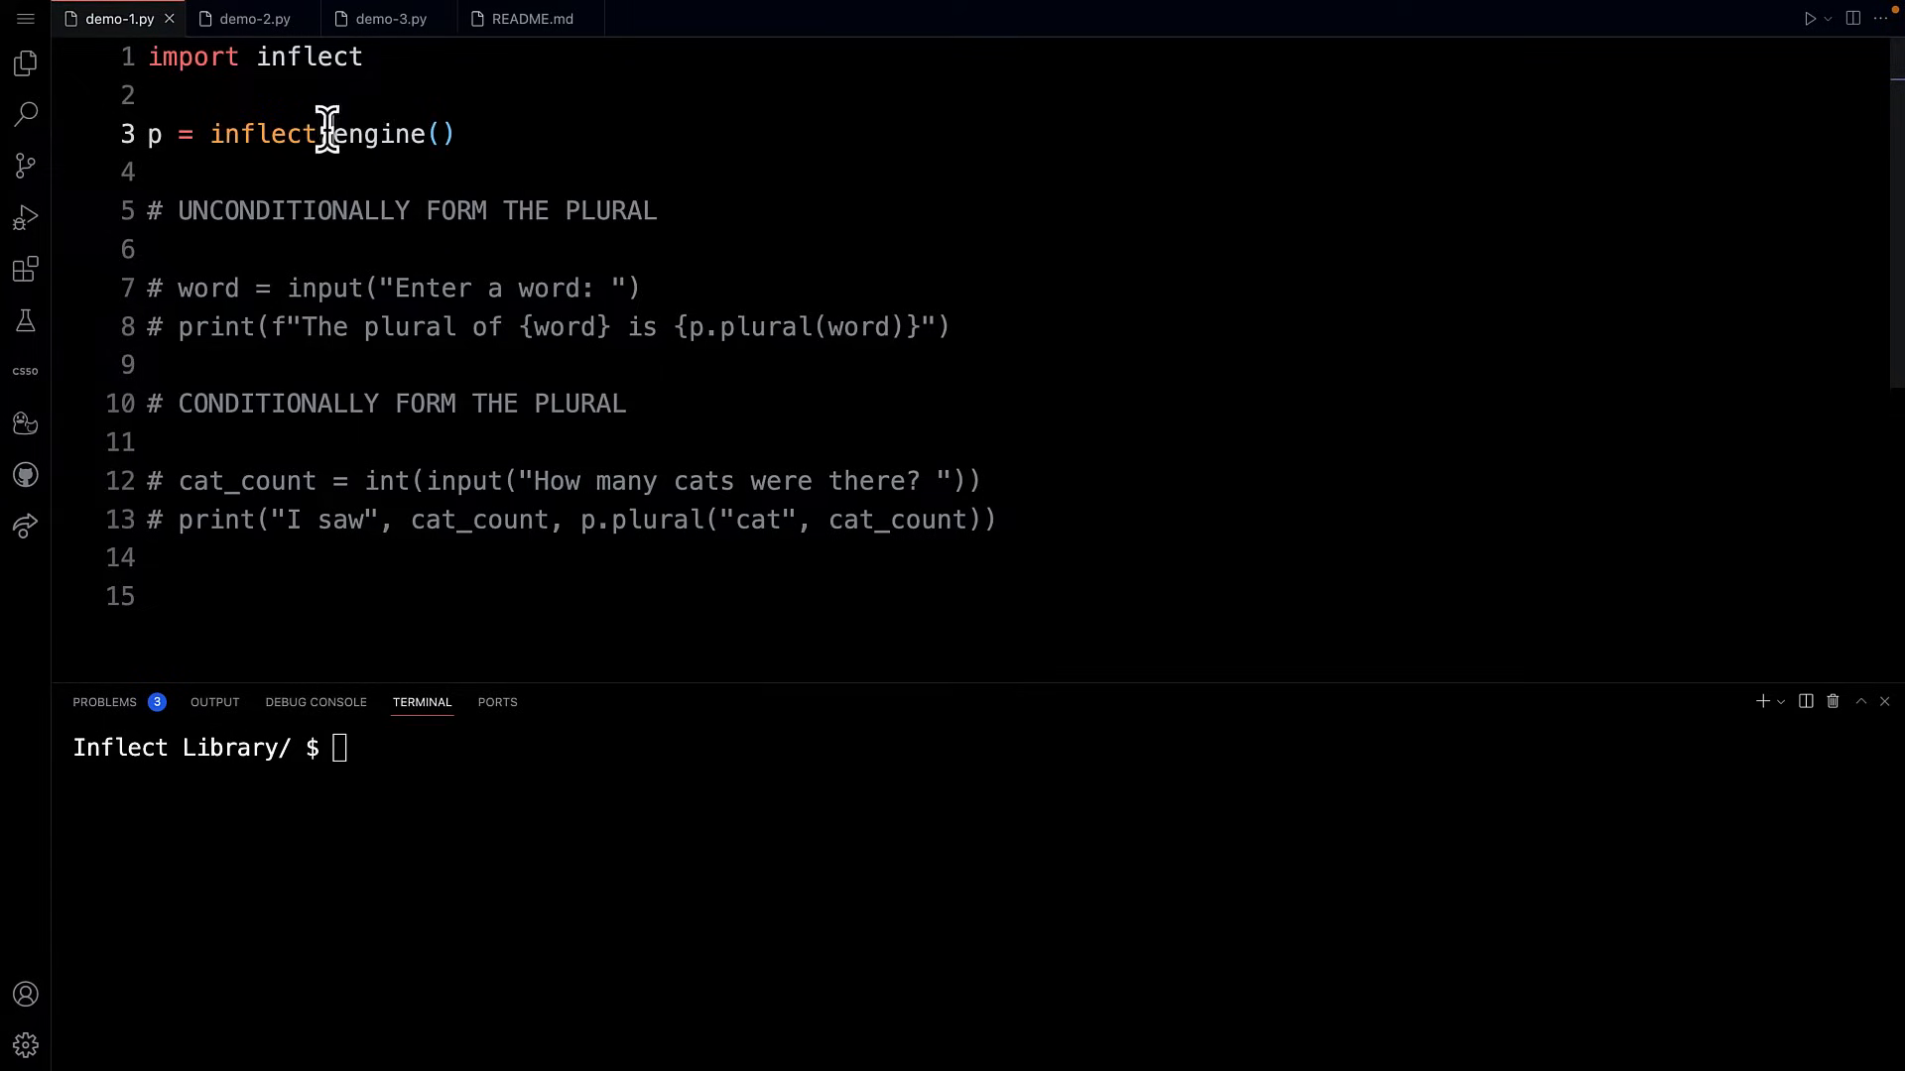
double_click(389, 134)
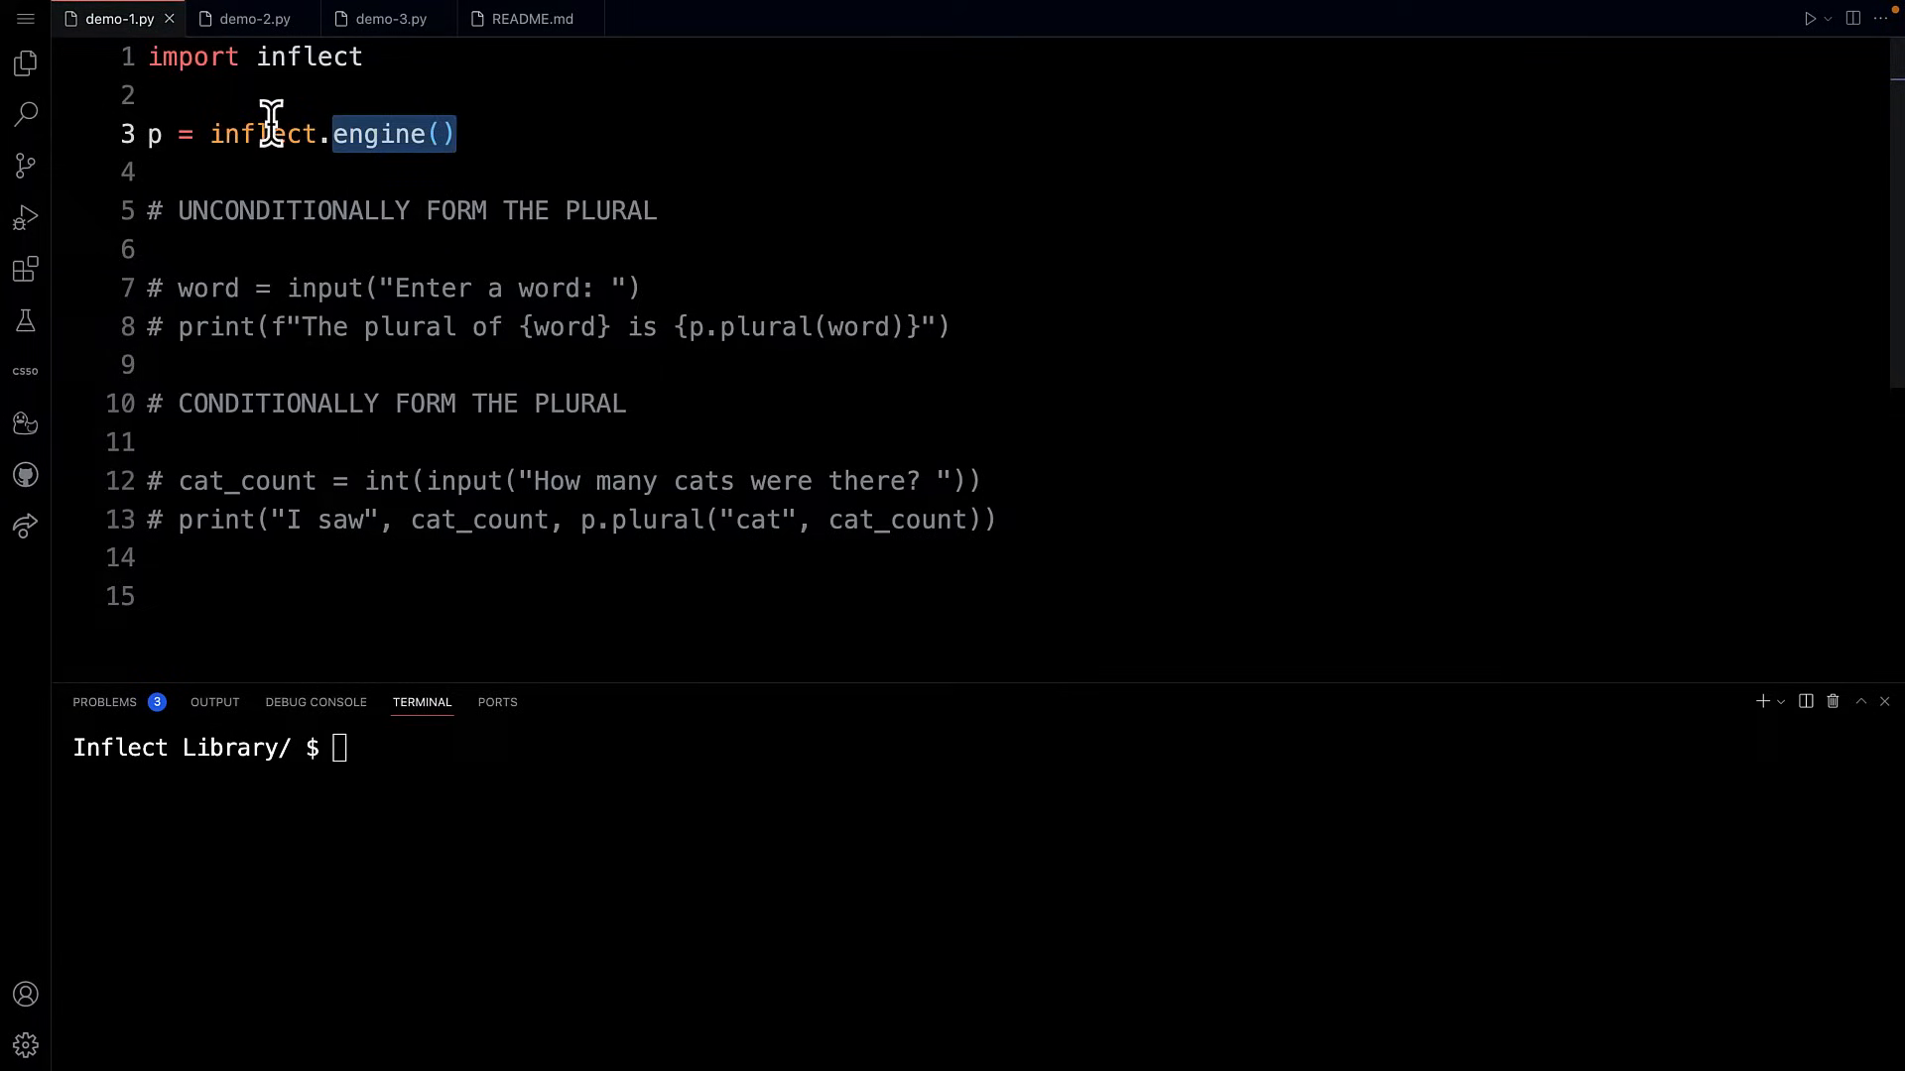
left_click(280, 134)
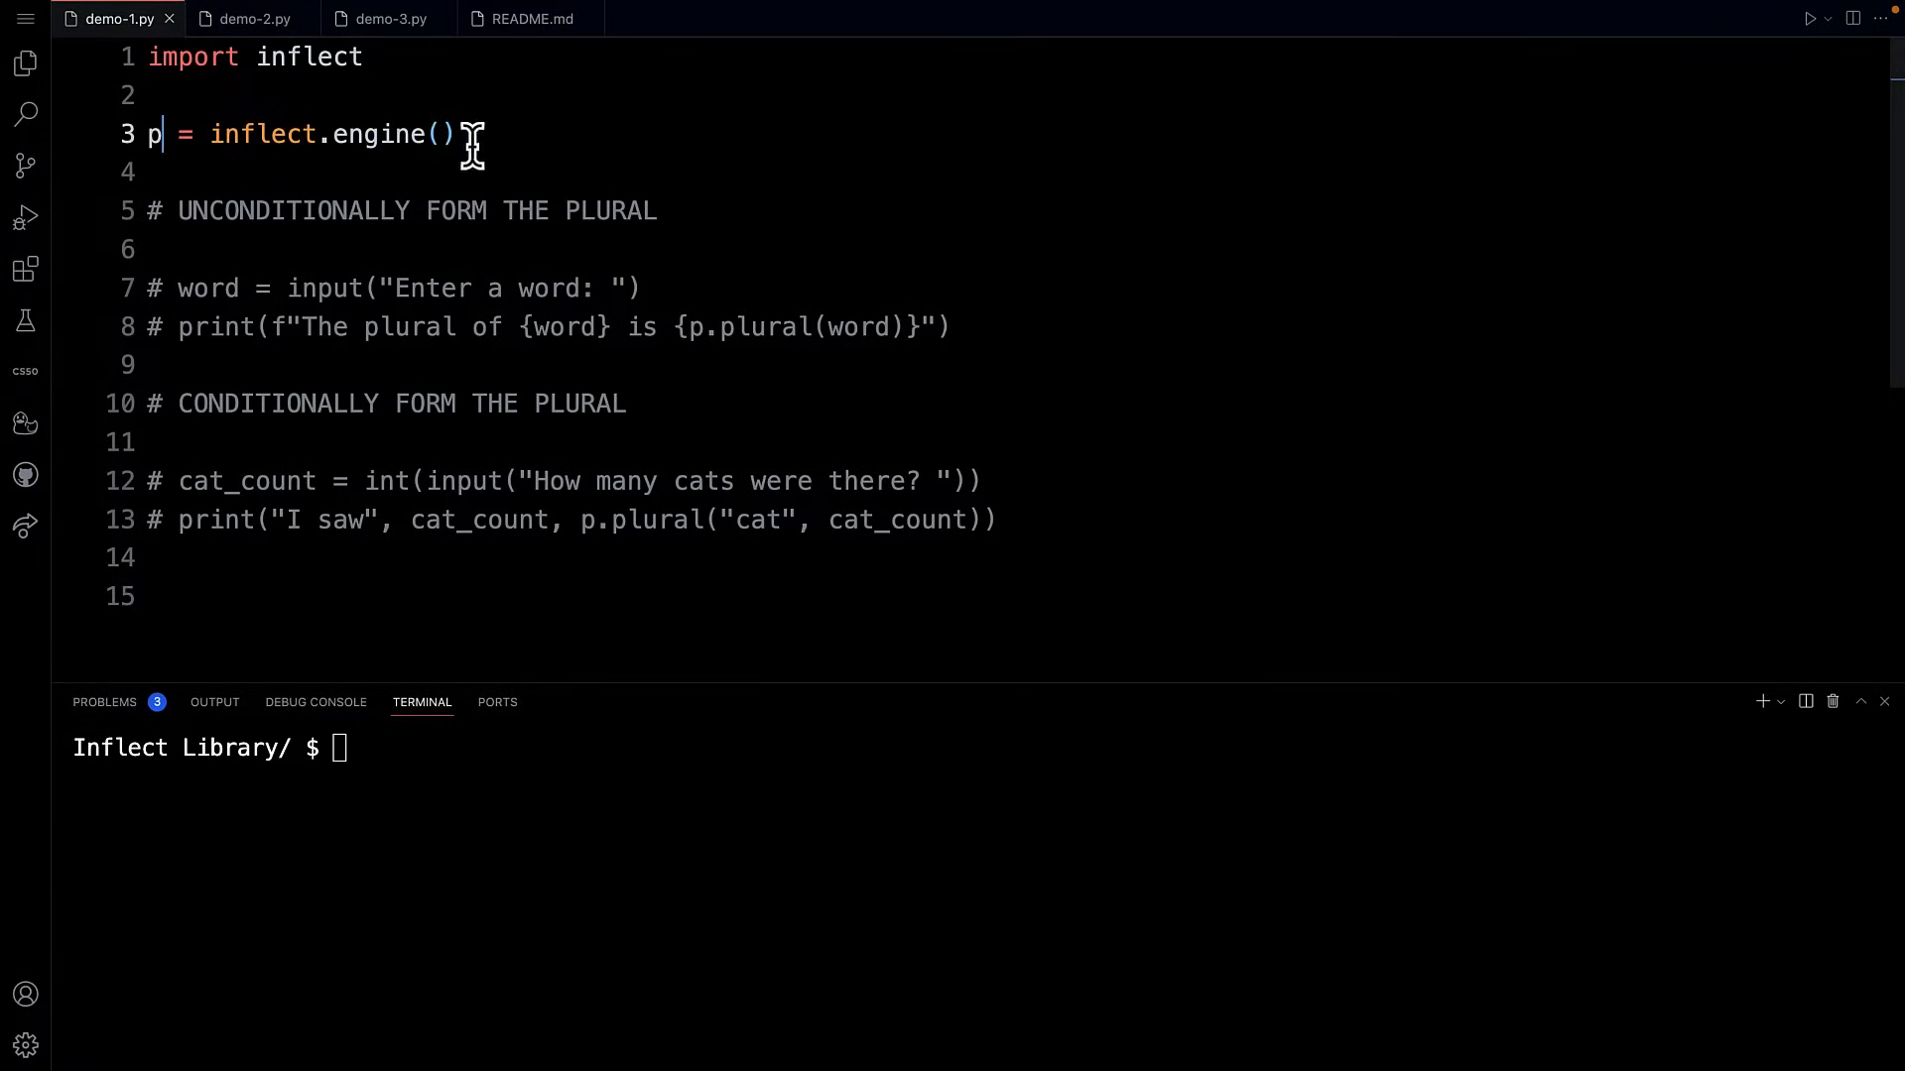
triple_click(304, 134)
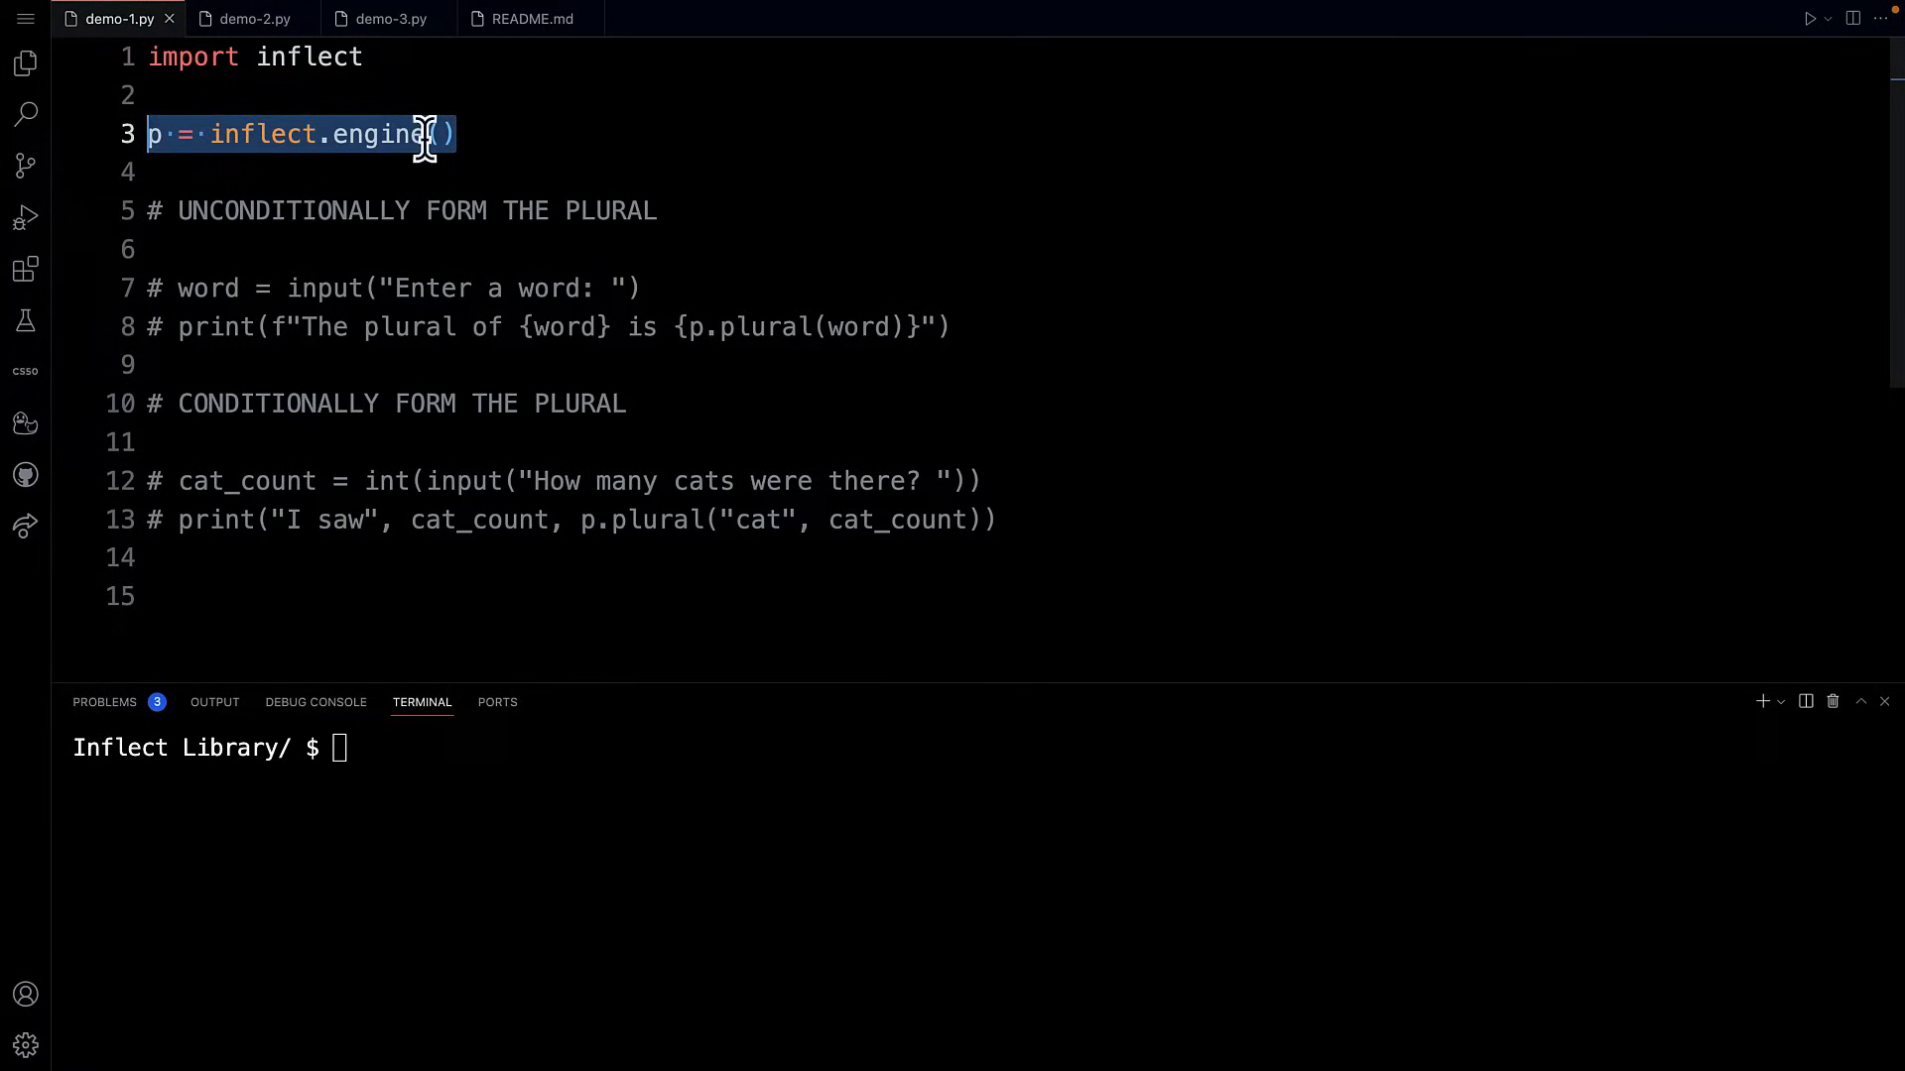
mouse_move(416, 183)
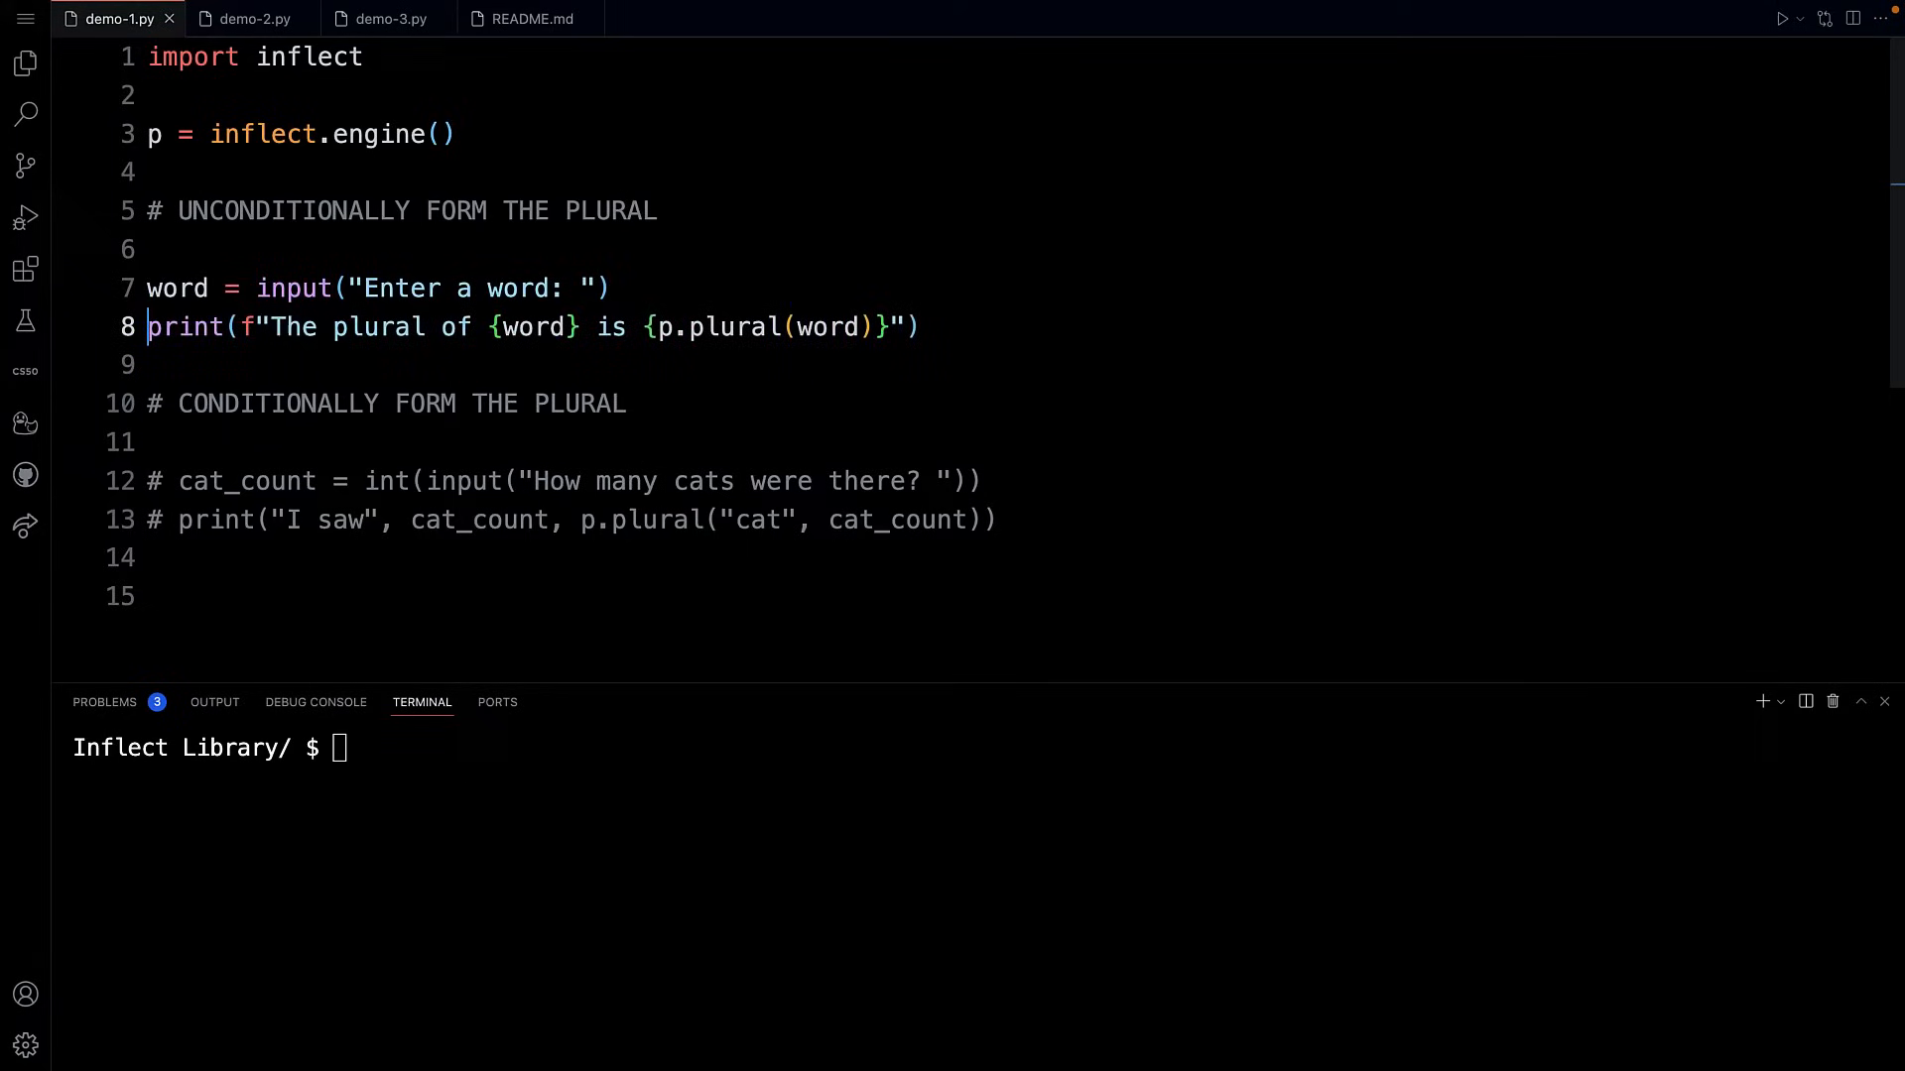
mouse_move(265, 319)
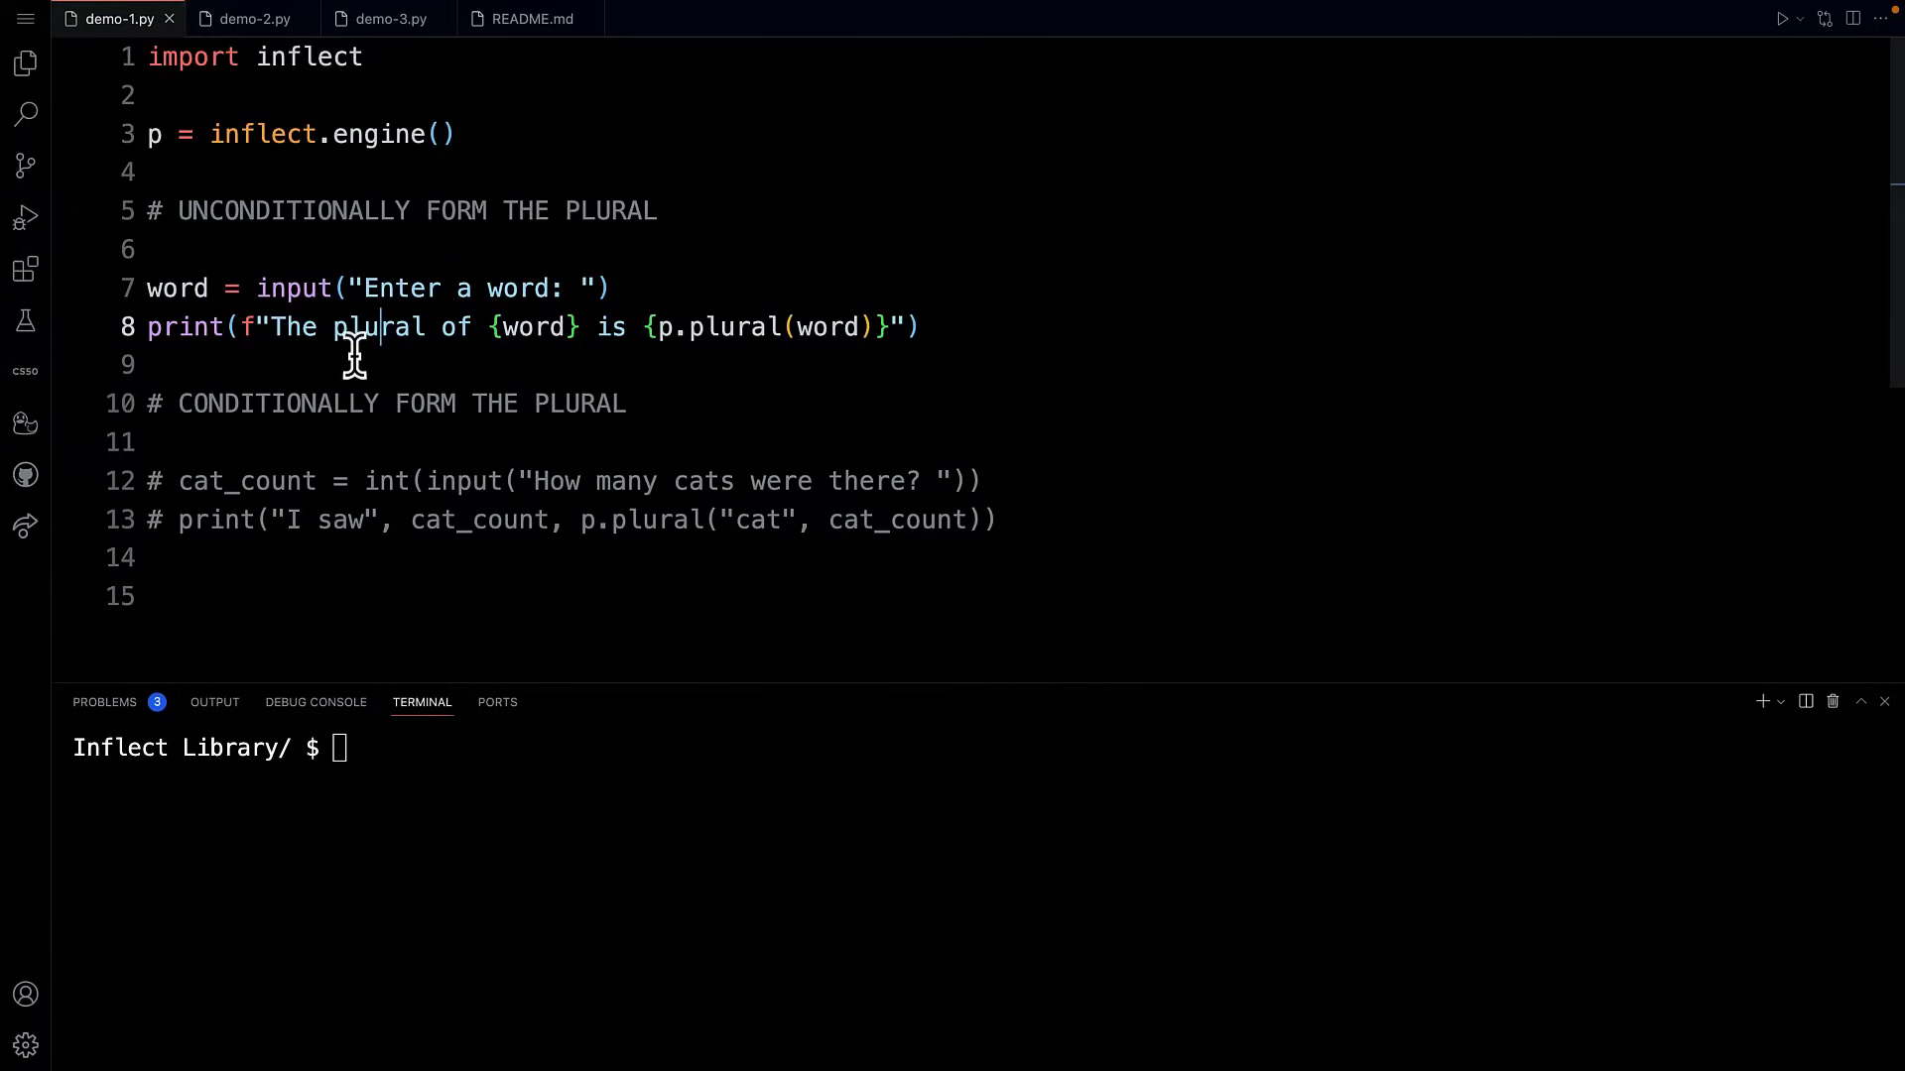
mouse_move(826, 352)
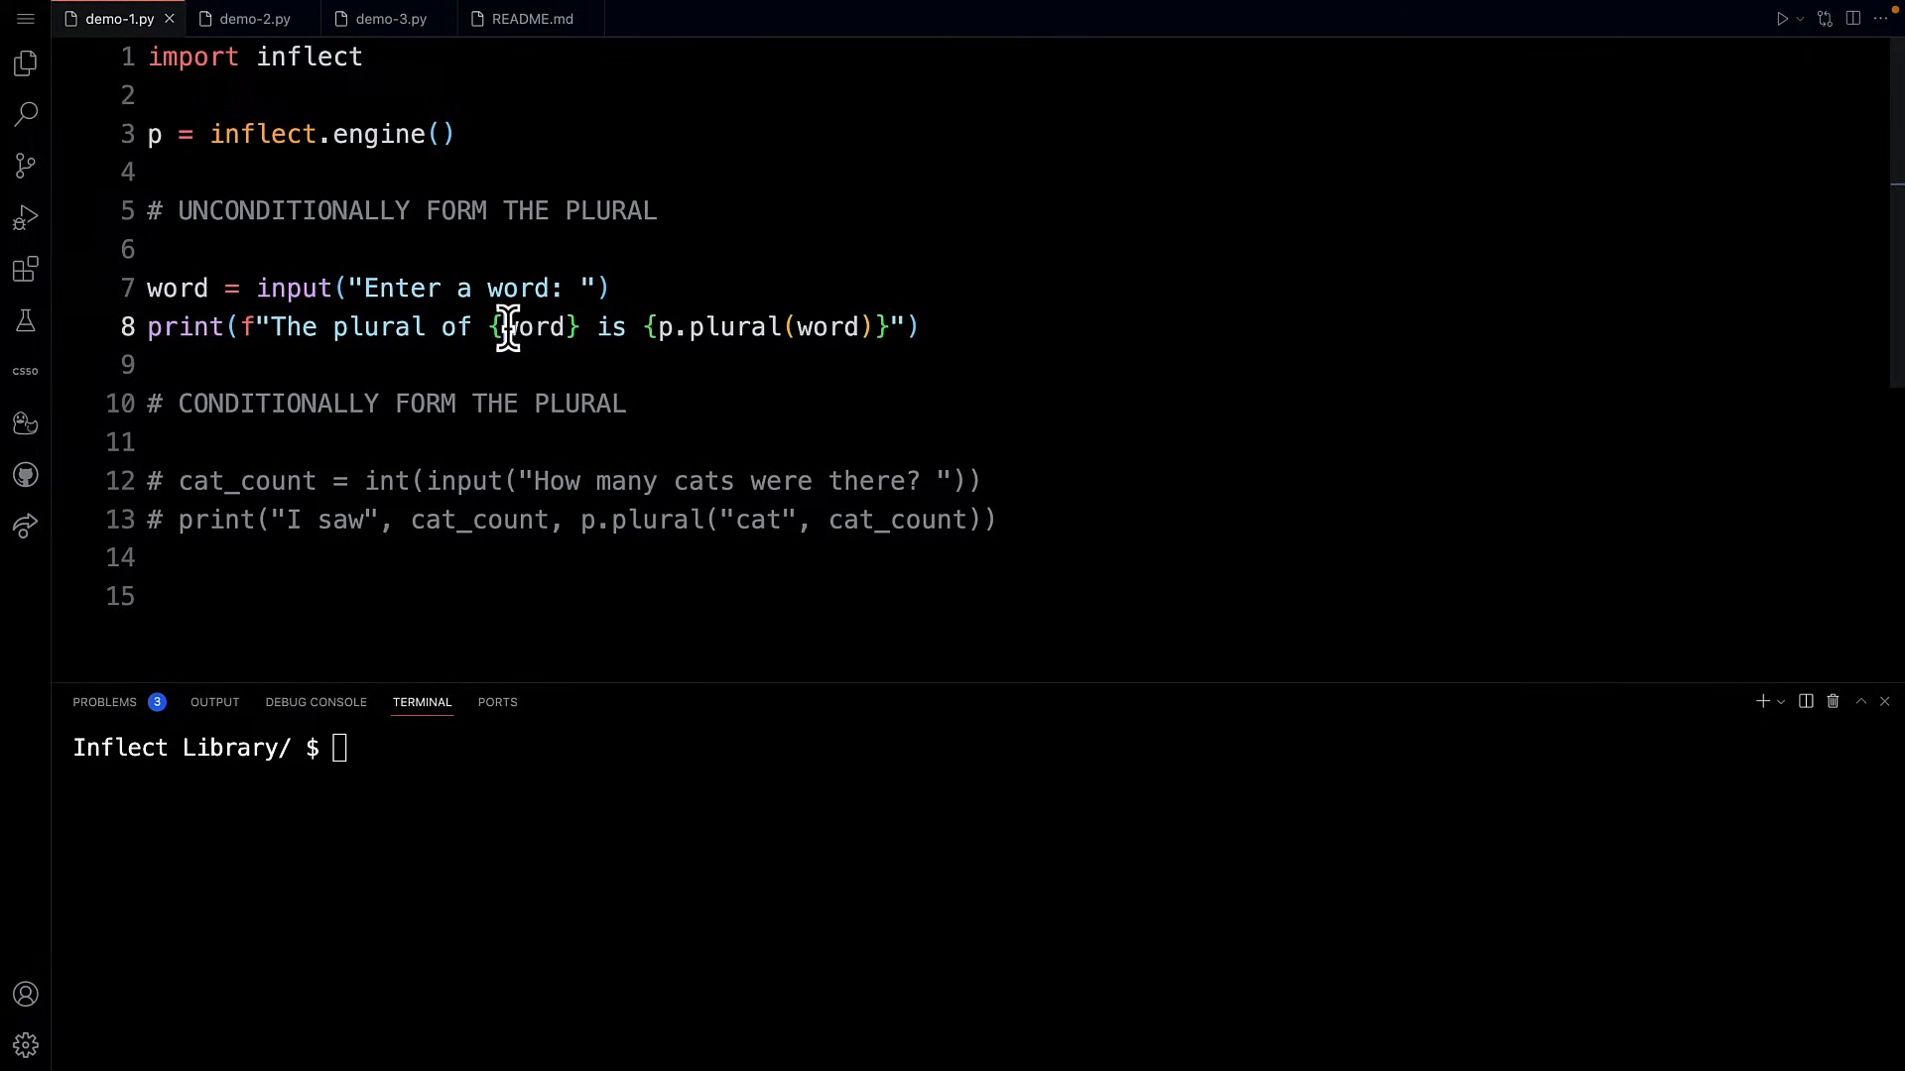
mouse_move(726, 326)
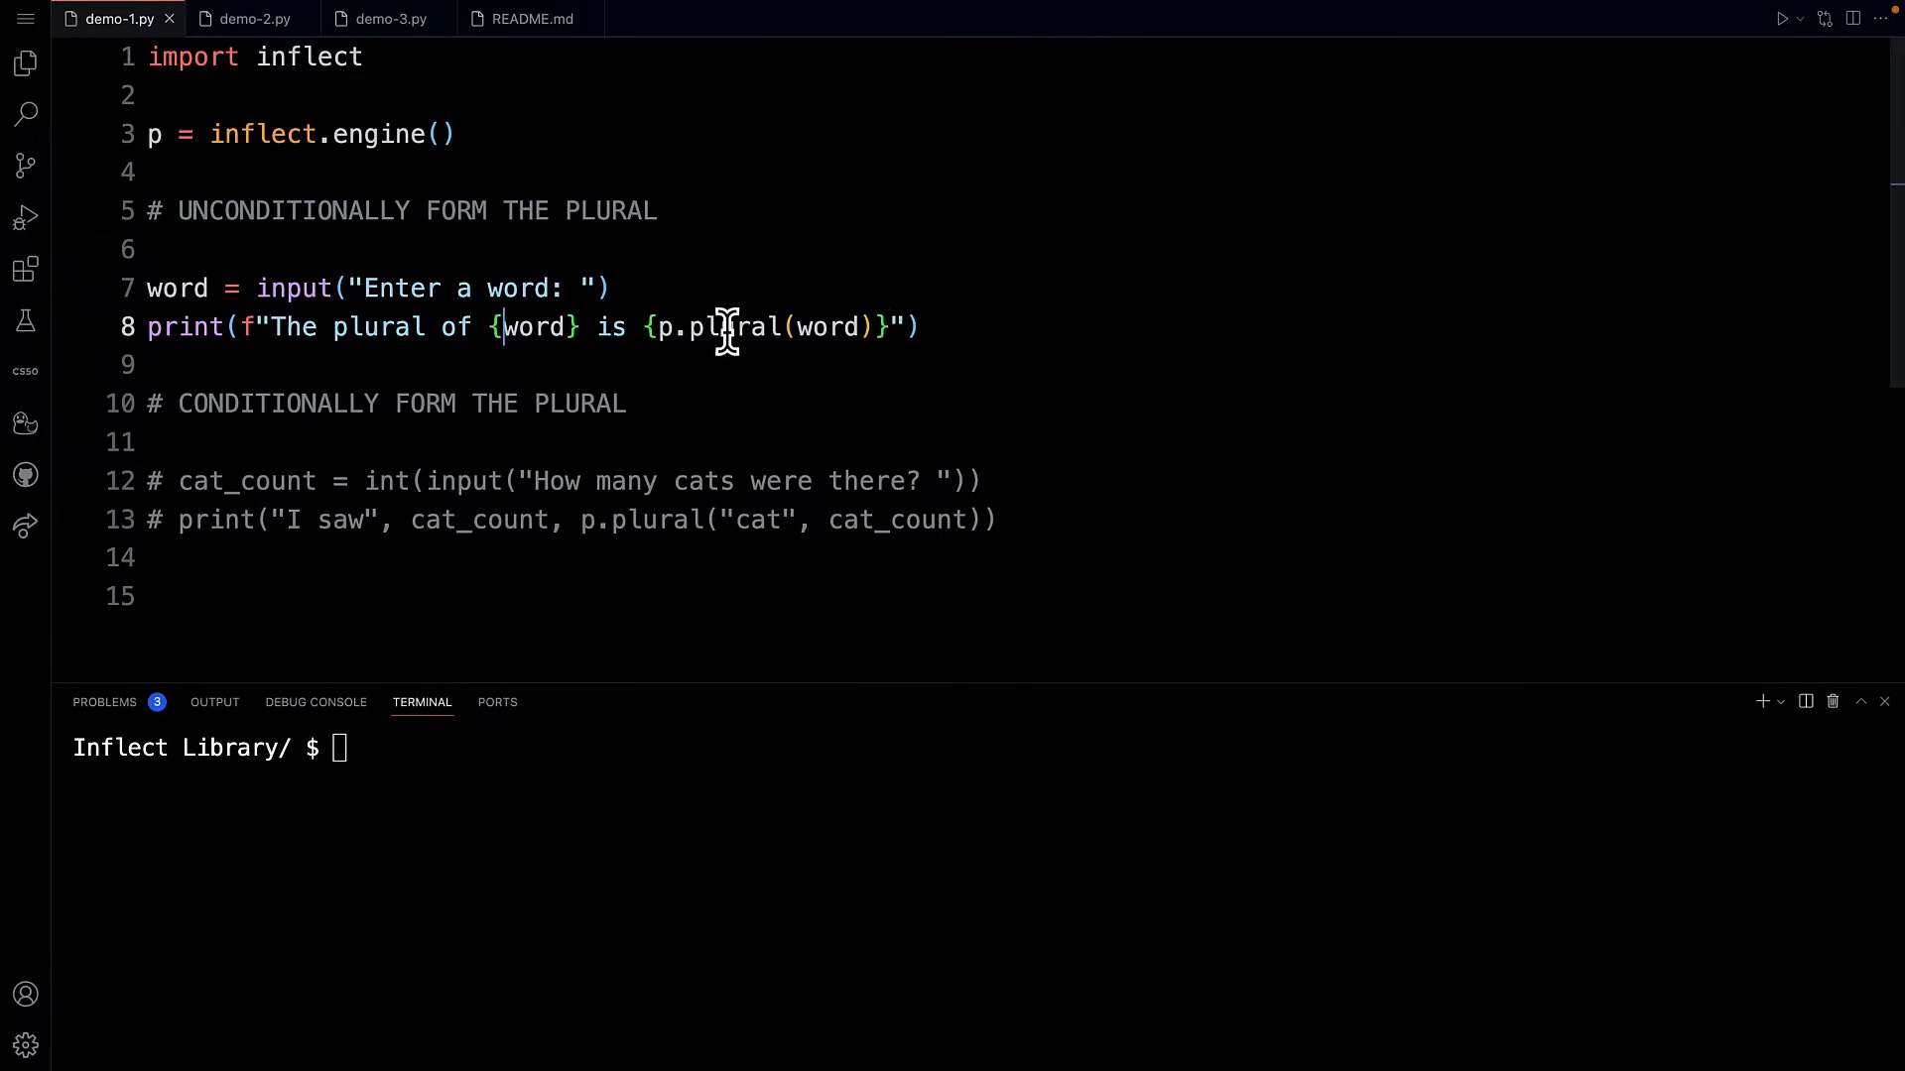
mouse_move(589, 668)
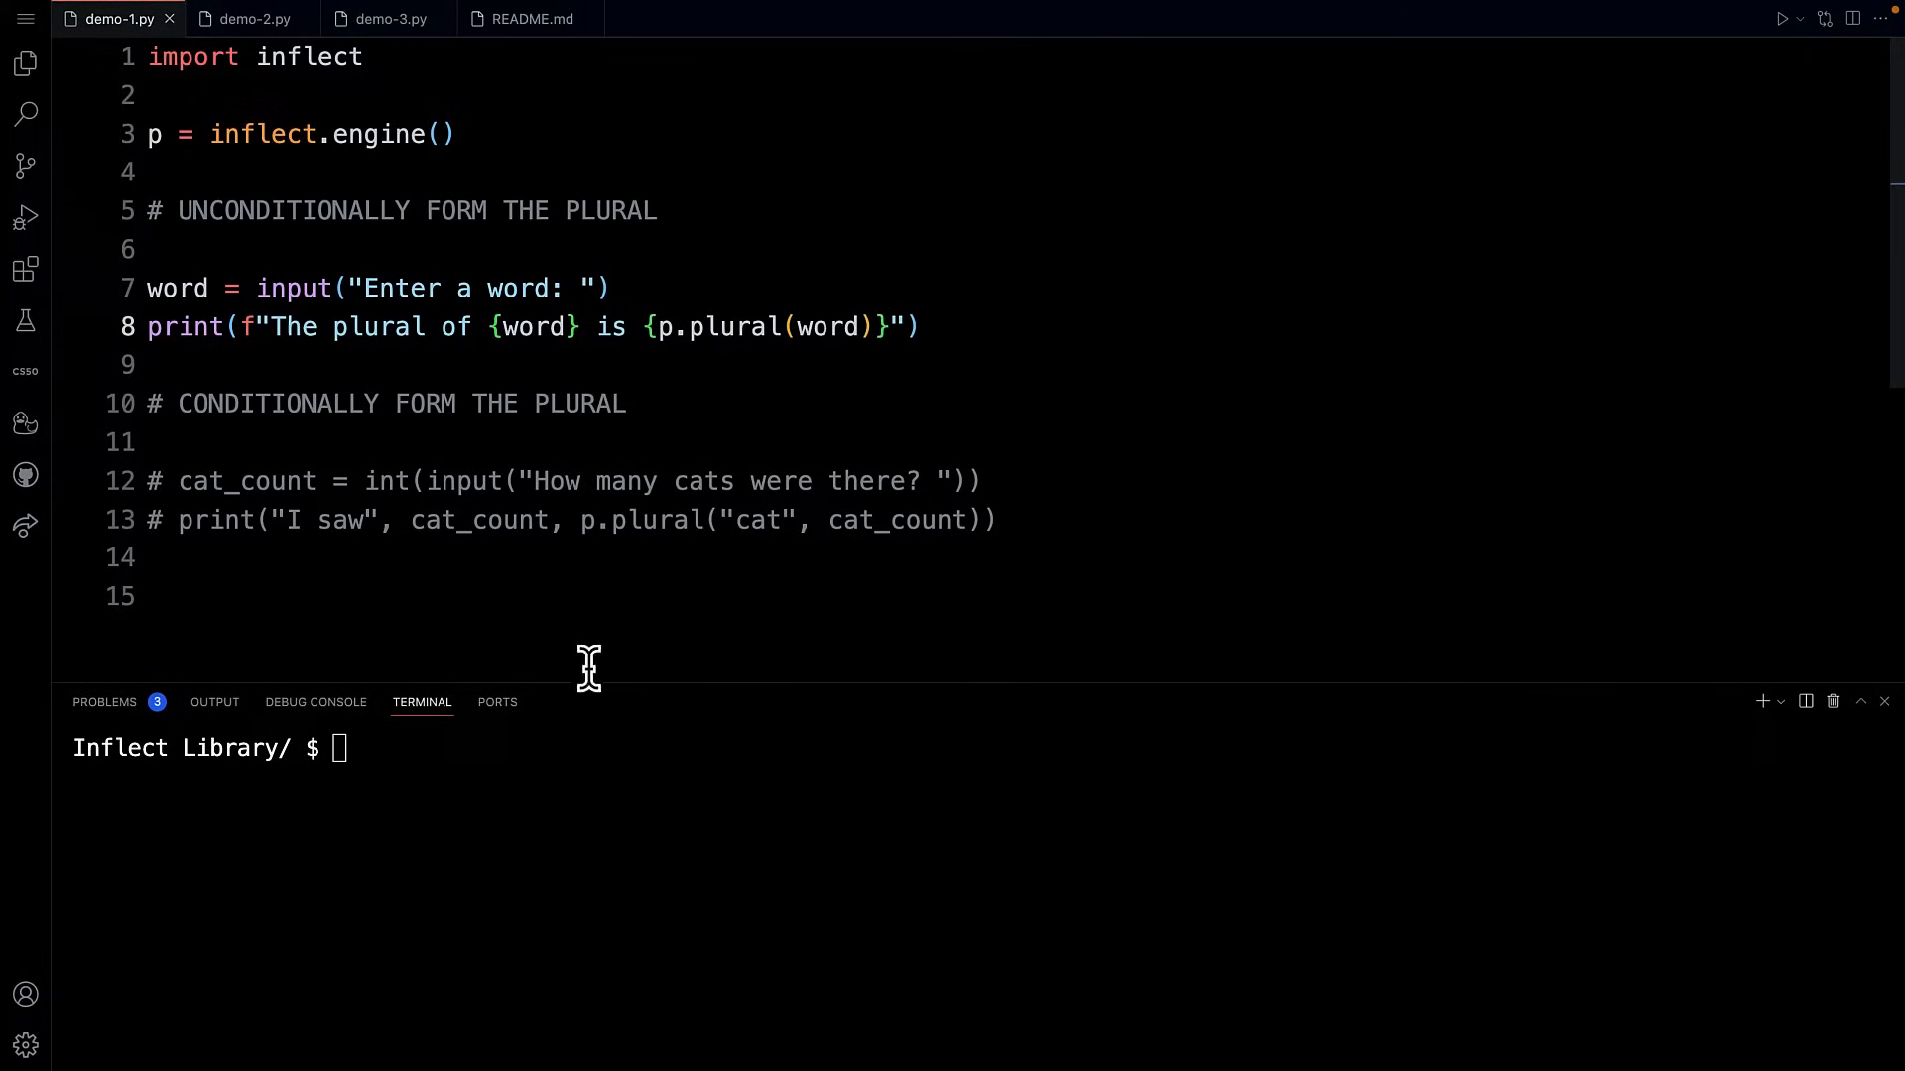
Step: Run python demo-1.py, pluralising 'cat' and then 'bus'
type("py")
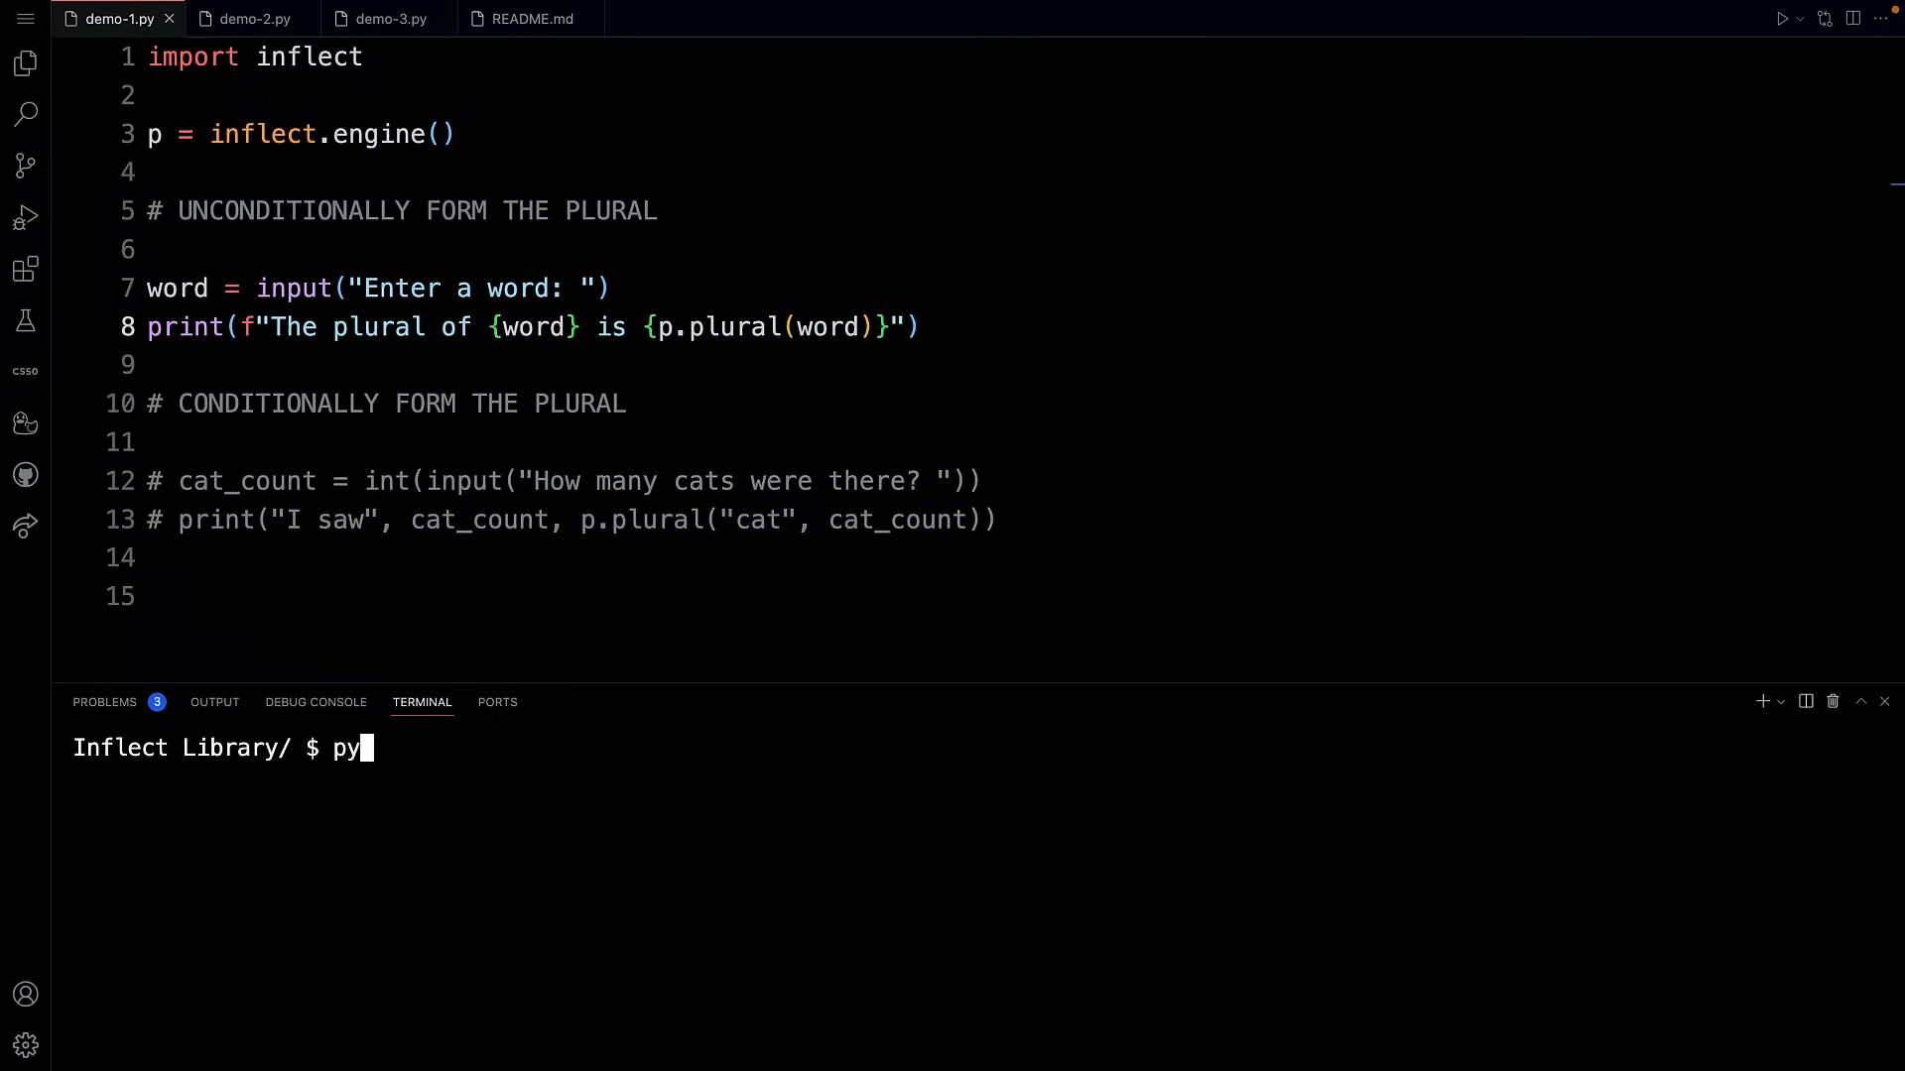
type("th0")
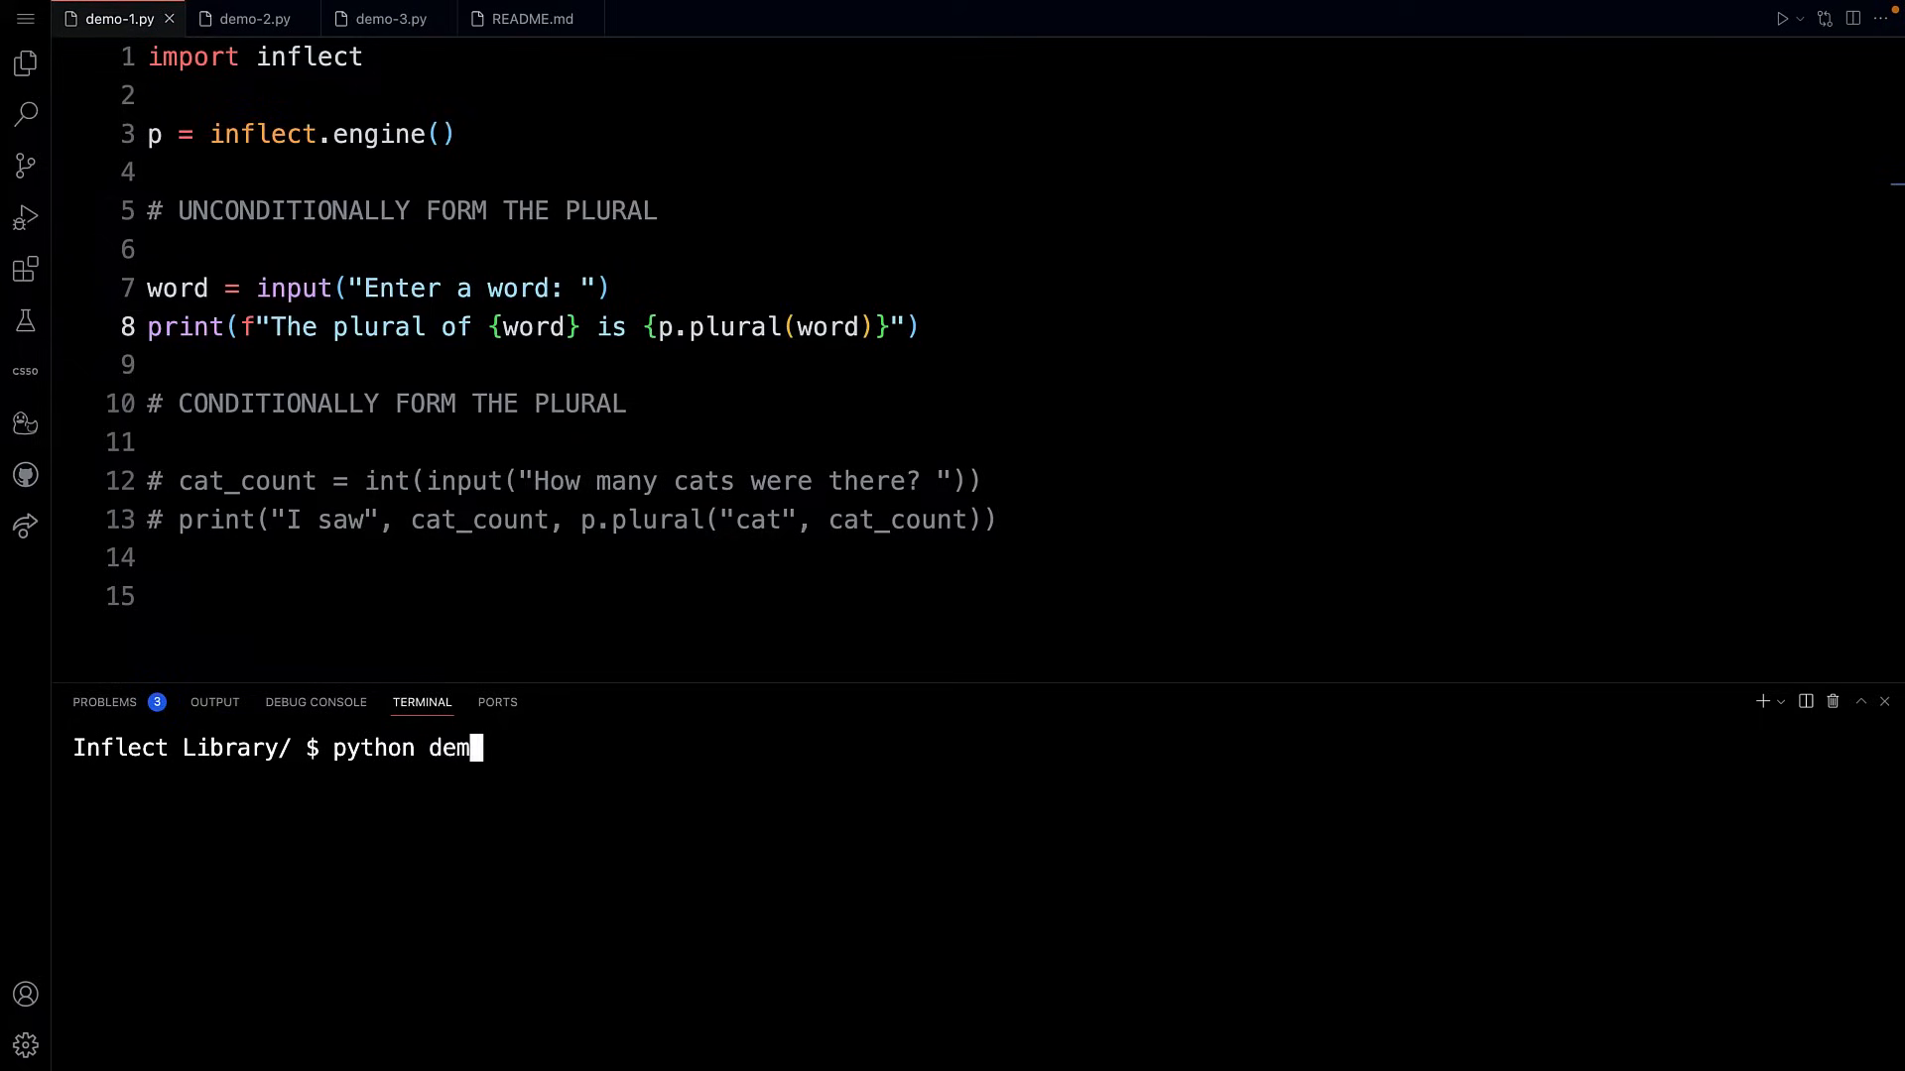
type("o-1.py")
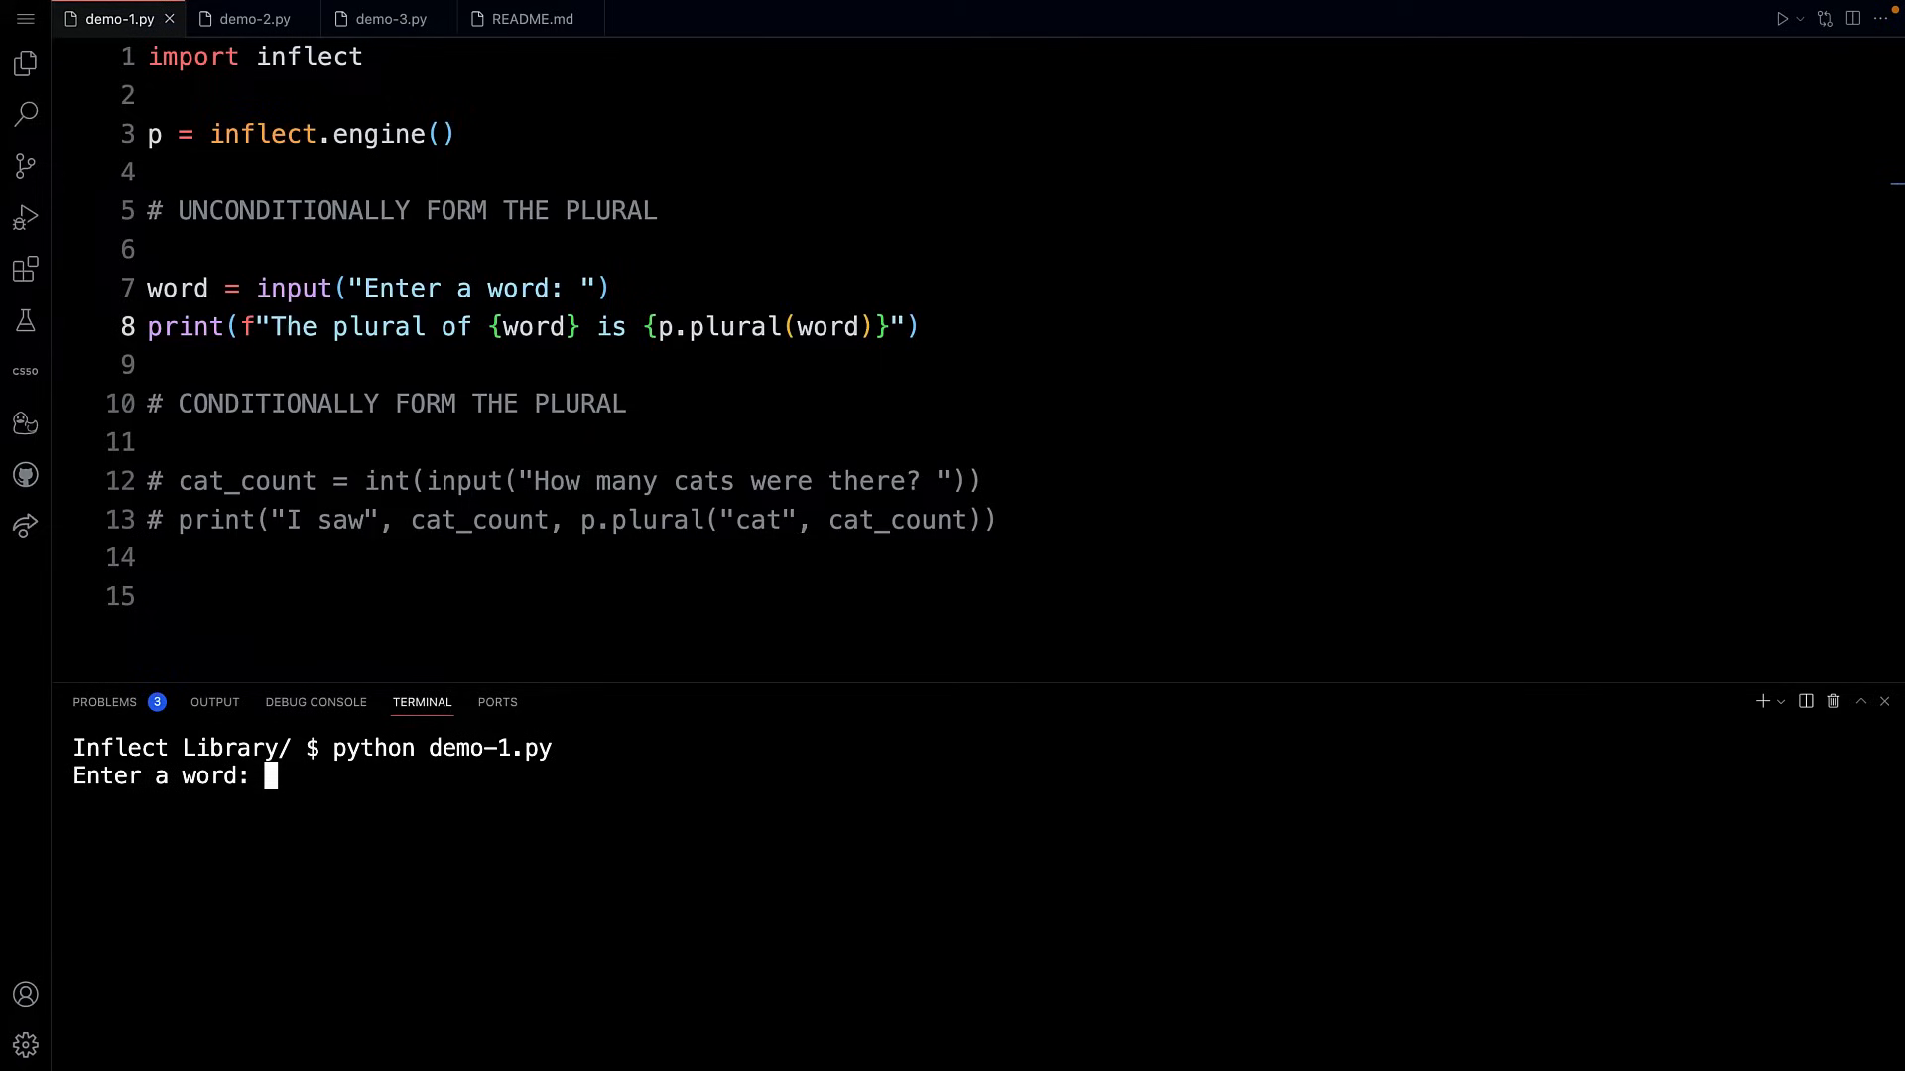
type("cat")
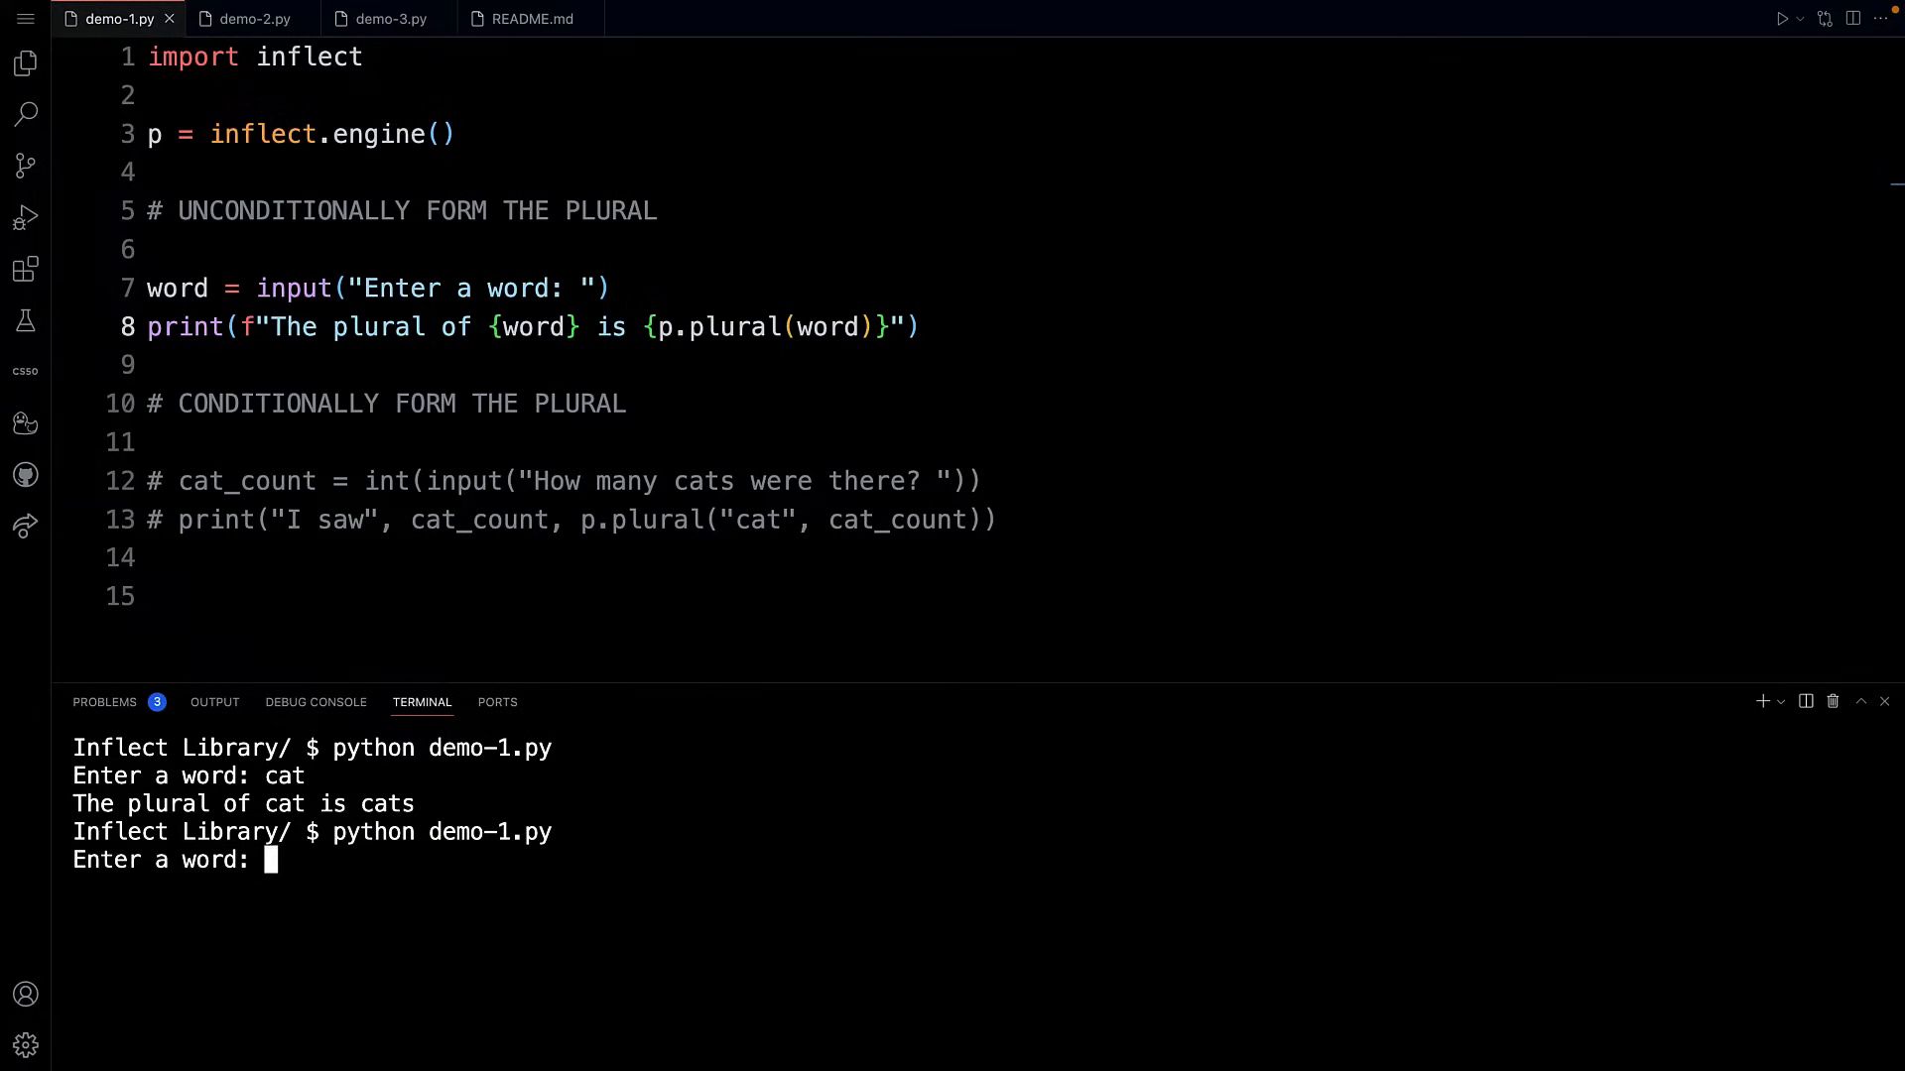
type("bus")
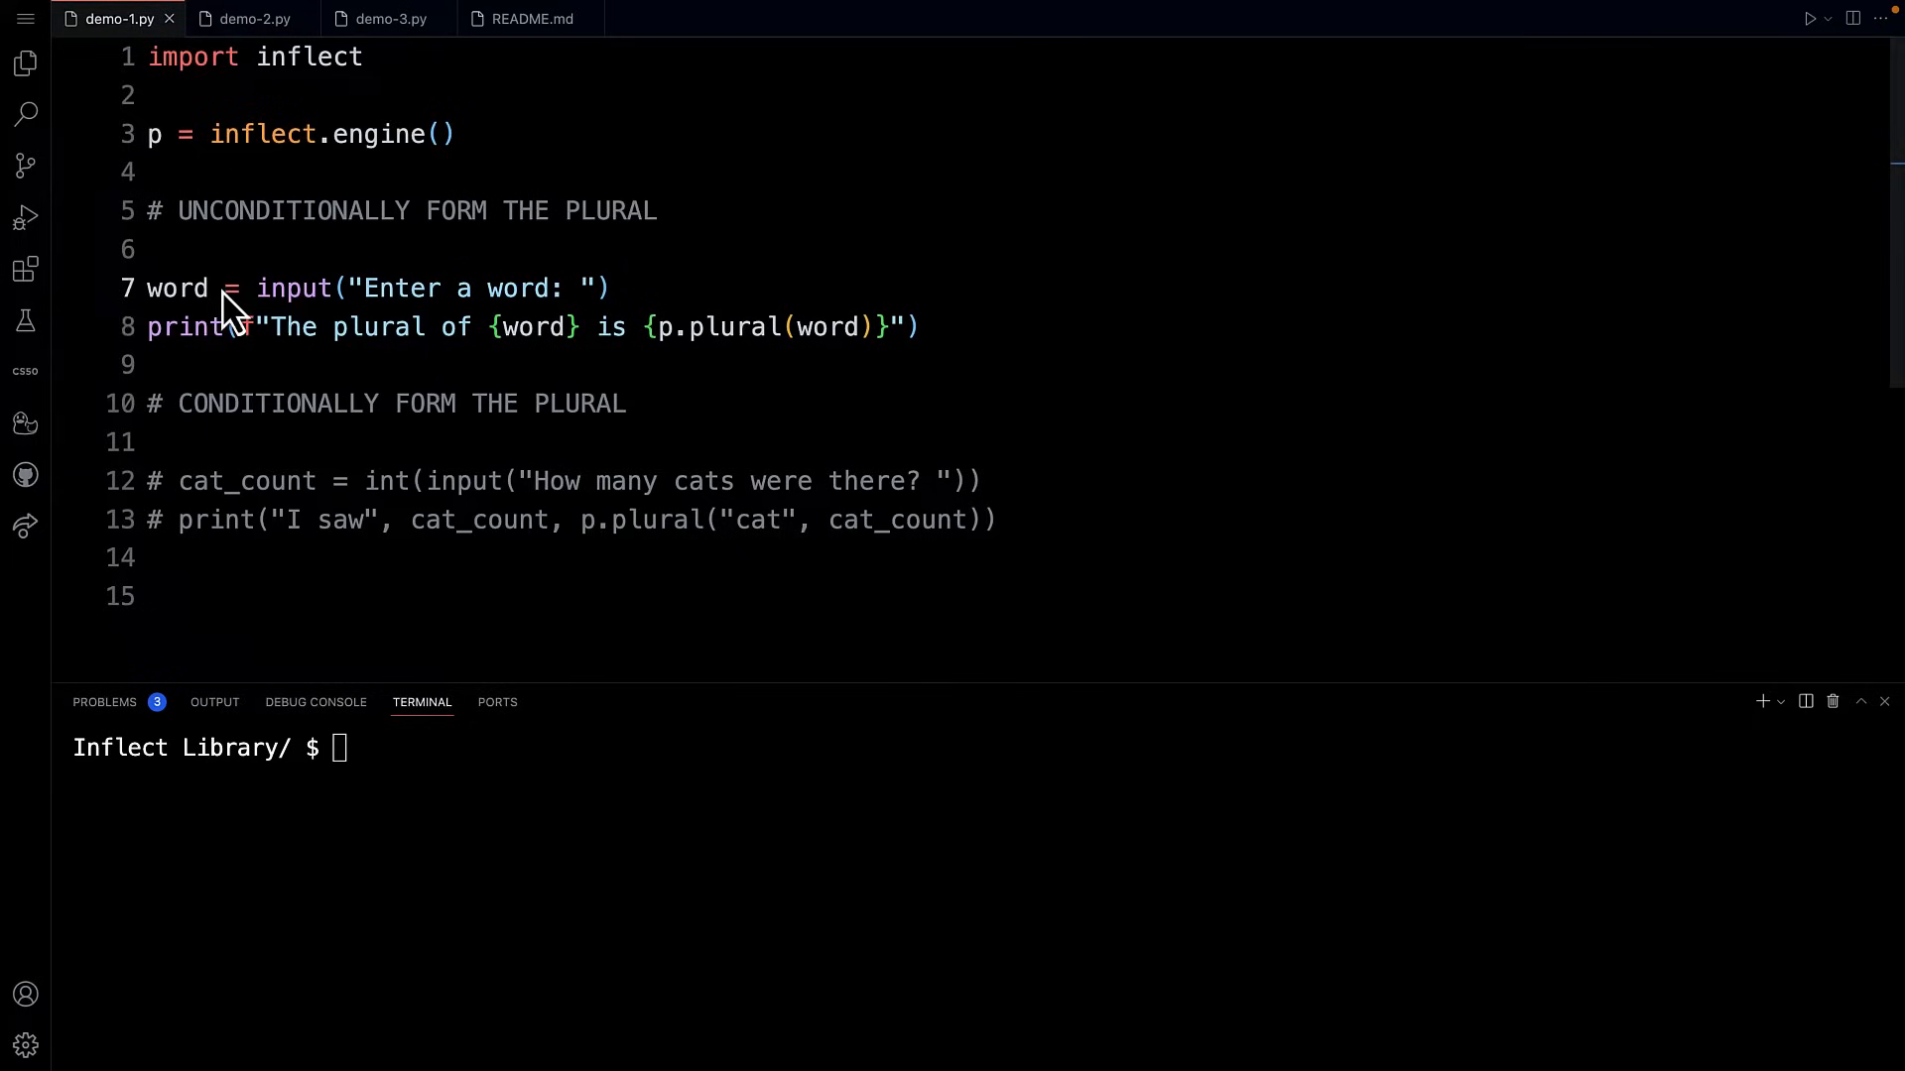
Step: Toggle comments to disable lines 7–8 and enable the cat_count lines 12–13
key("ctrl+/")
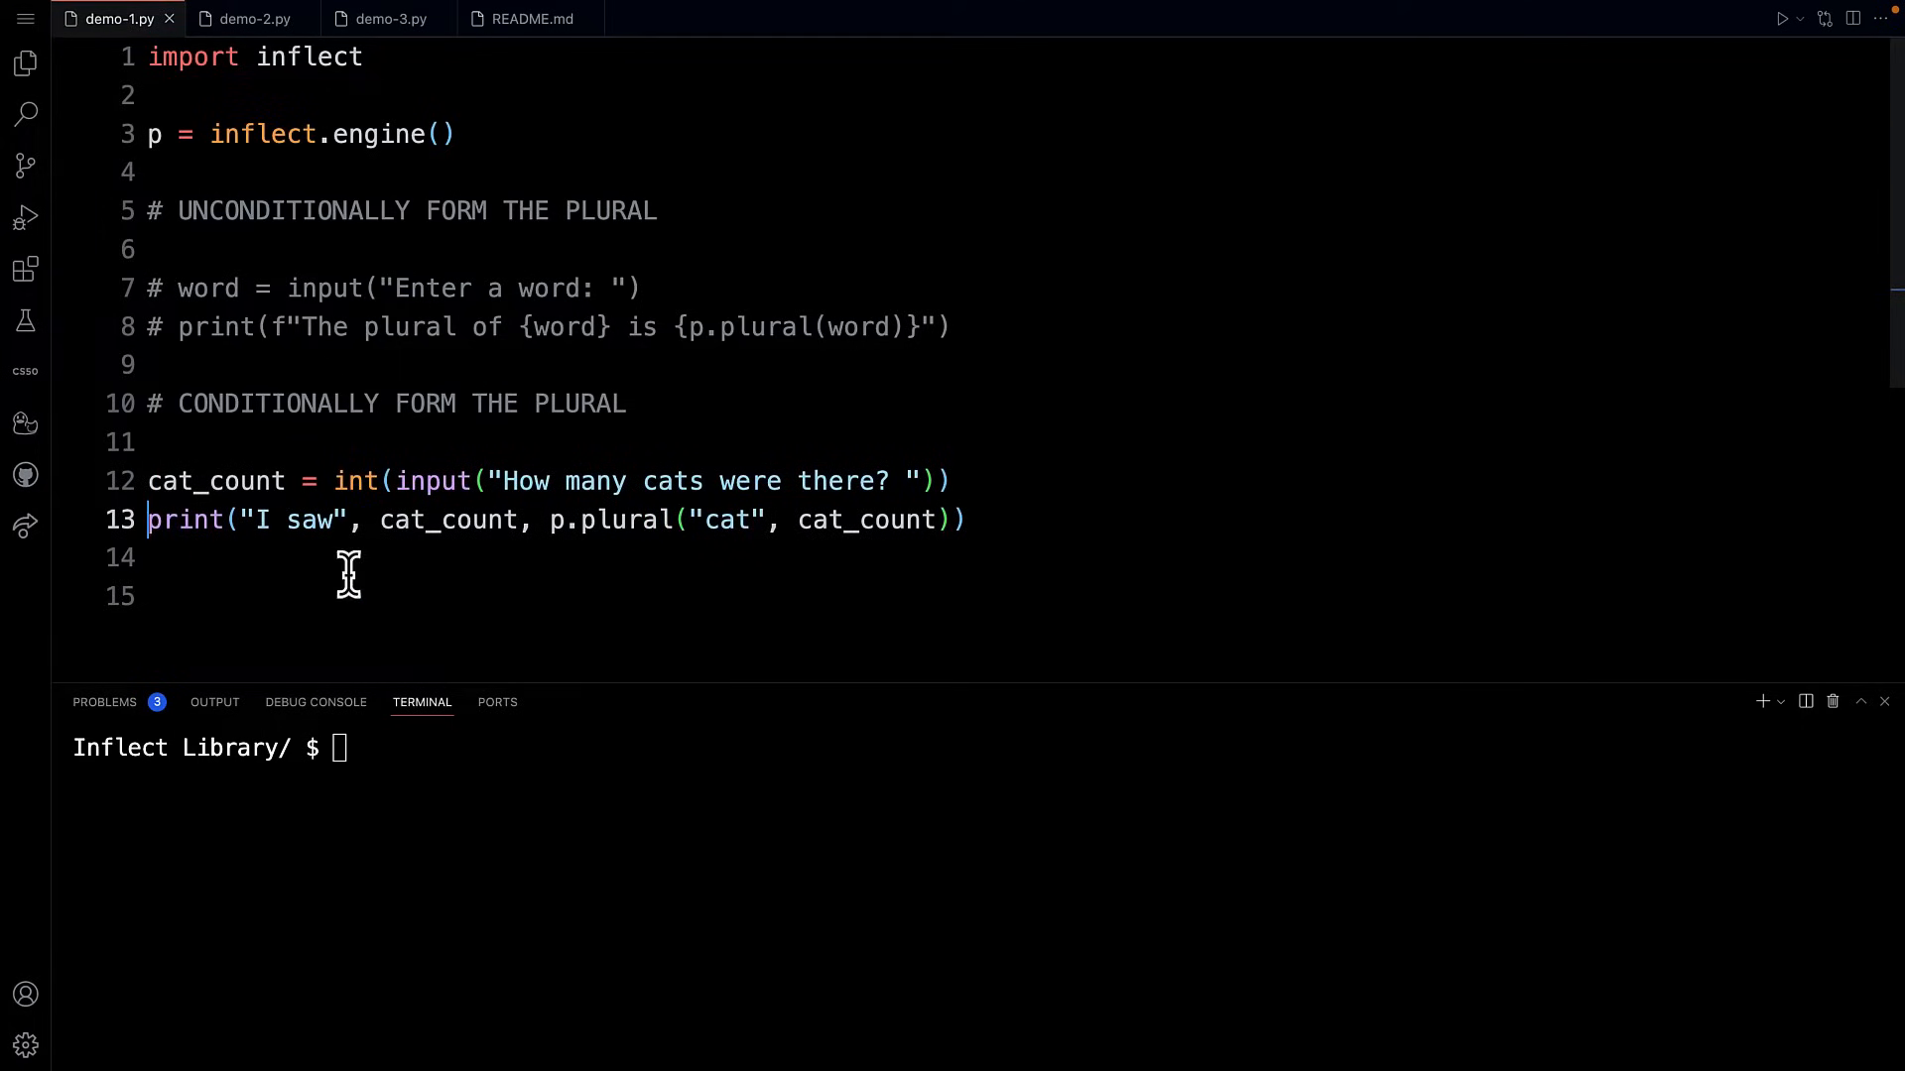
mouse_move(526, 480)
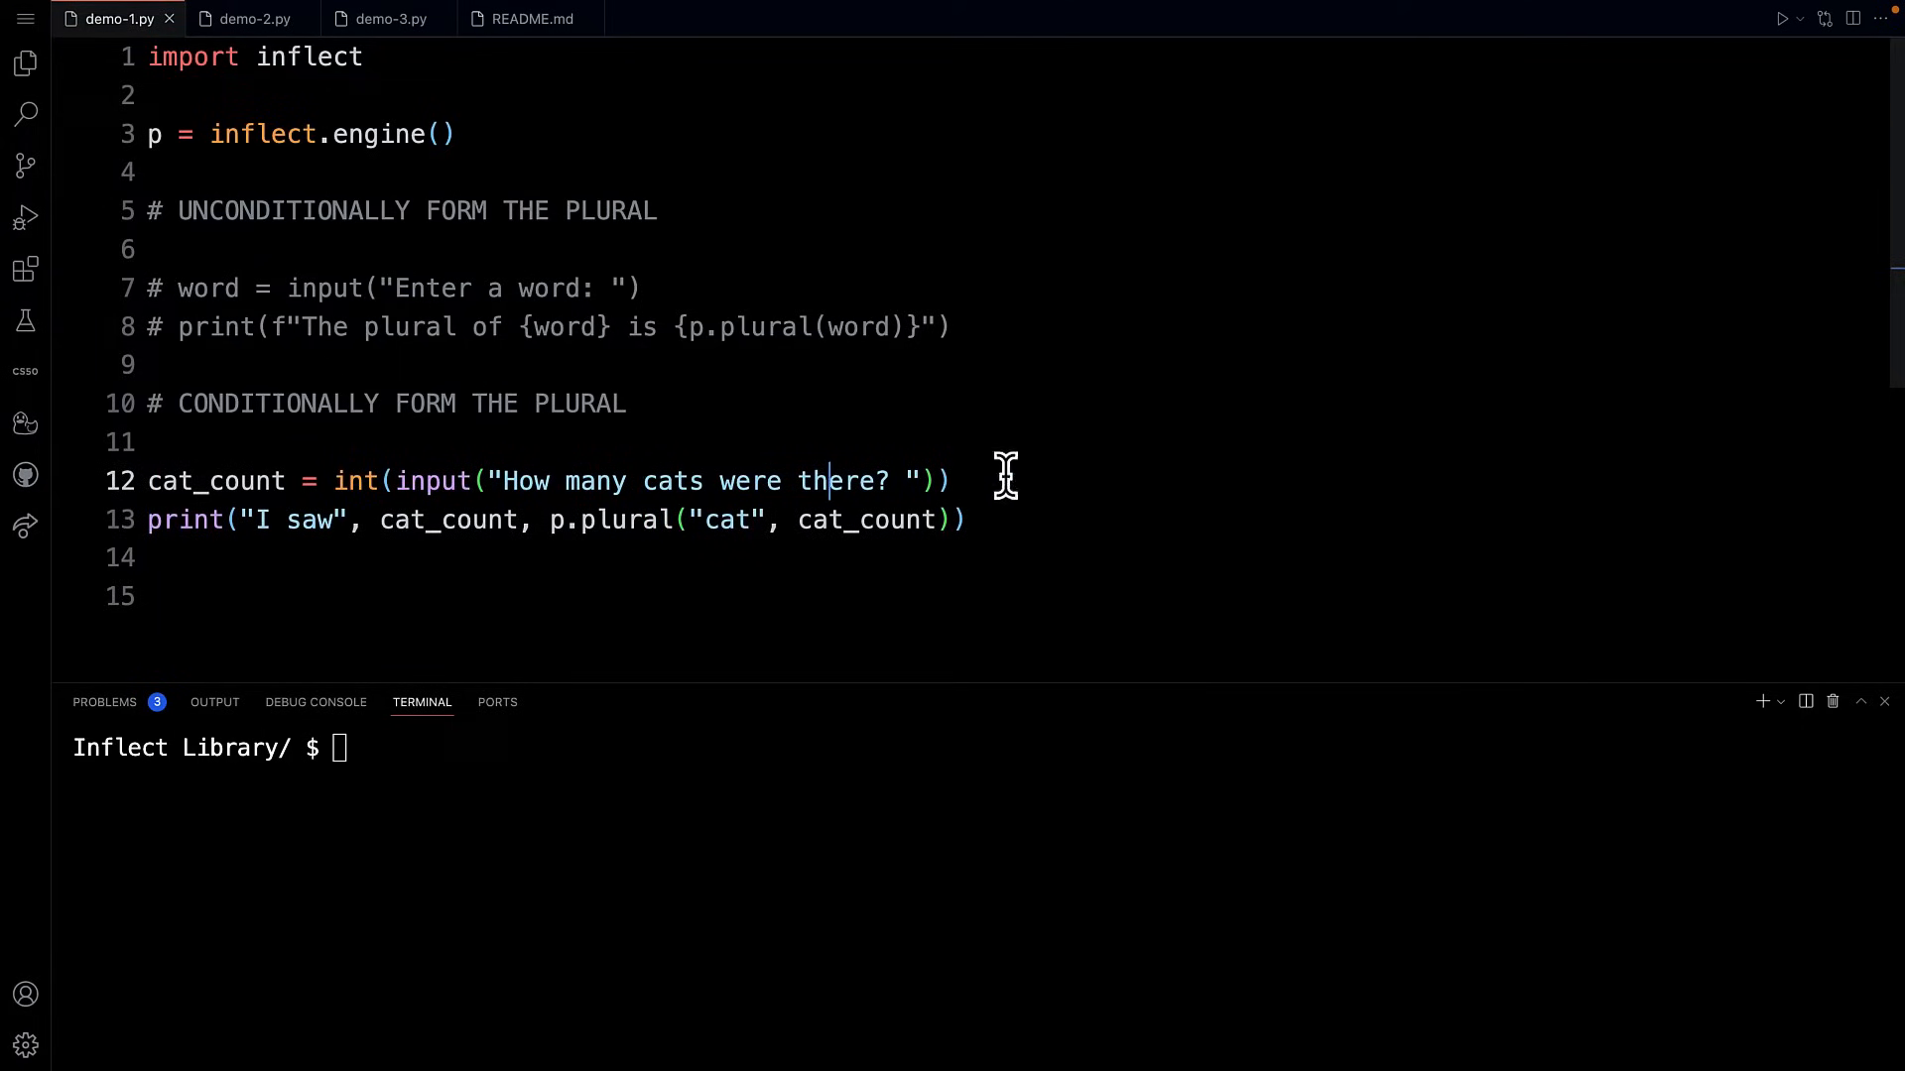
mouse_move(948, 480)
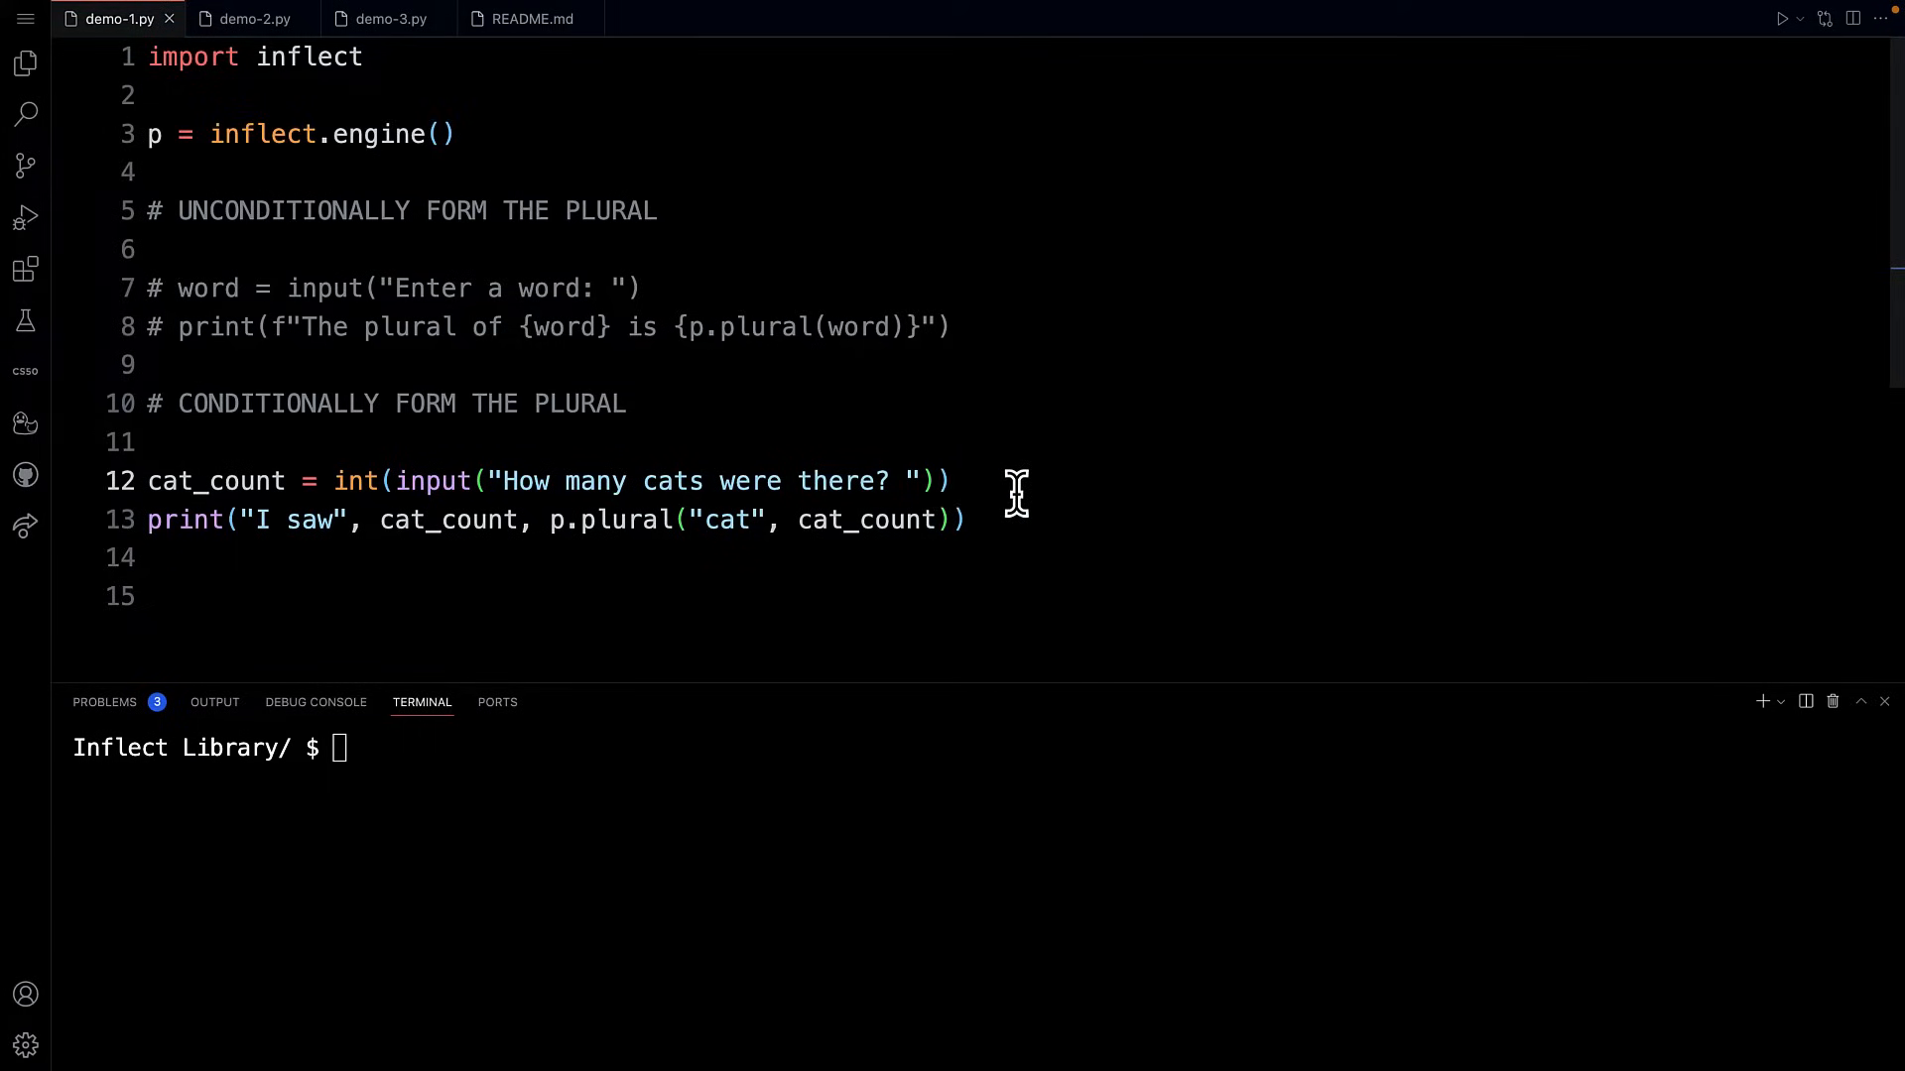
mouse_move(198, 520)
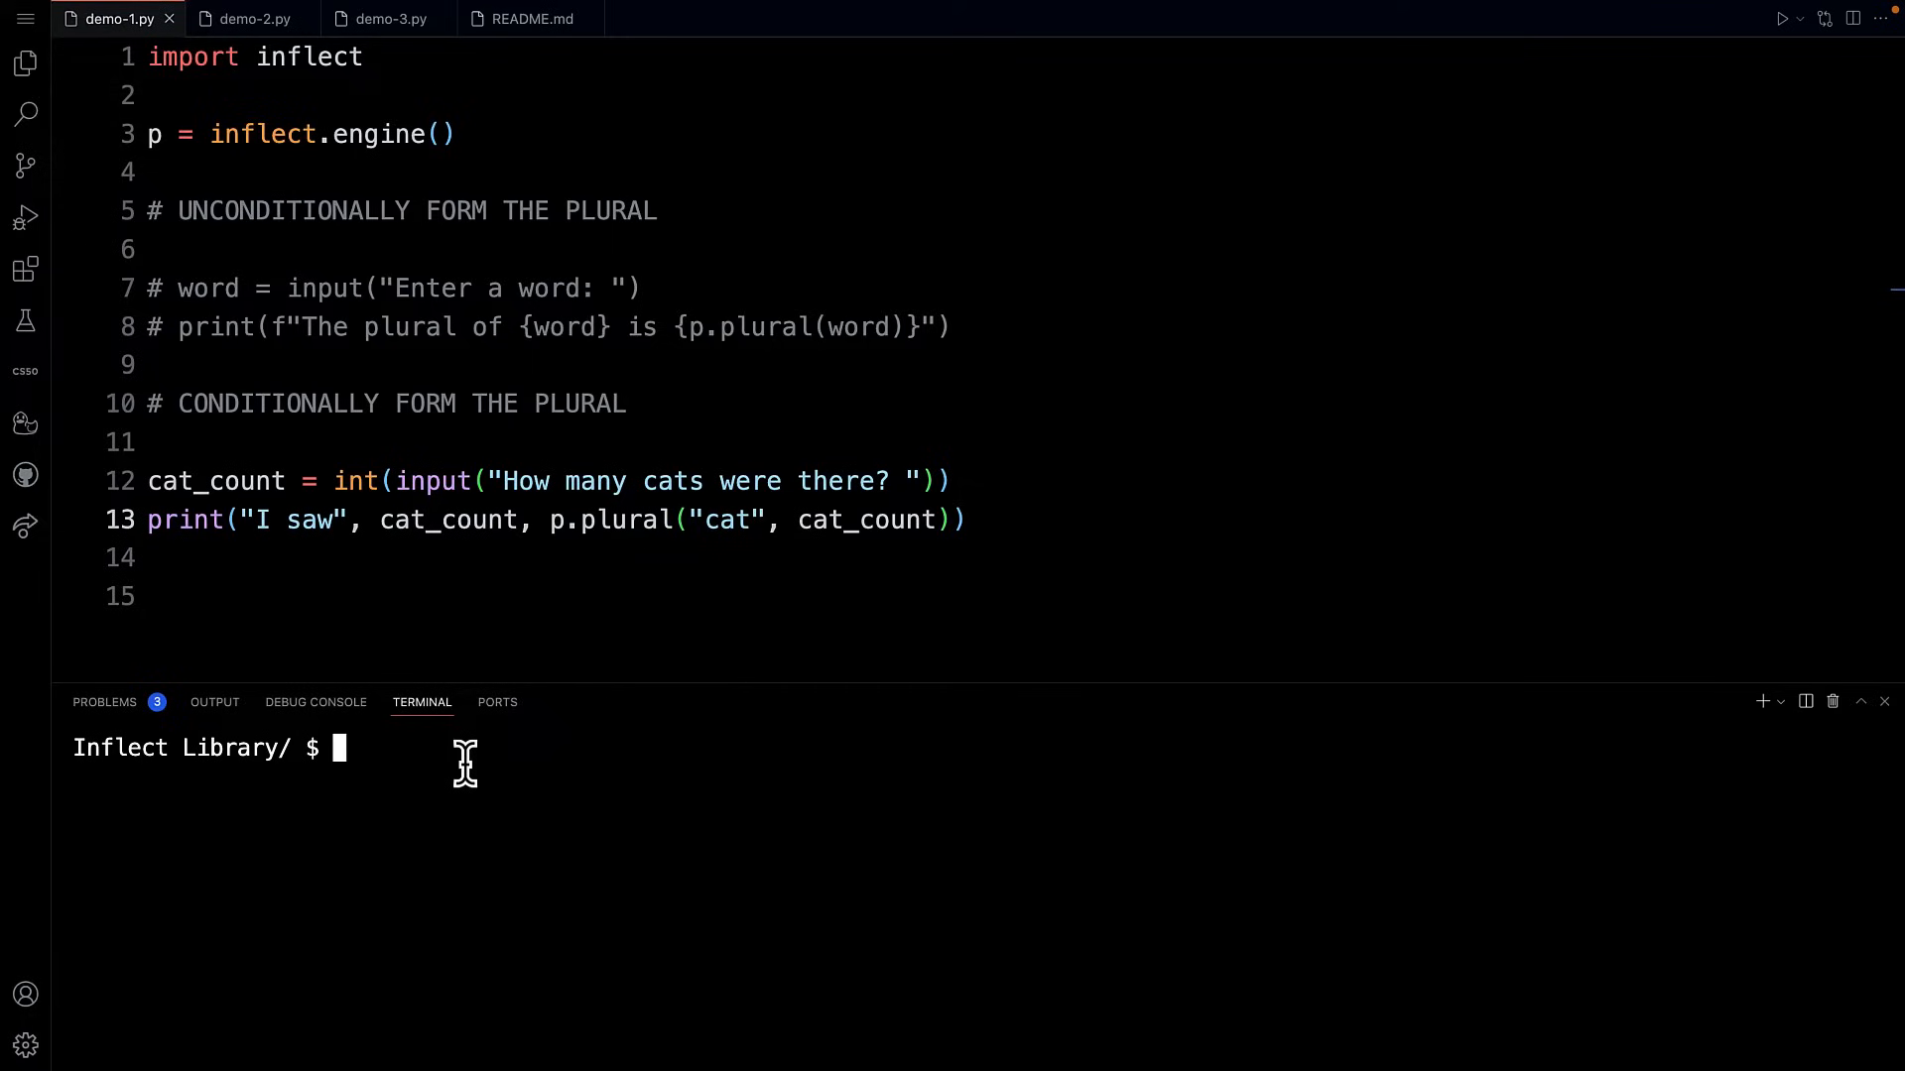
Step: Clear the terminal and run demo-1.py with counts 1 and 42
type("clear")
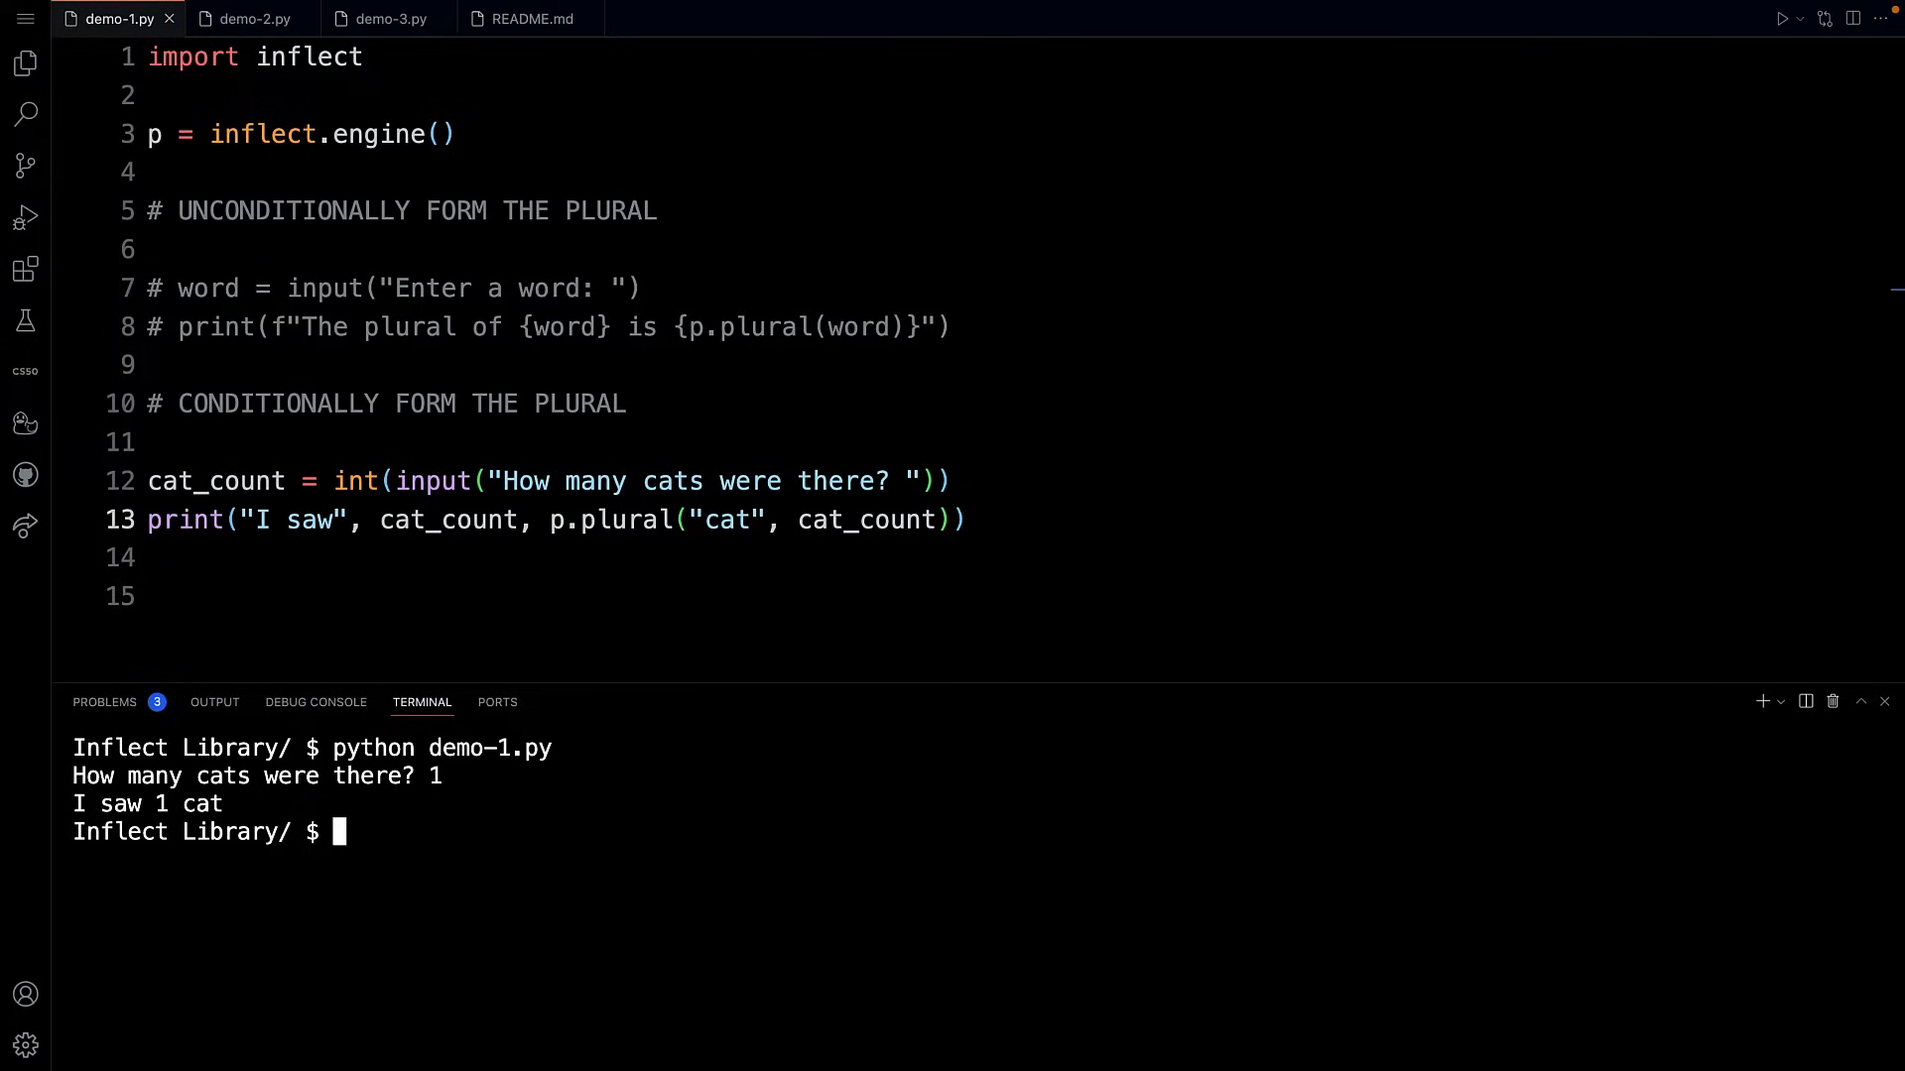
type("python demo-1.py")
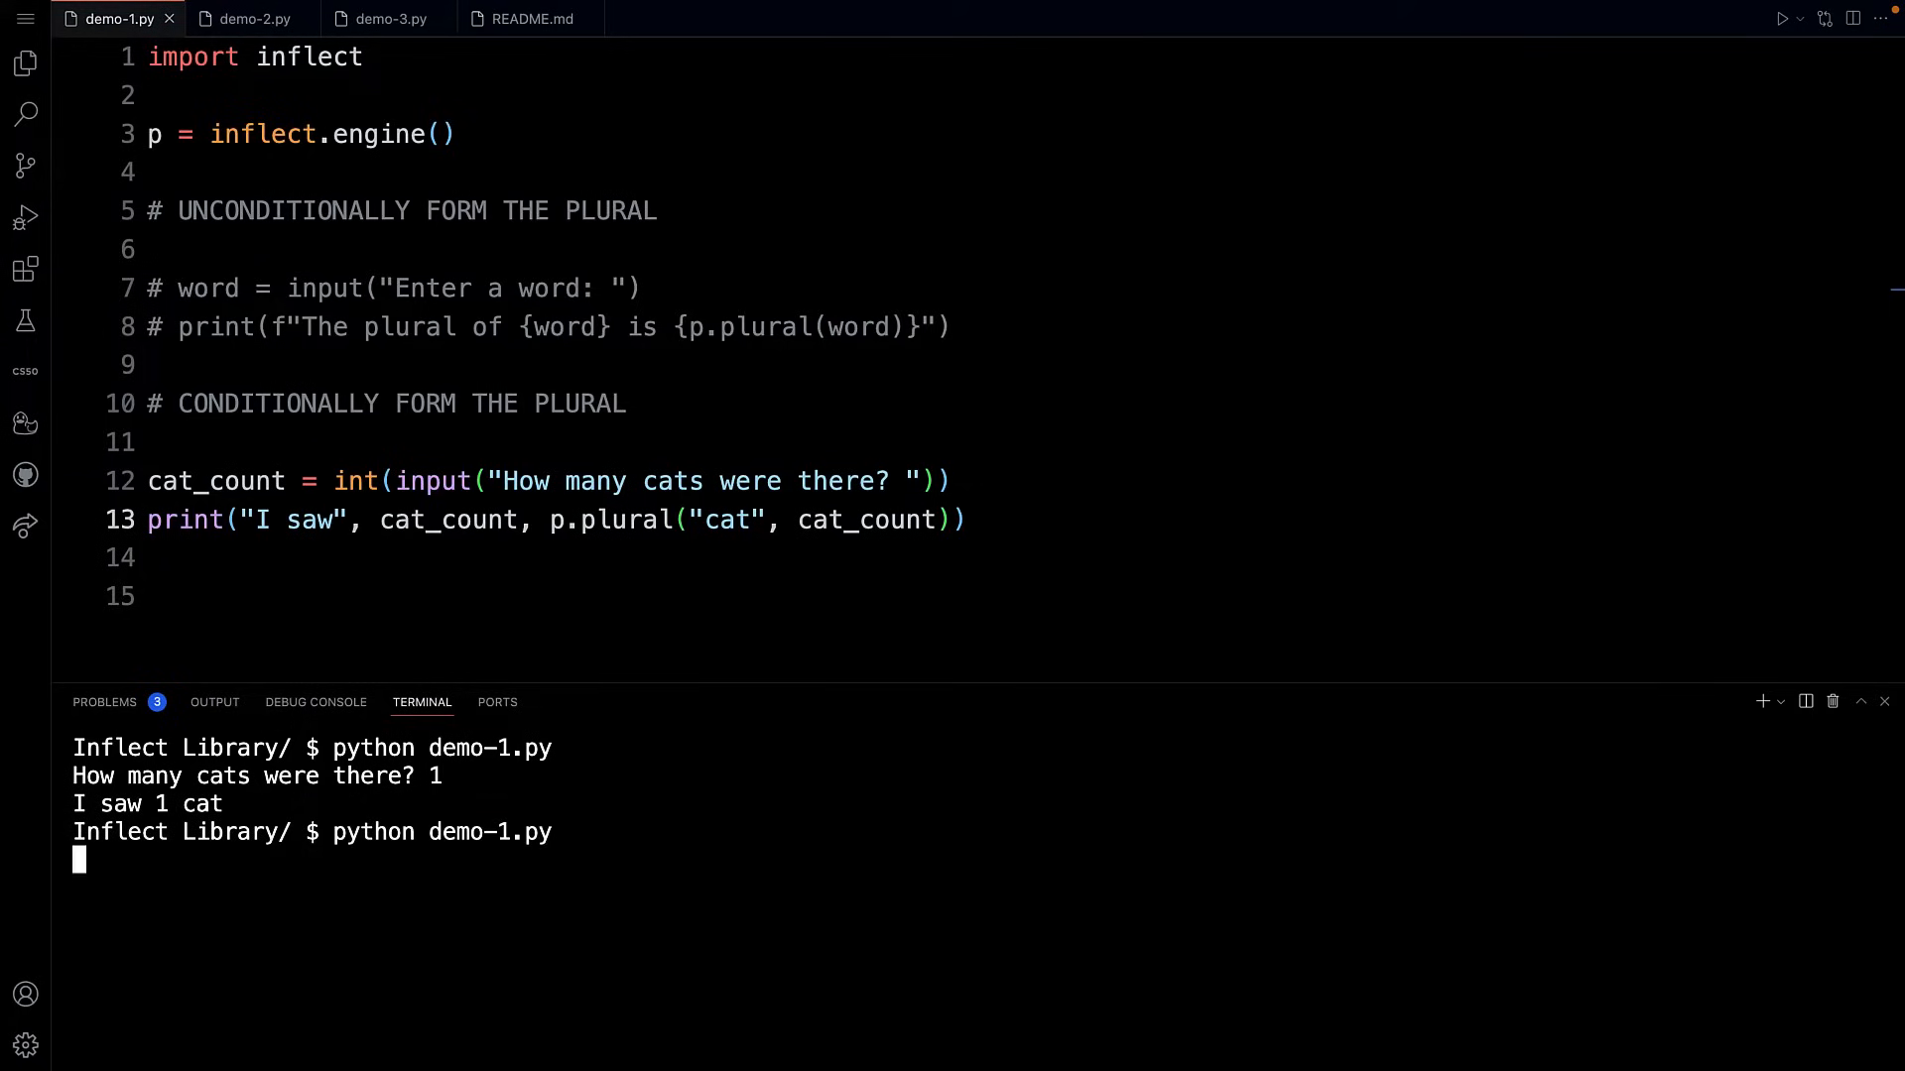
type("42")
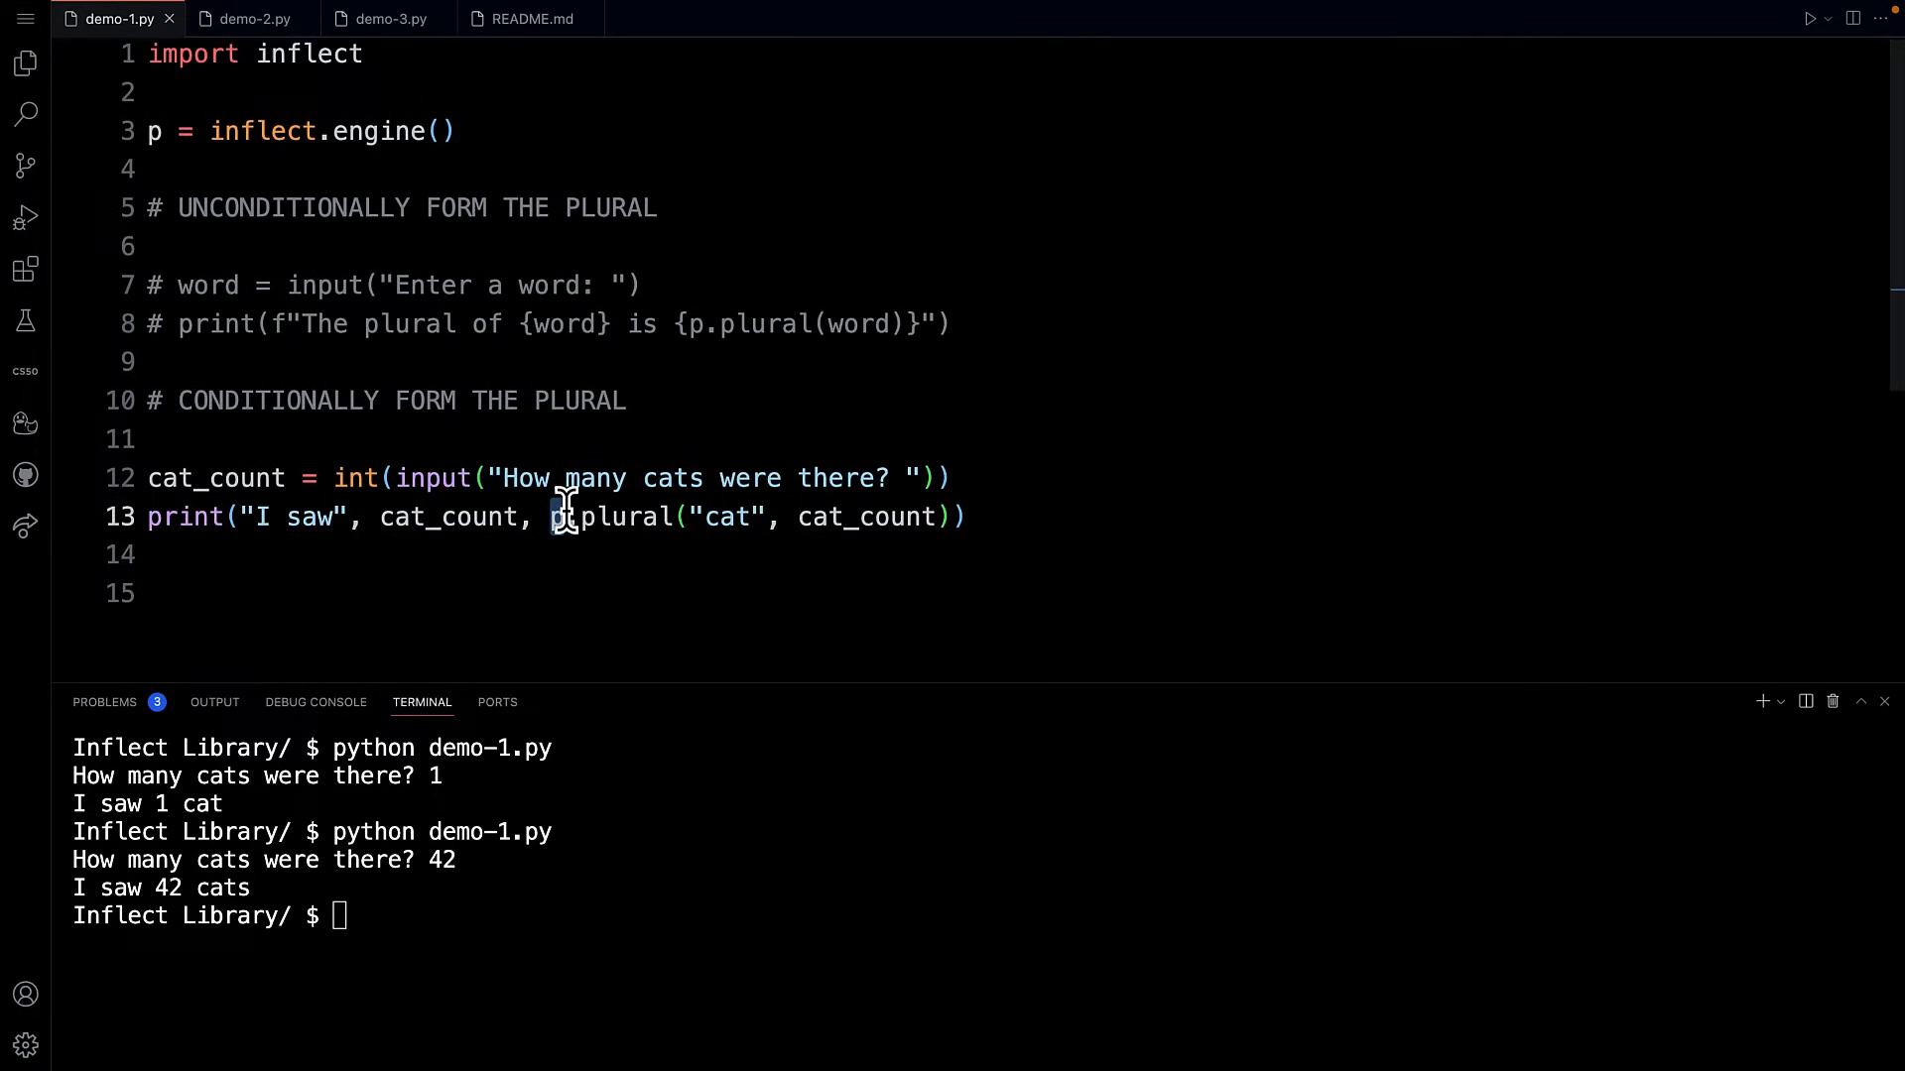
Step: Highlight p, 'cat' and cat_count in the p.plural call to explain it
double_click(613, 516)
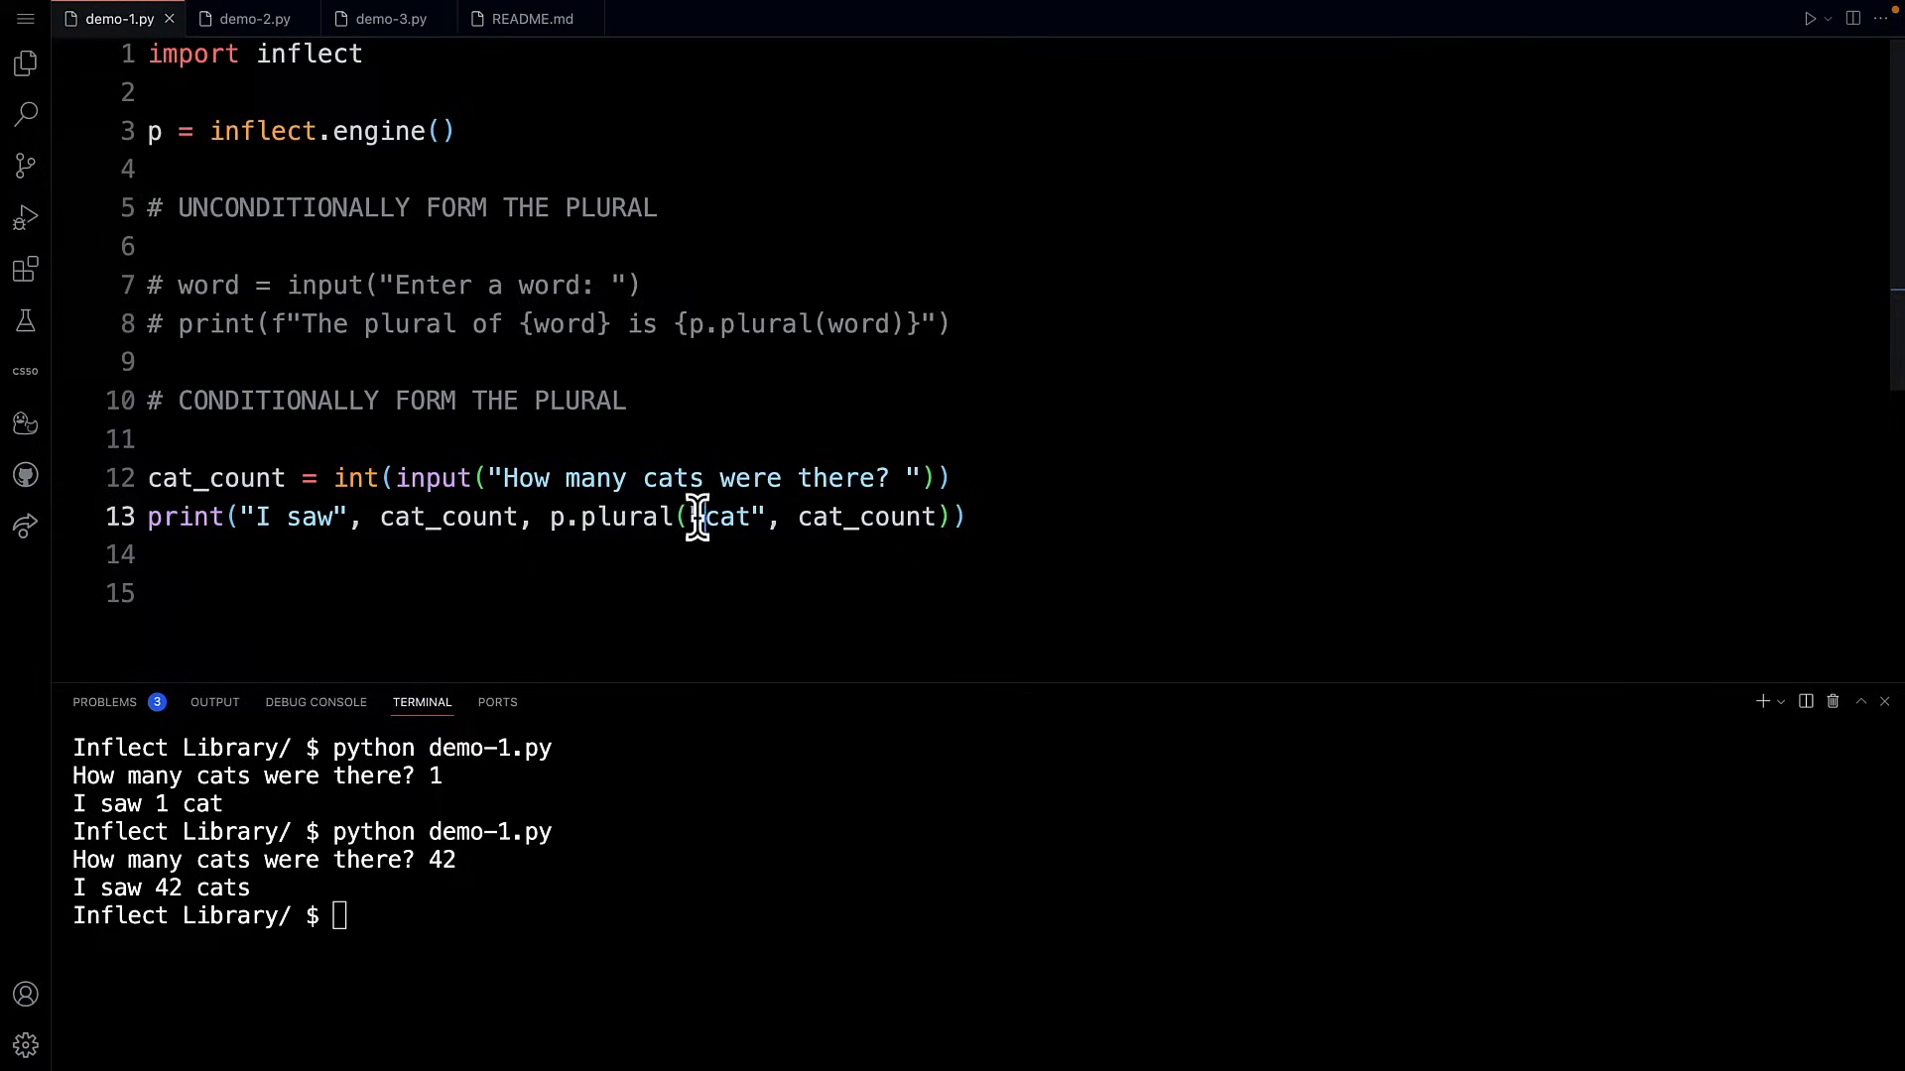
double_click(724, 516)
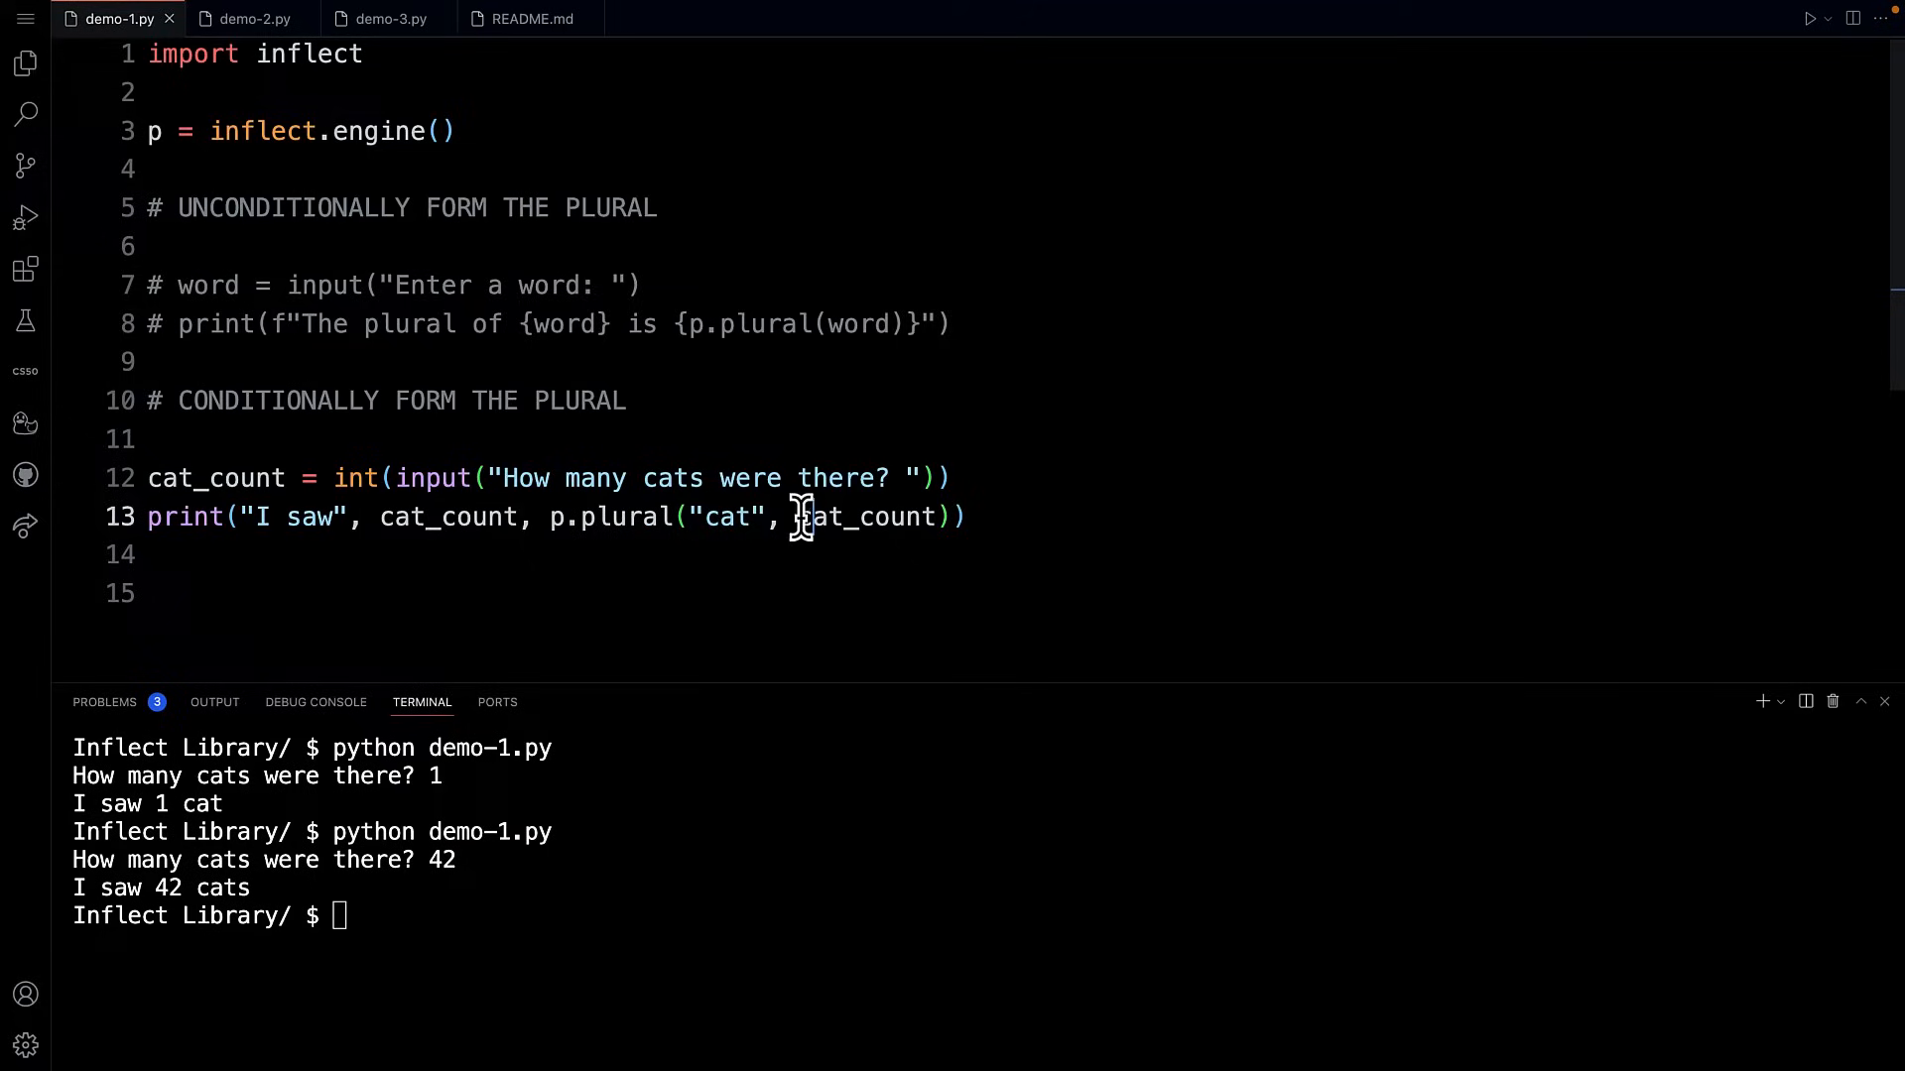
left_click_drag(798, 516, 968, 516)
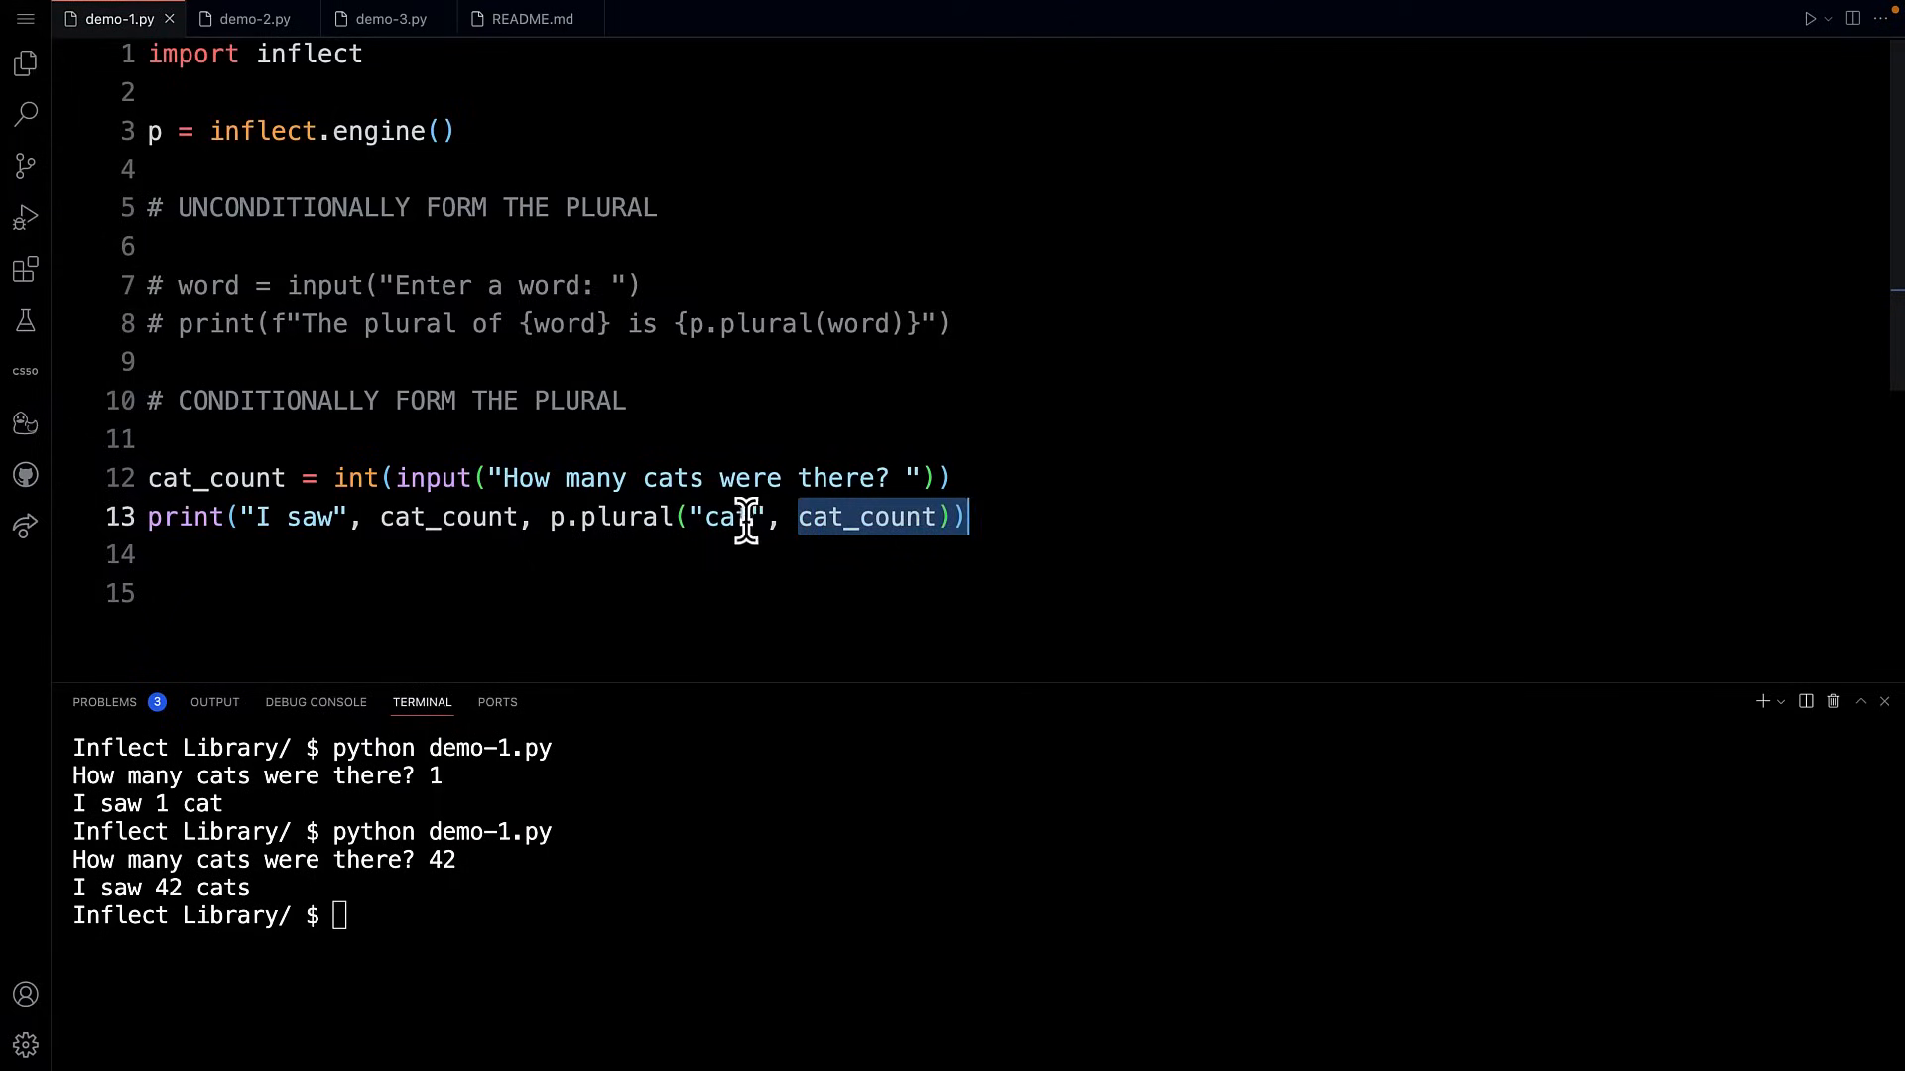
left_click(844, 516)
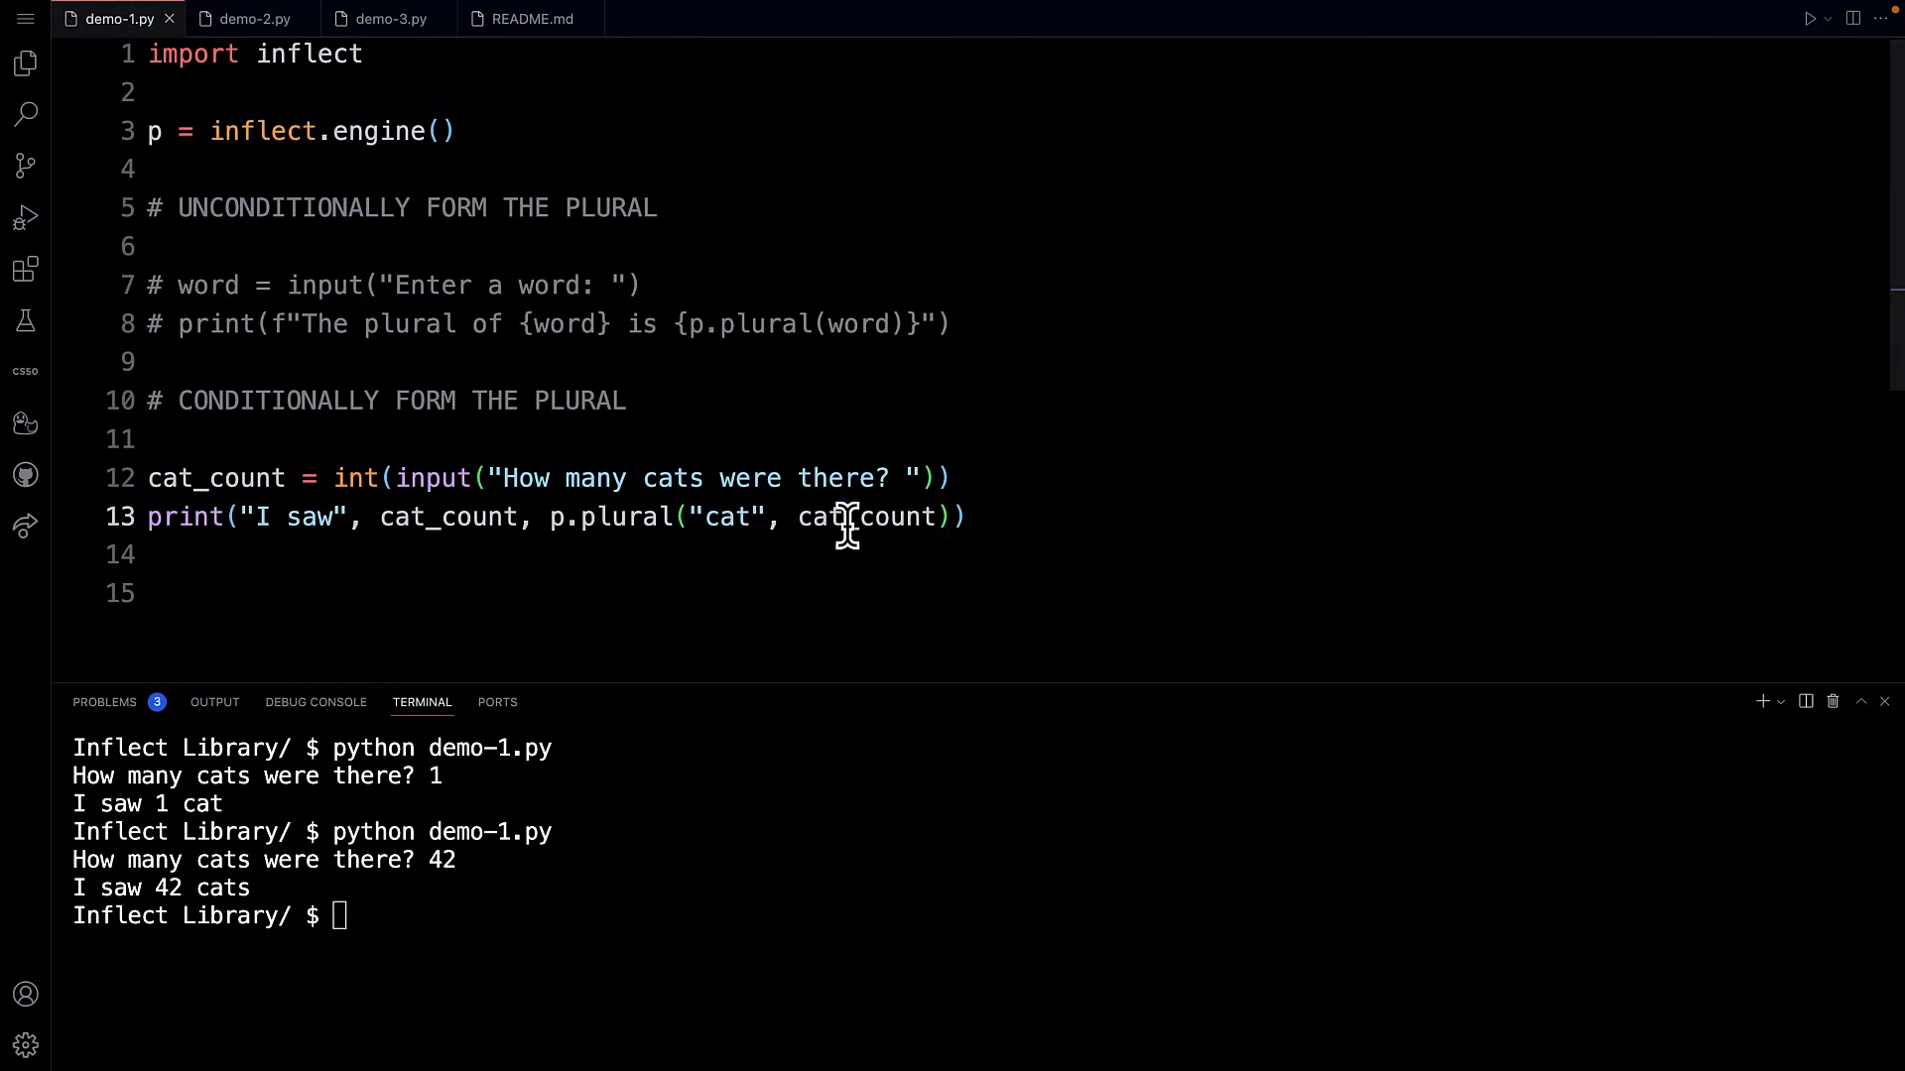
mouse_move(459, 943)
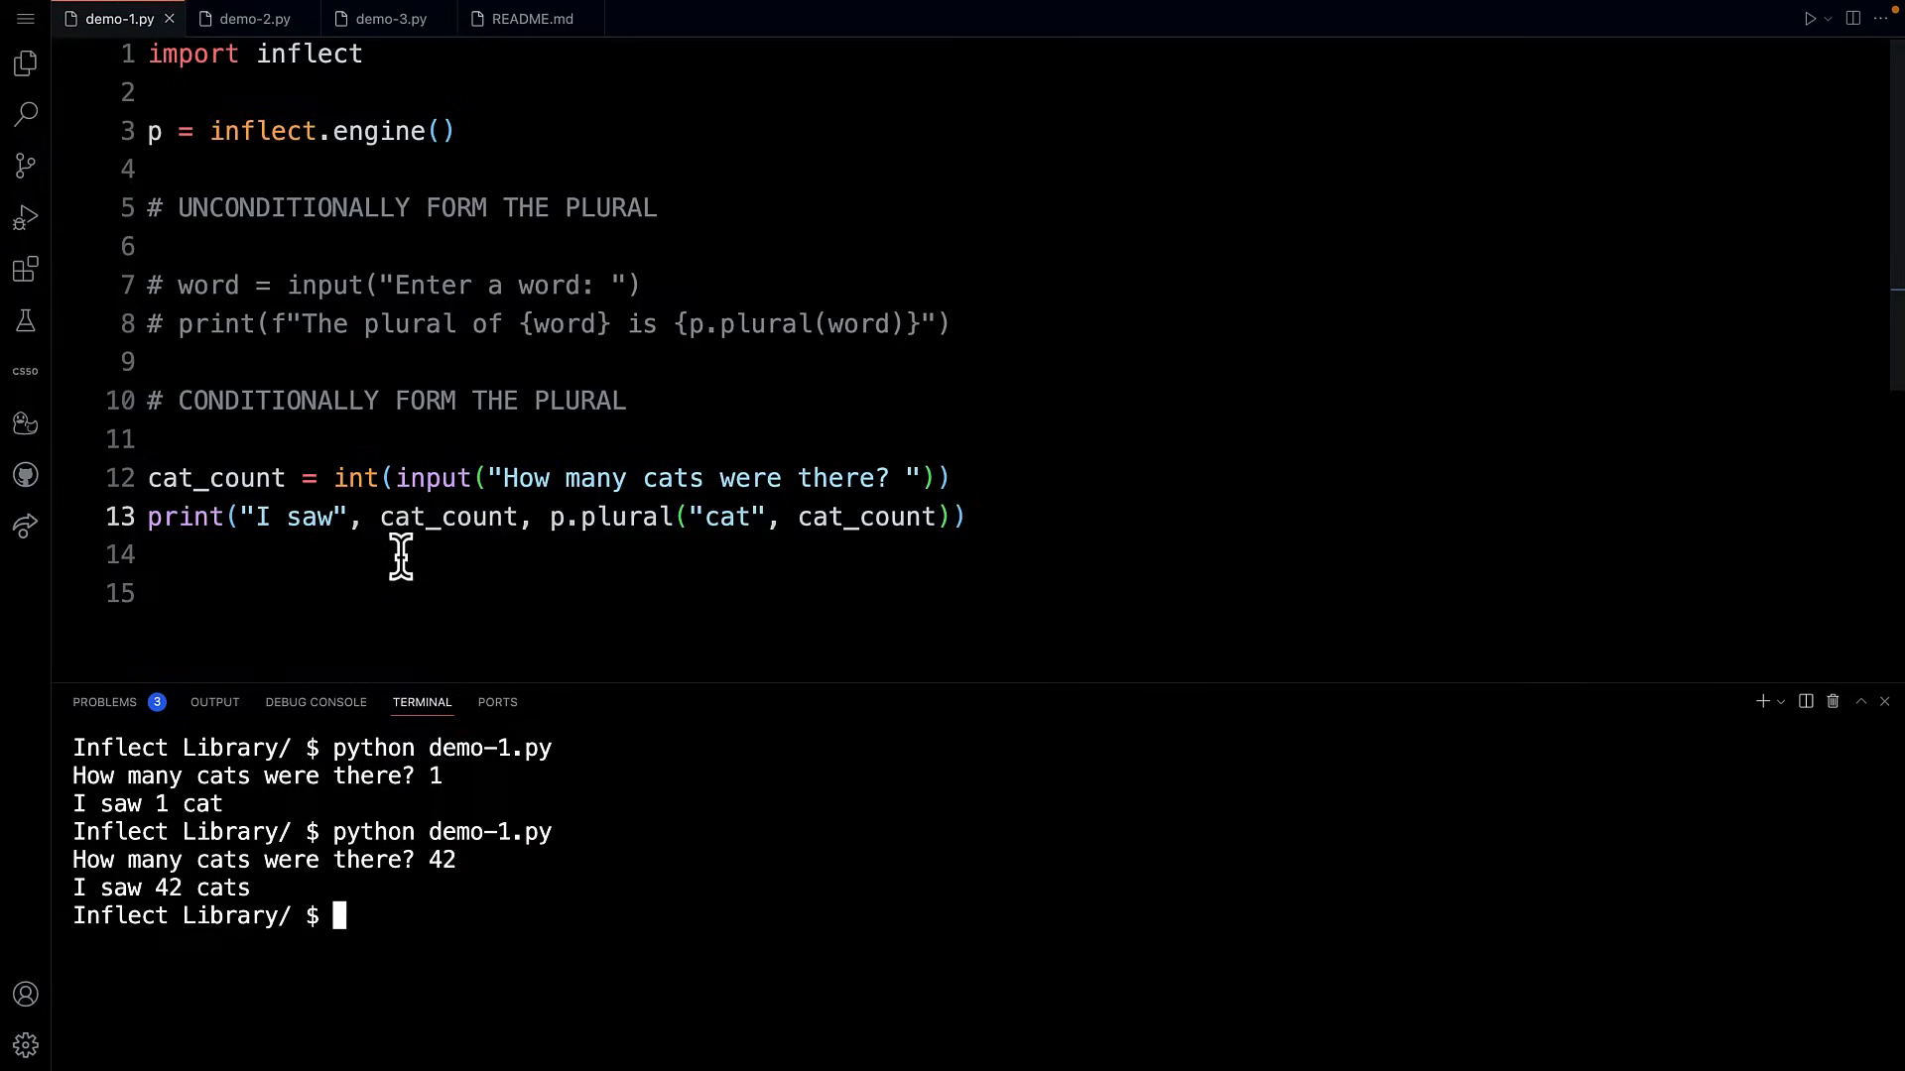
mouse_move(745, 516)
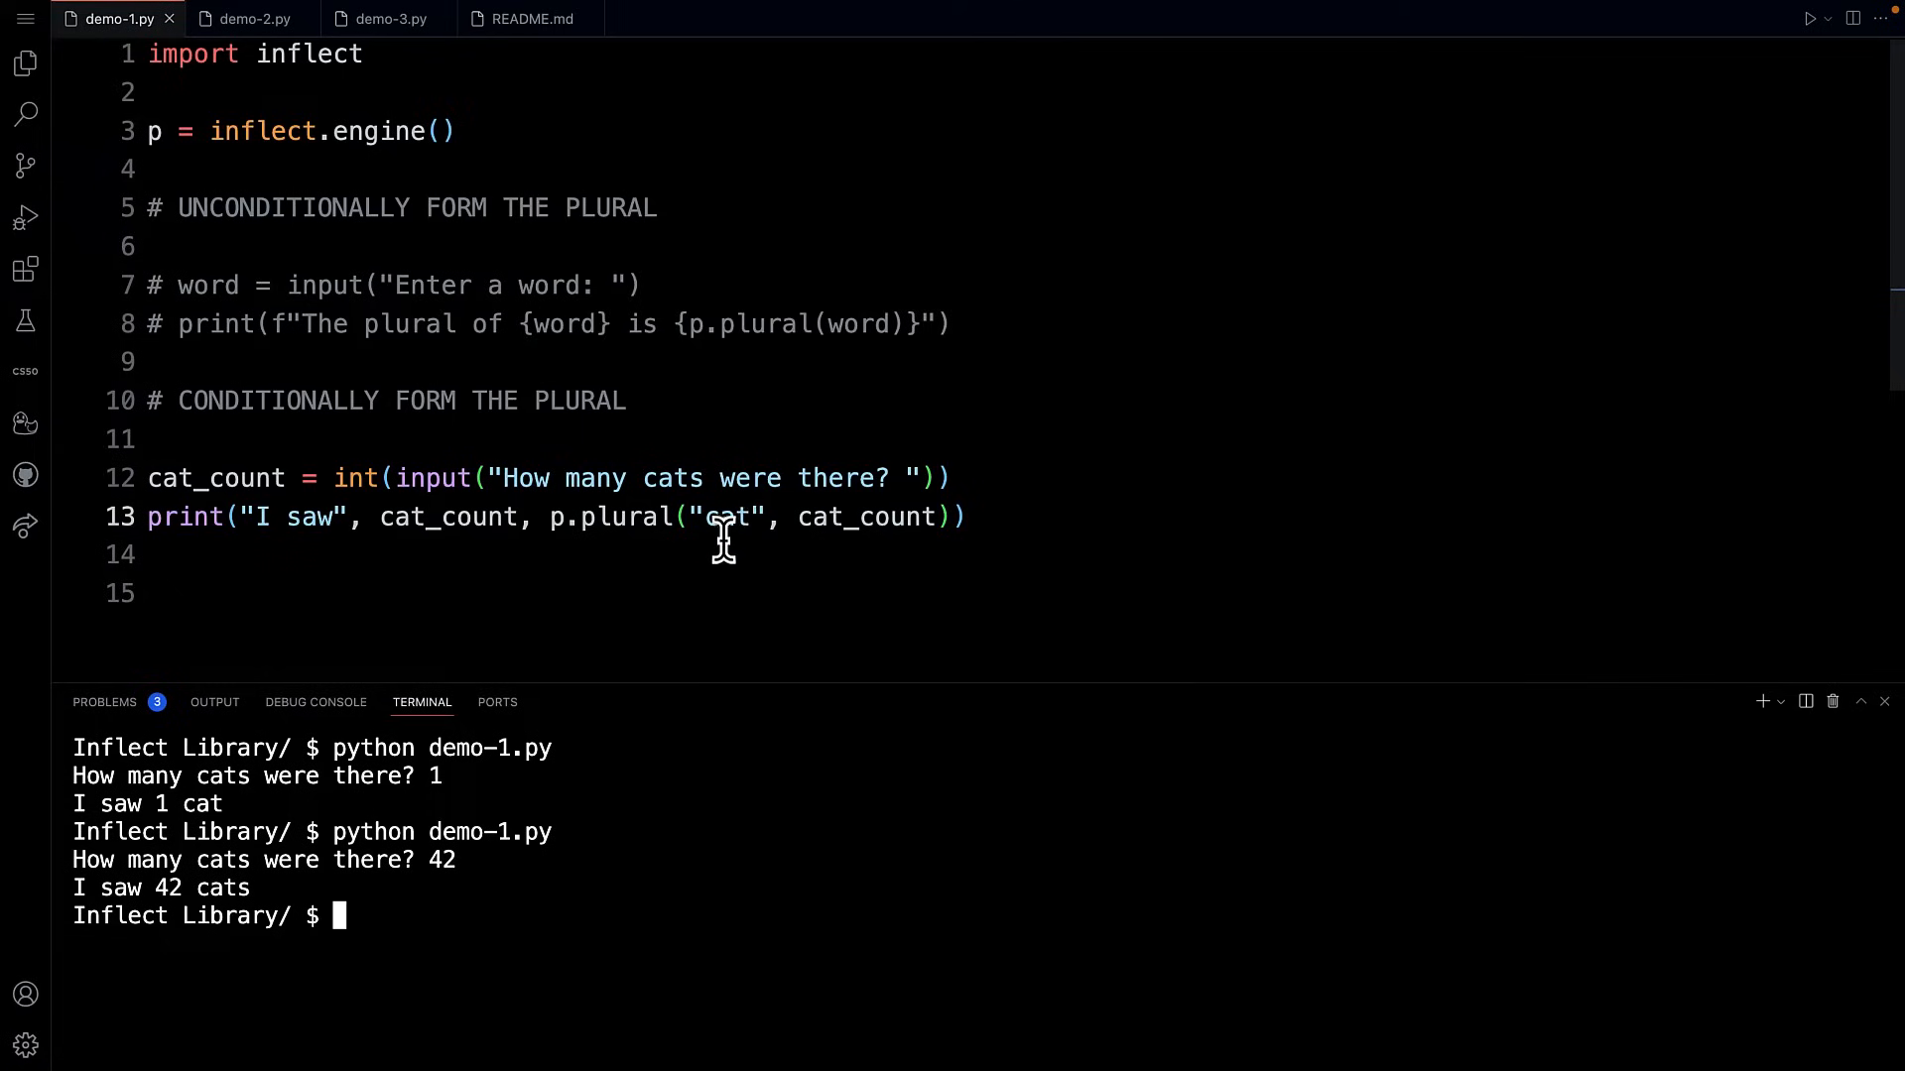
mouse_move(1043, 508)
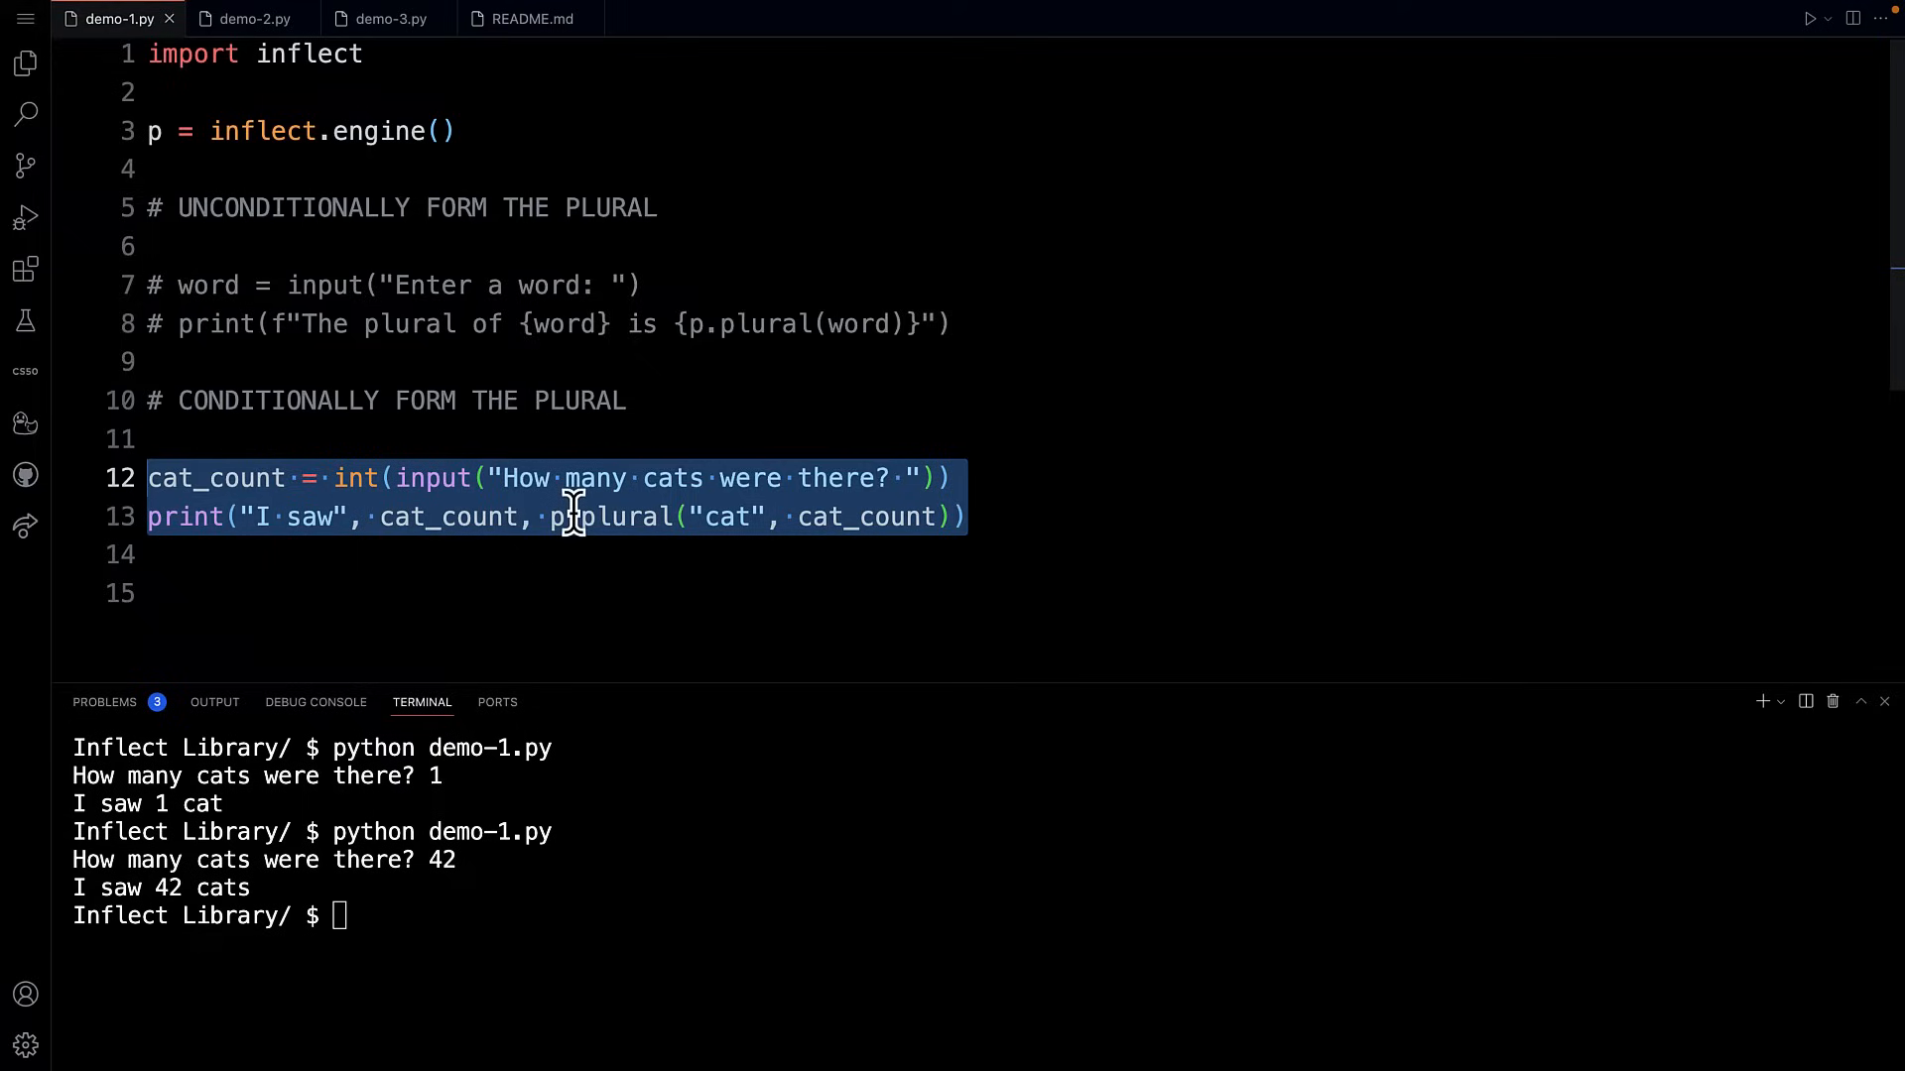
Step: Comment out the cat_count lines and switch to demo-2.py
key("ctrl+/")
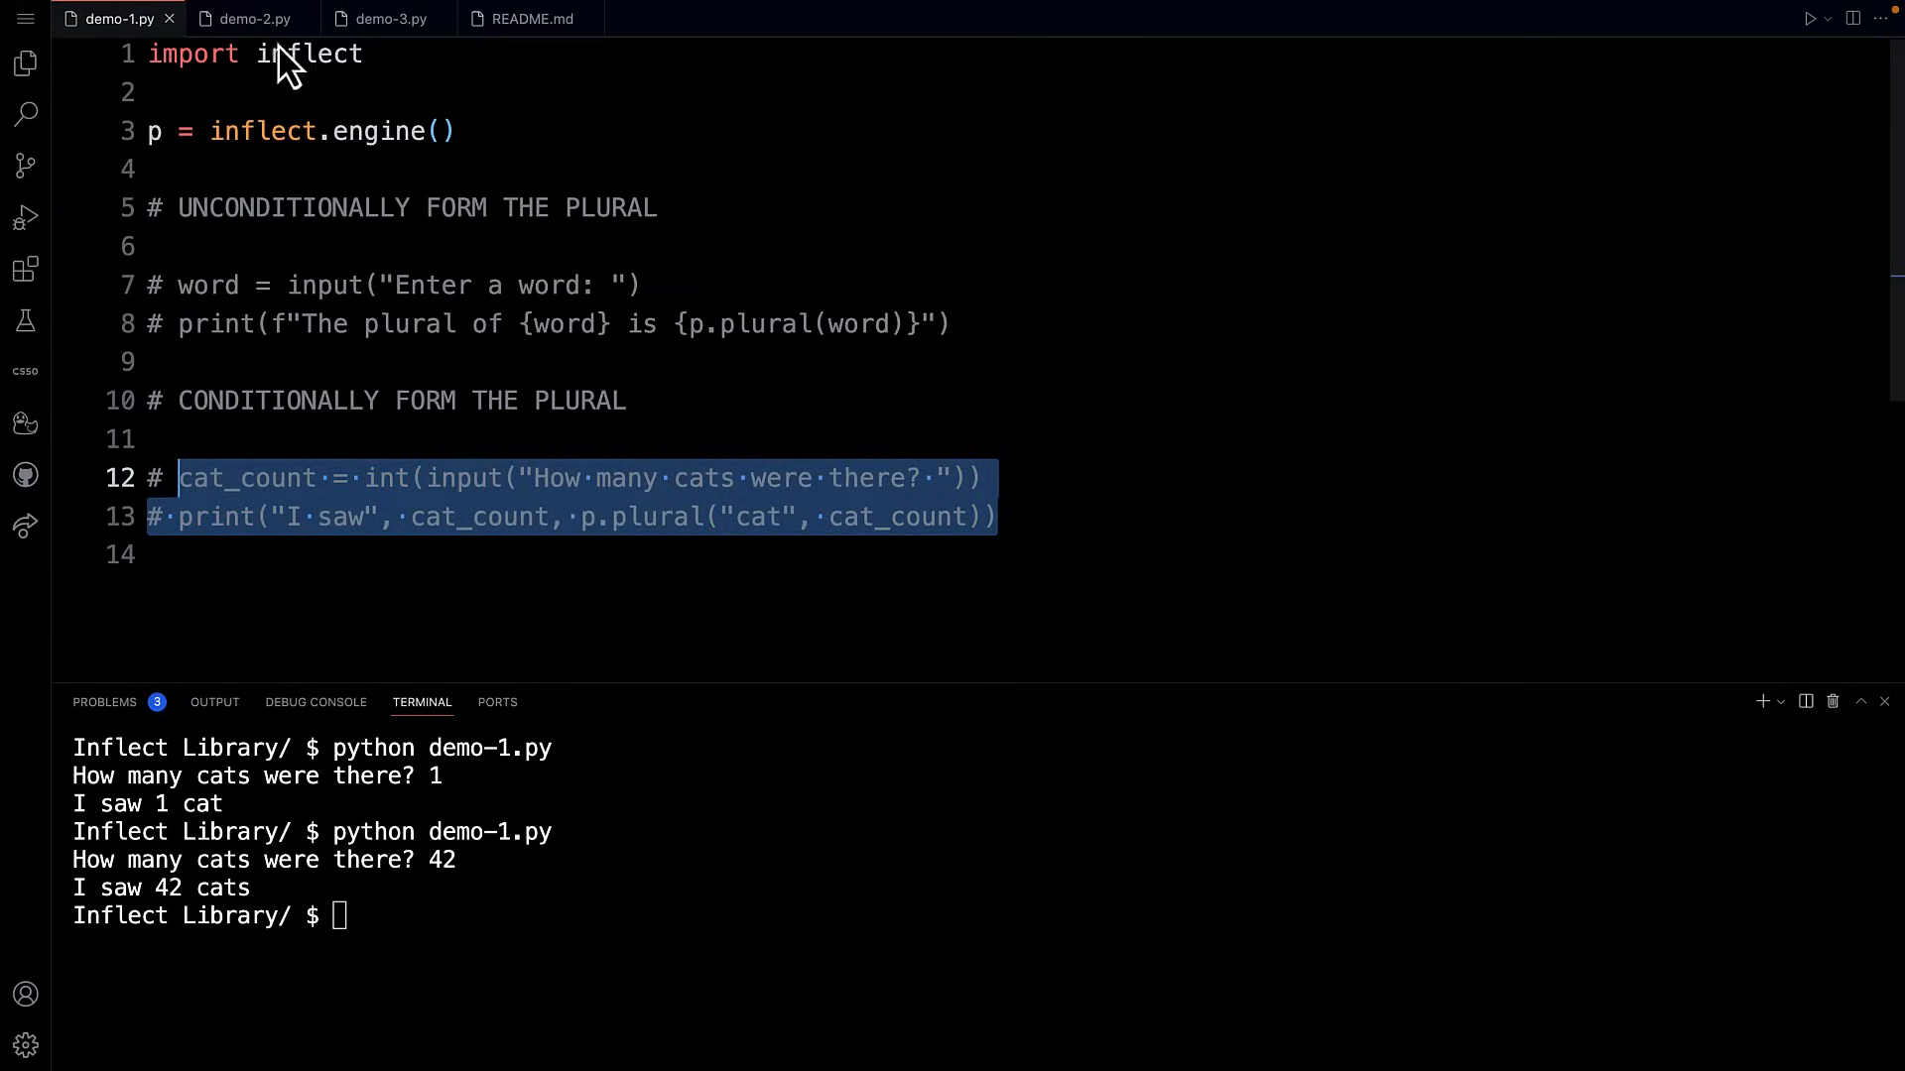
left_click(253, 18)
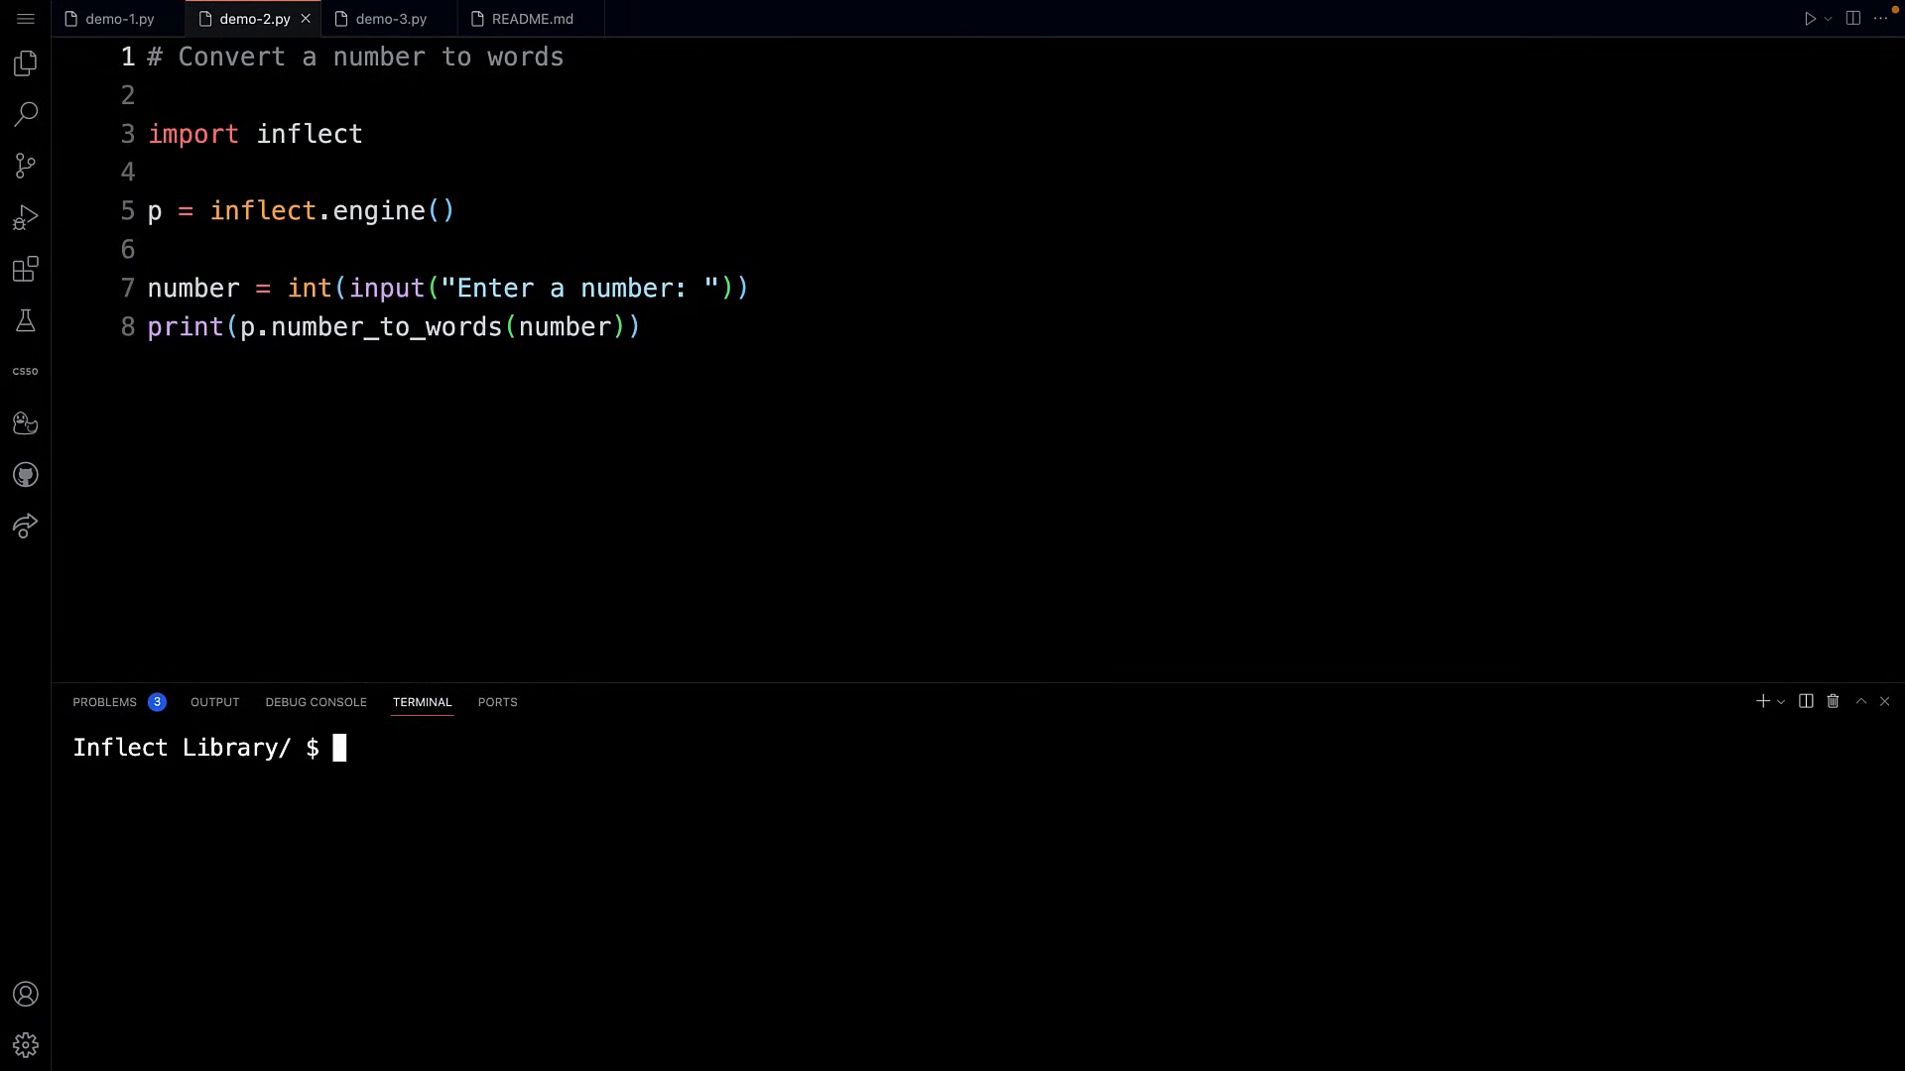
mouse_move(505, 952)
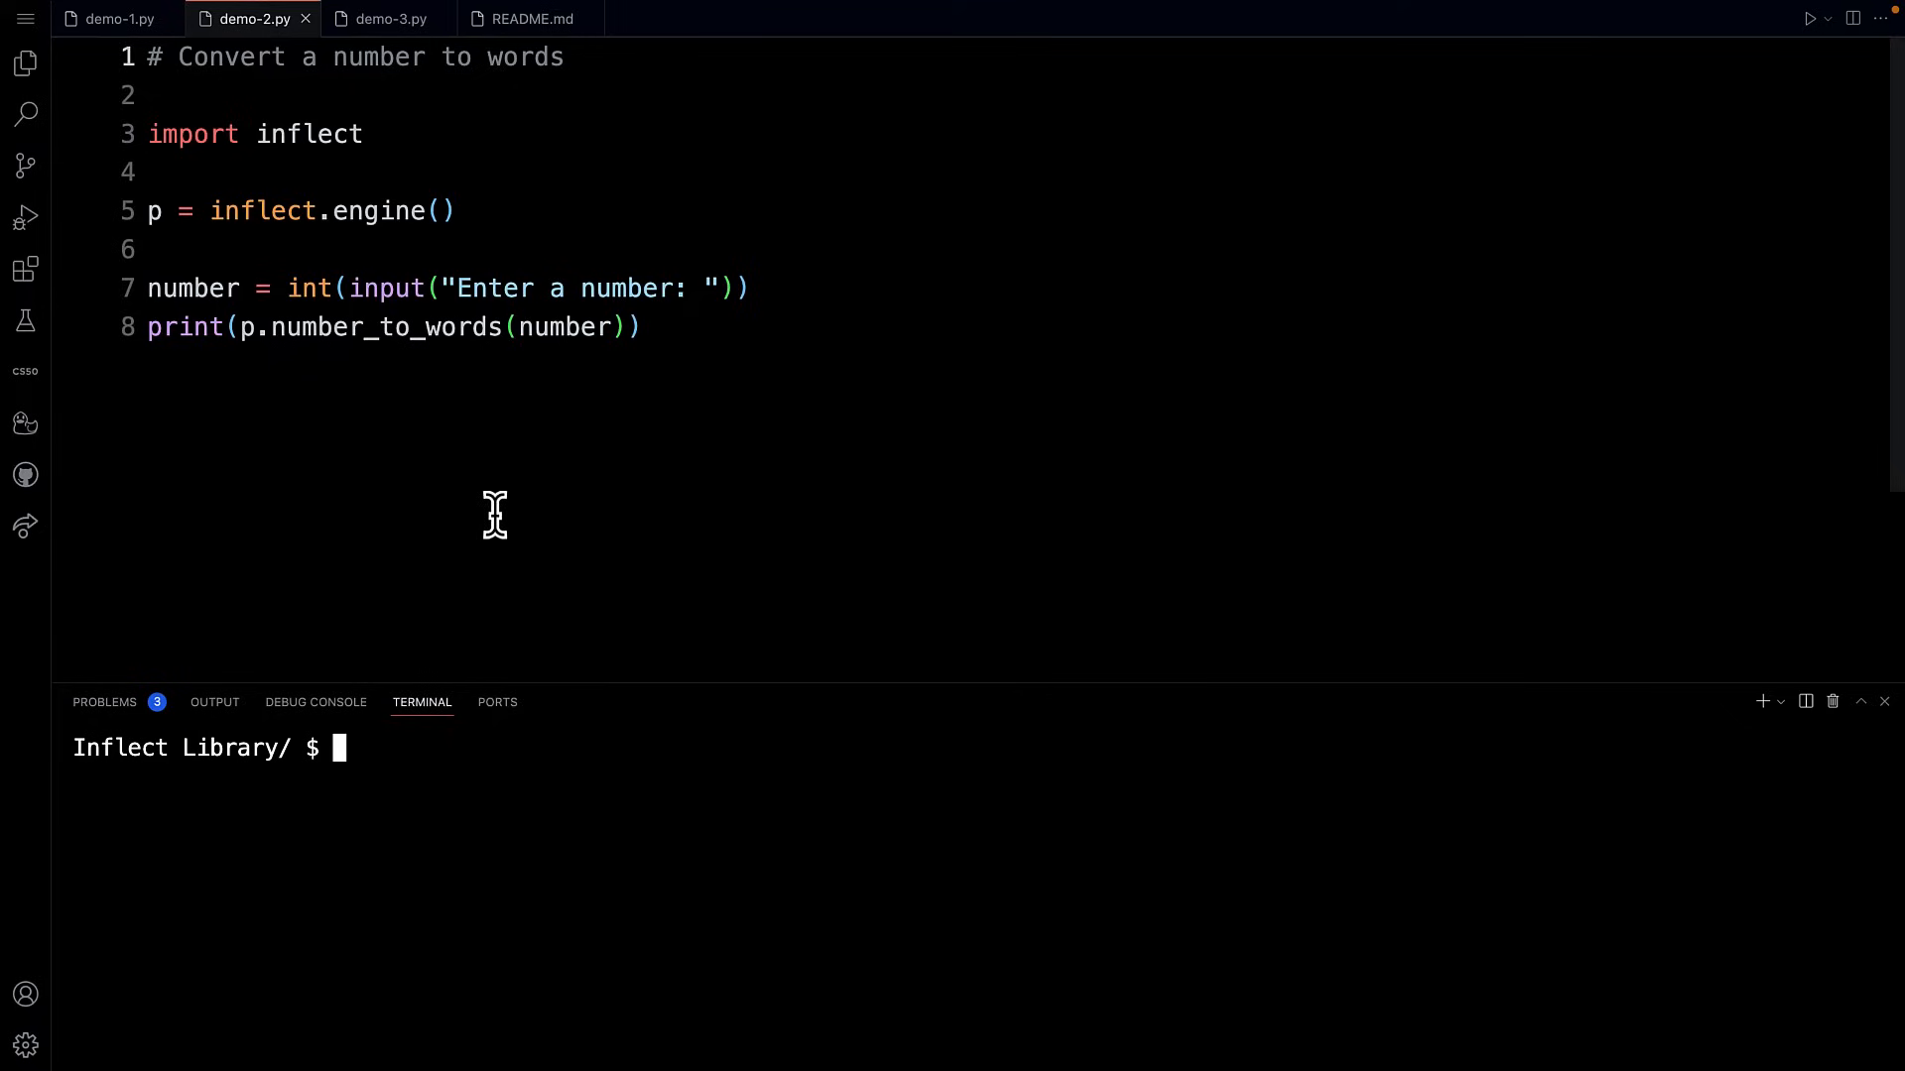
mouse_move(204, 101)
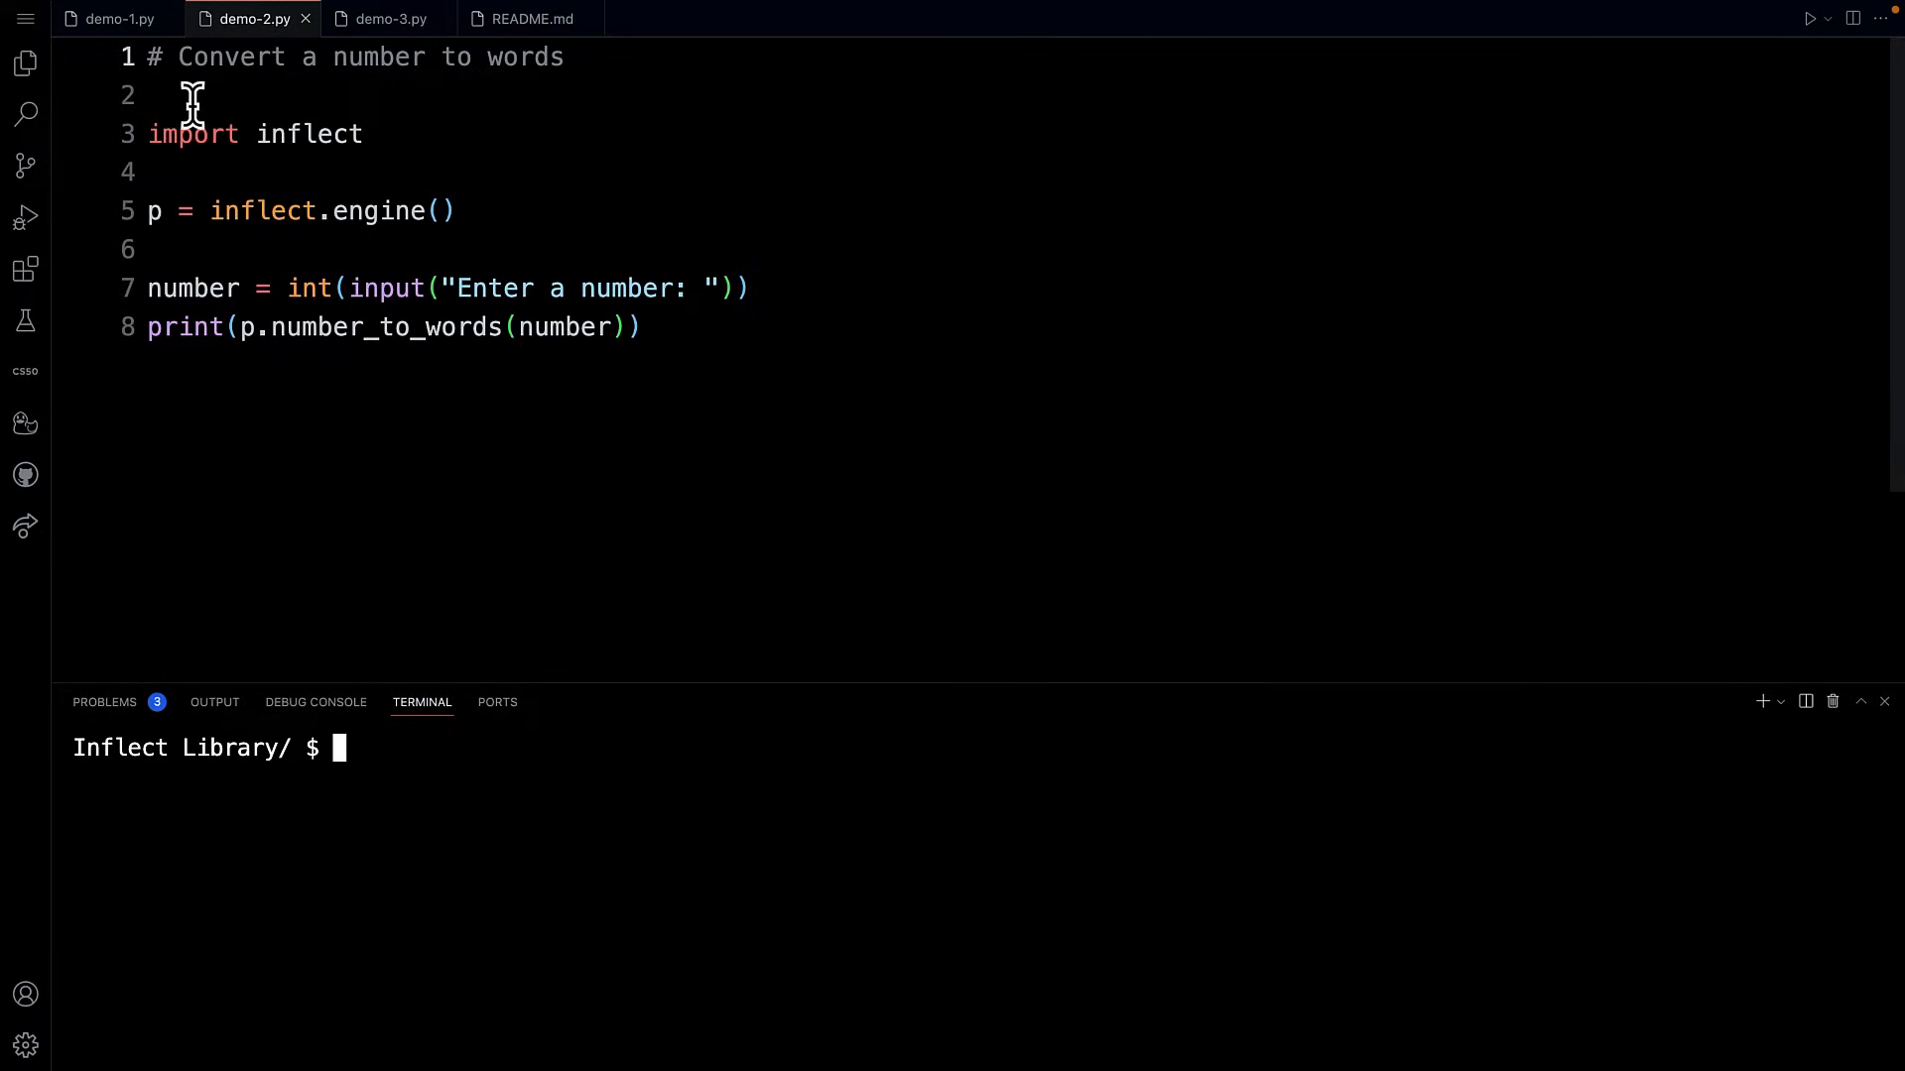
mouse_move(249, 158)
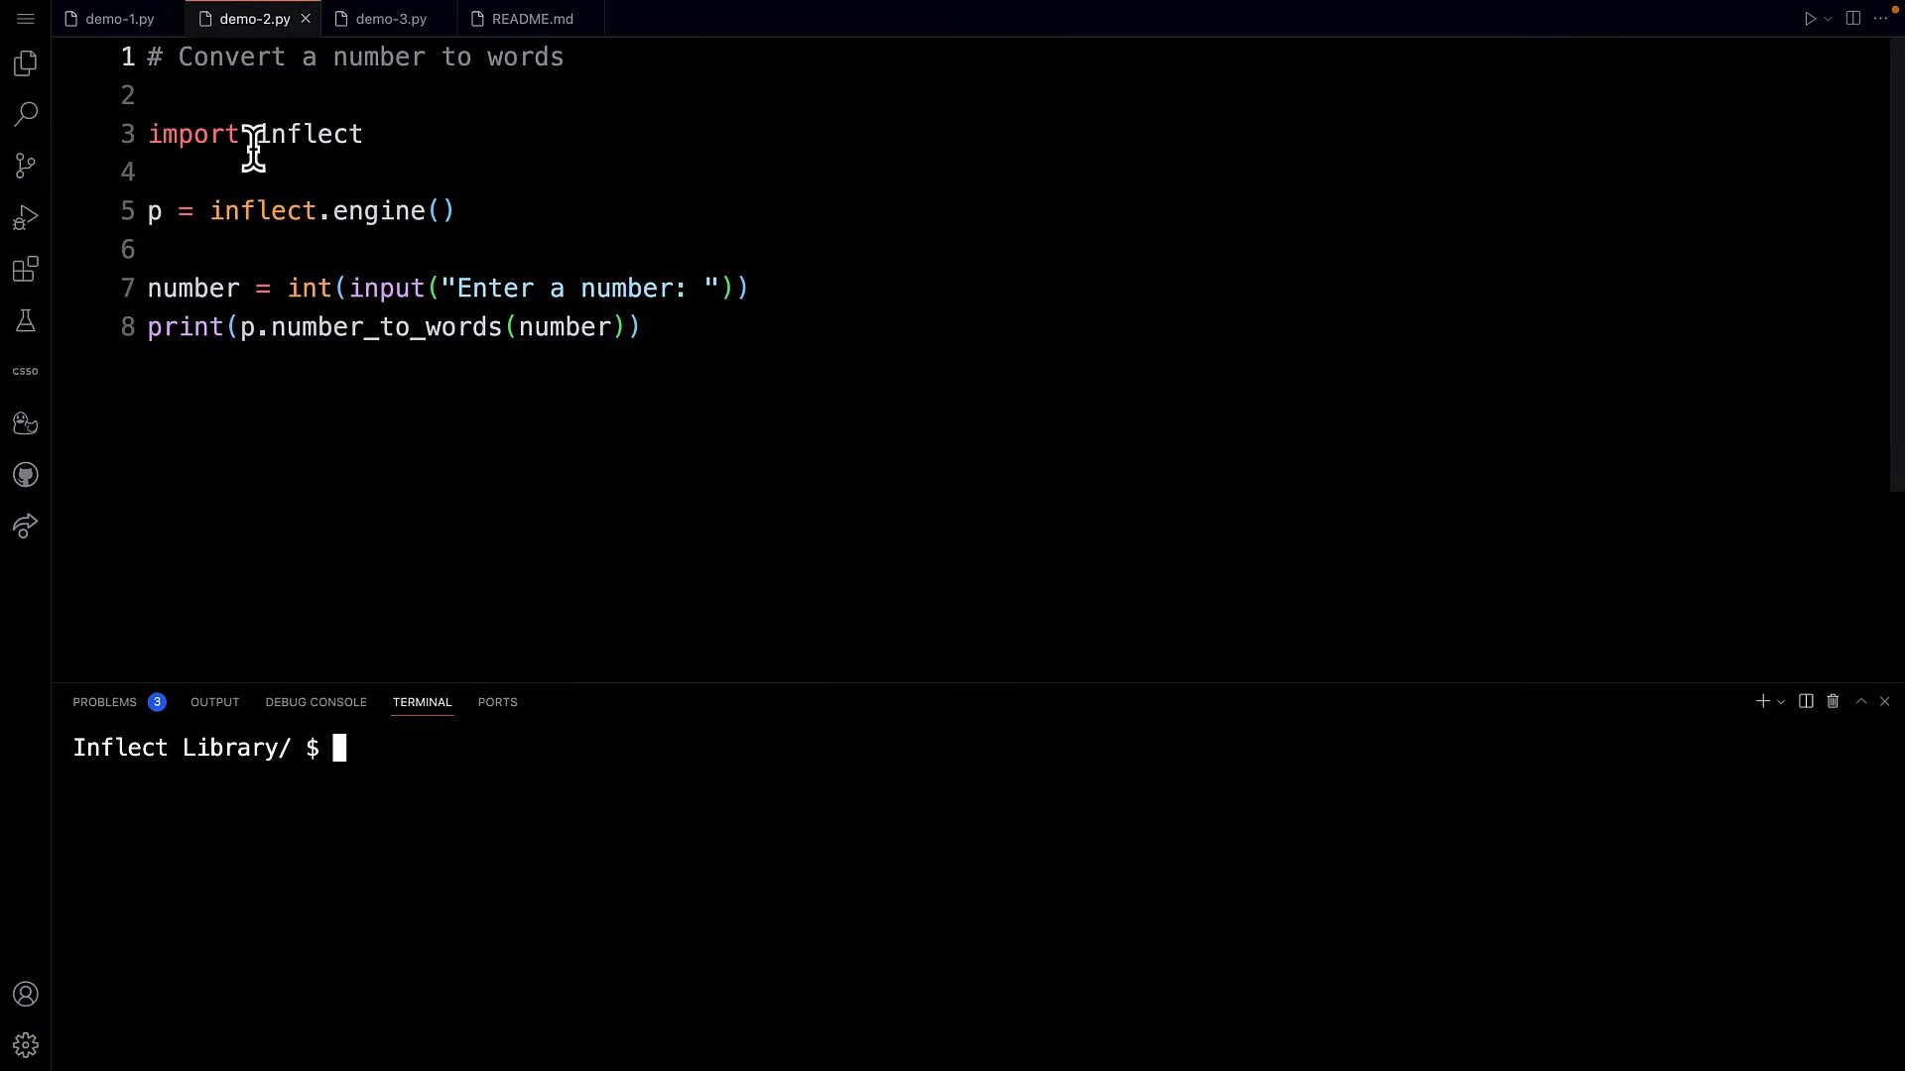
mouse_move(170, 115)
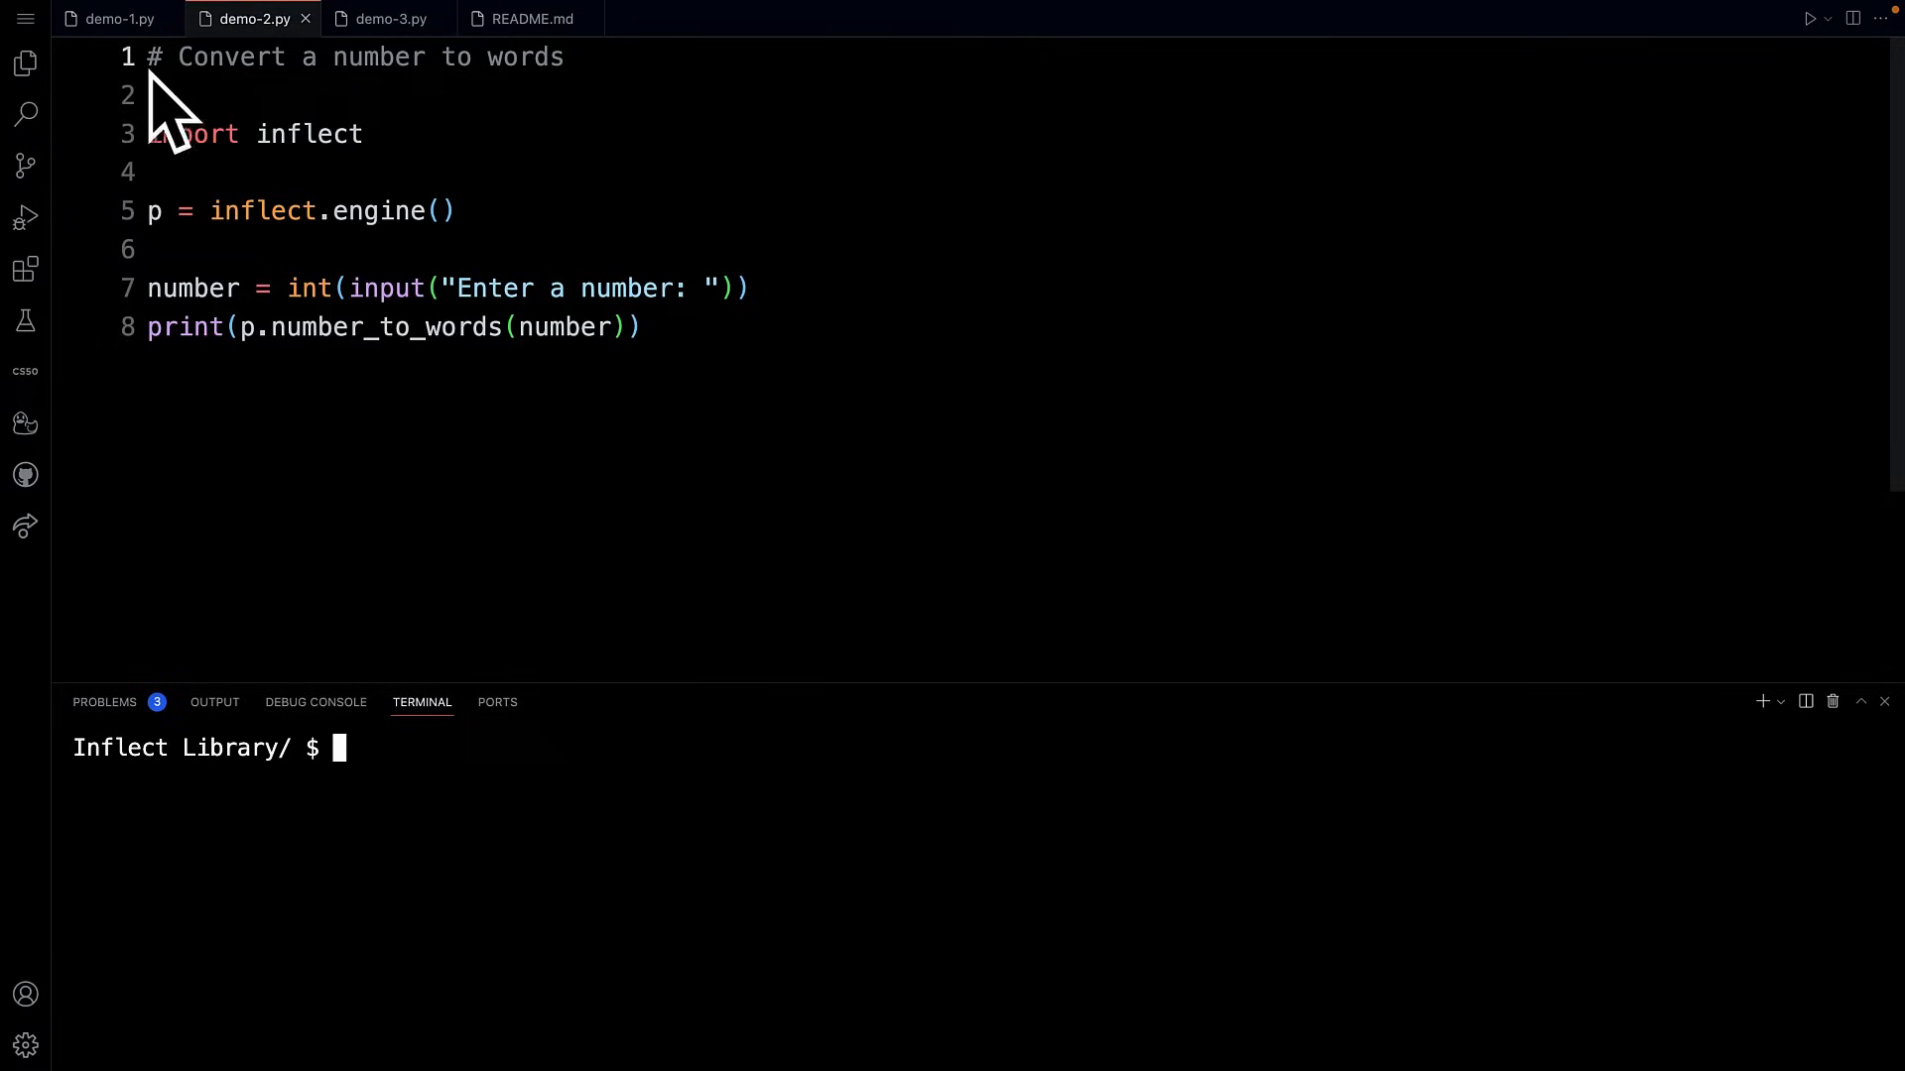
mouse_move(471, 67)
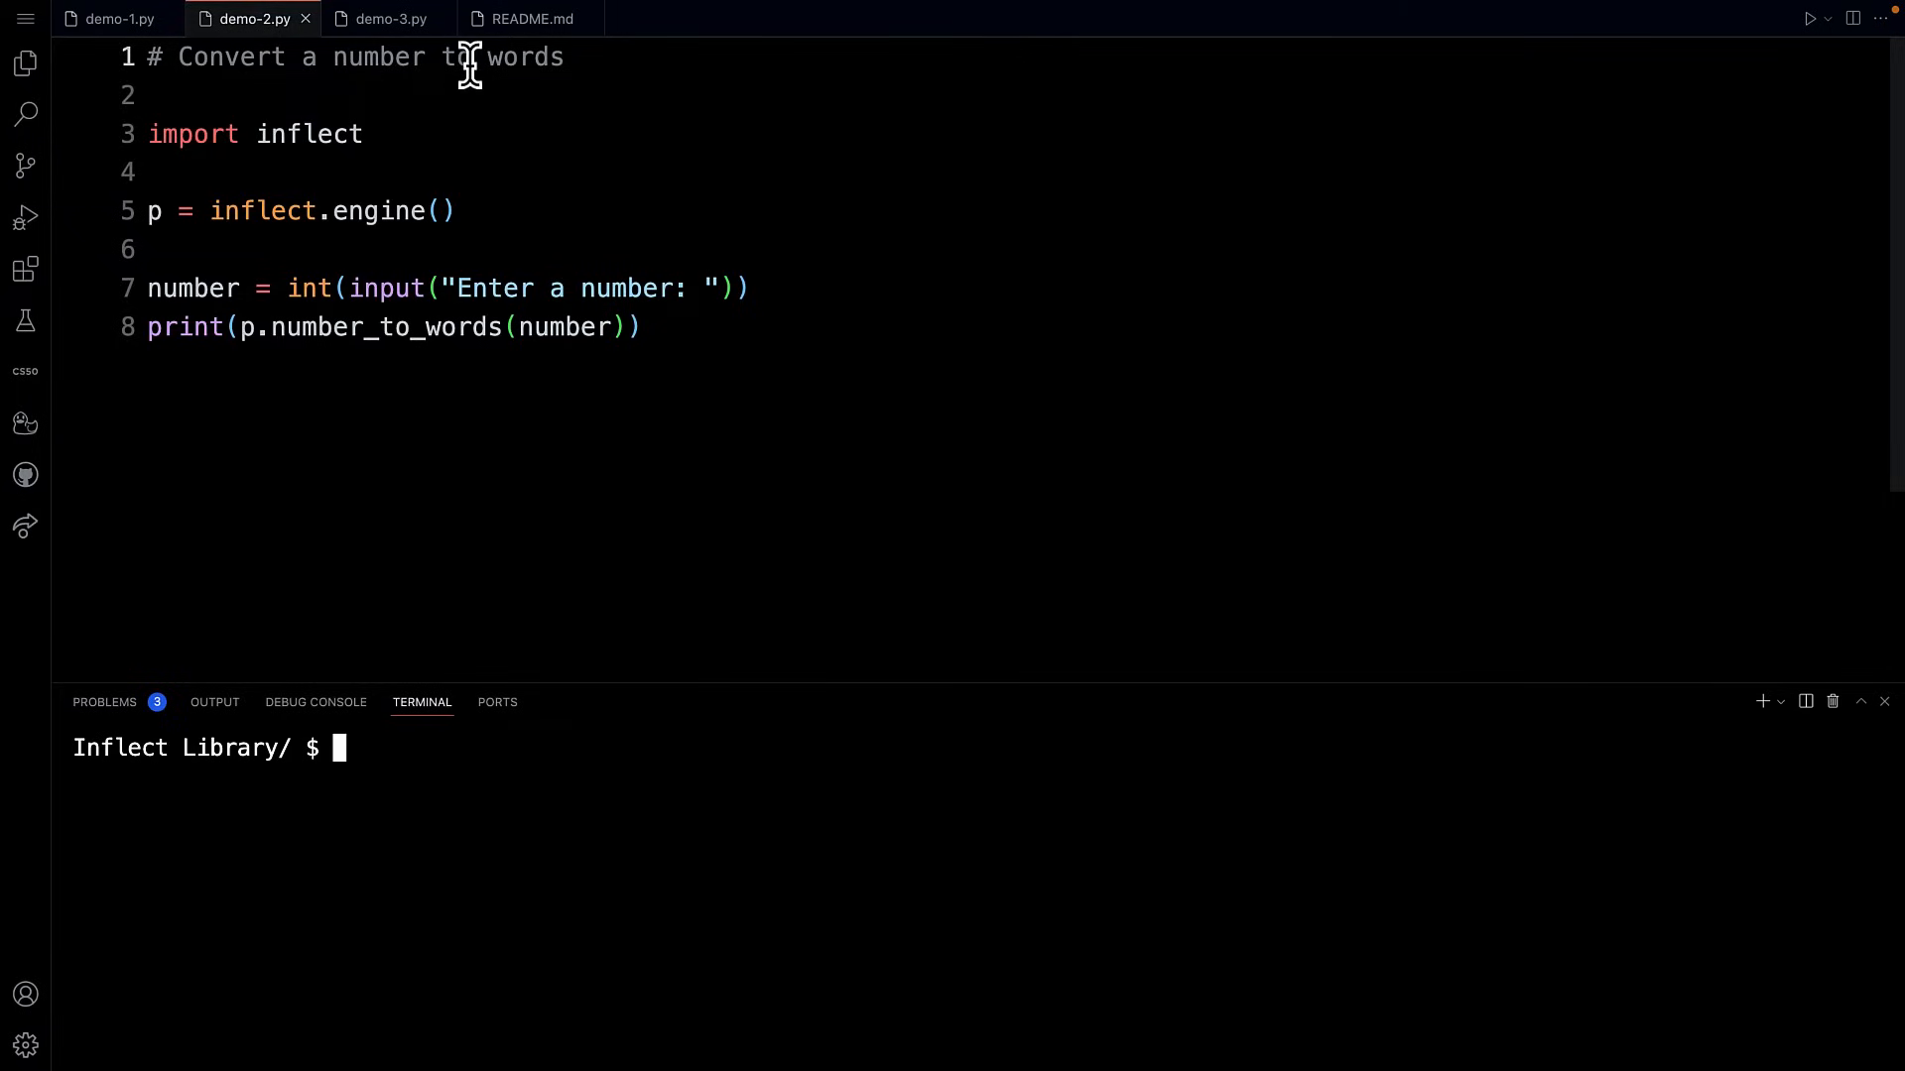
mouse_move(729, 70)
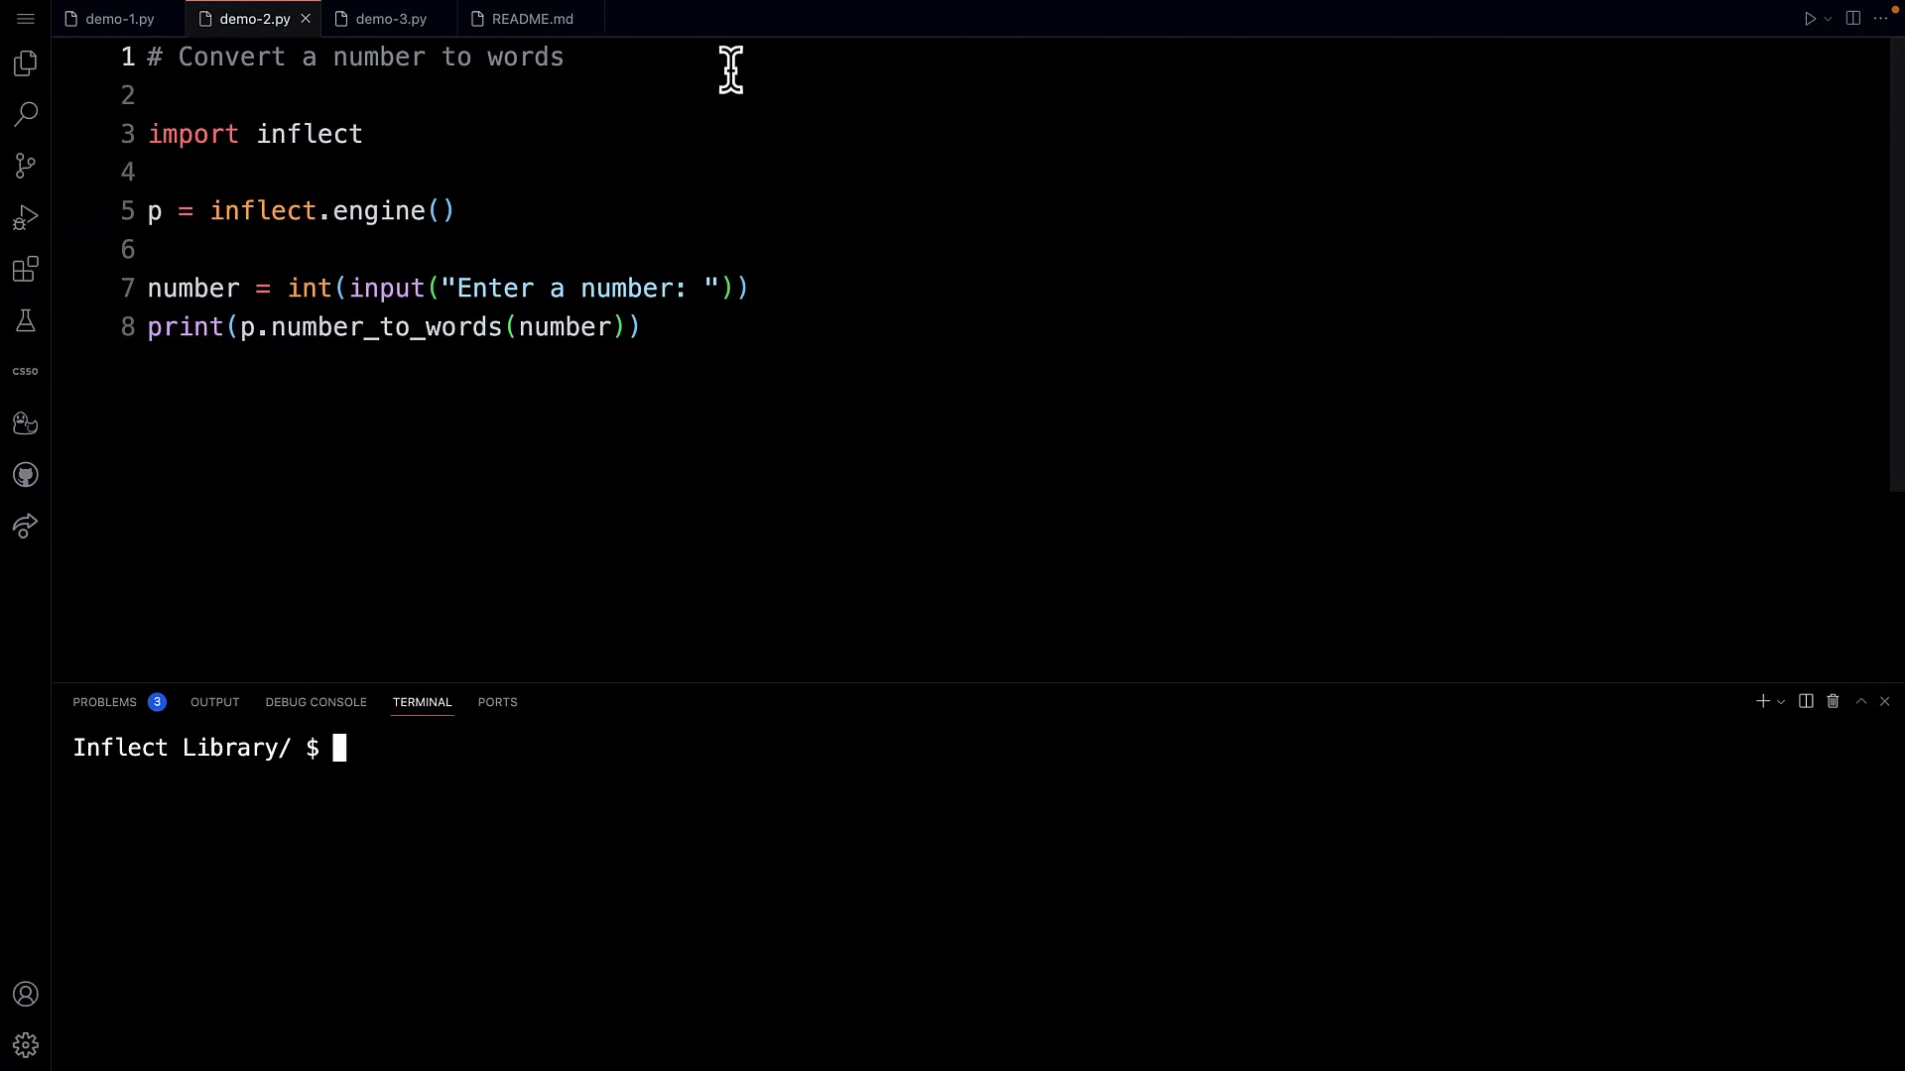
mouse_move(699, 79)
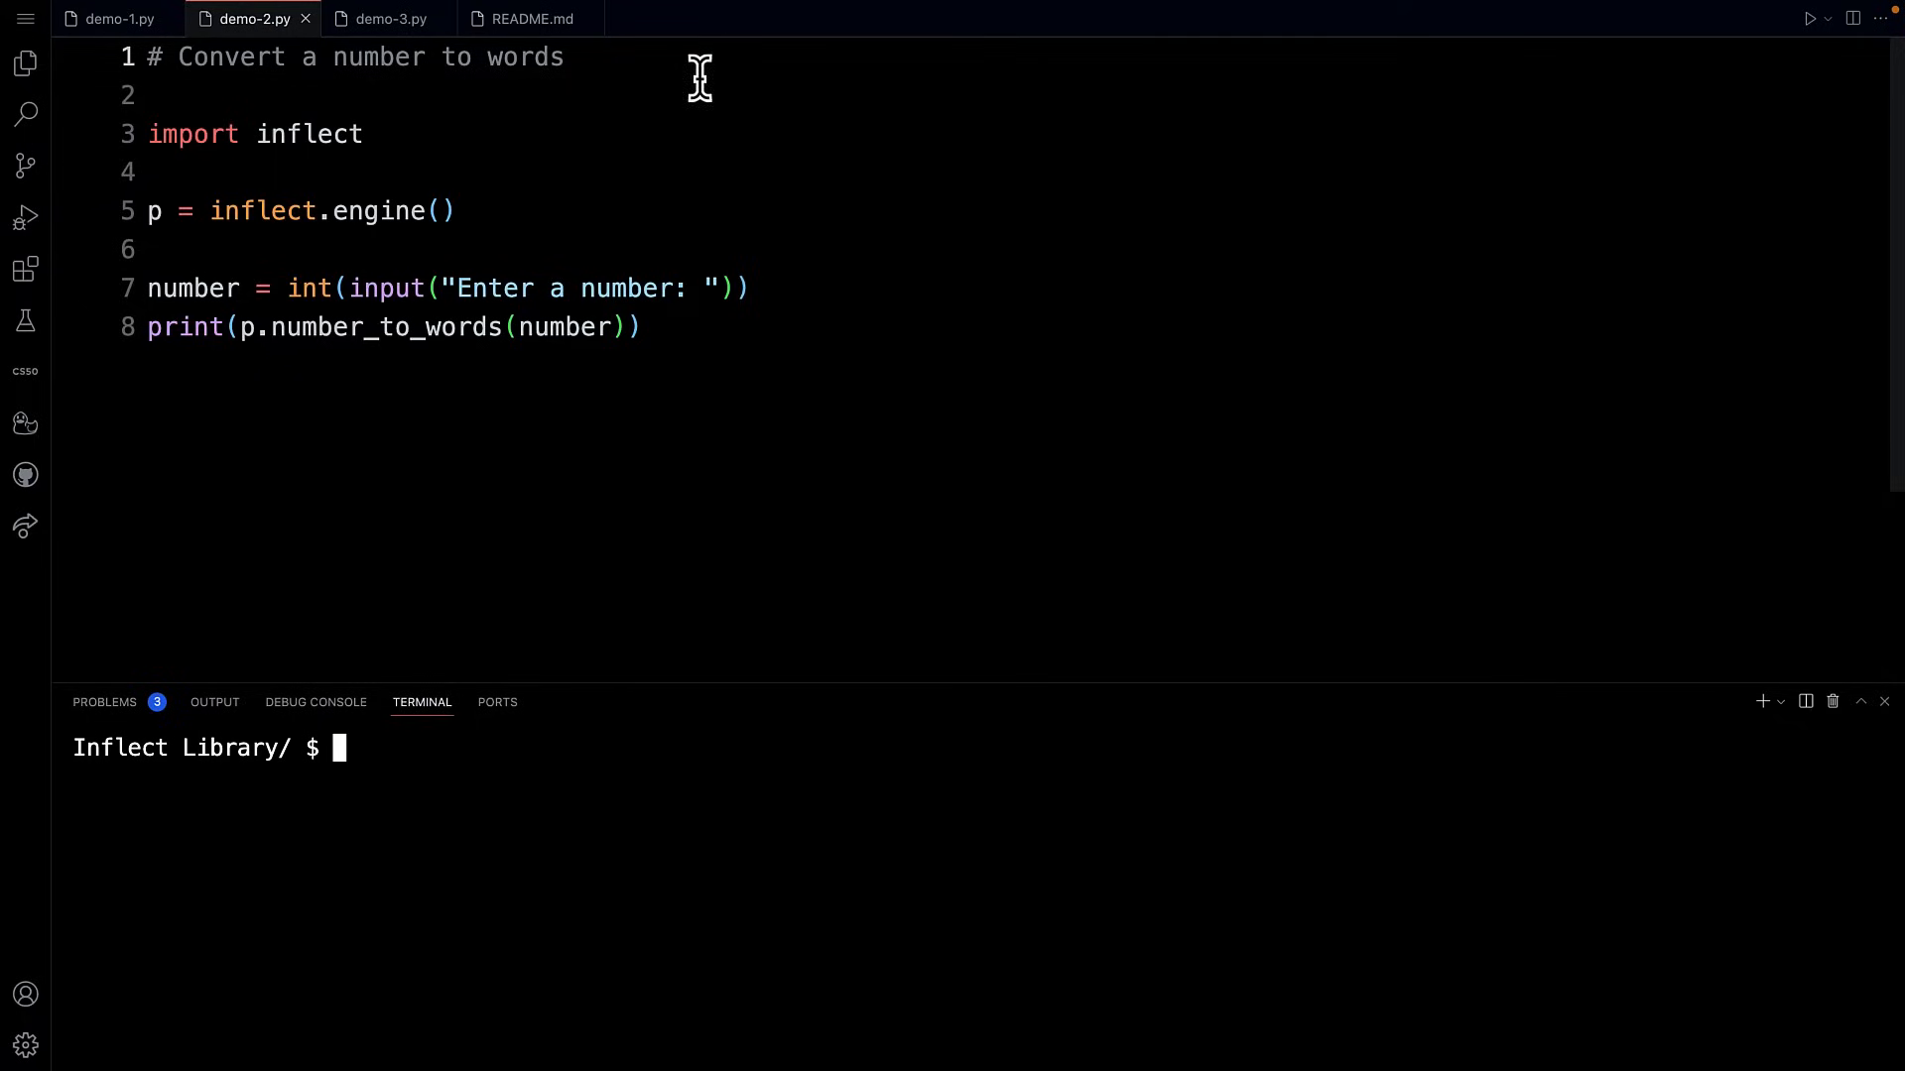
Step: Highlight the inflect engine line, p variable and number_to_words argument in demo-2.py
triple_click(255, 134)
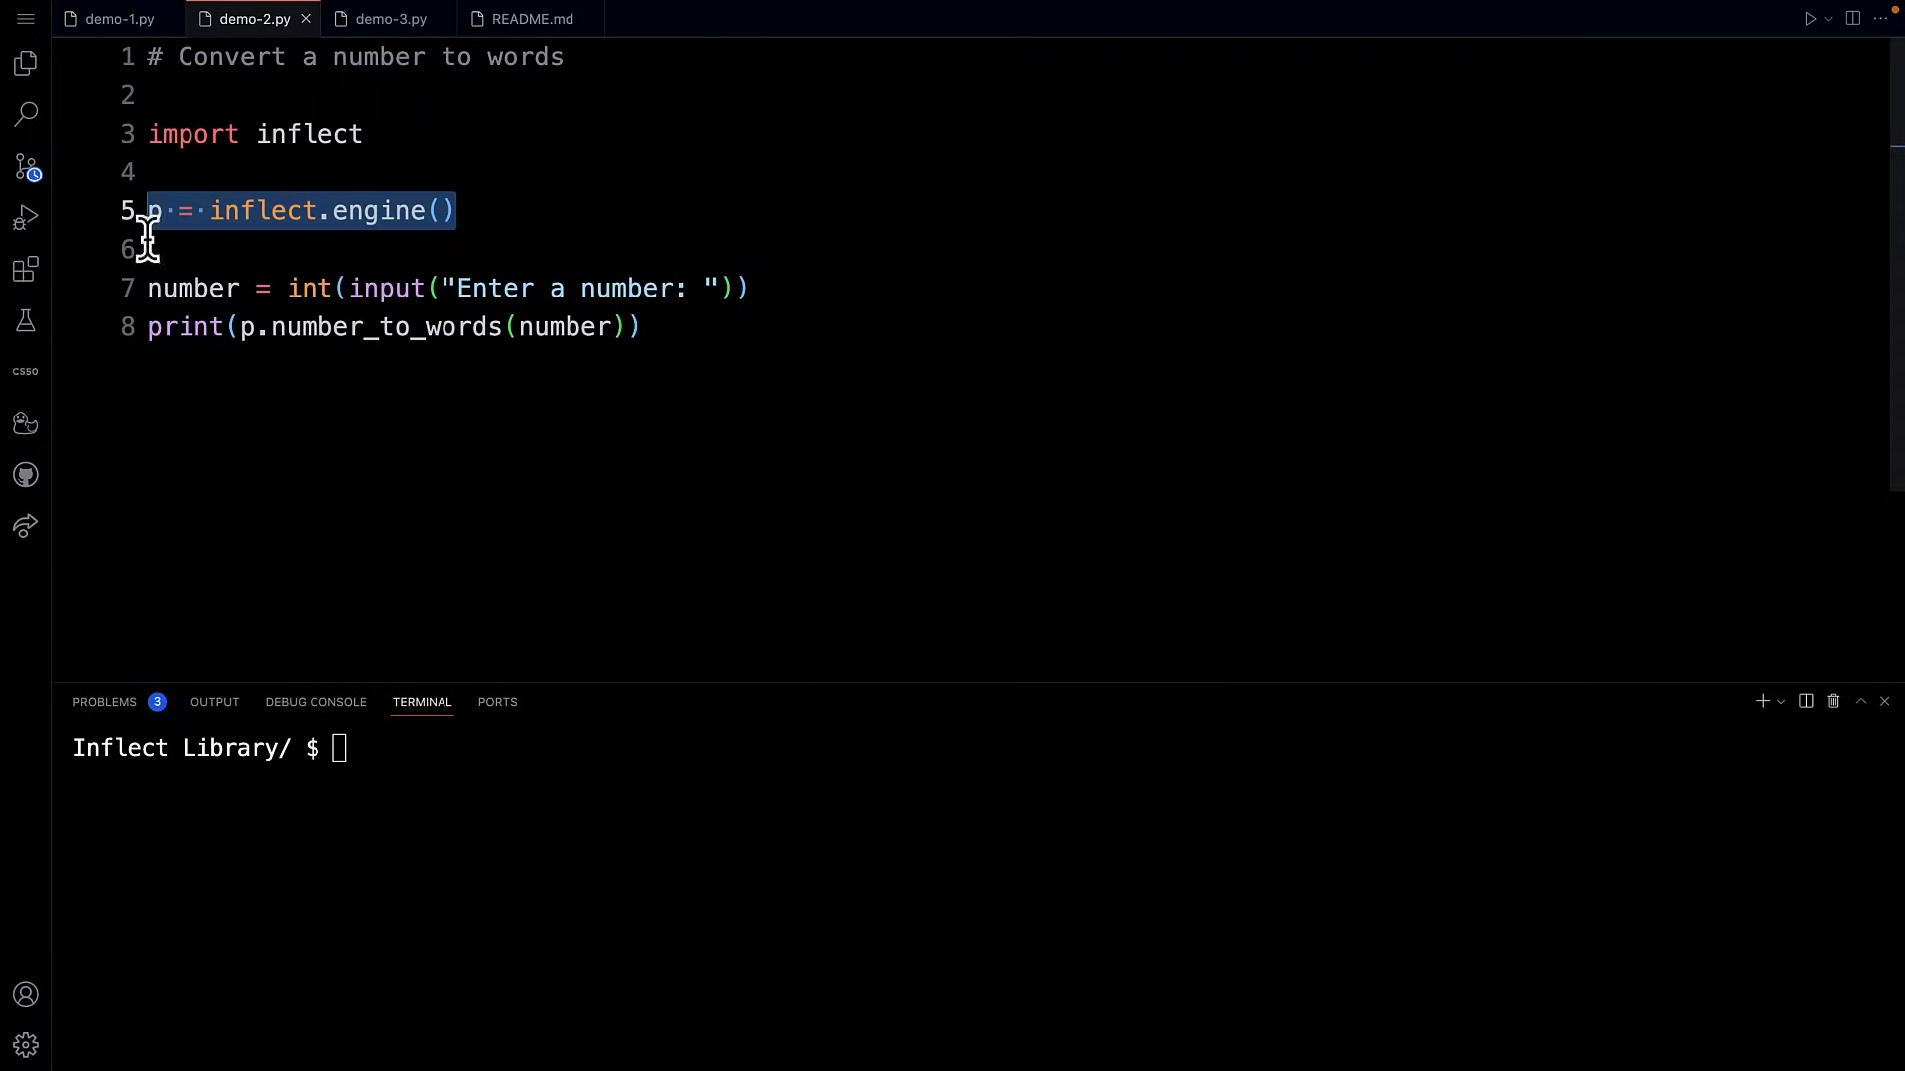
left_click(319, 211)
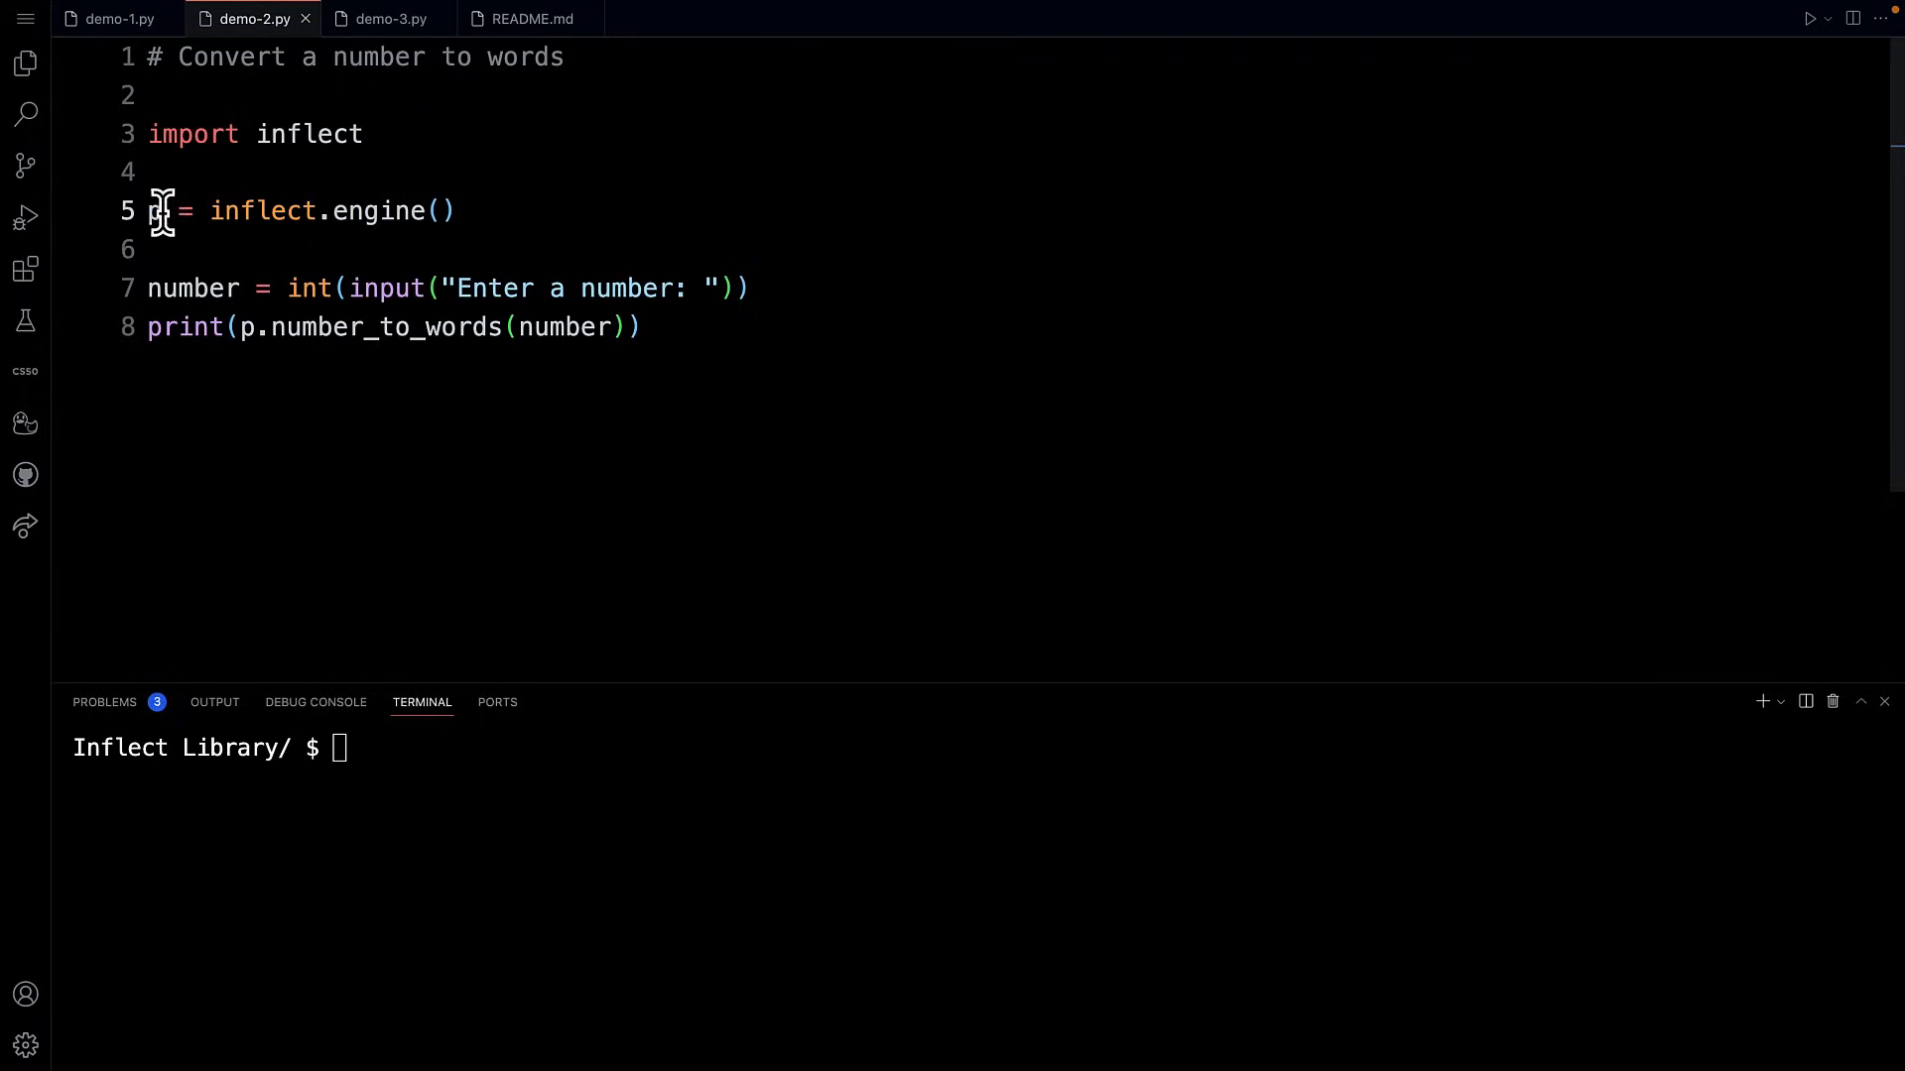
double_click(151, 210)
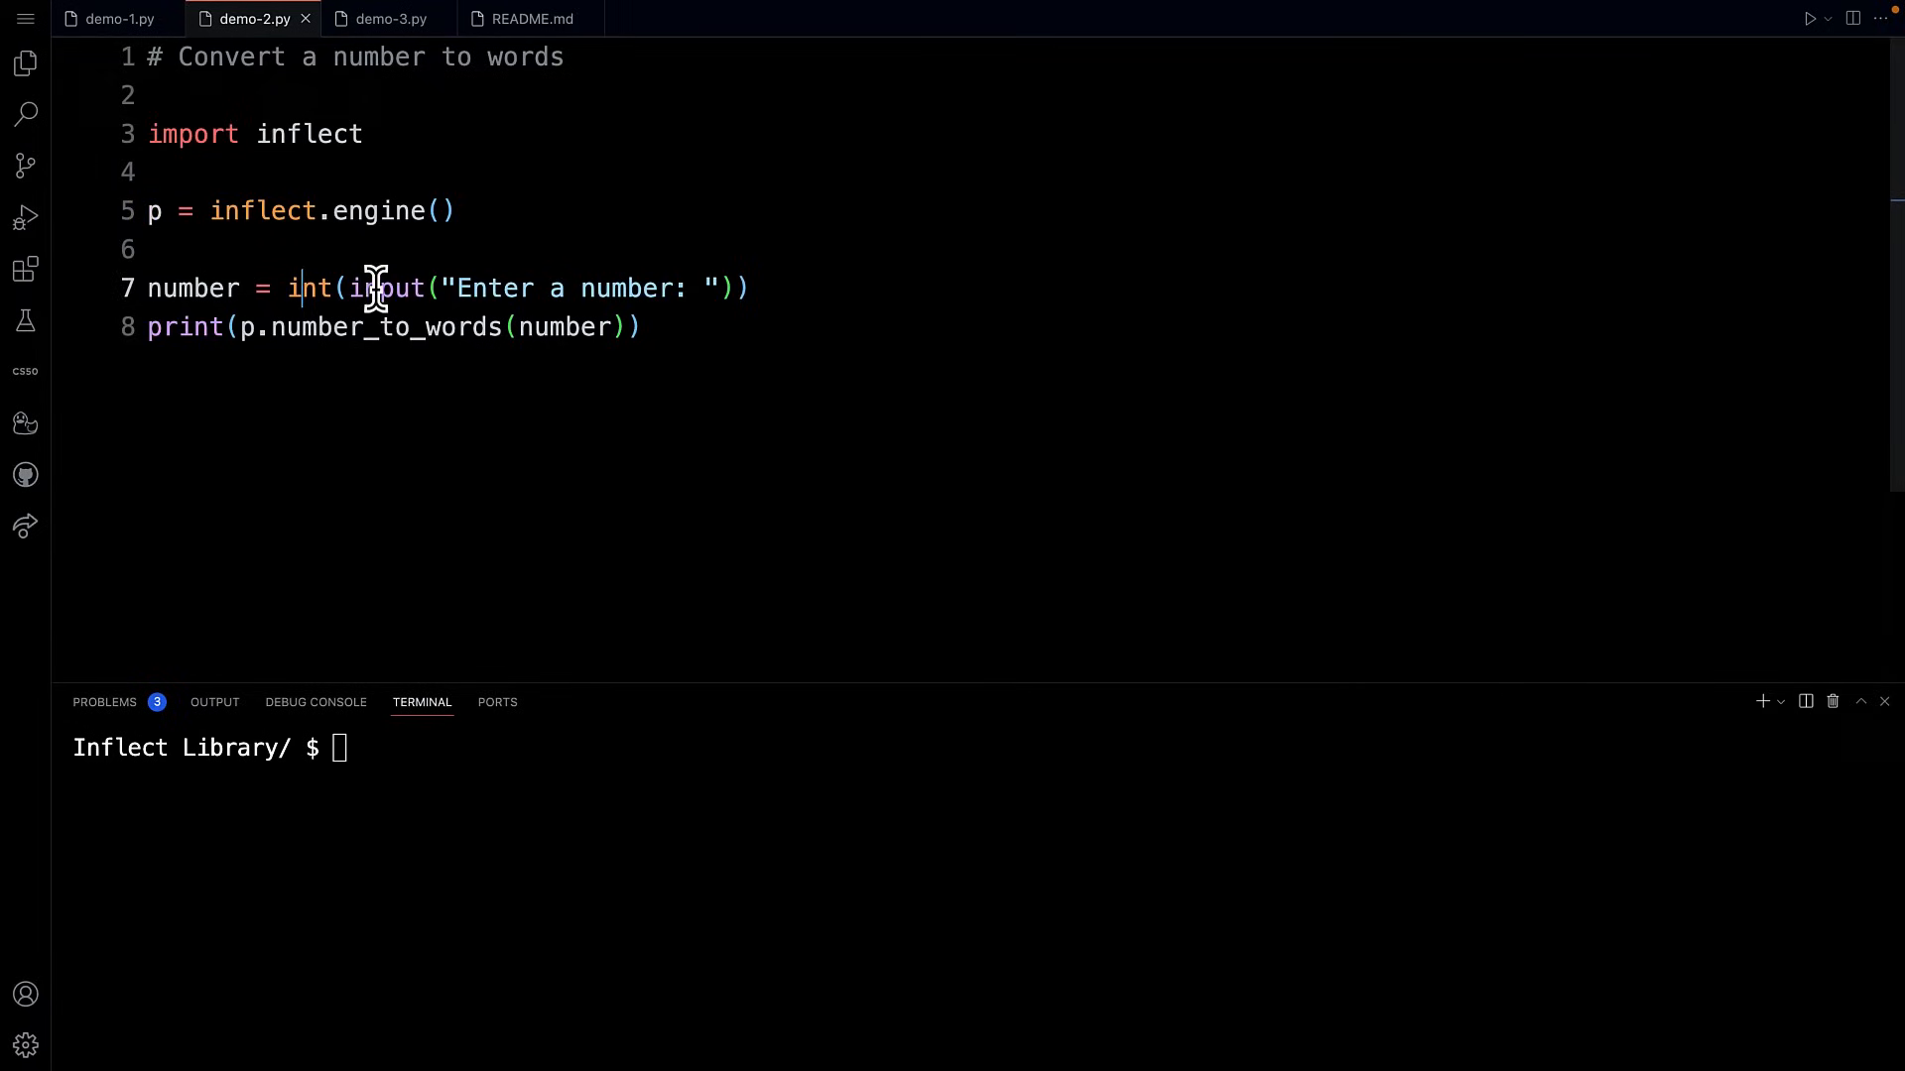
mouse_move(632, 288)
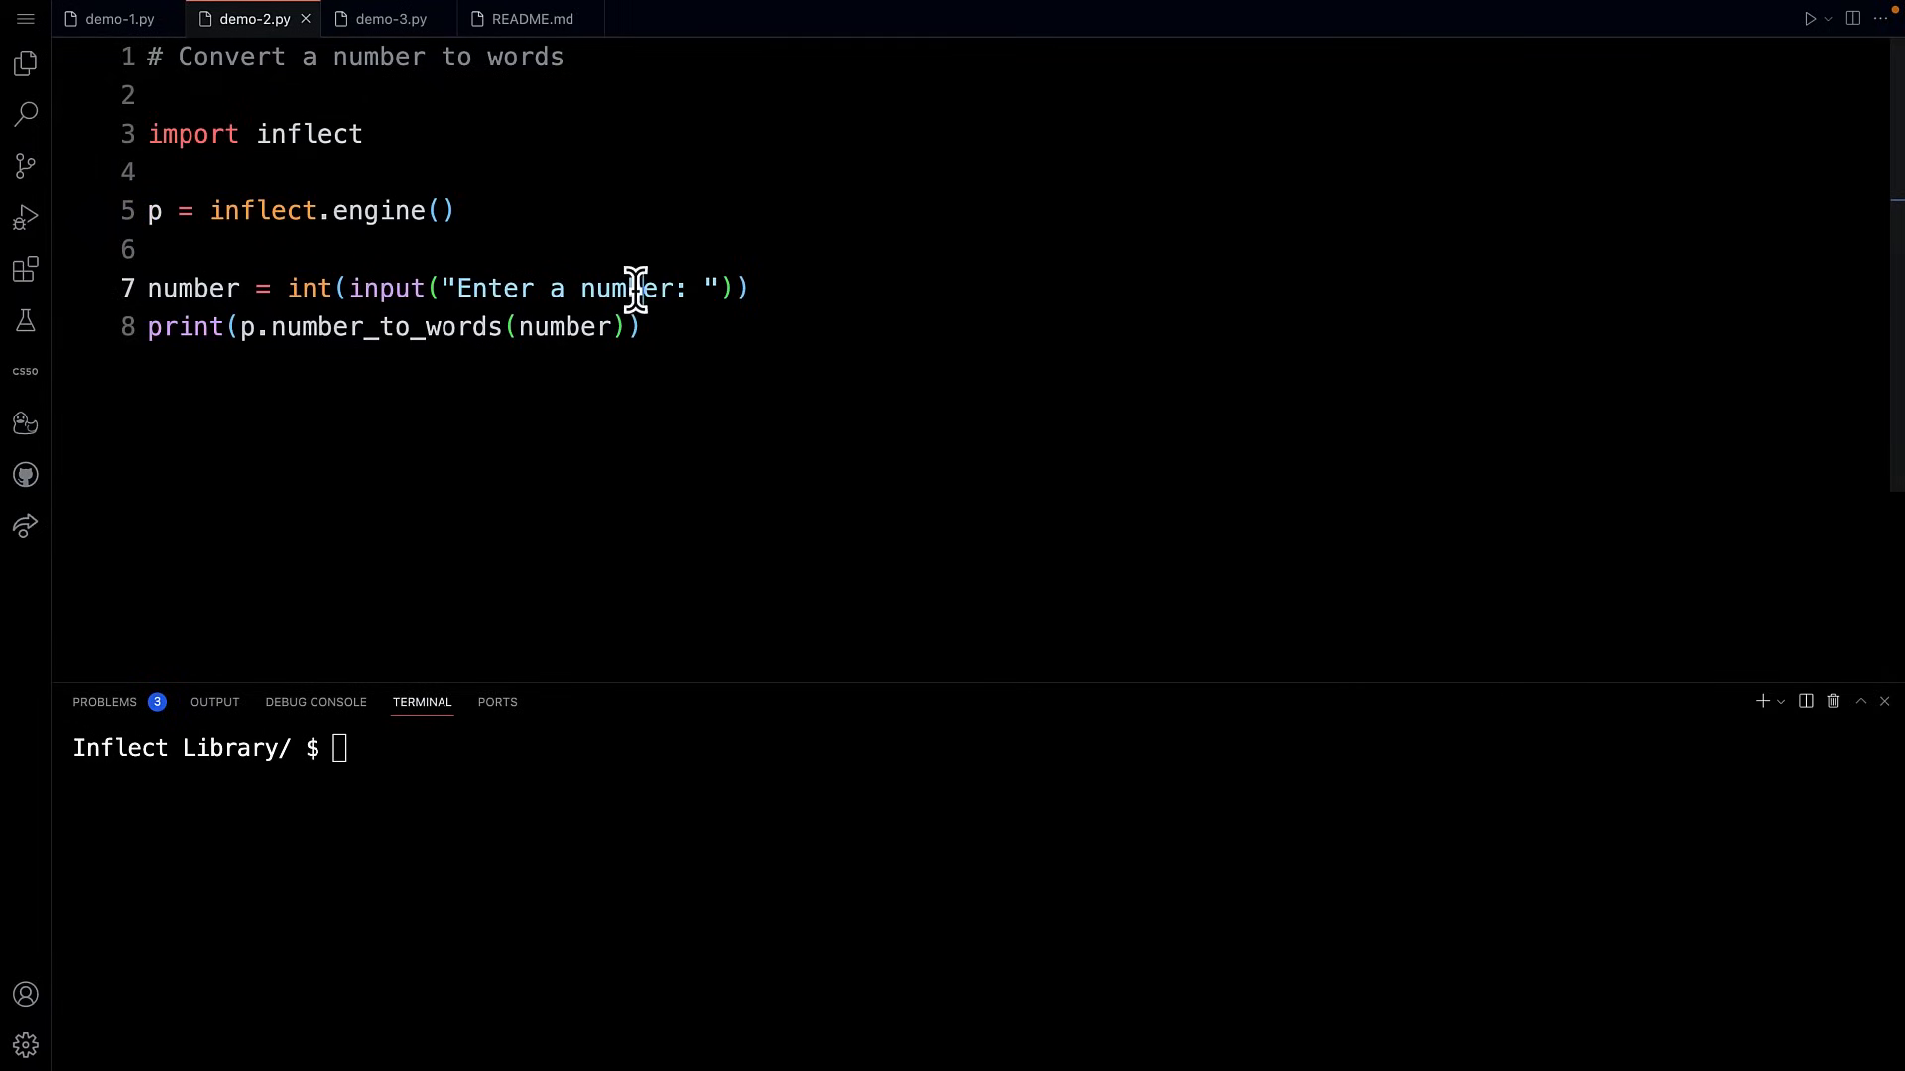
double_click(192, 288)
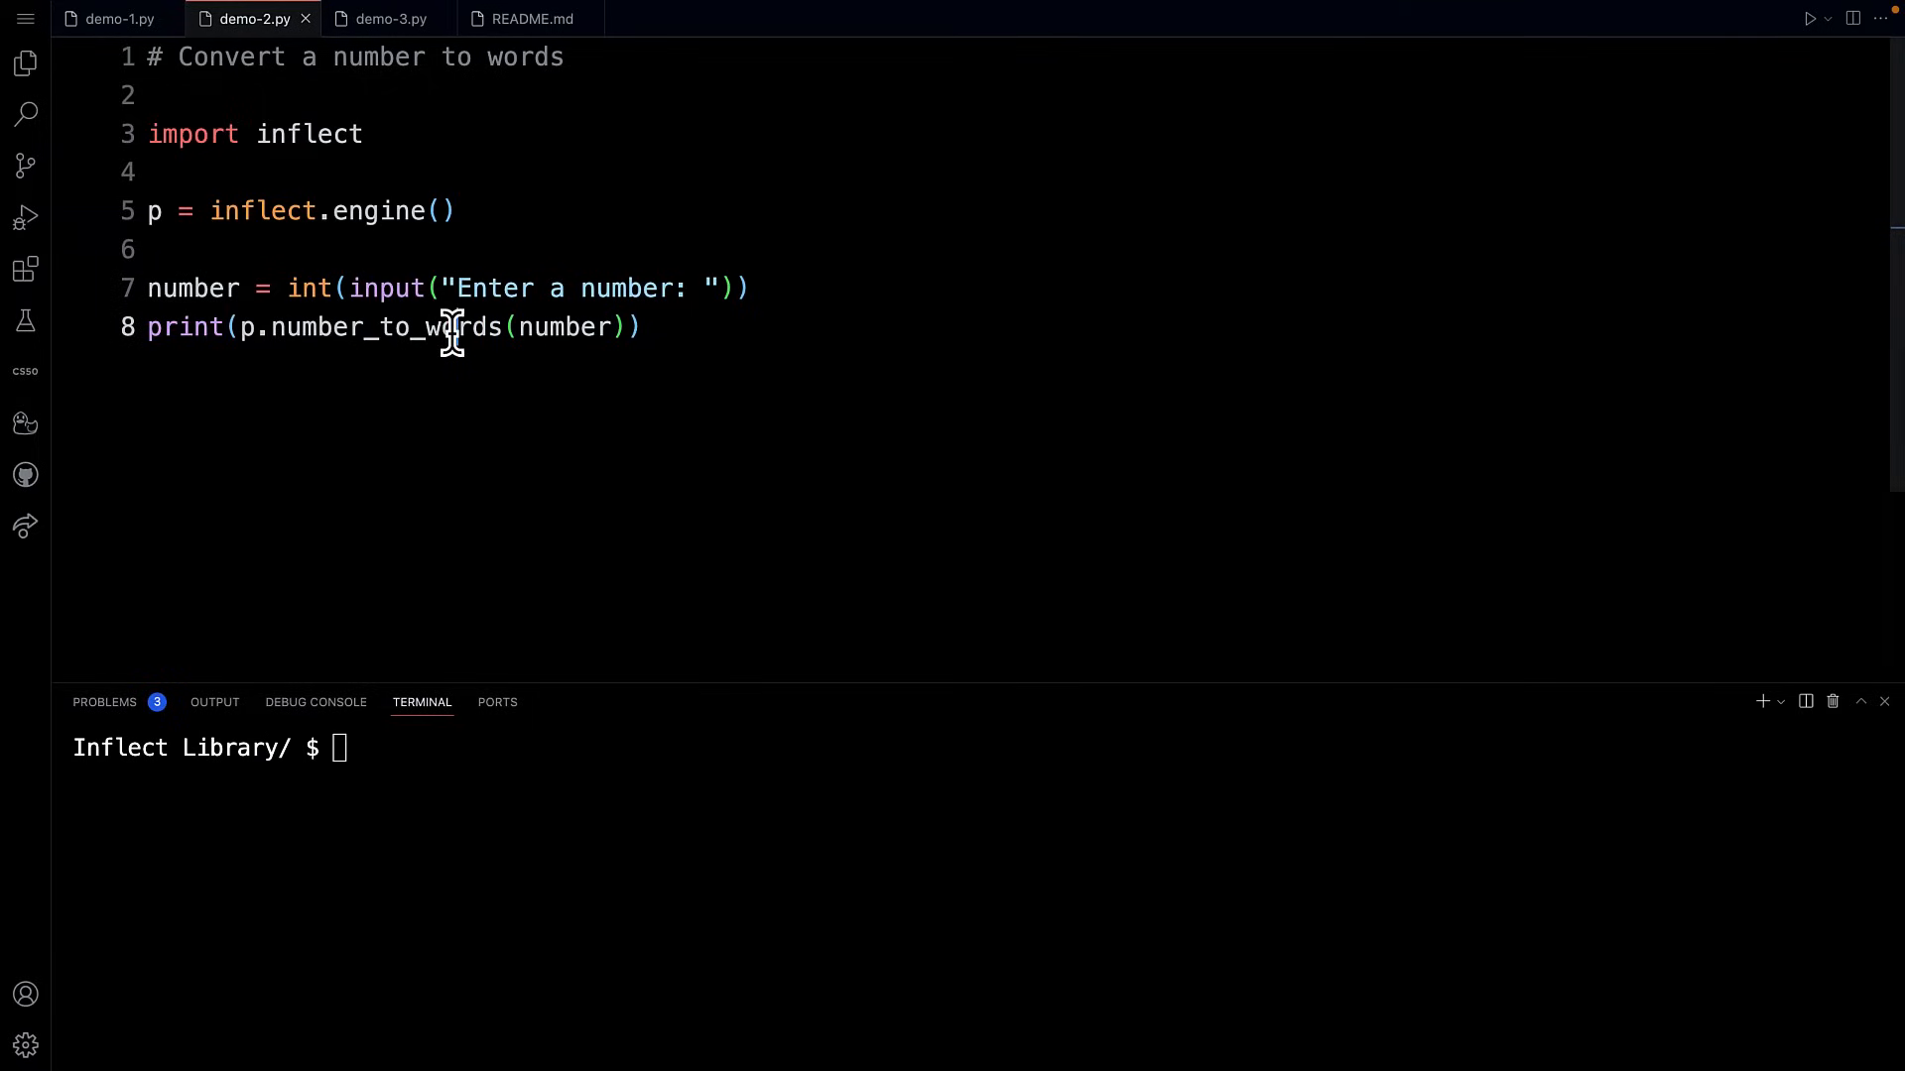
left_click(459, 327)
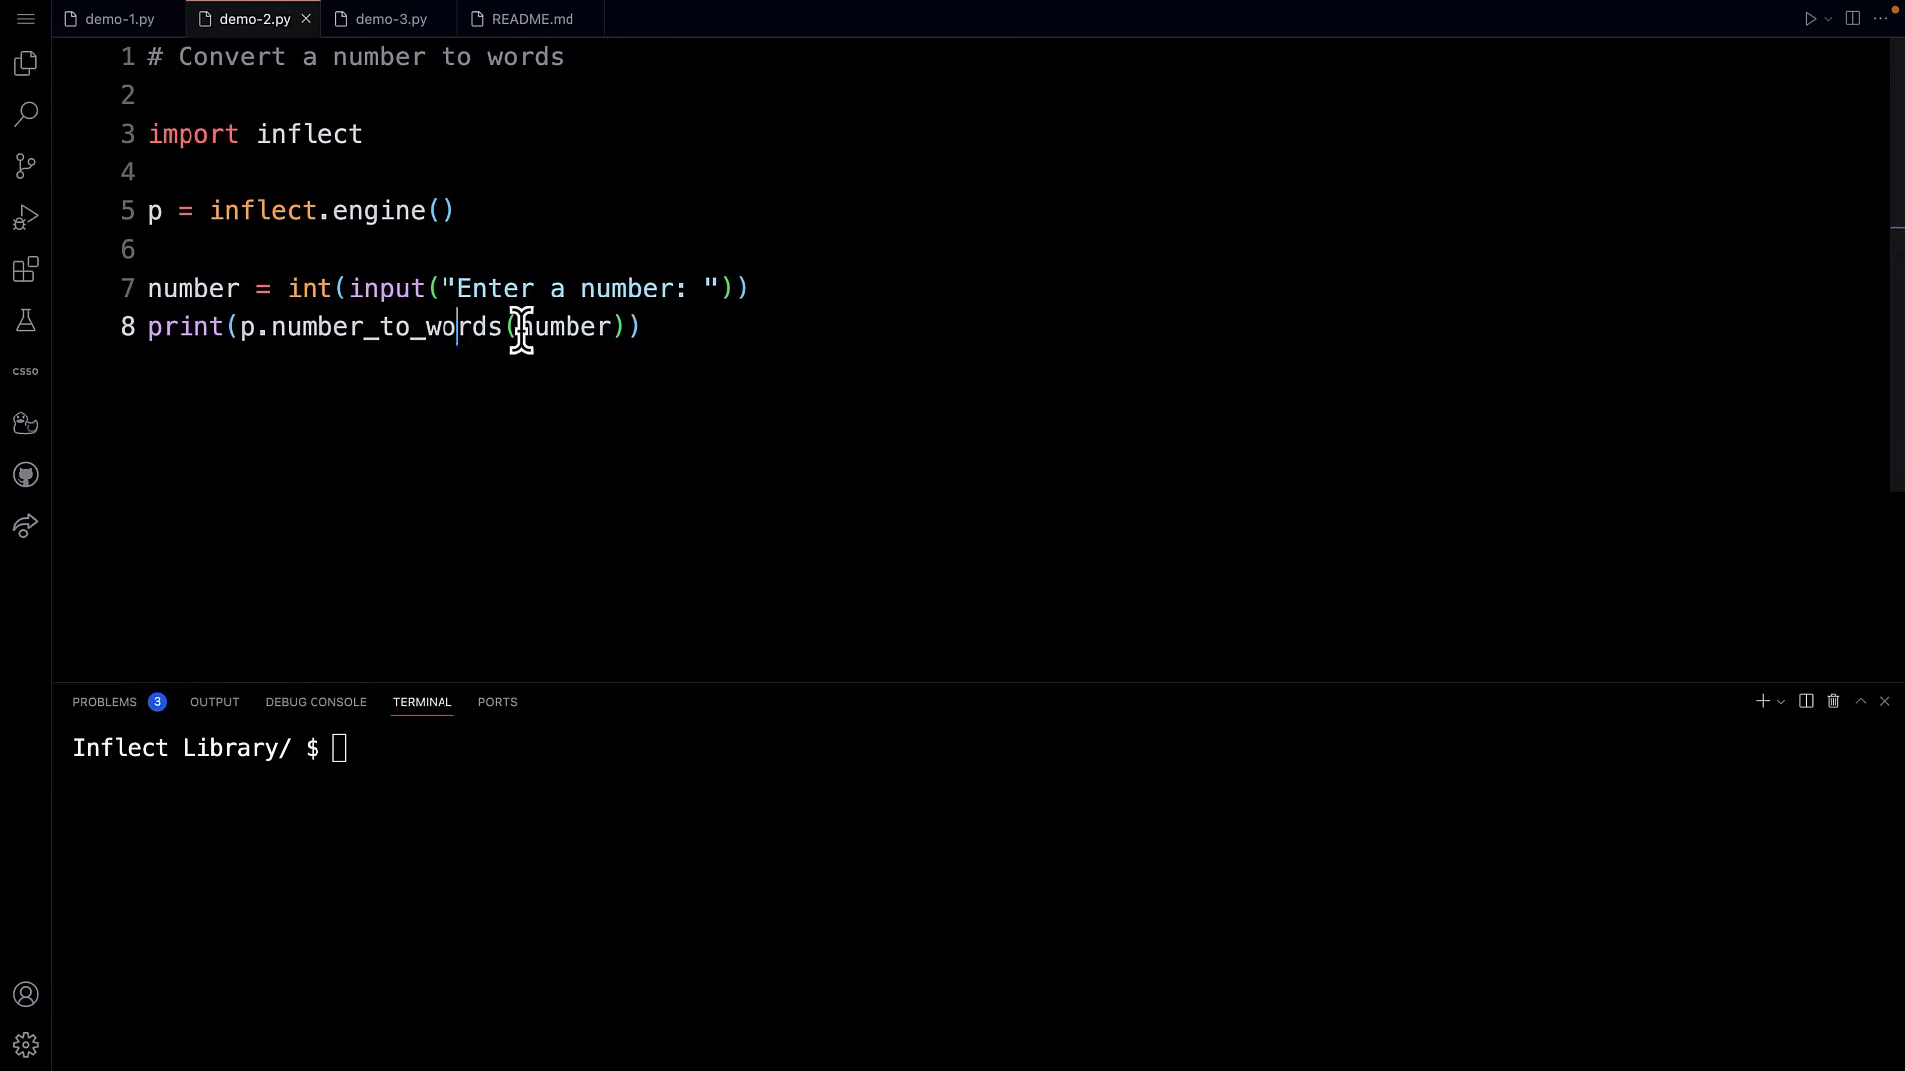
double_click(564, 325)
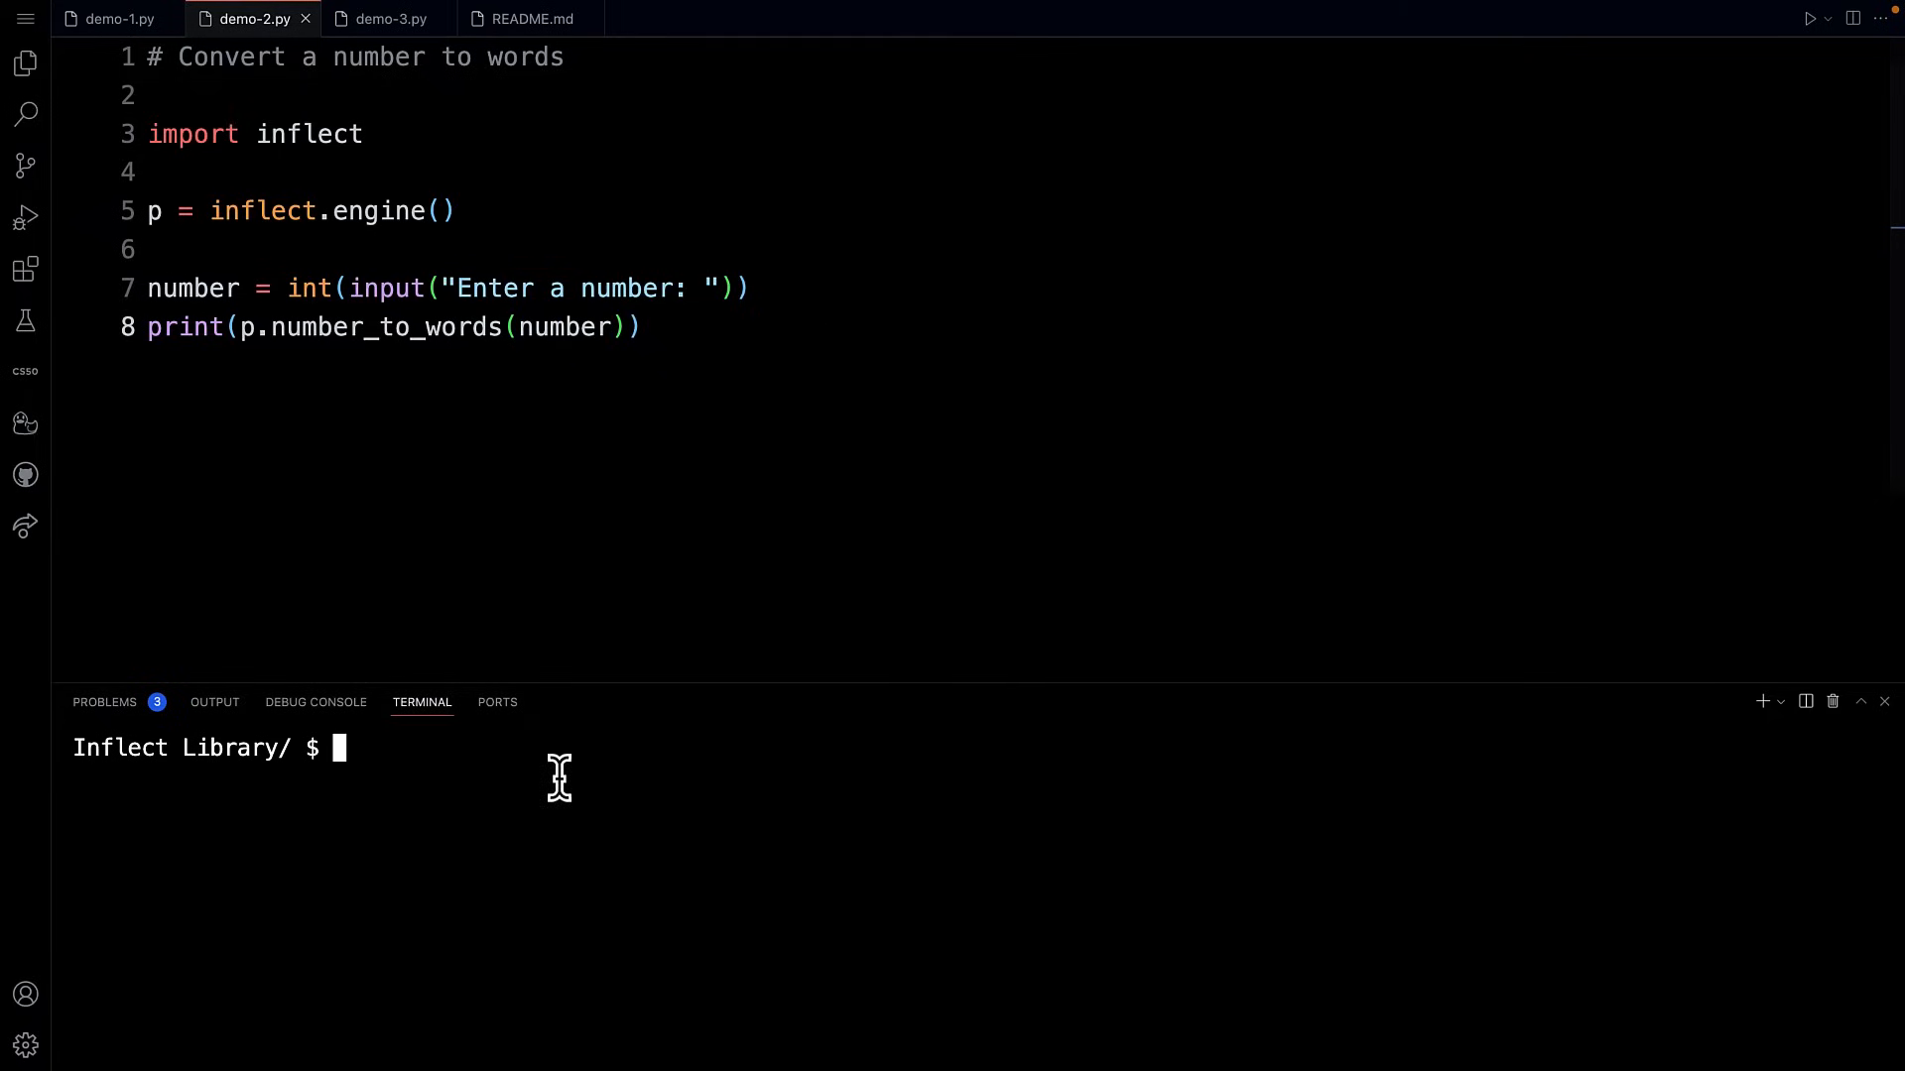
Step: Run python demo-2.py three times with inputs 42, 0 and 1122
type("python")
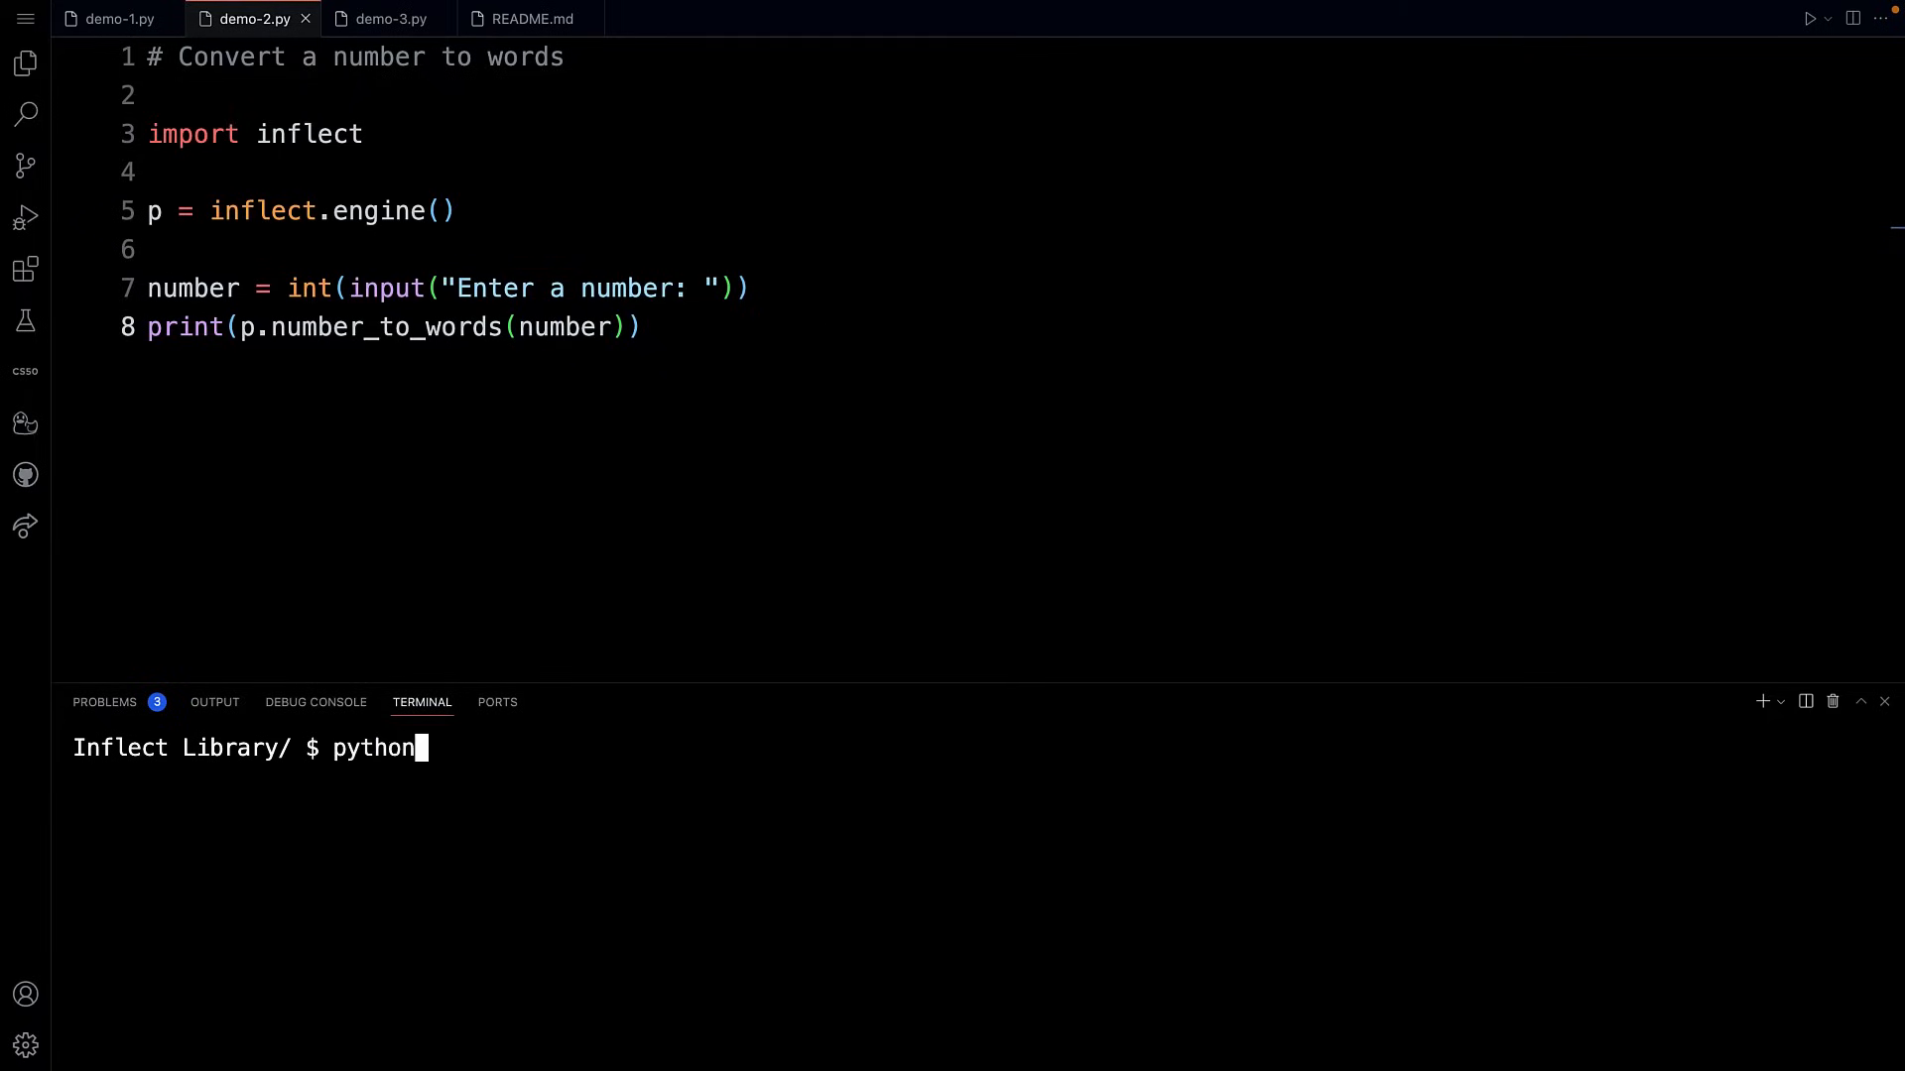
type("demo-2.py")
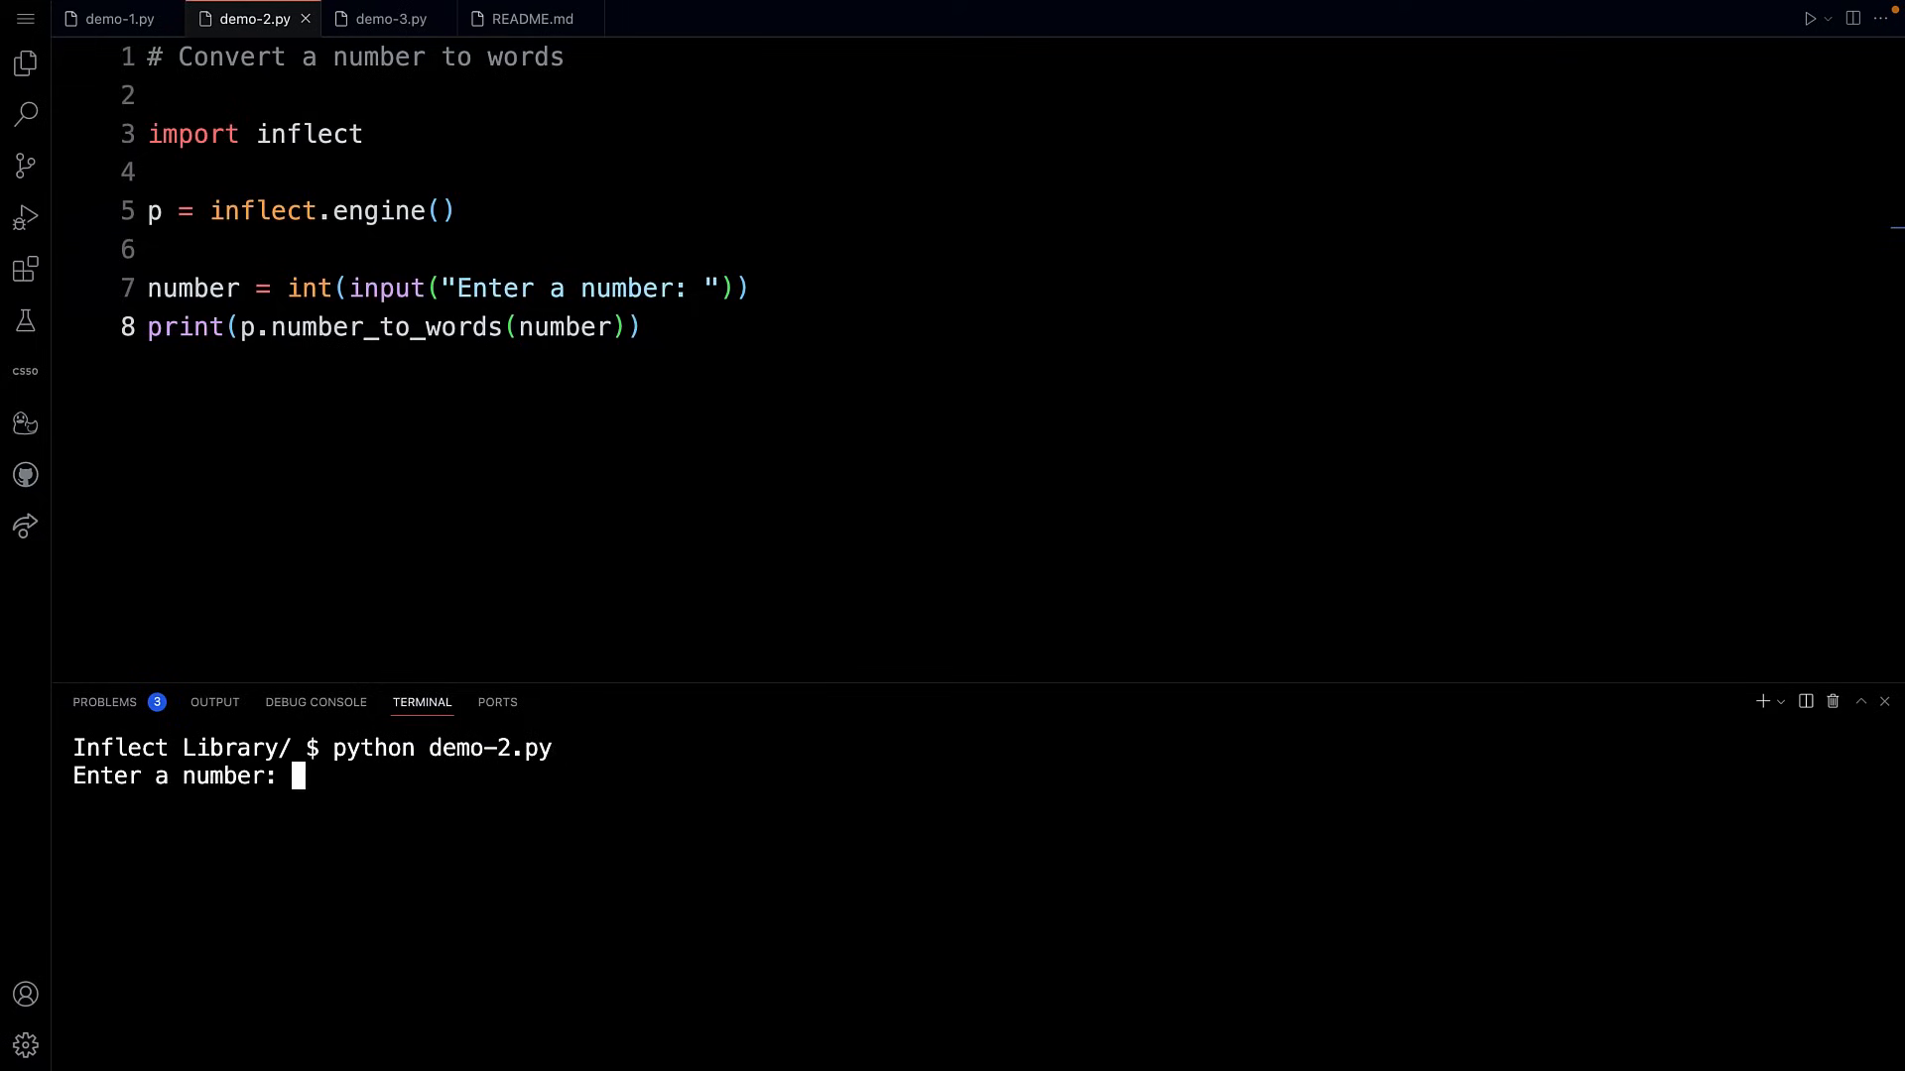
type("42")
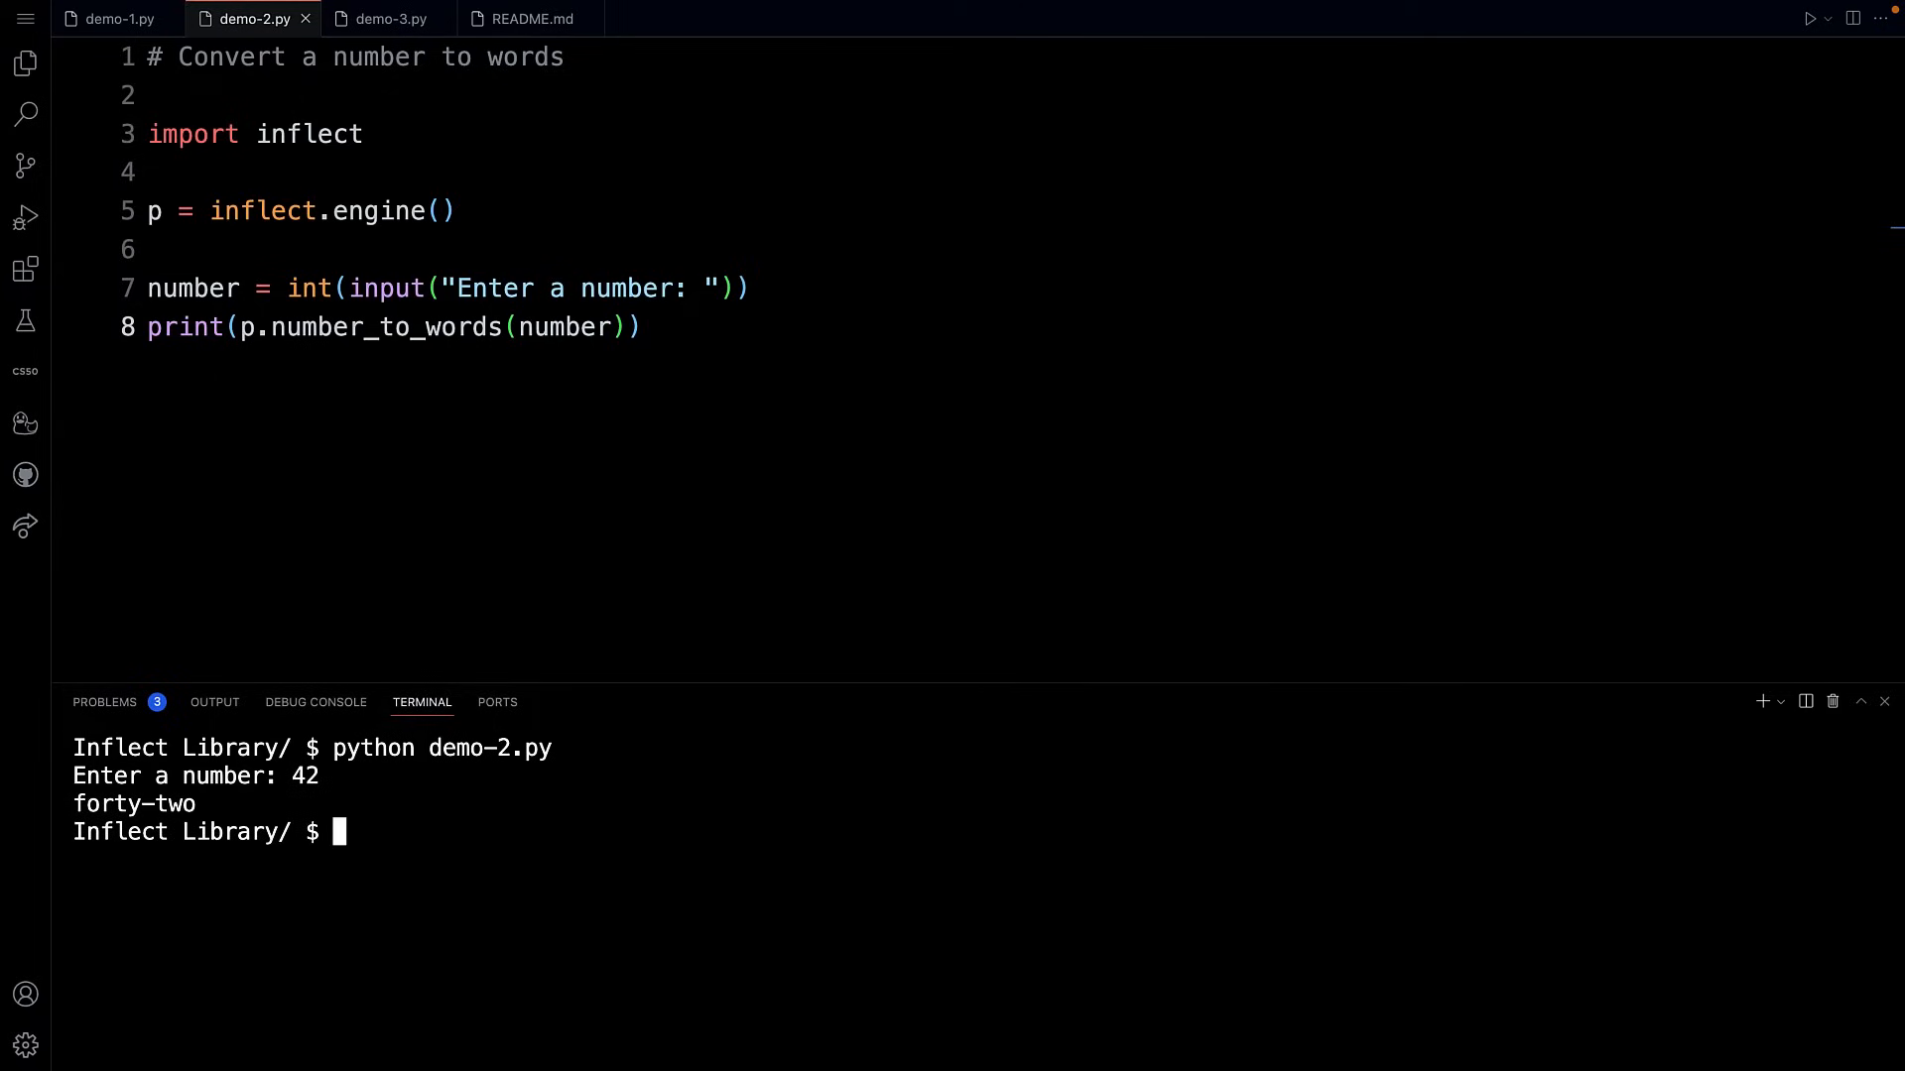
type("python demo-2.py")
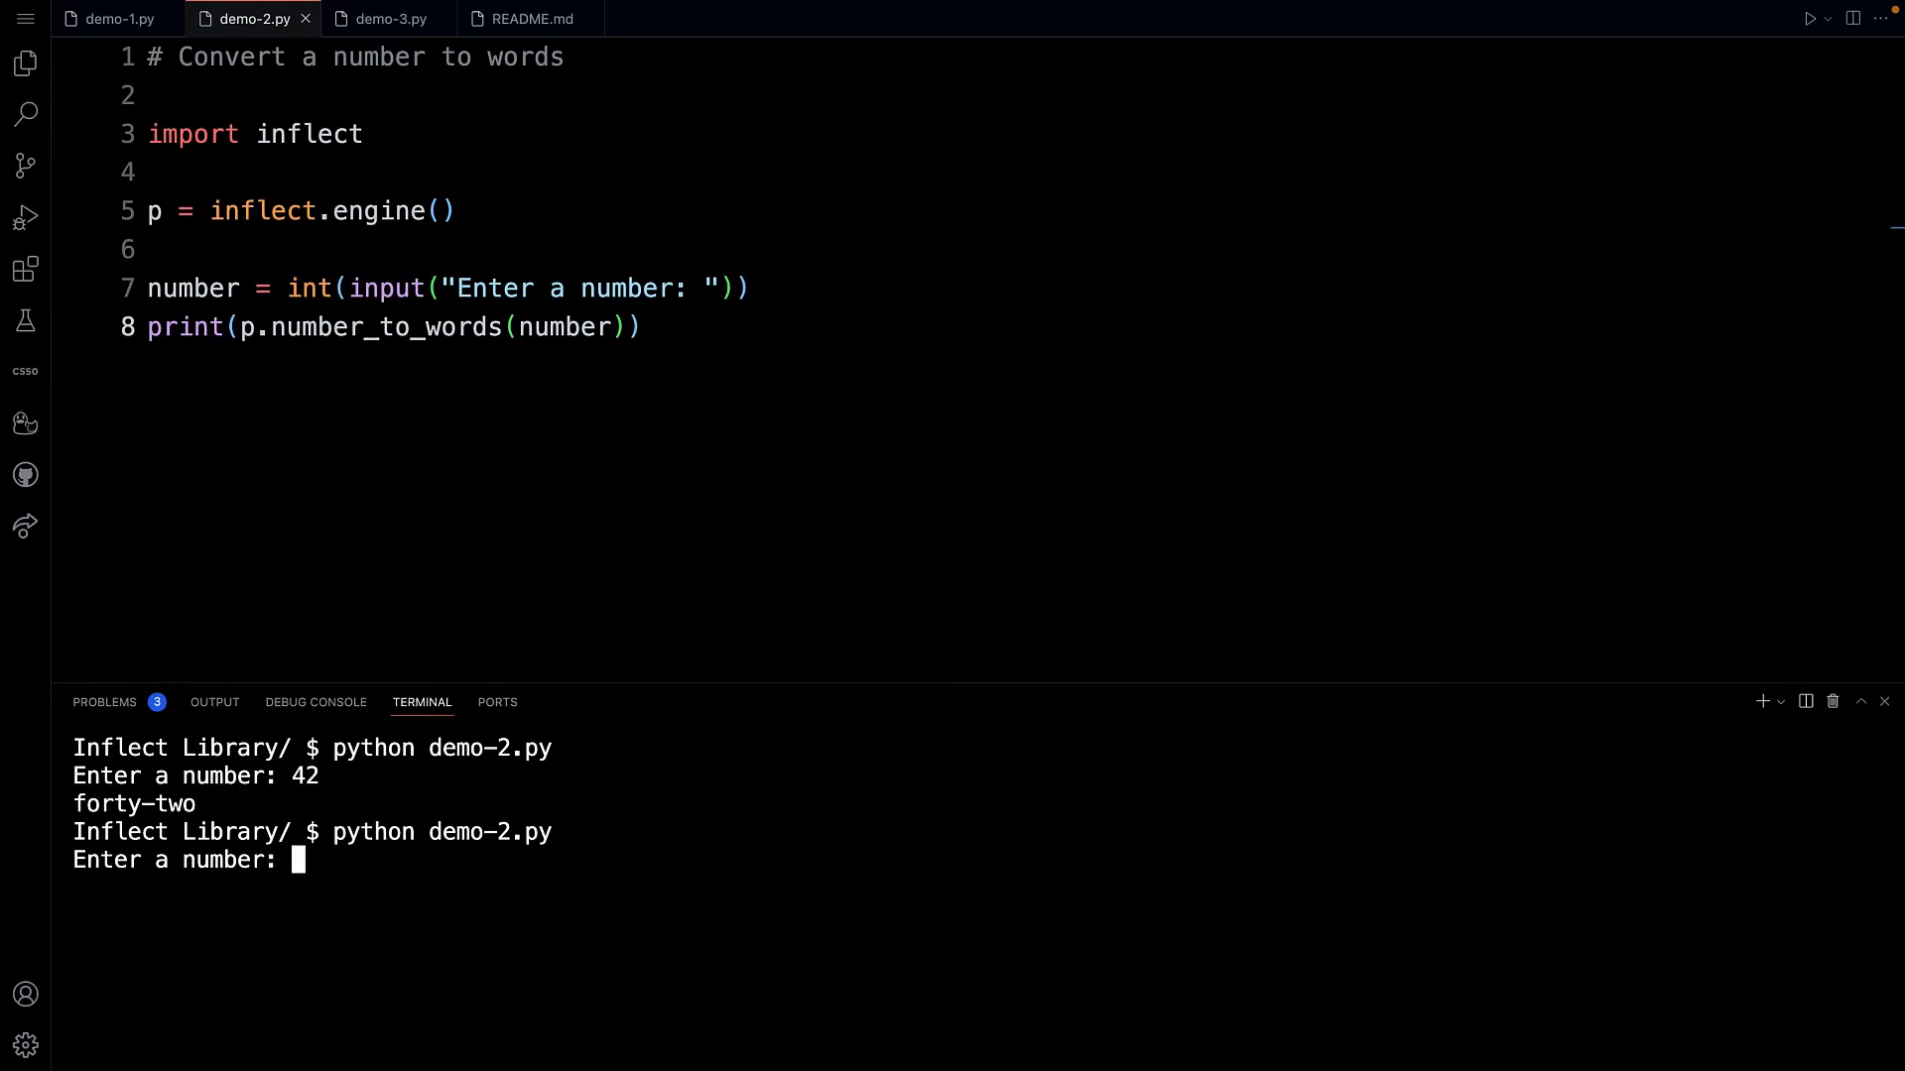
type("0")
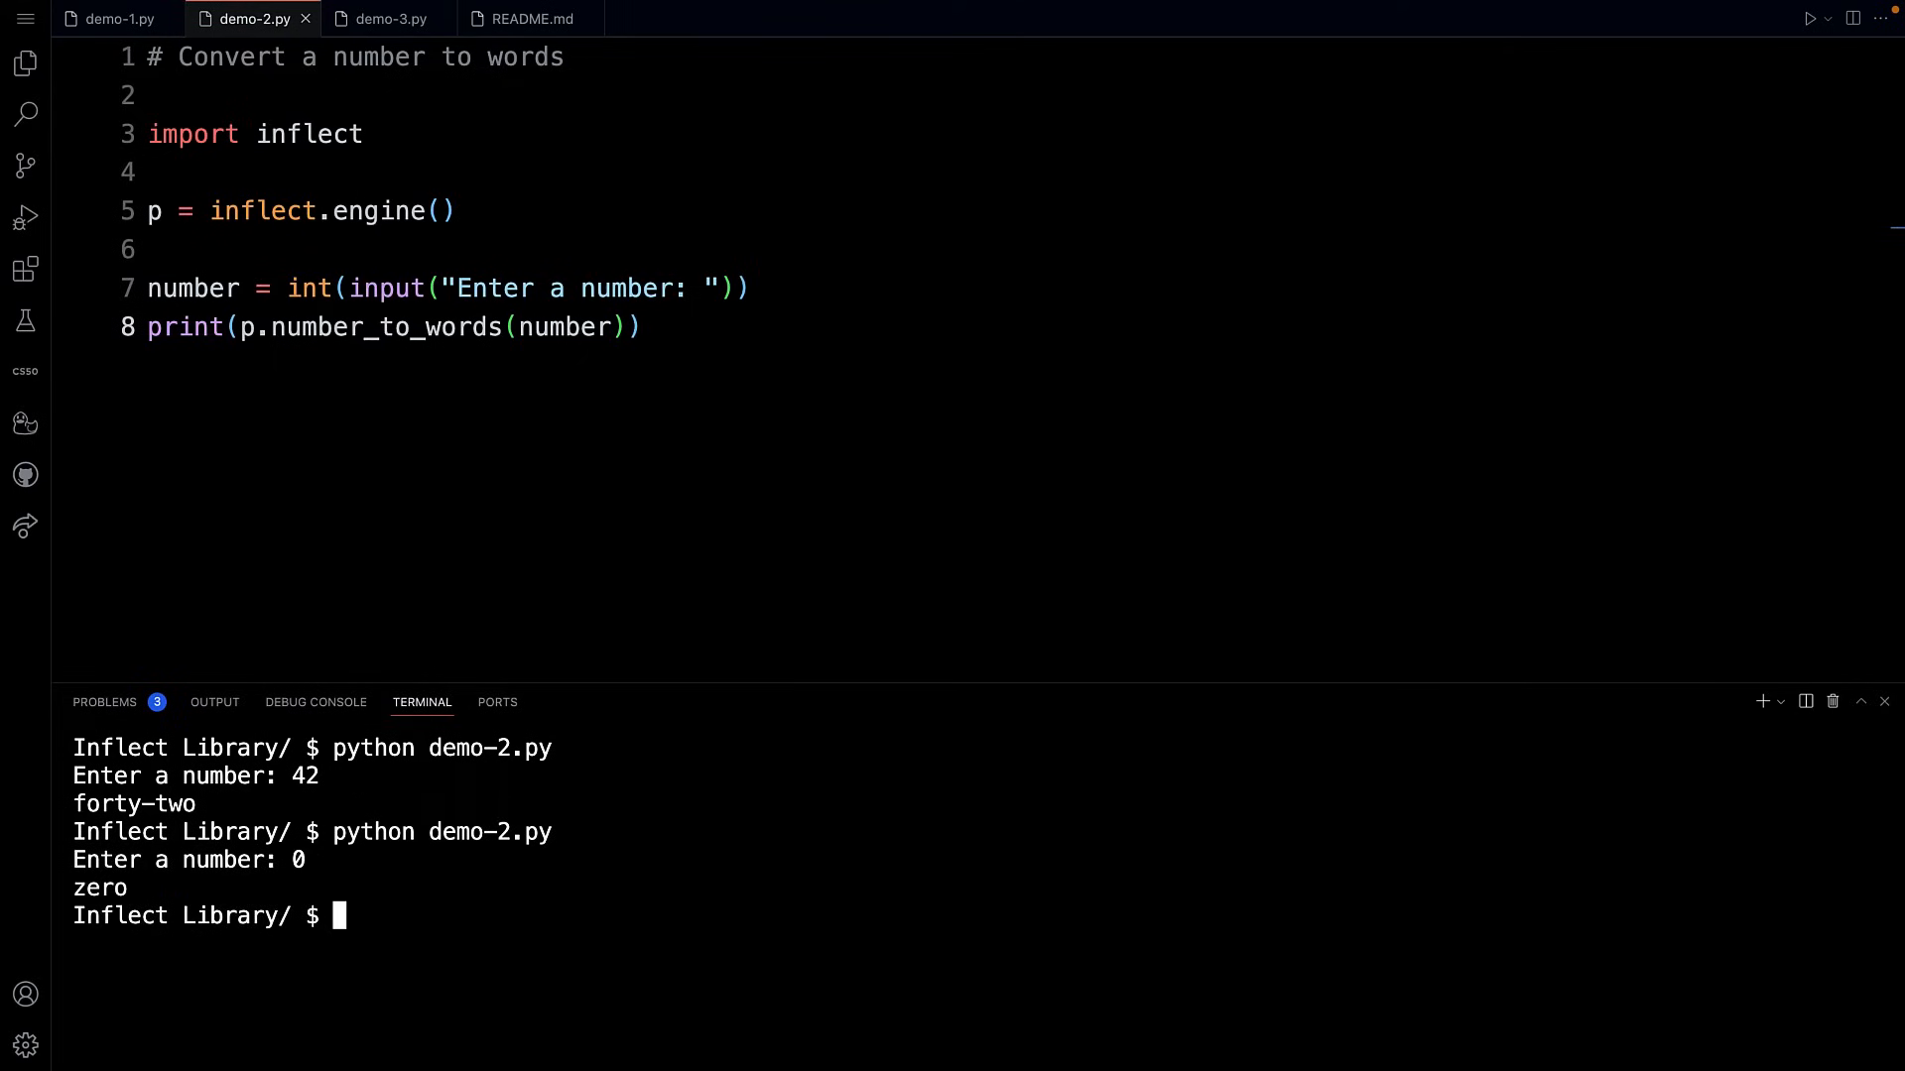
type("python demo-2.py")
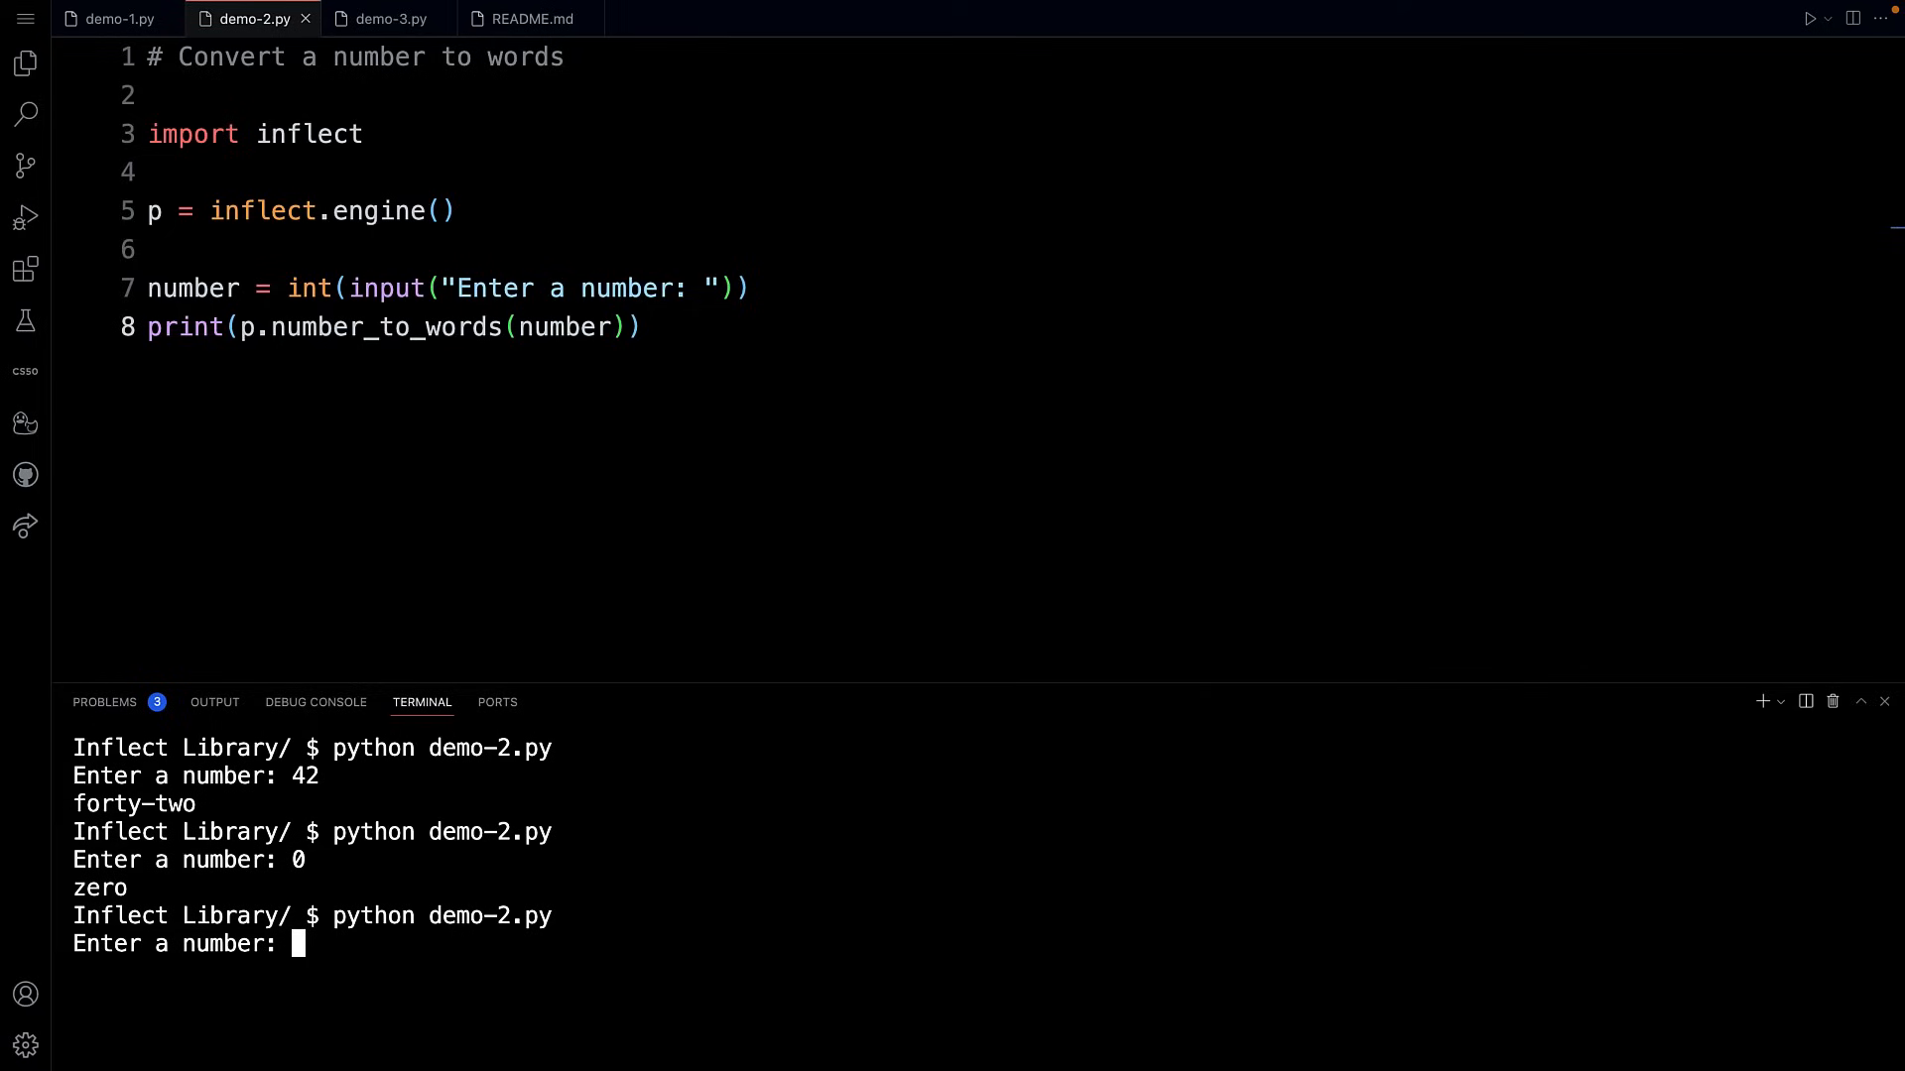
type("1")
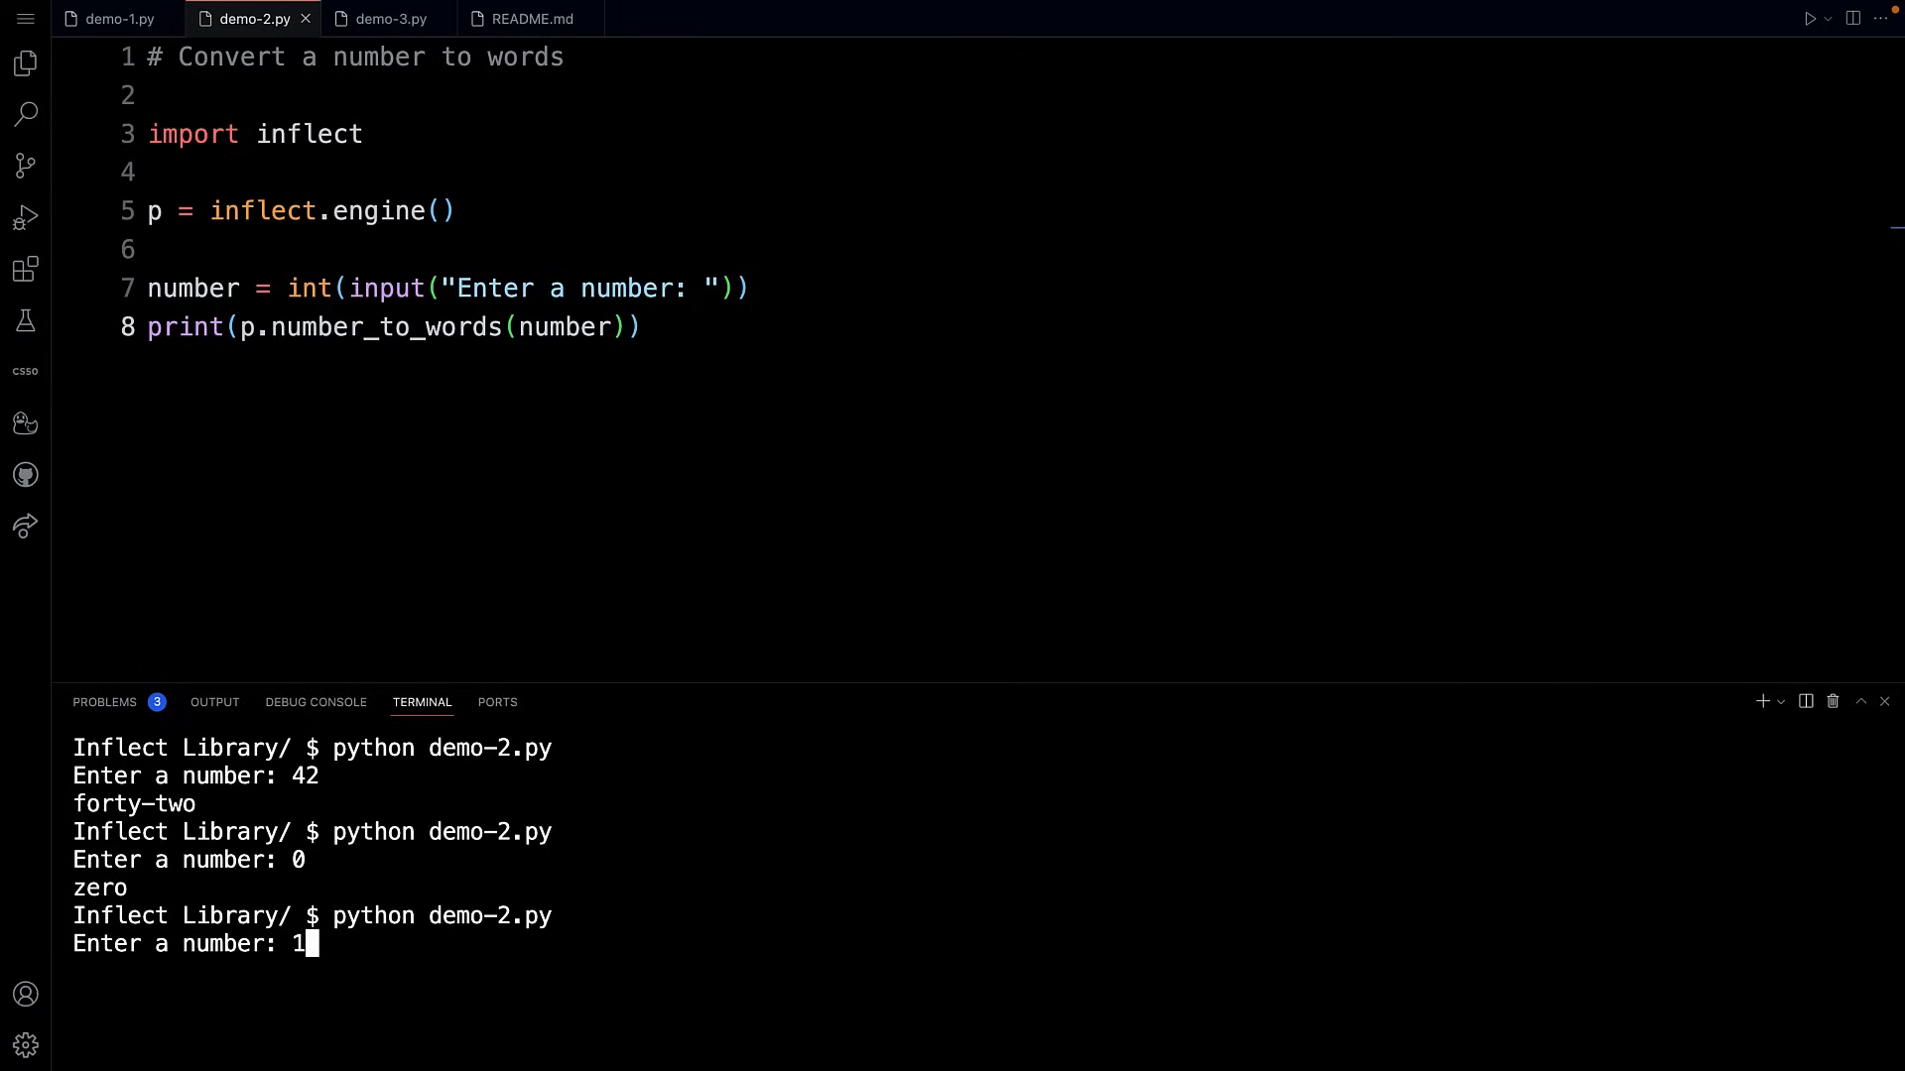
type("122")
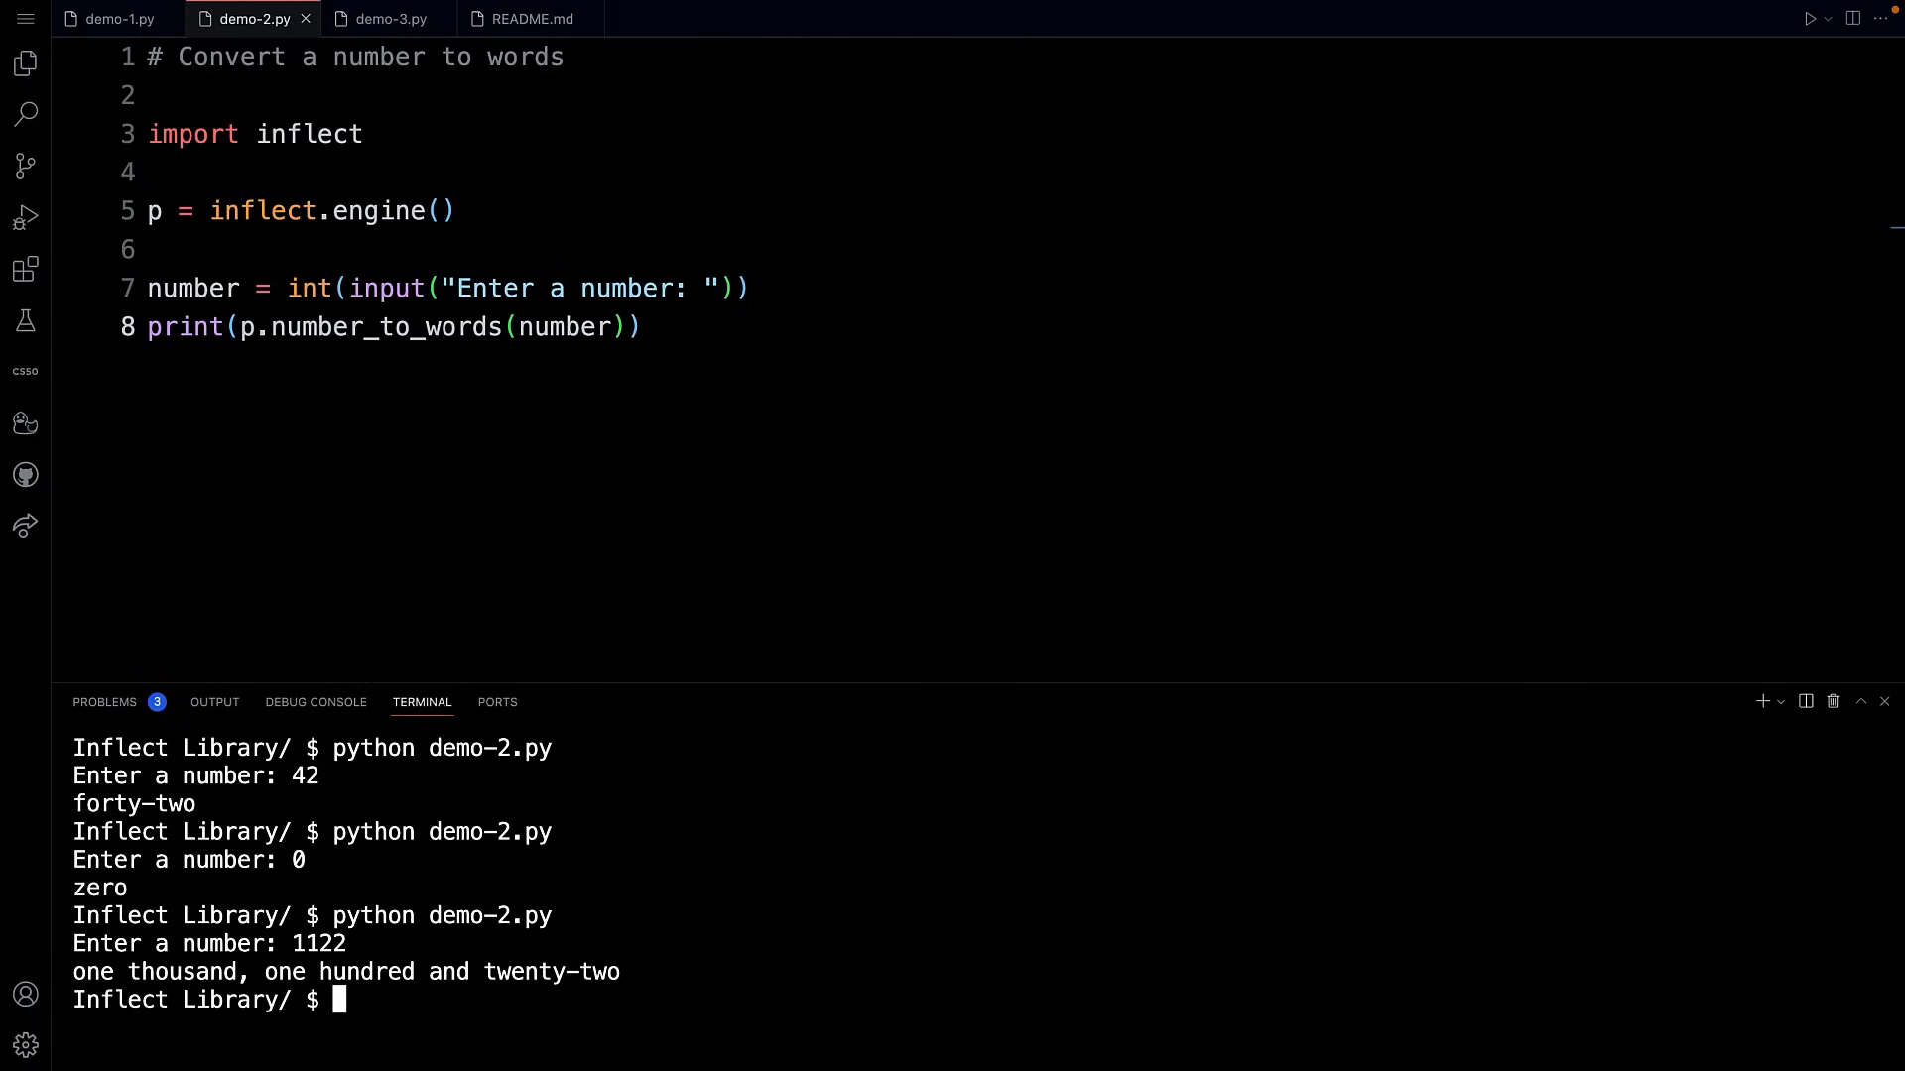
mouse_move(385, 736)
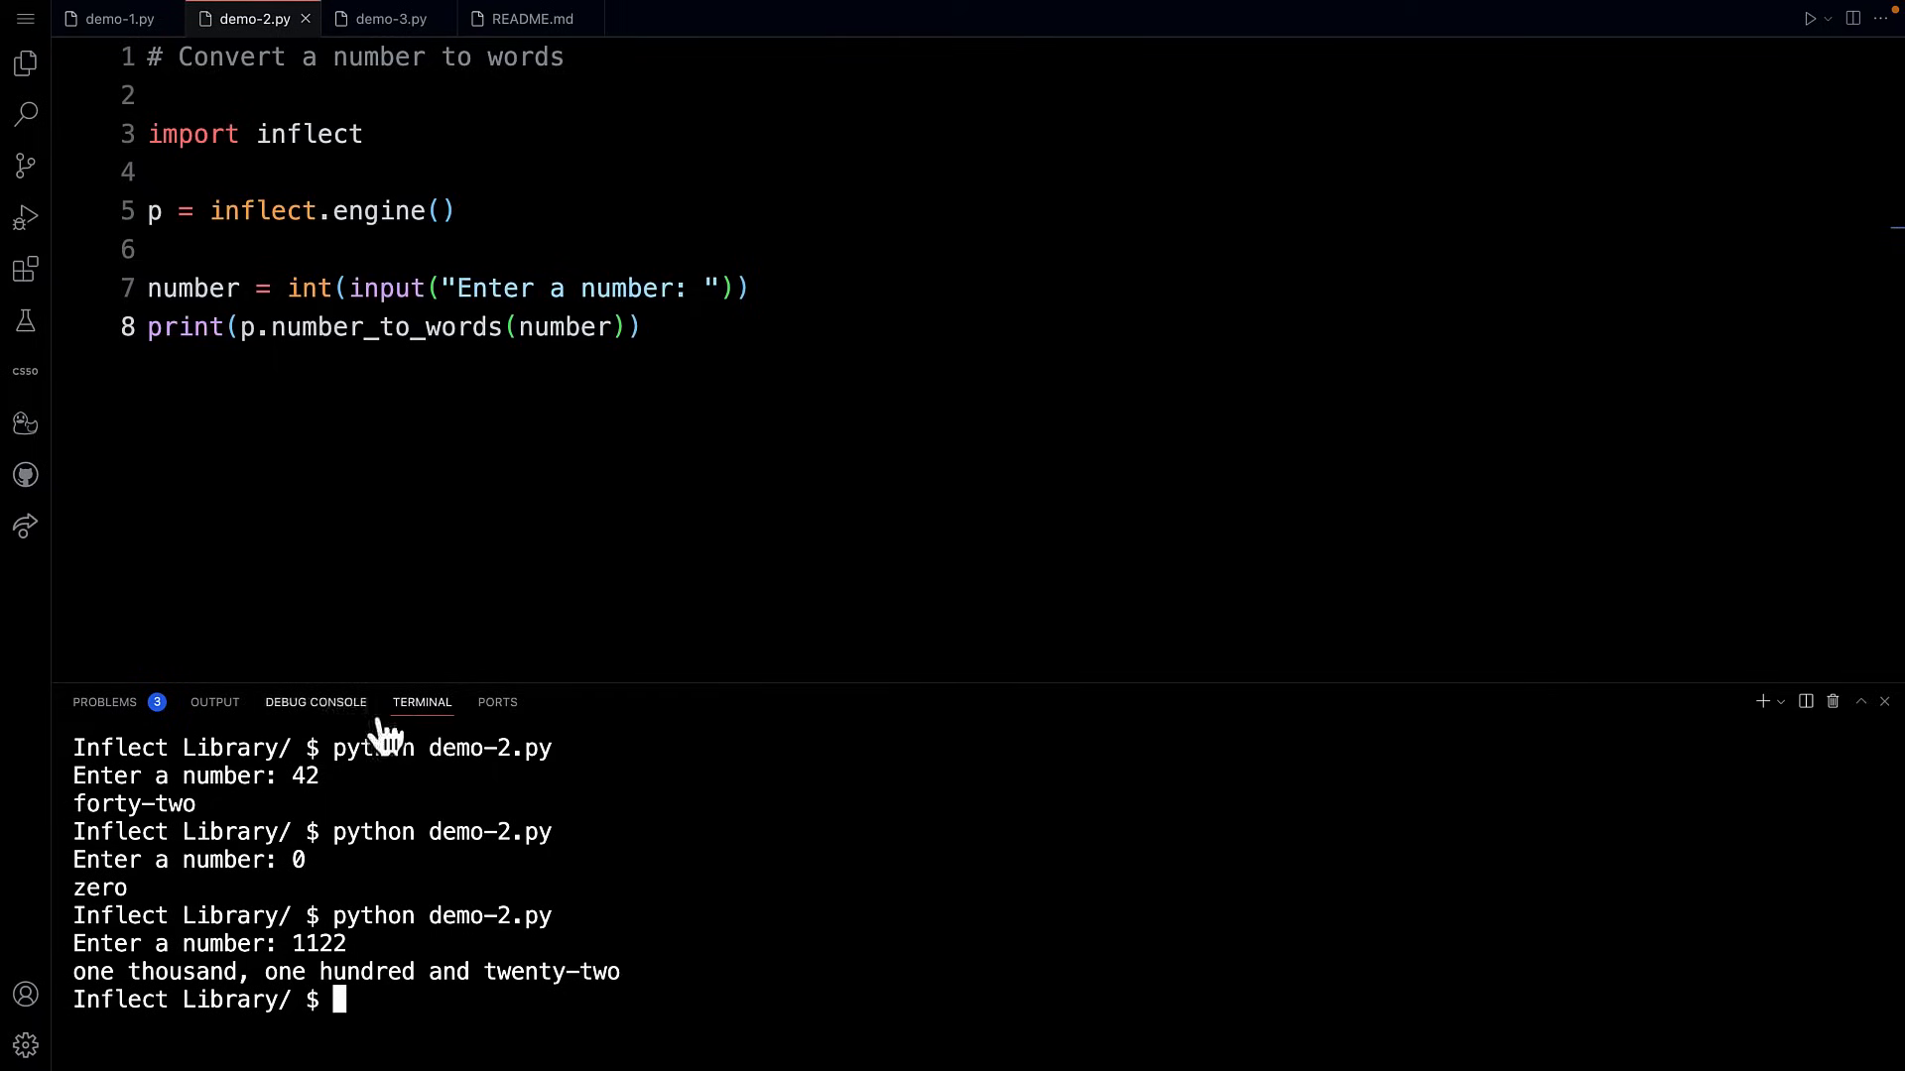
Step: Enlarge the terminal, append .capitalize() to line 8, and clear the terminal
left_click_drag(638, 687, 638, 538)
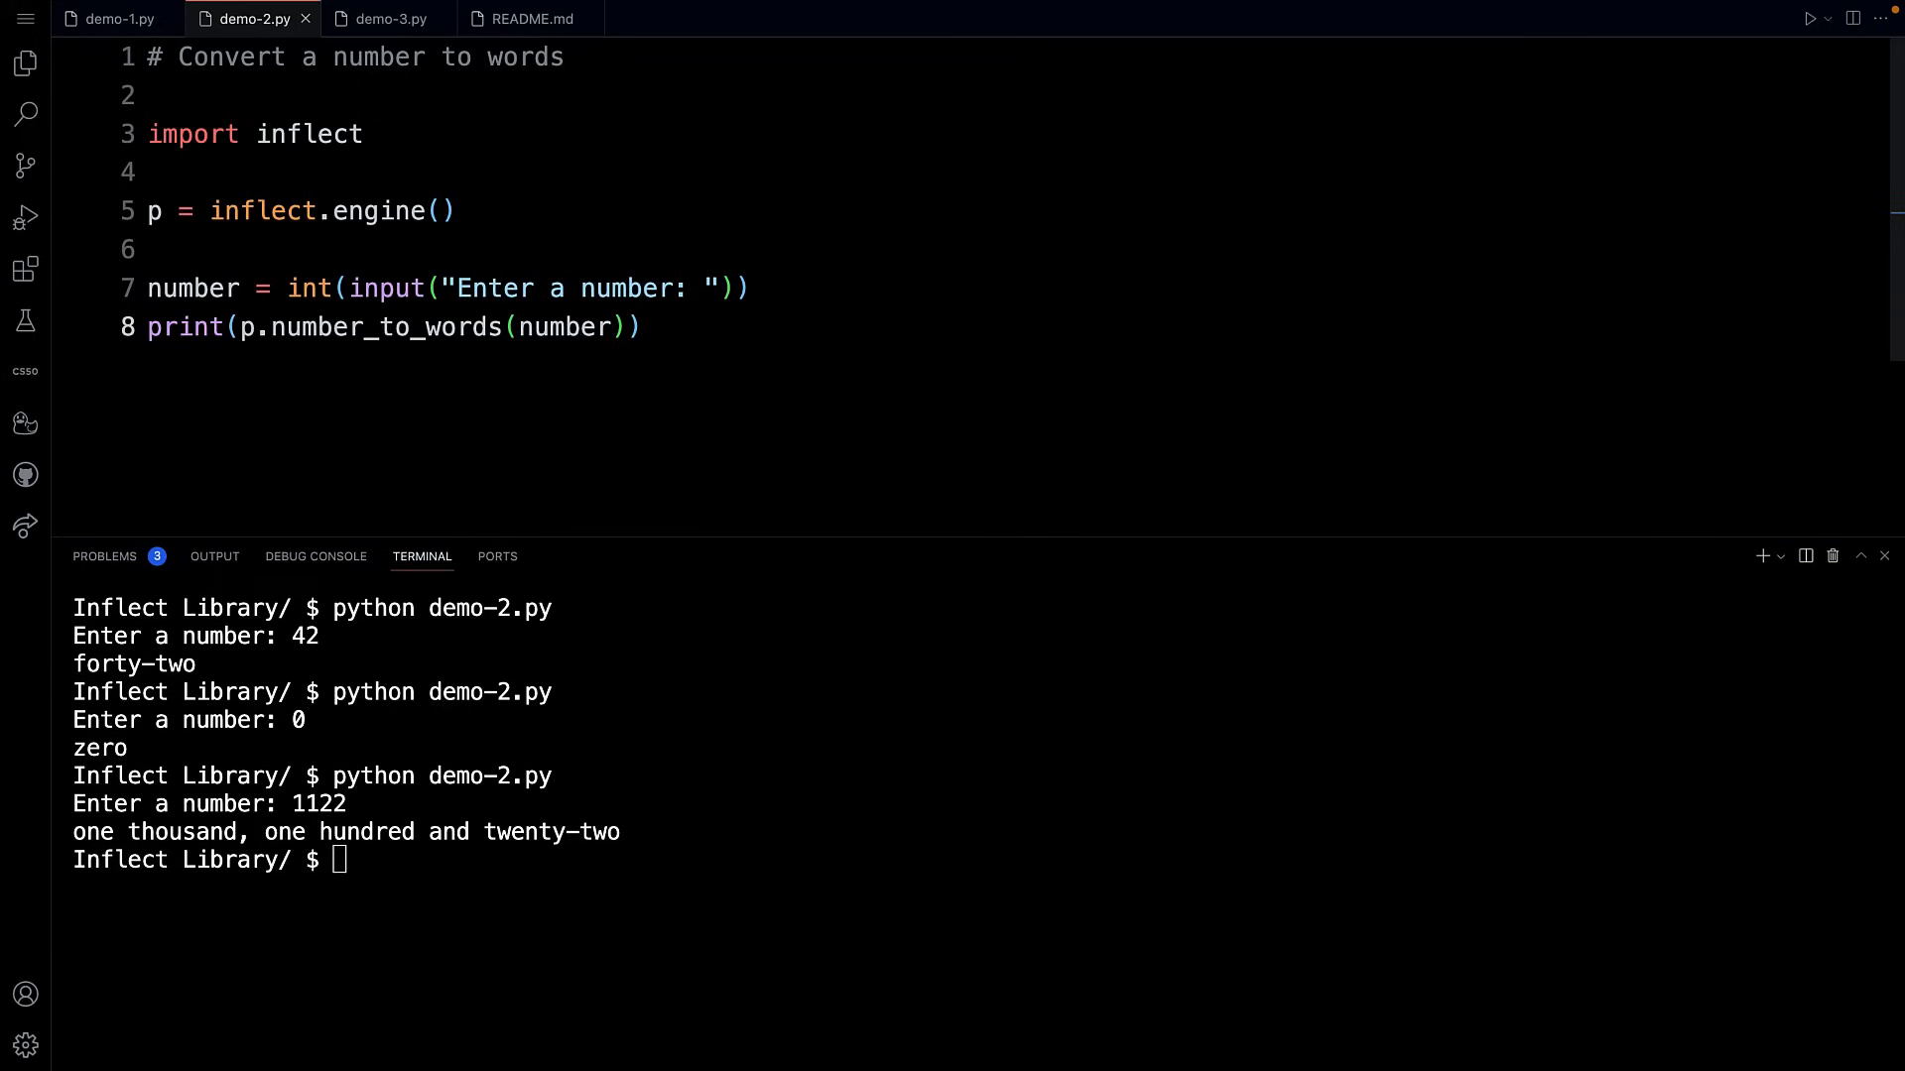
type(".cap")
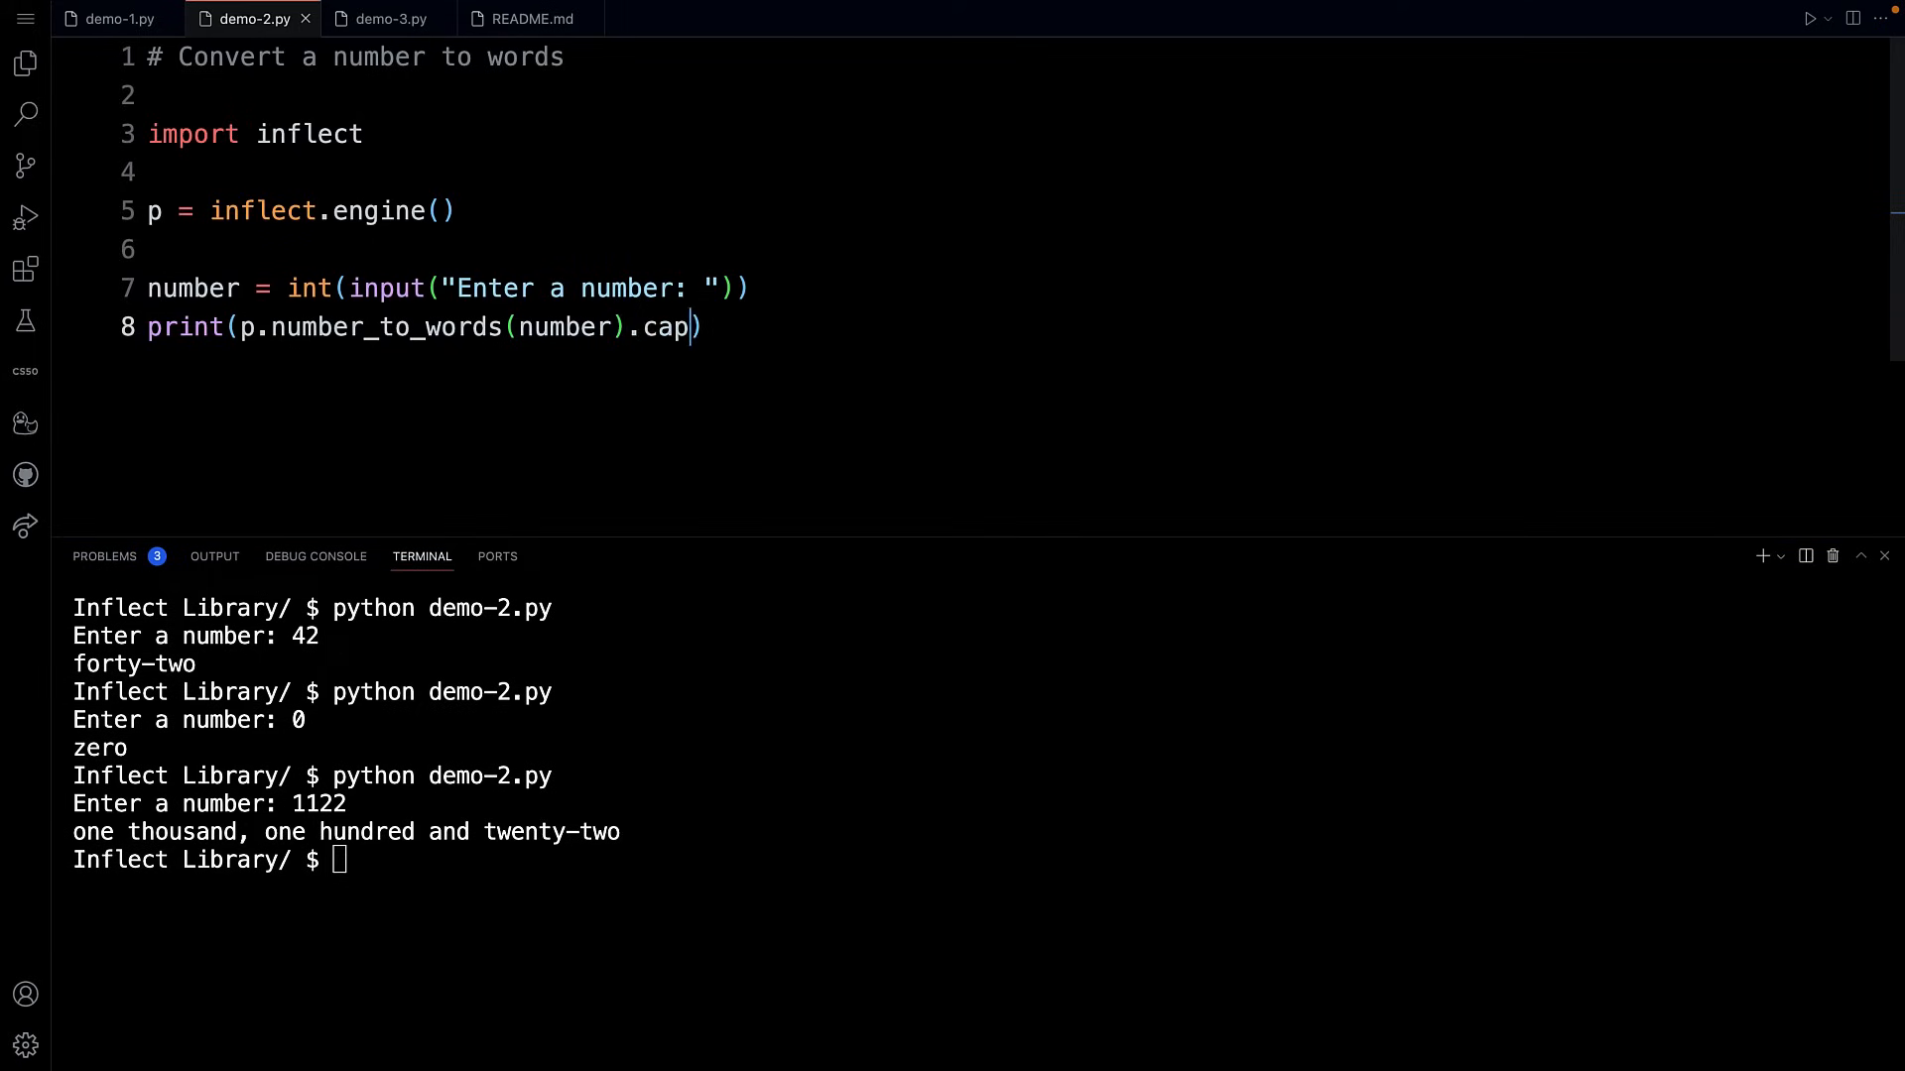
type("it")
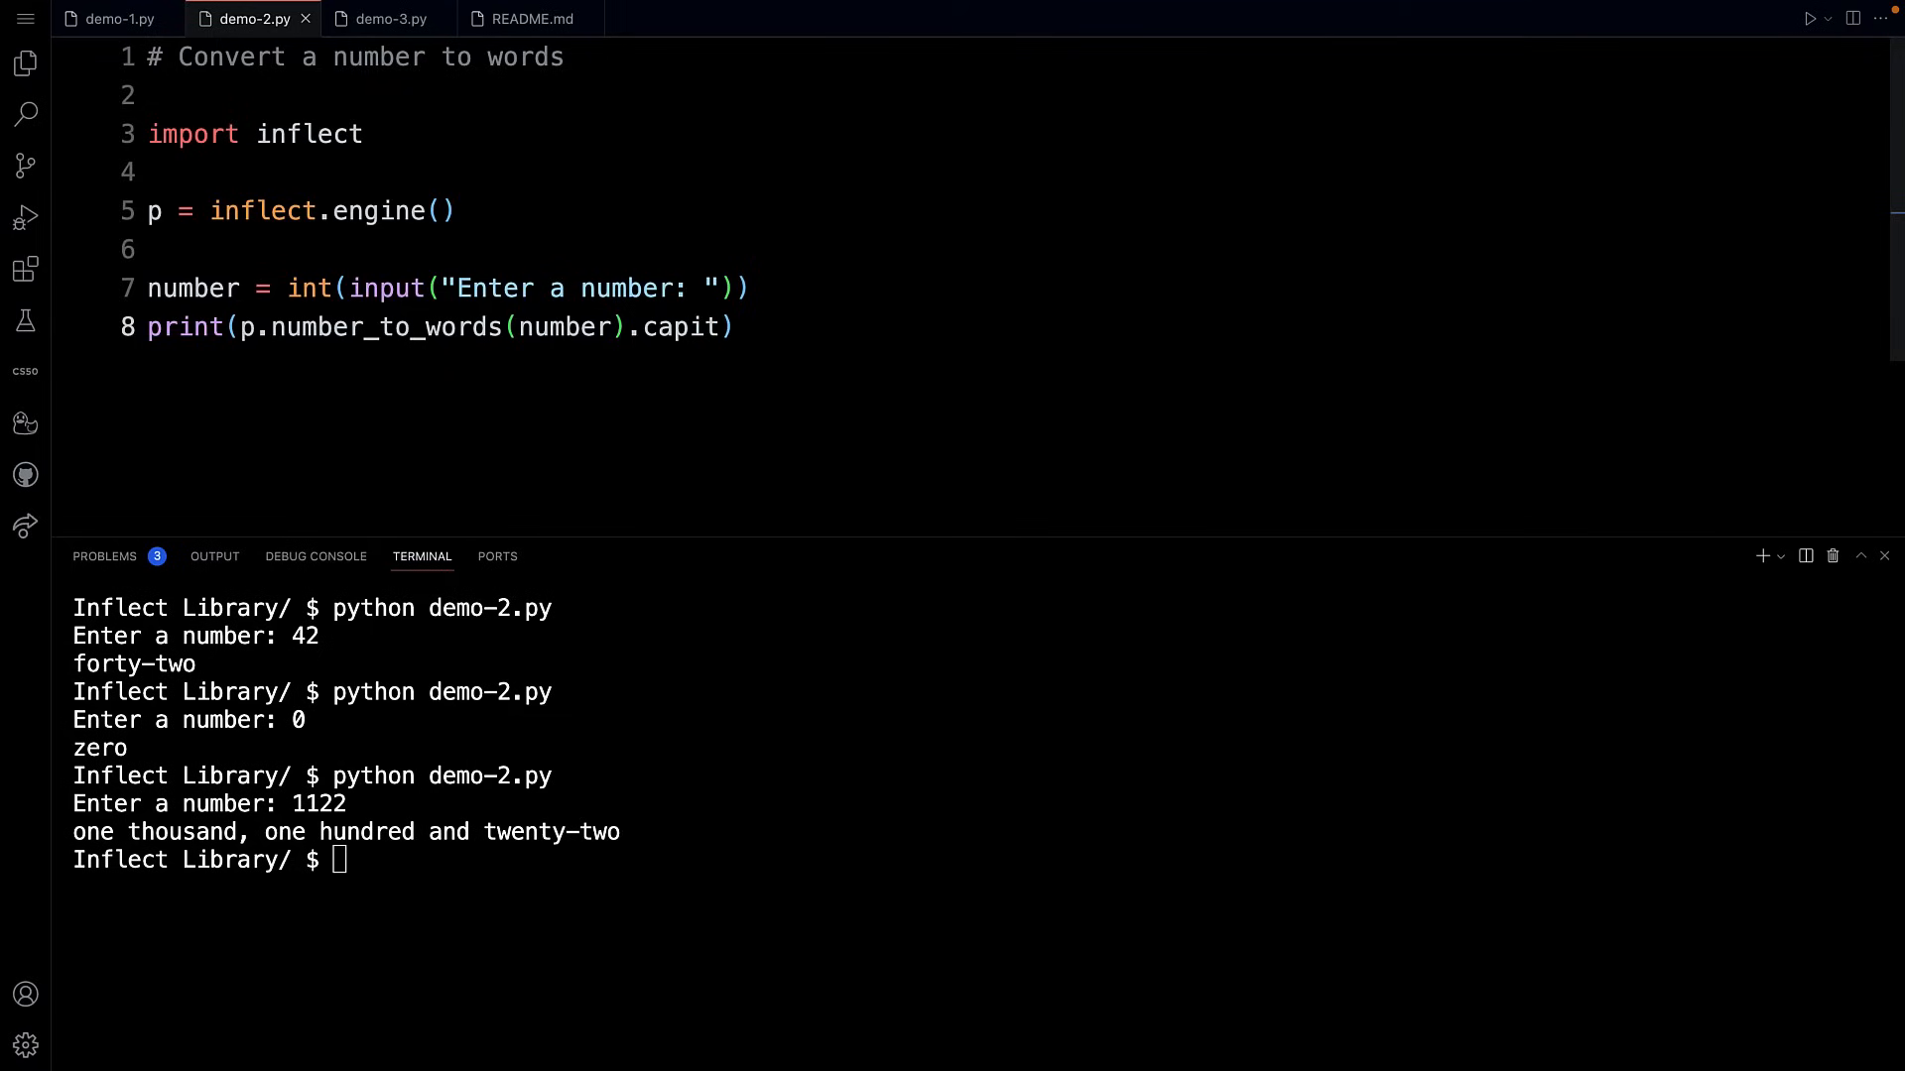
type("alize()")
left_click(334, 860)
type("python demo-2.py")
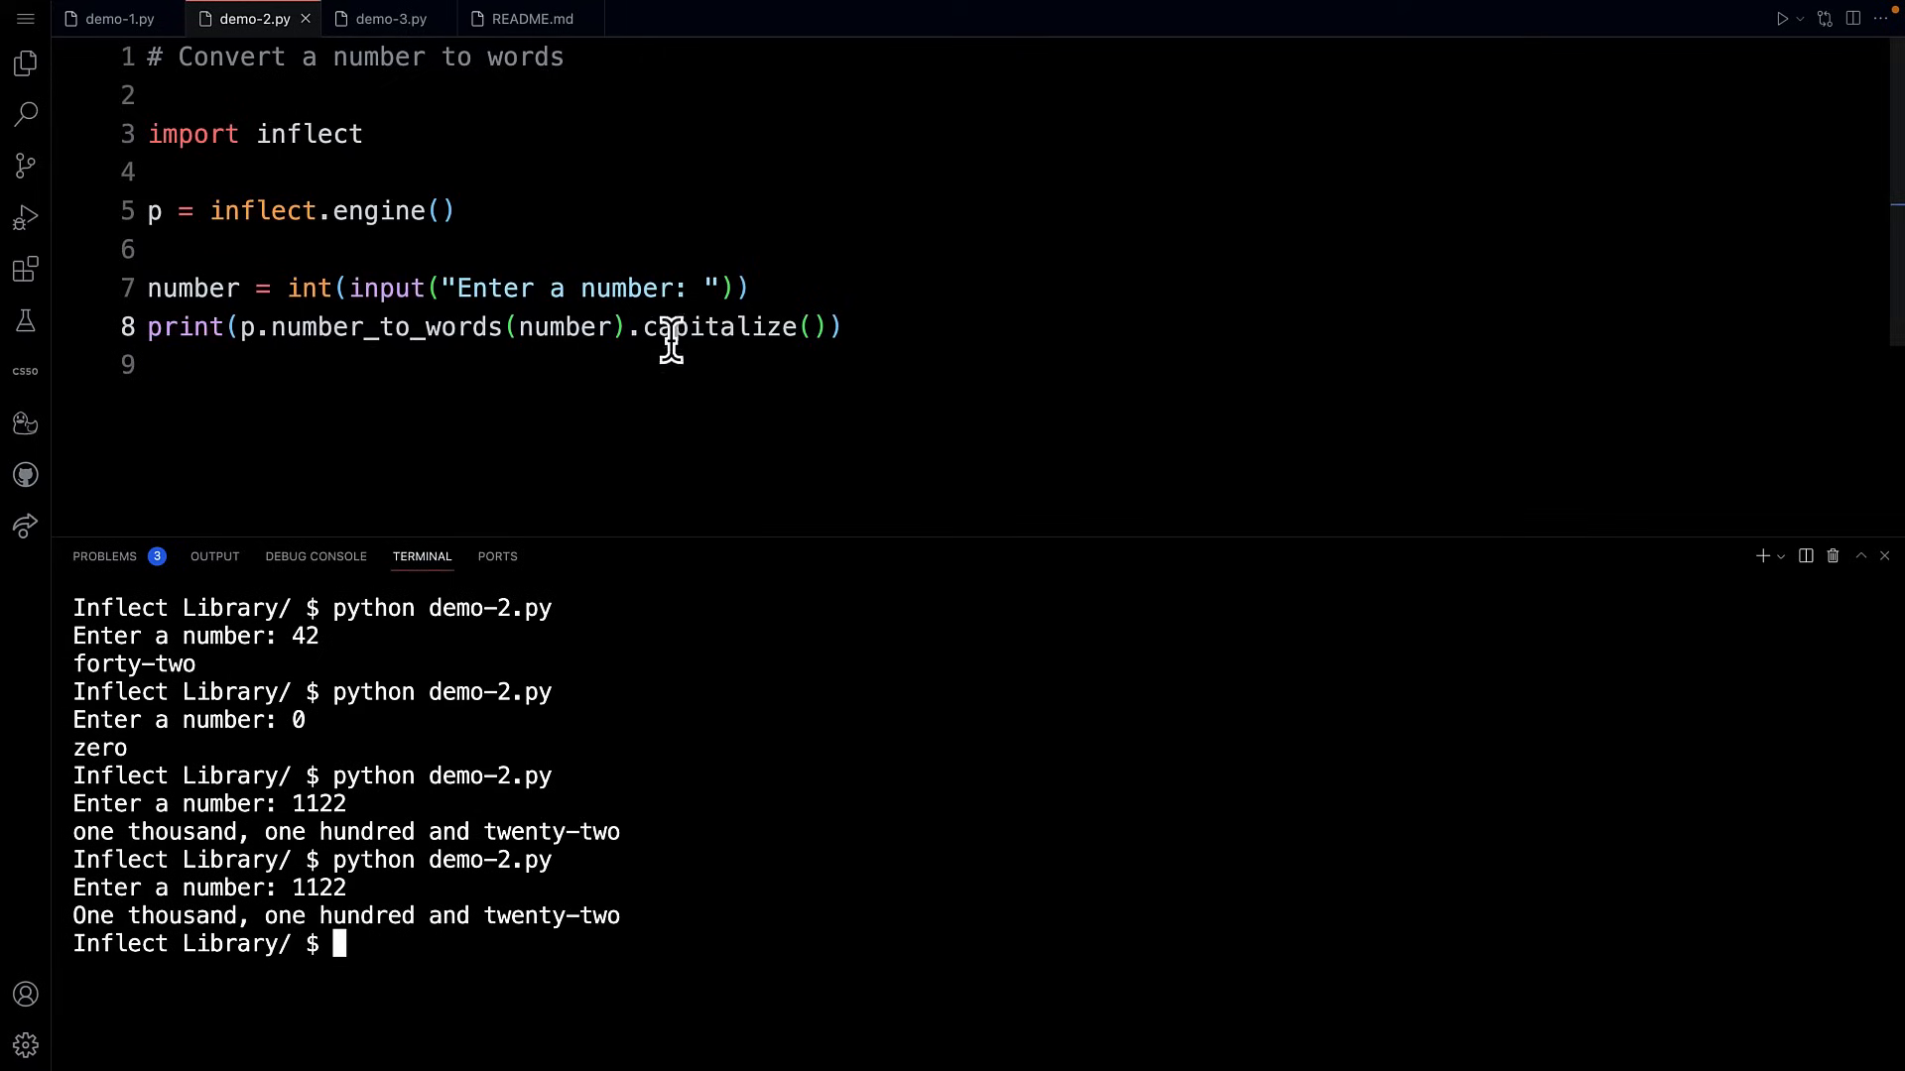
mouse_move(79, 930)
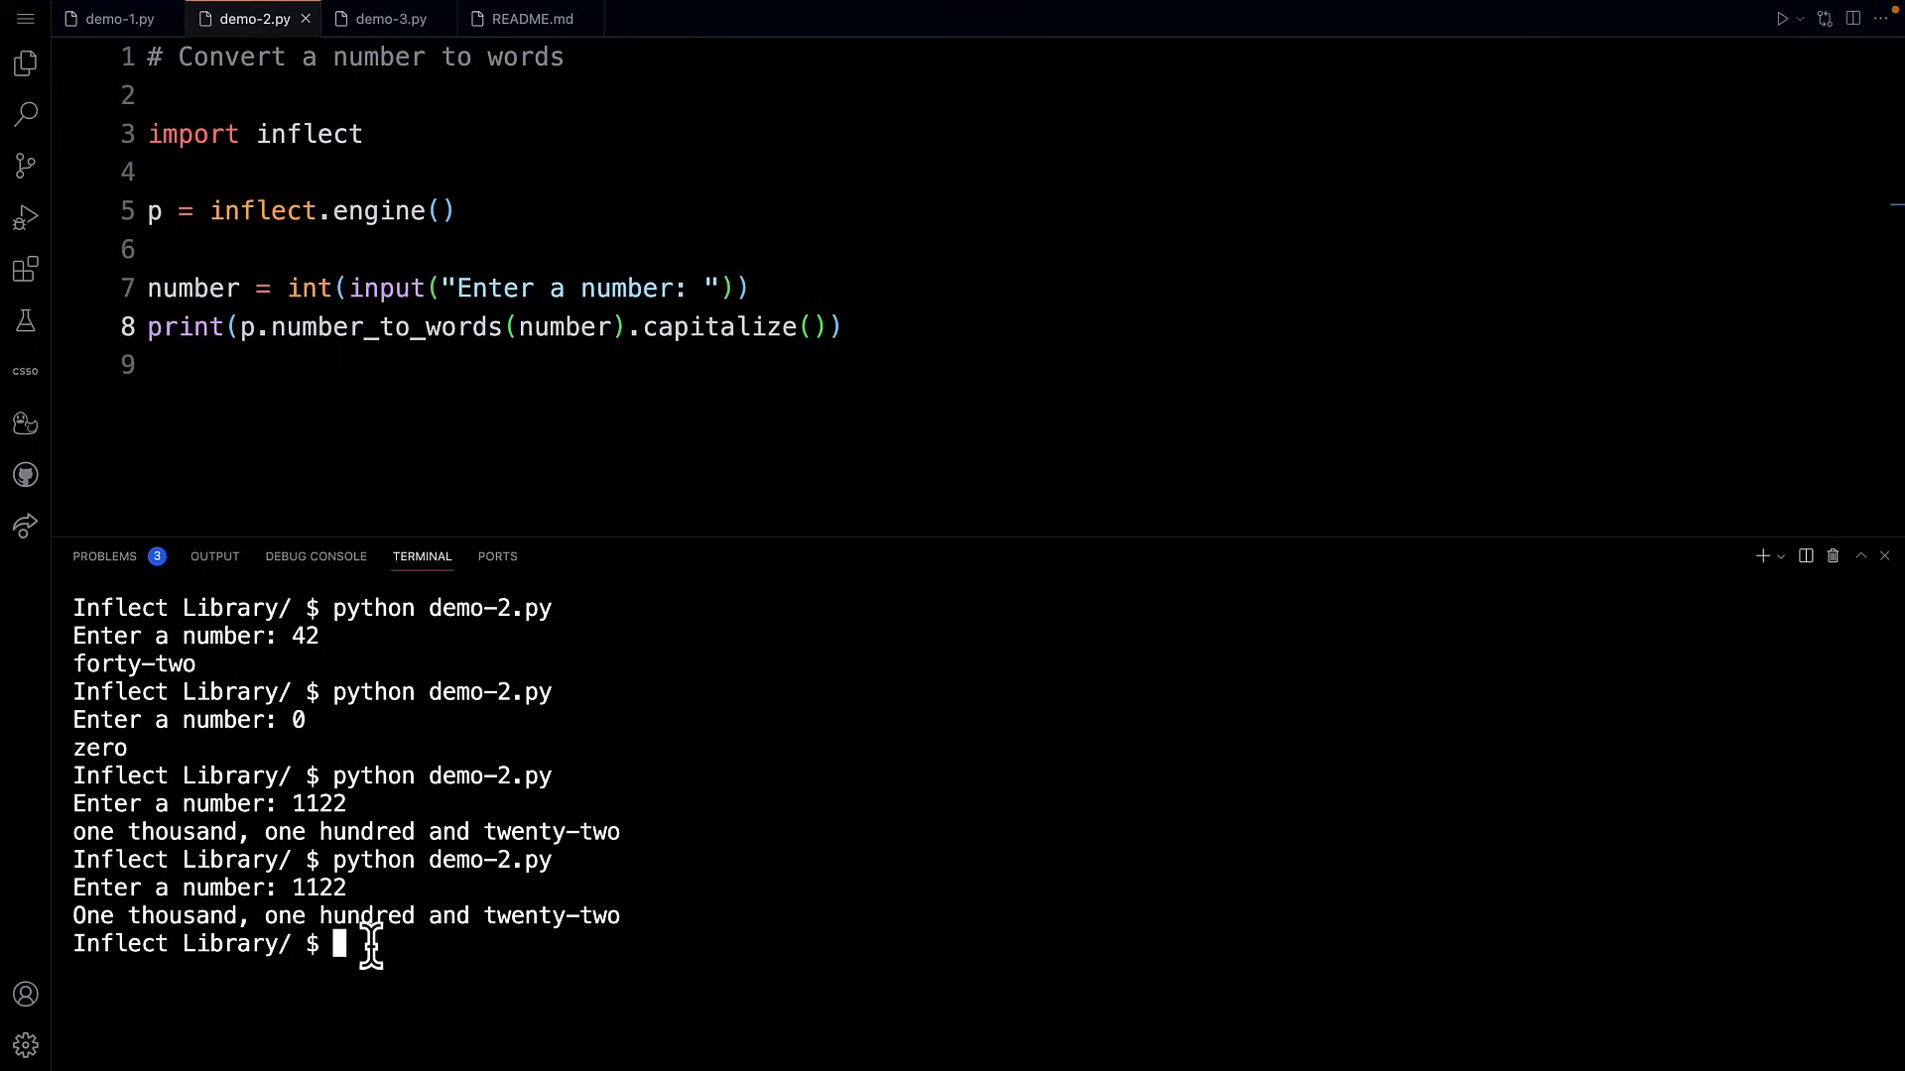
mouse_move(449, 957)
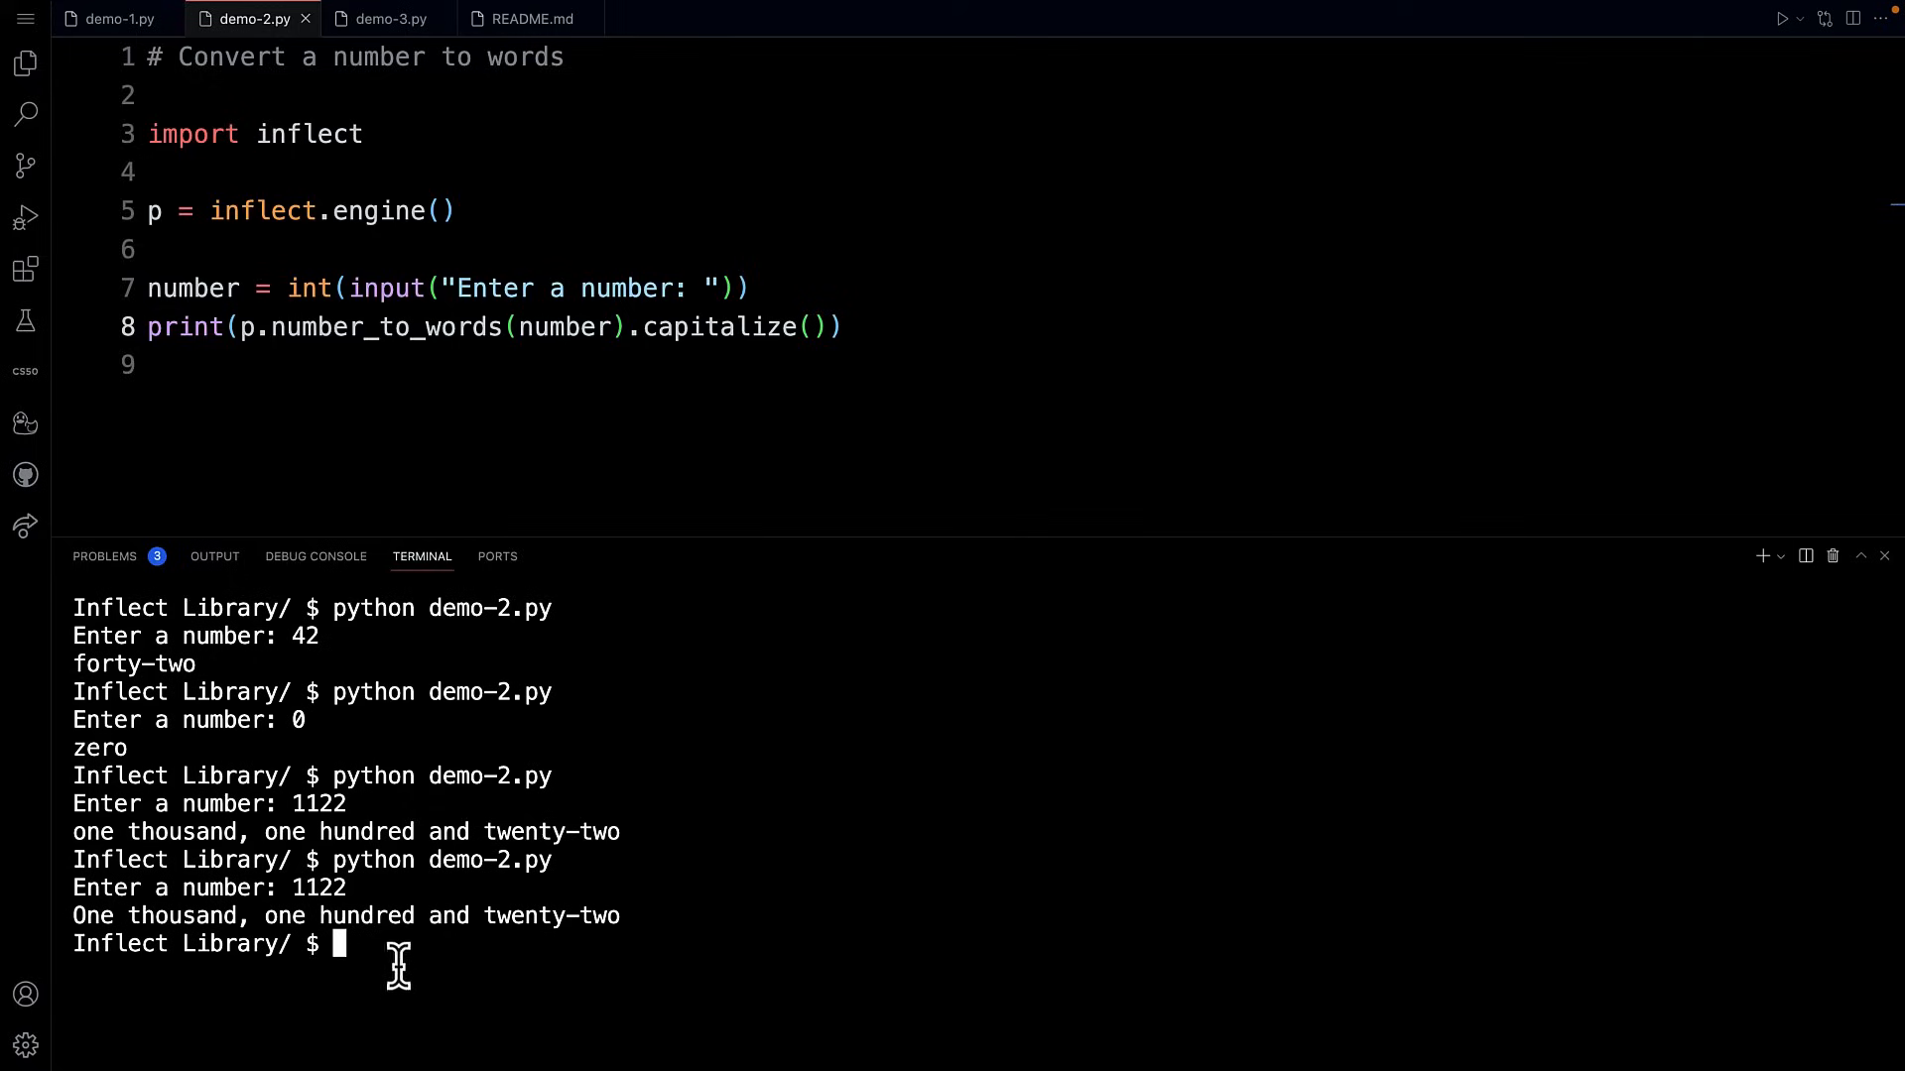
type("cl")
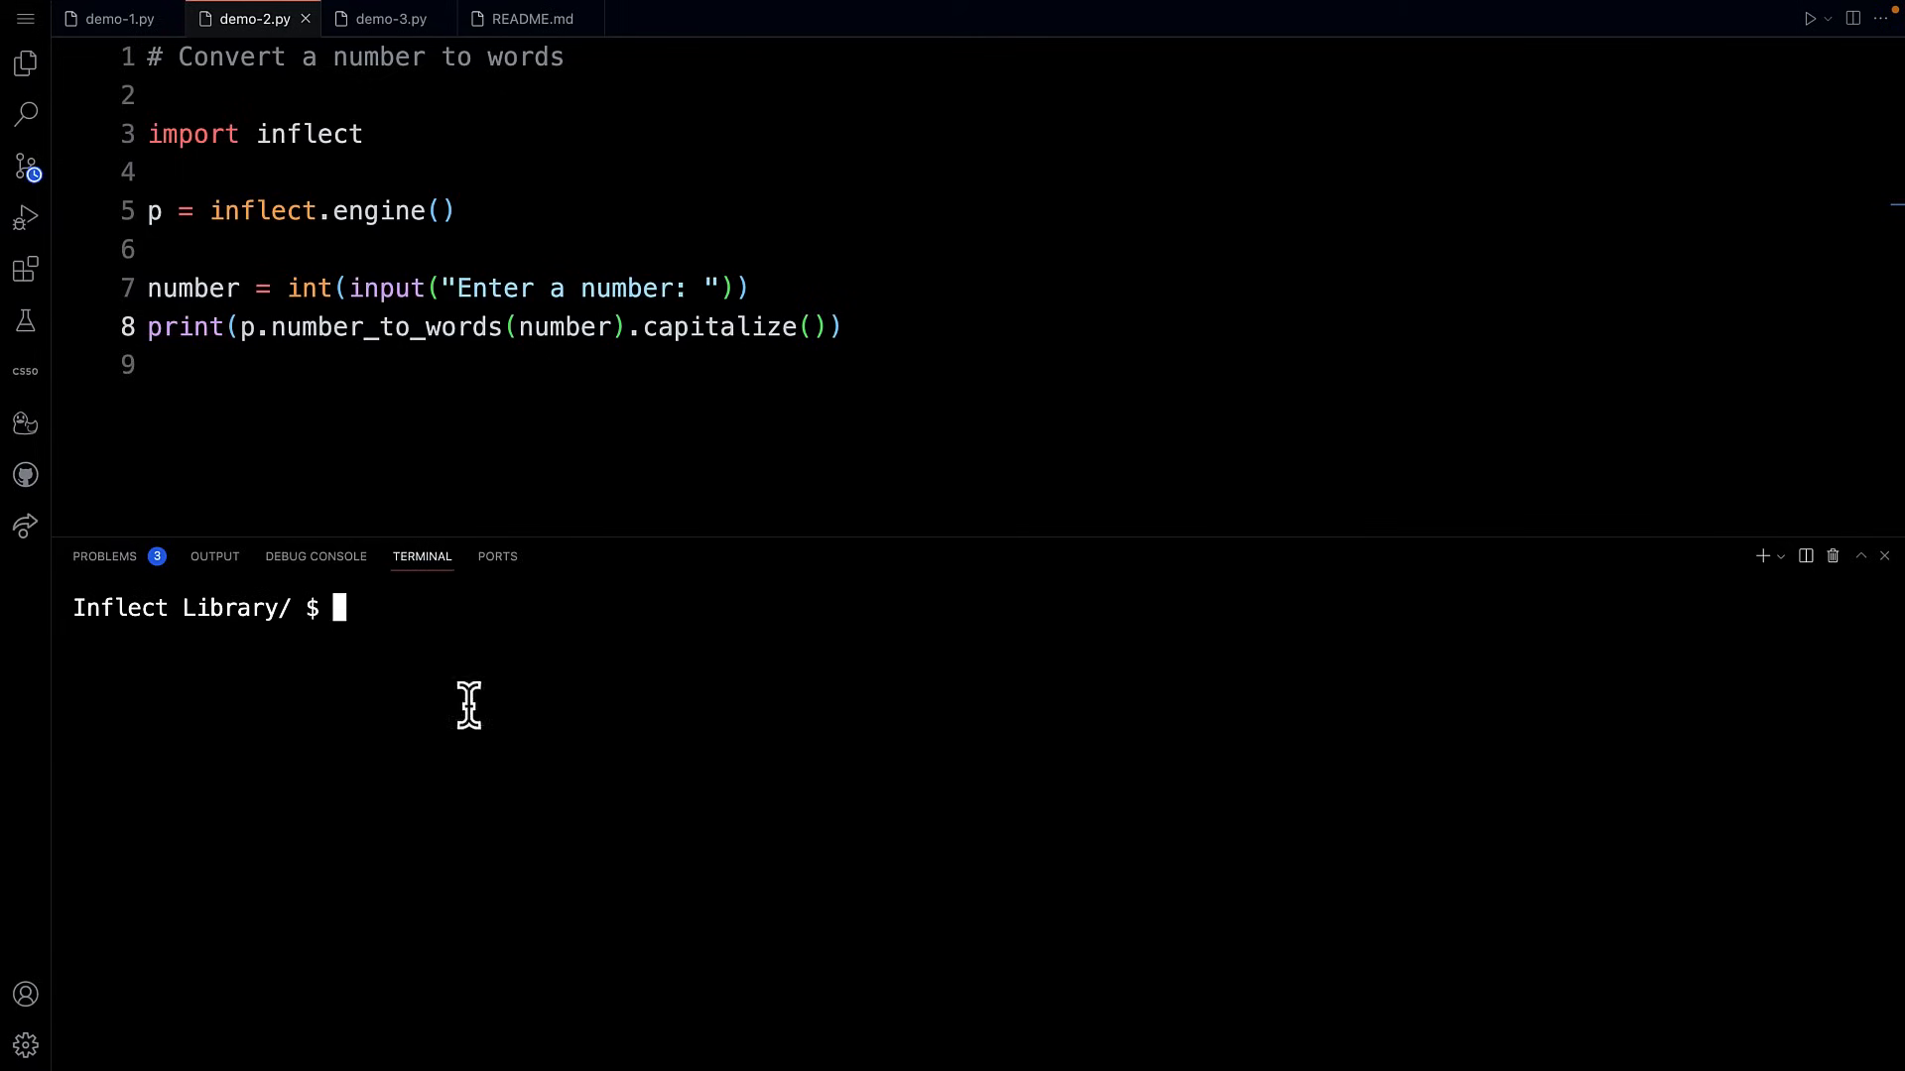
Step: Open demo-3.py and select the expected greeting sentence on line 2
left_click(389, 17)
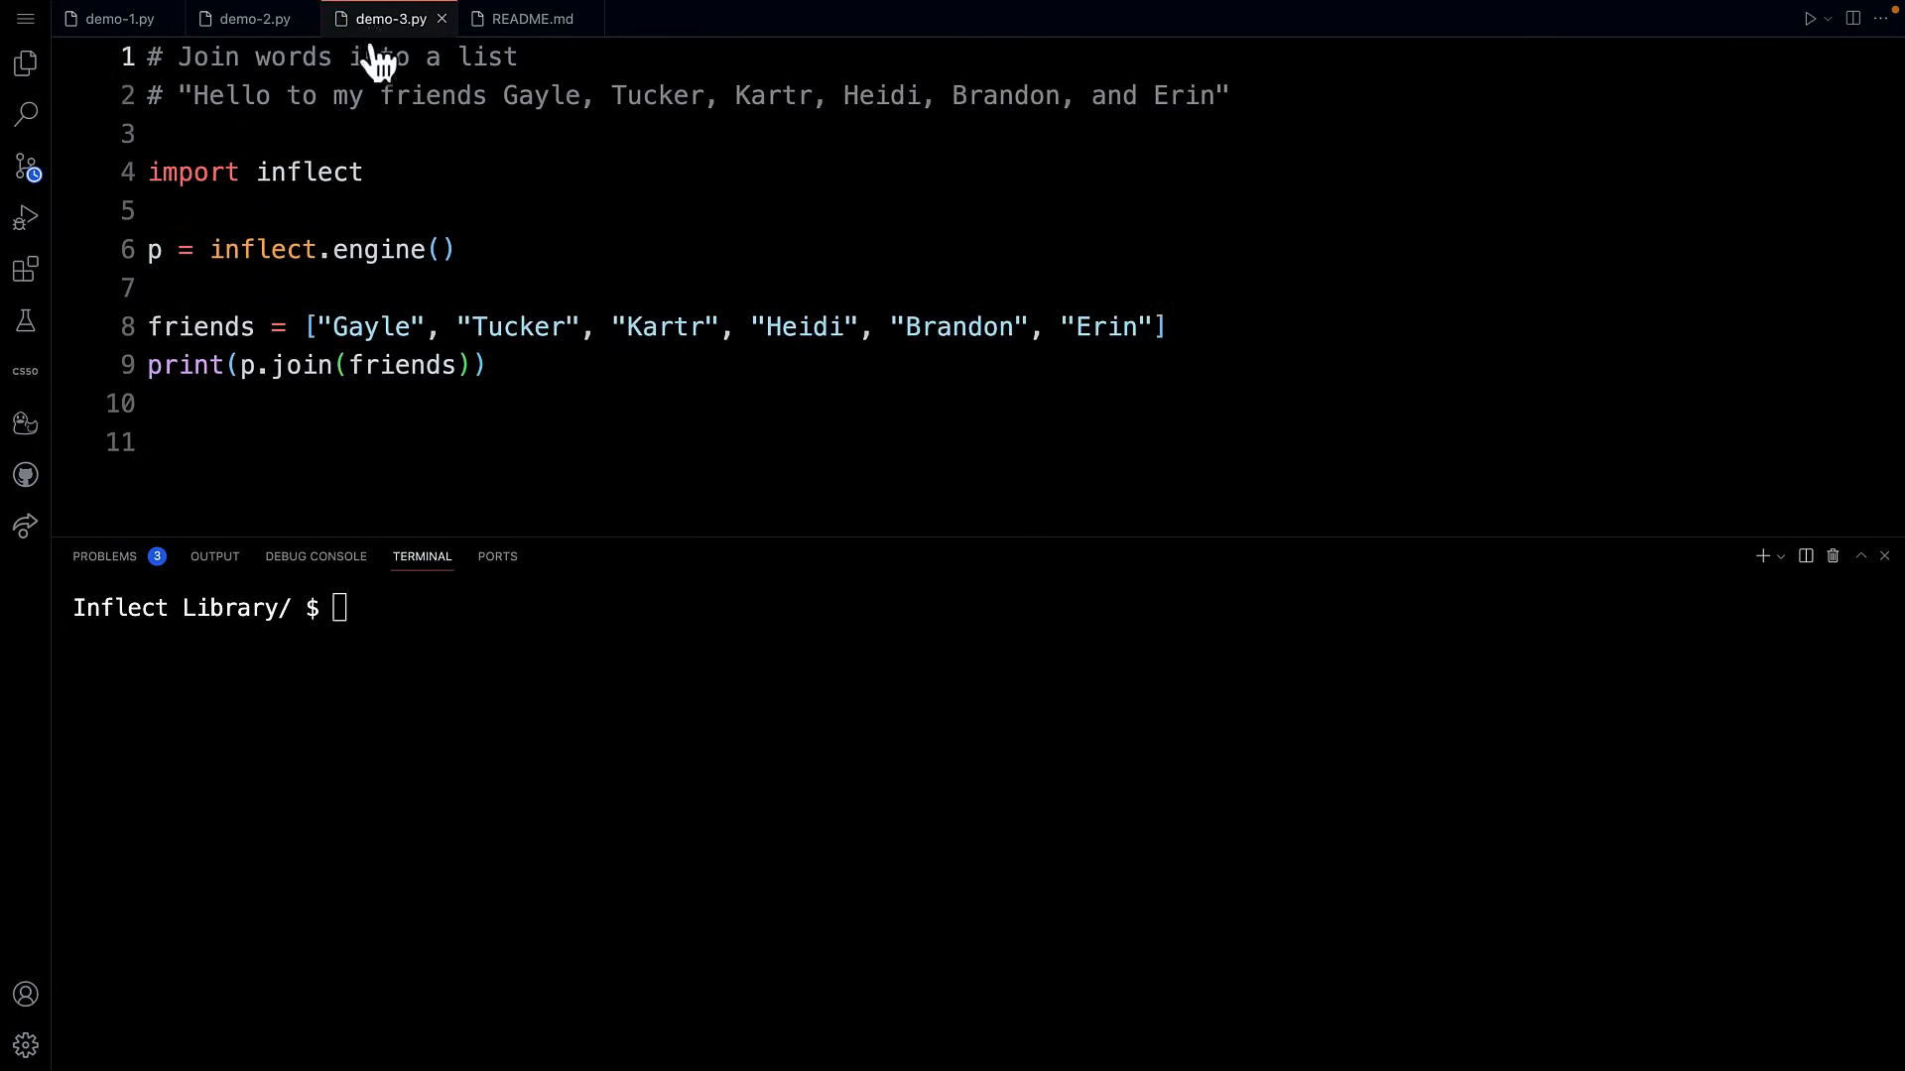
mouse_move(474, 255)
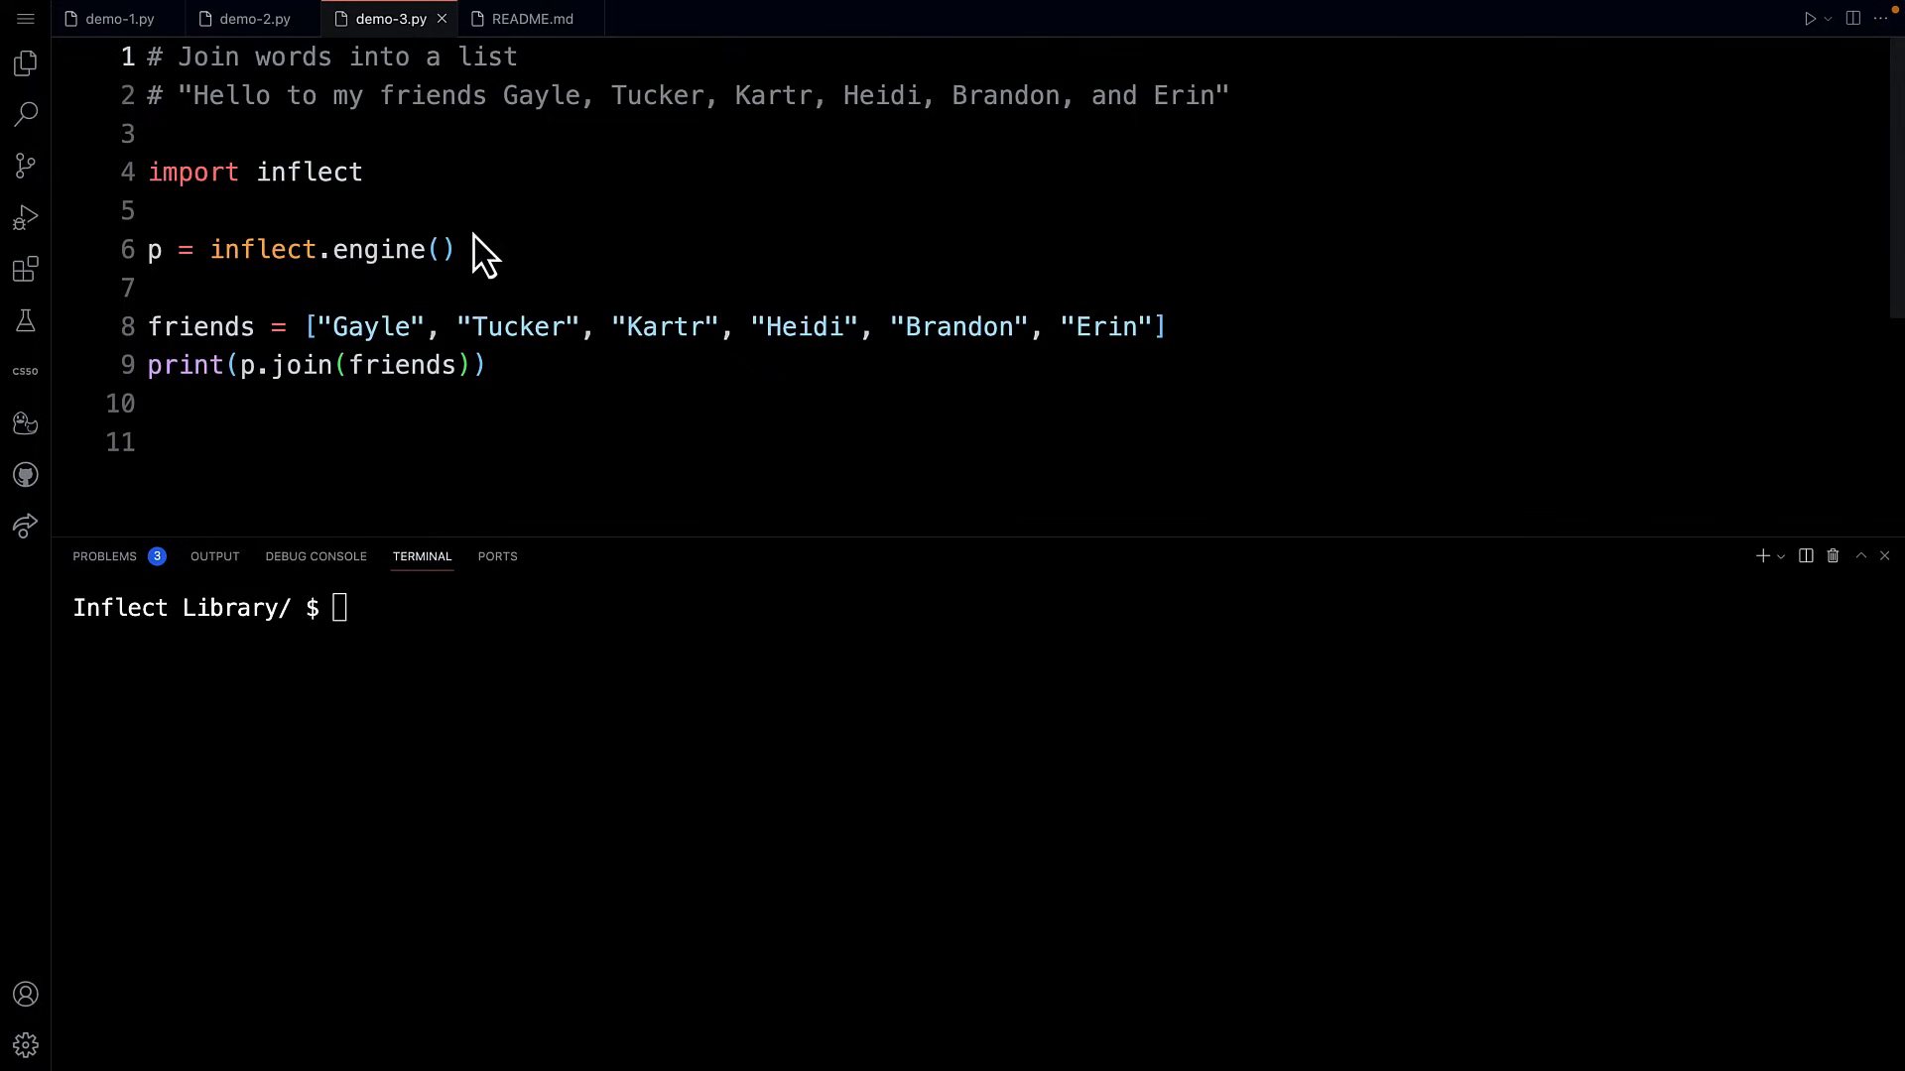
mouse_move(185, 92)
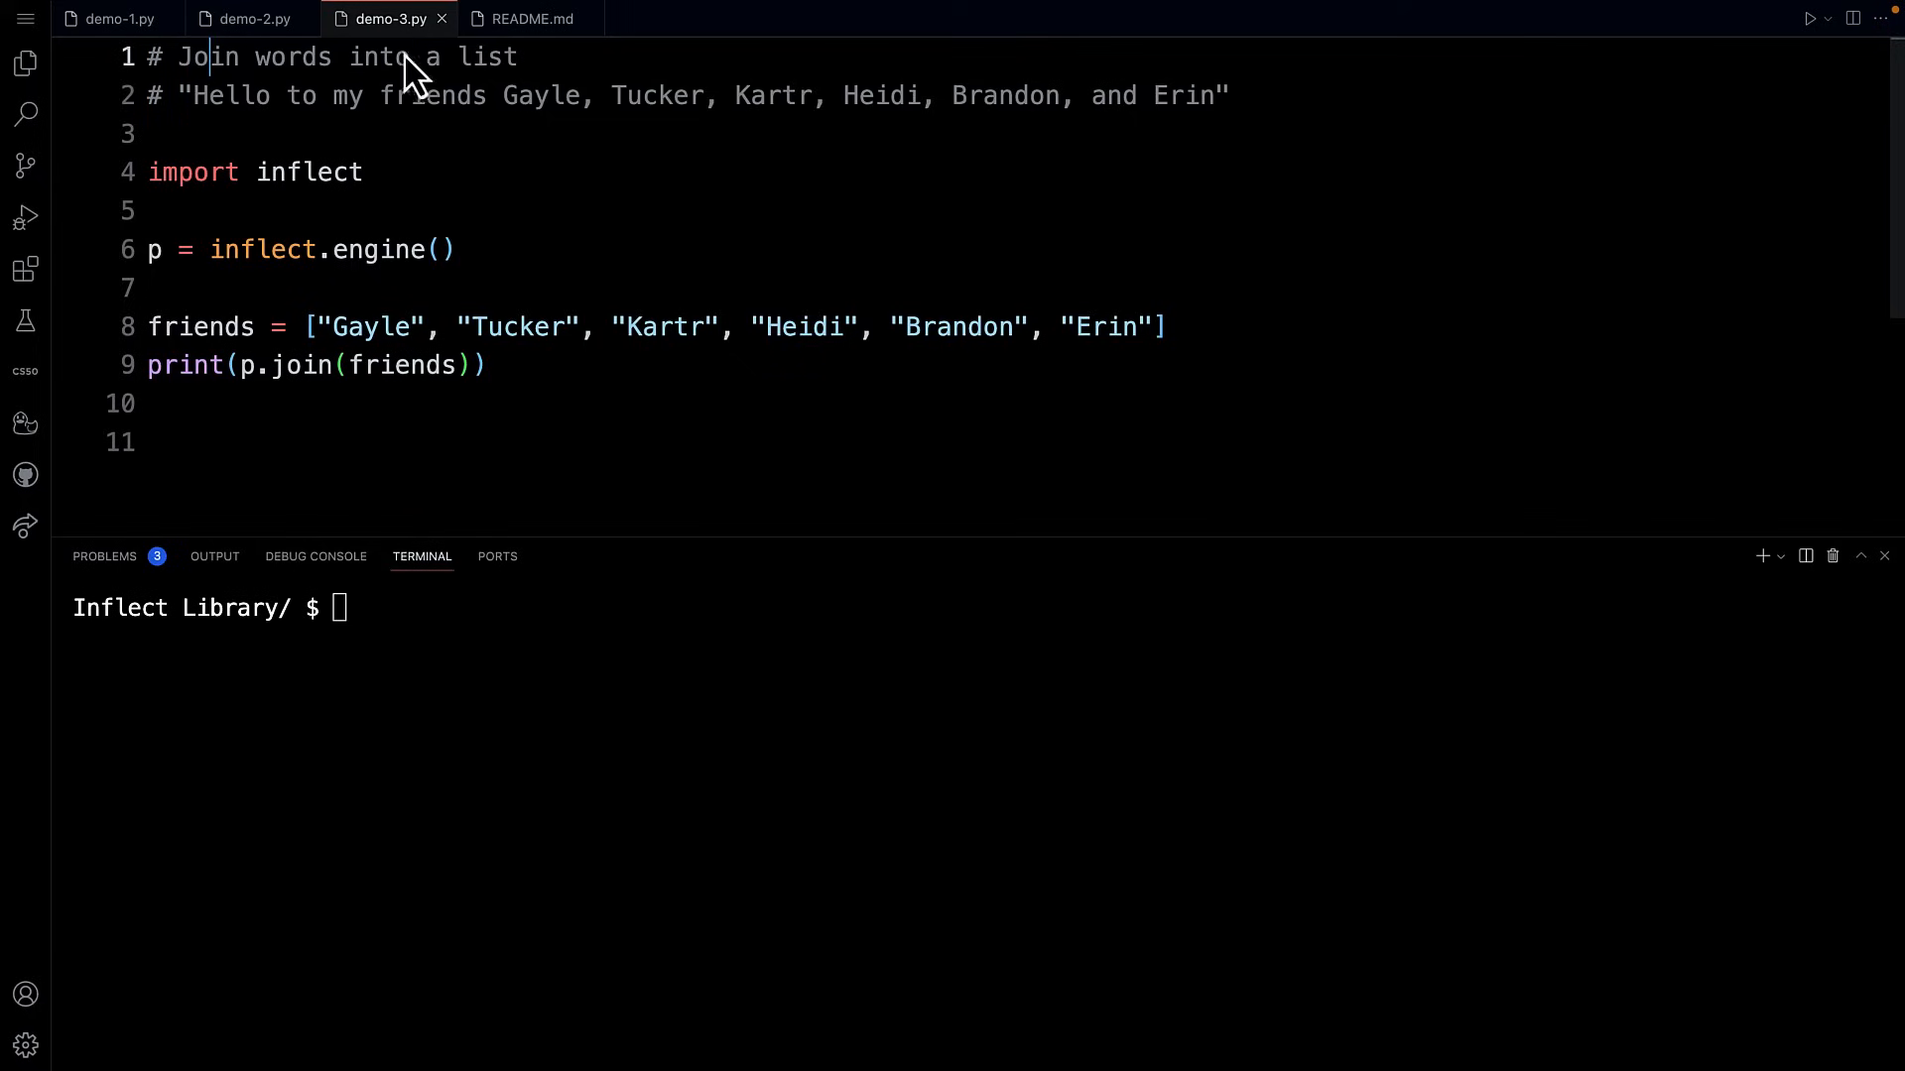
mouse_move(604, 95)
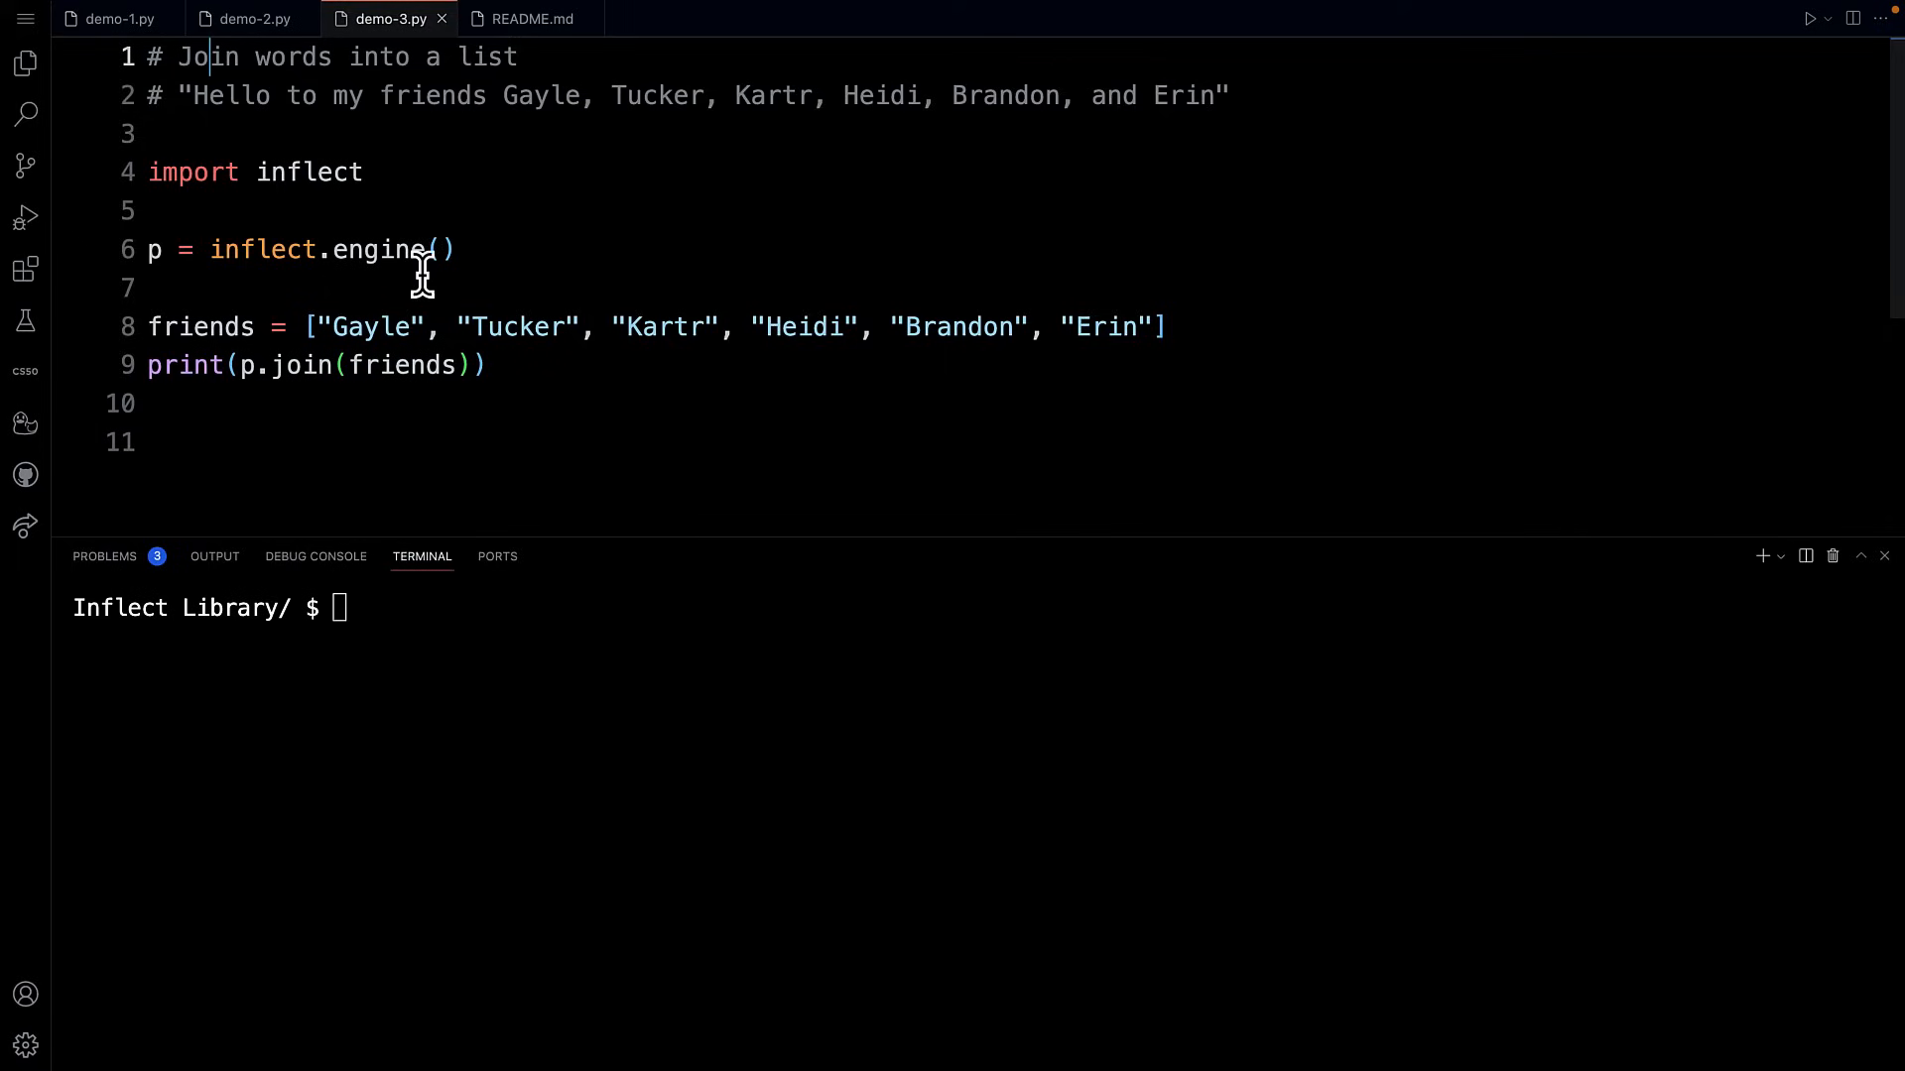
left_click_drag(147, 172, 456, 250)
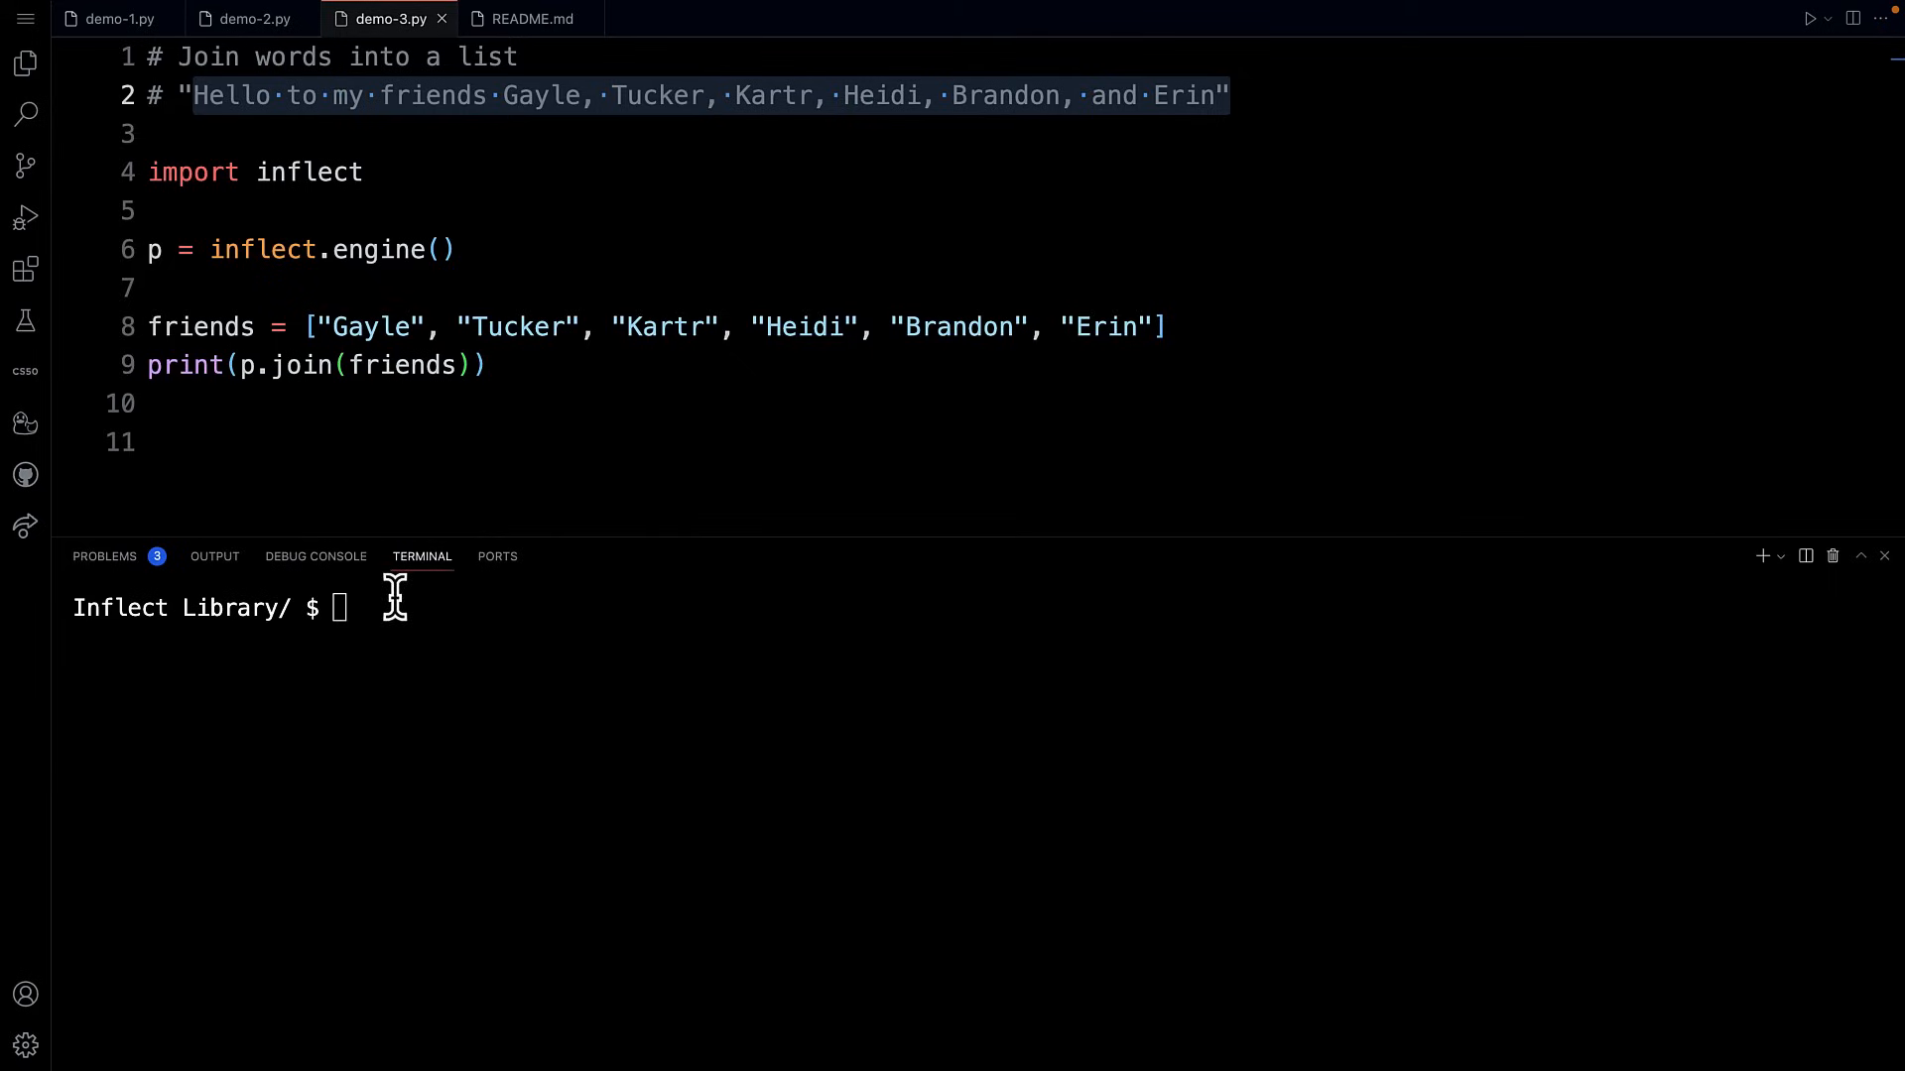
Step: Type the python command to run demo-3.py
type("python demo-3.py")
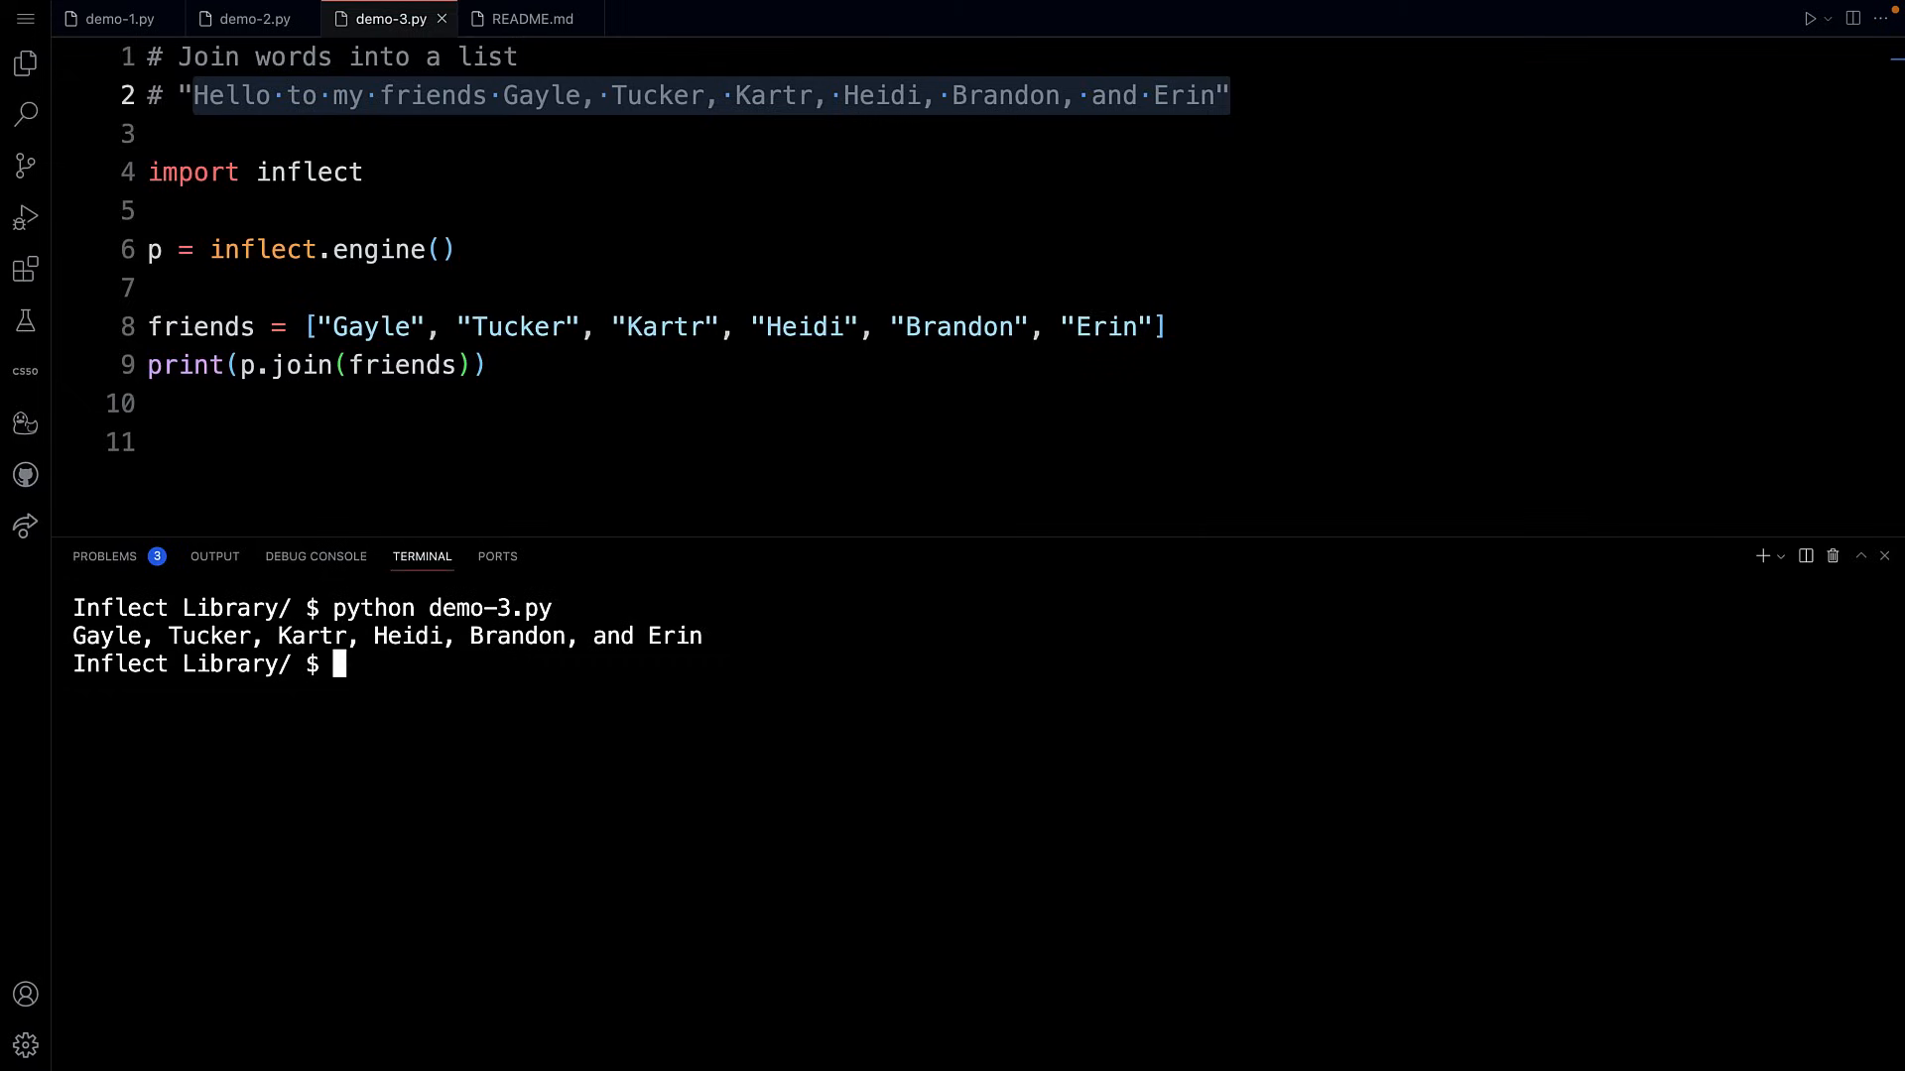
mouse_move(1182, 356)
type(", ")
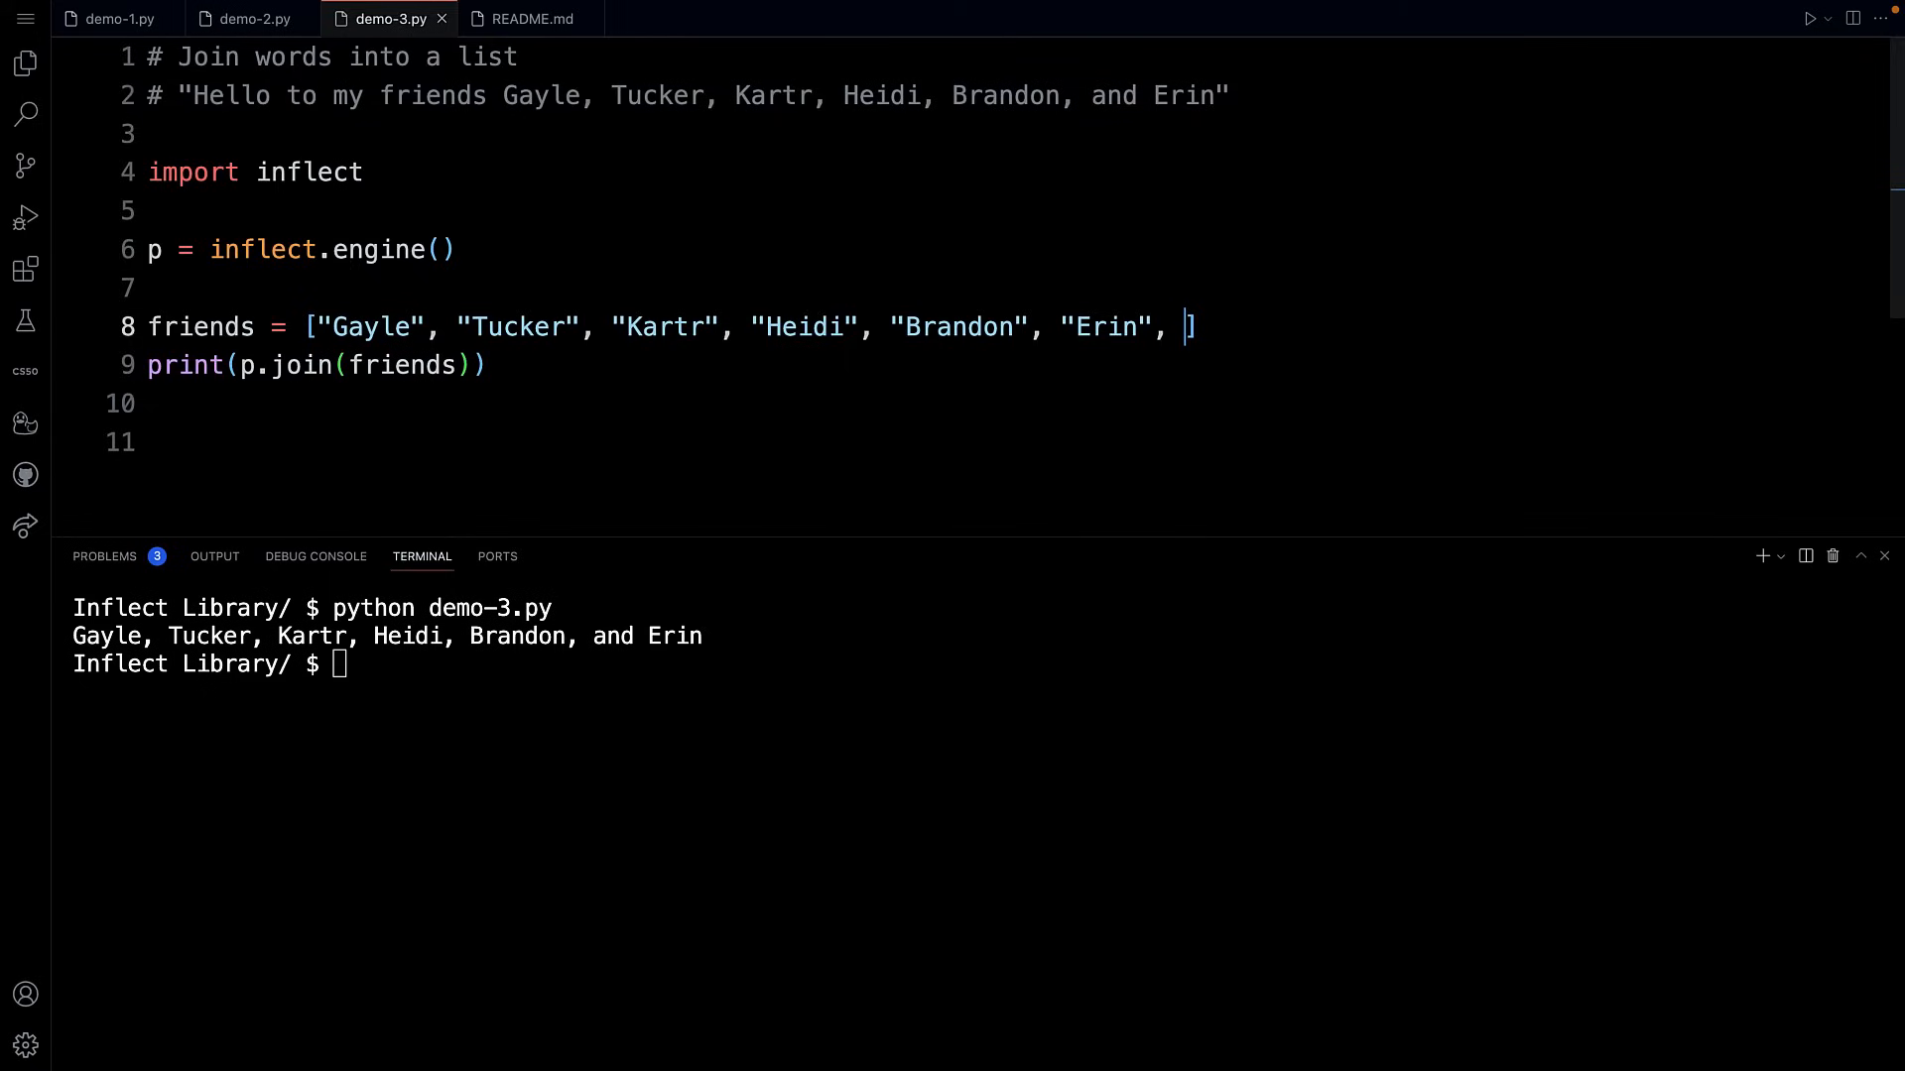
Step: Append "Trey" to the friends list, highlight the new name, then view demo-1.py
type("\"T")
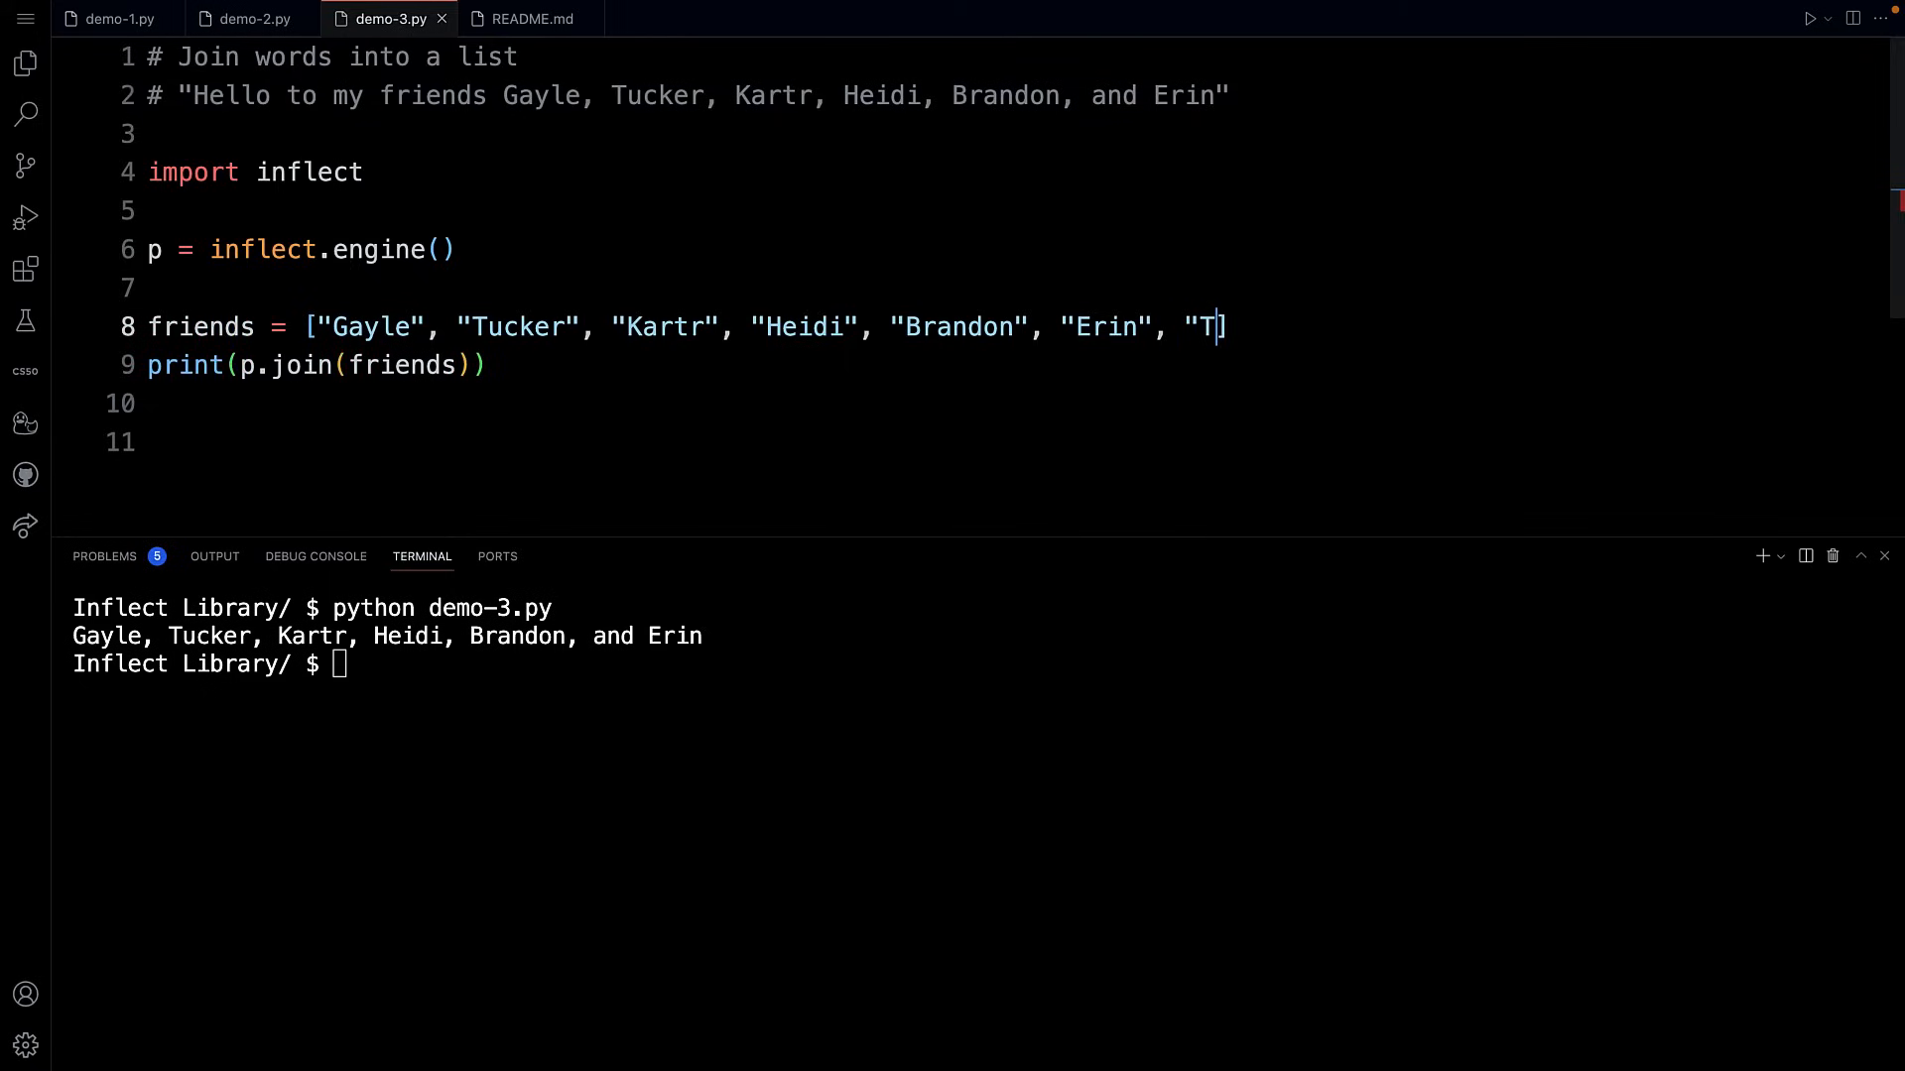
type("rey")
left_click(333, 664)
type("python demo-3.py")
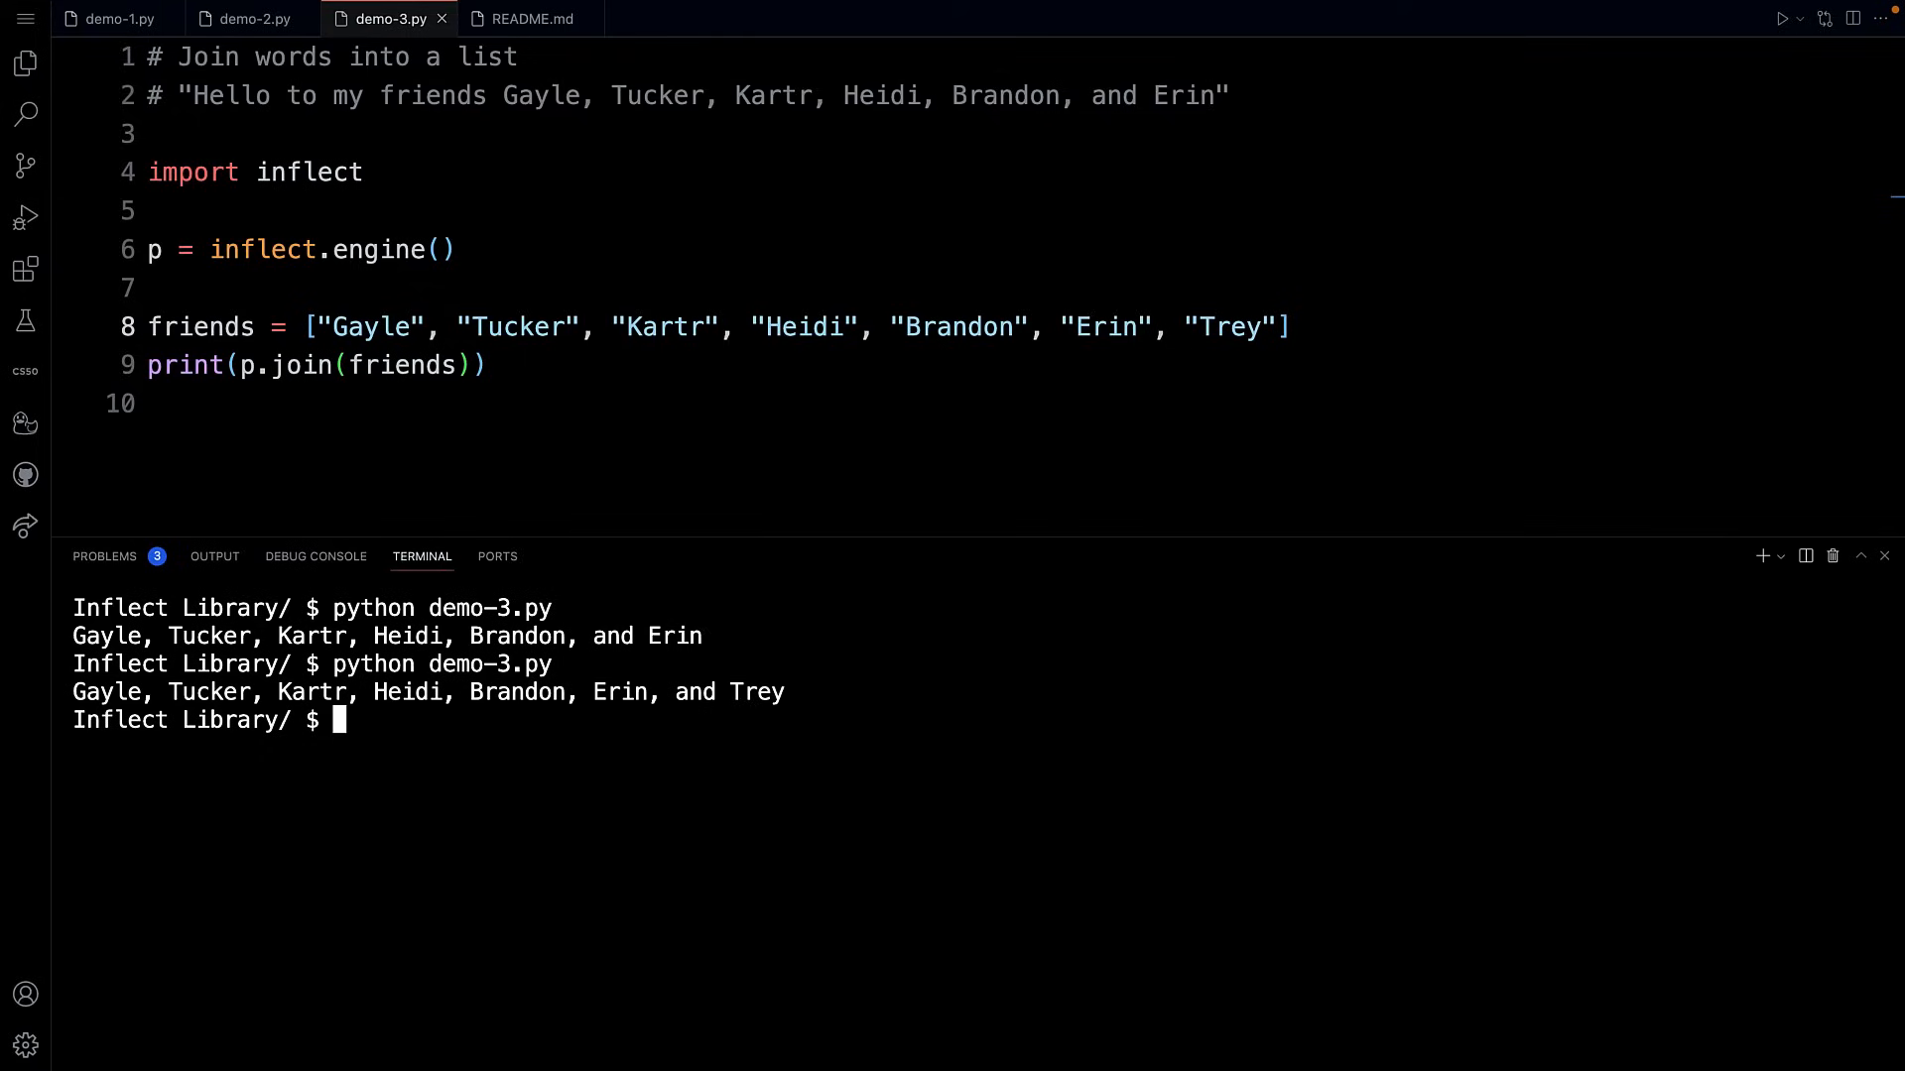
mouse_move(1195, 351)
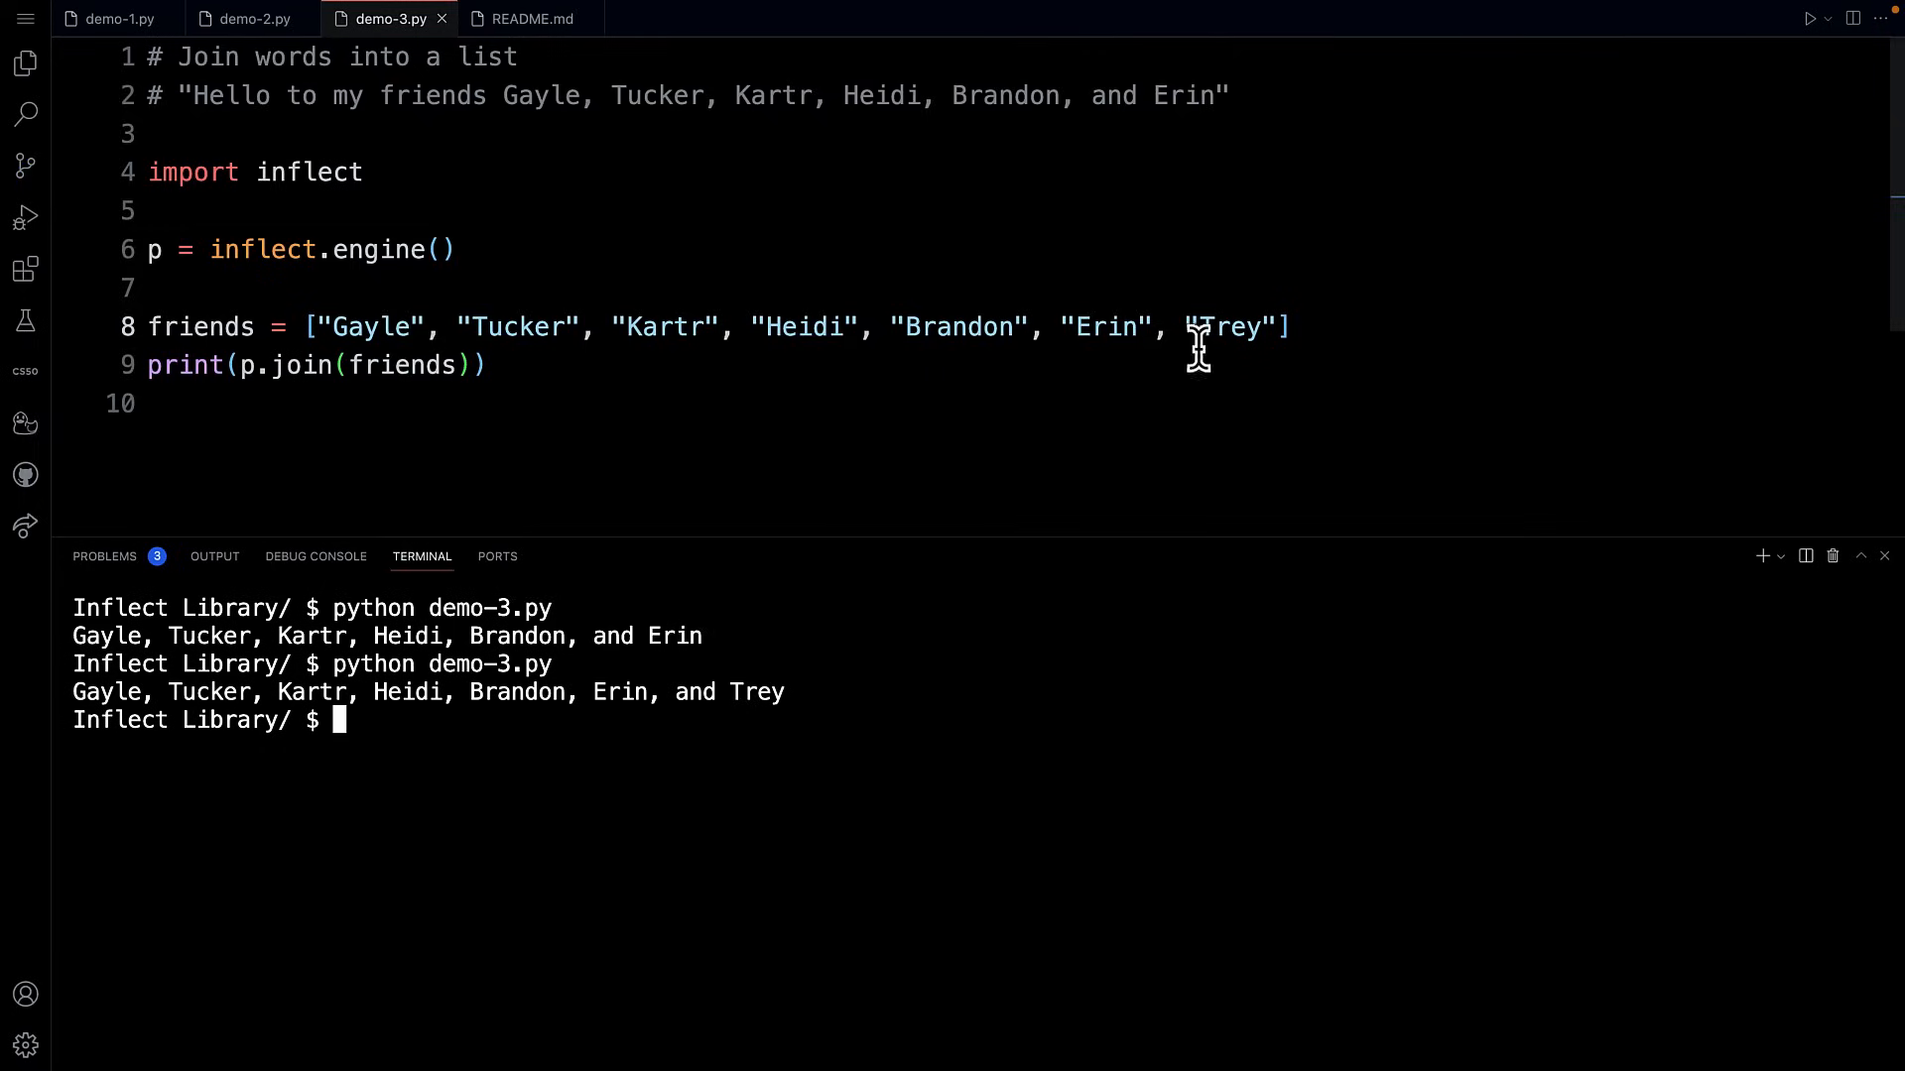
double_click(1230, 325)
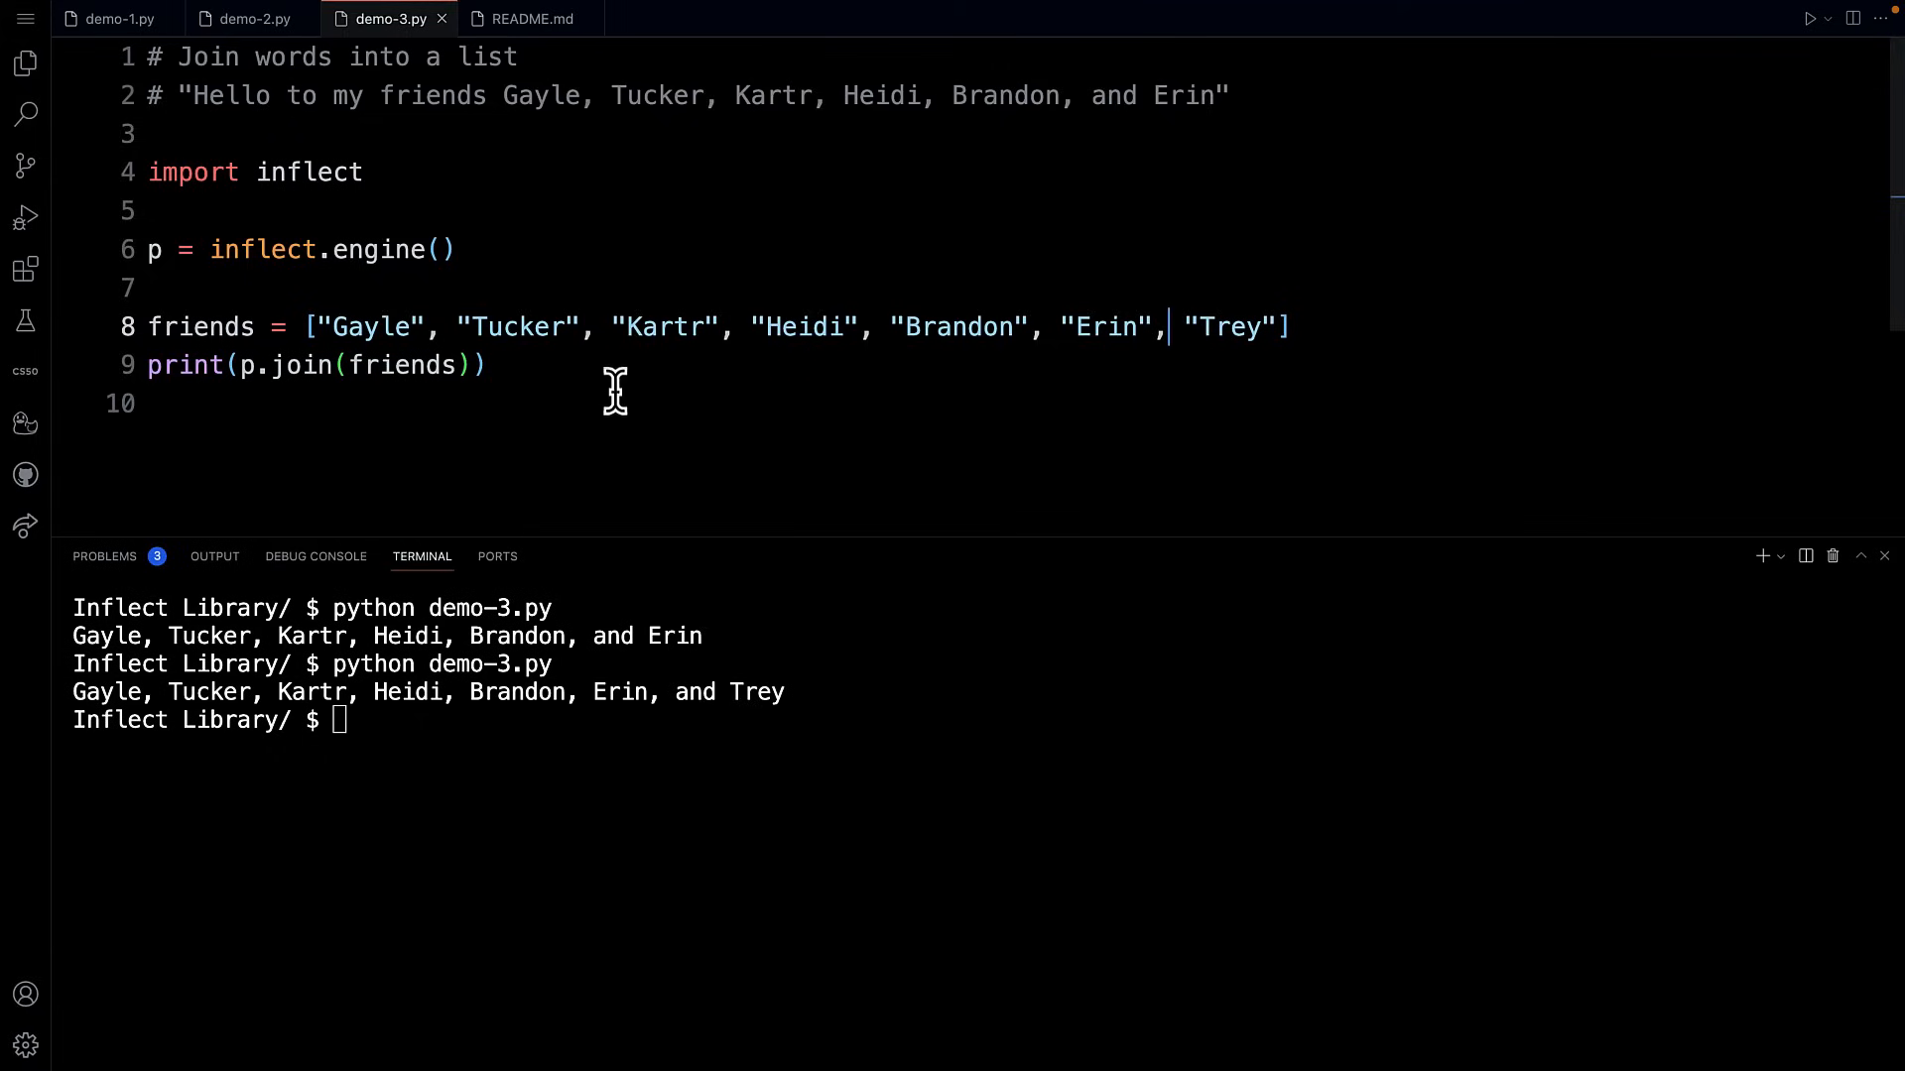
mouse_move(604, 391)
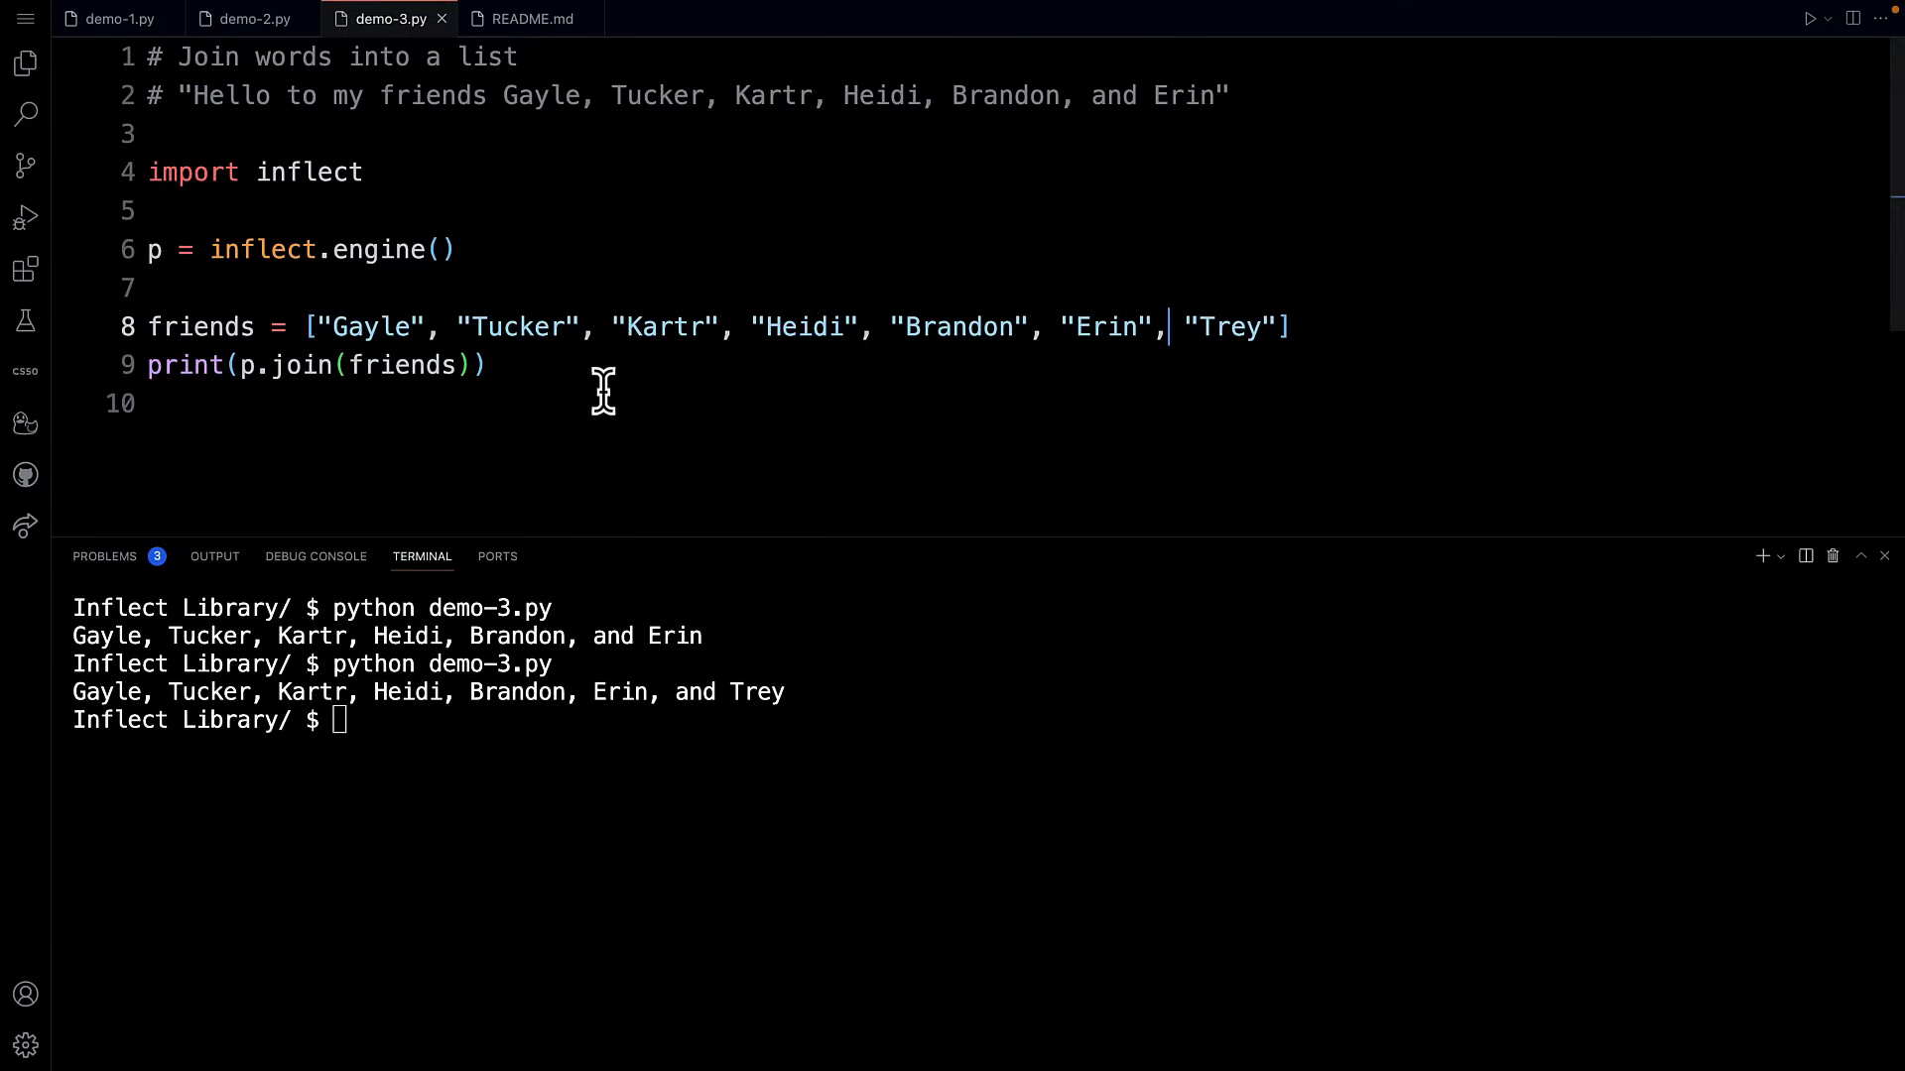
mouse_move(654, 397)
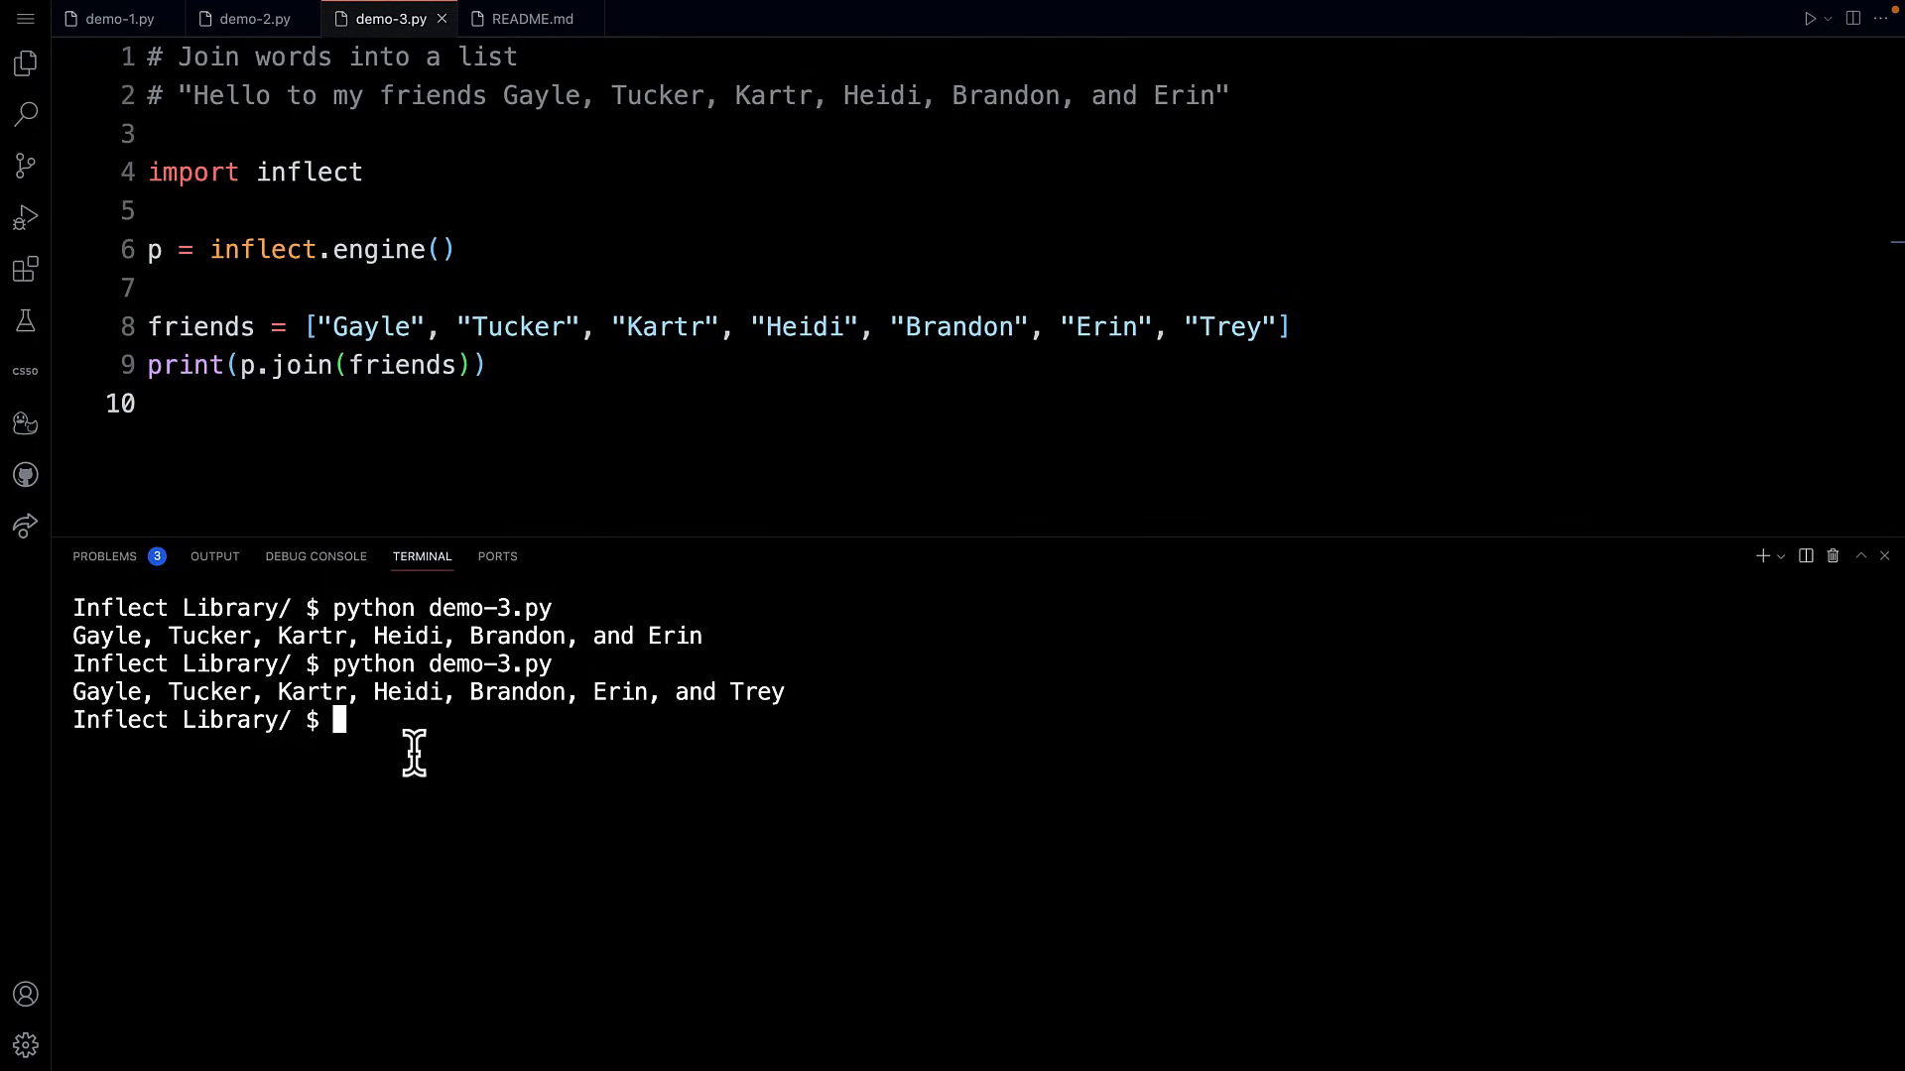
left_click(118, 18)
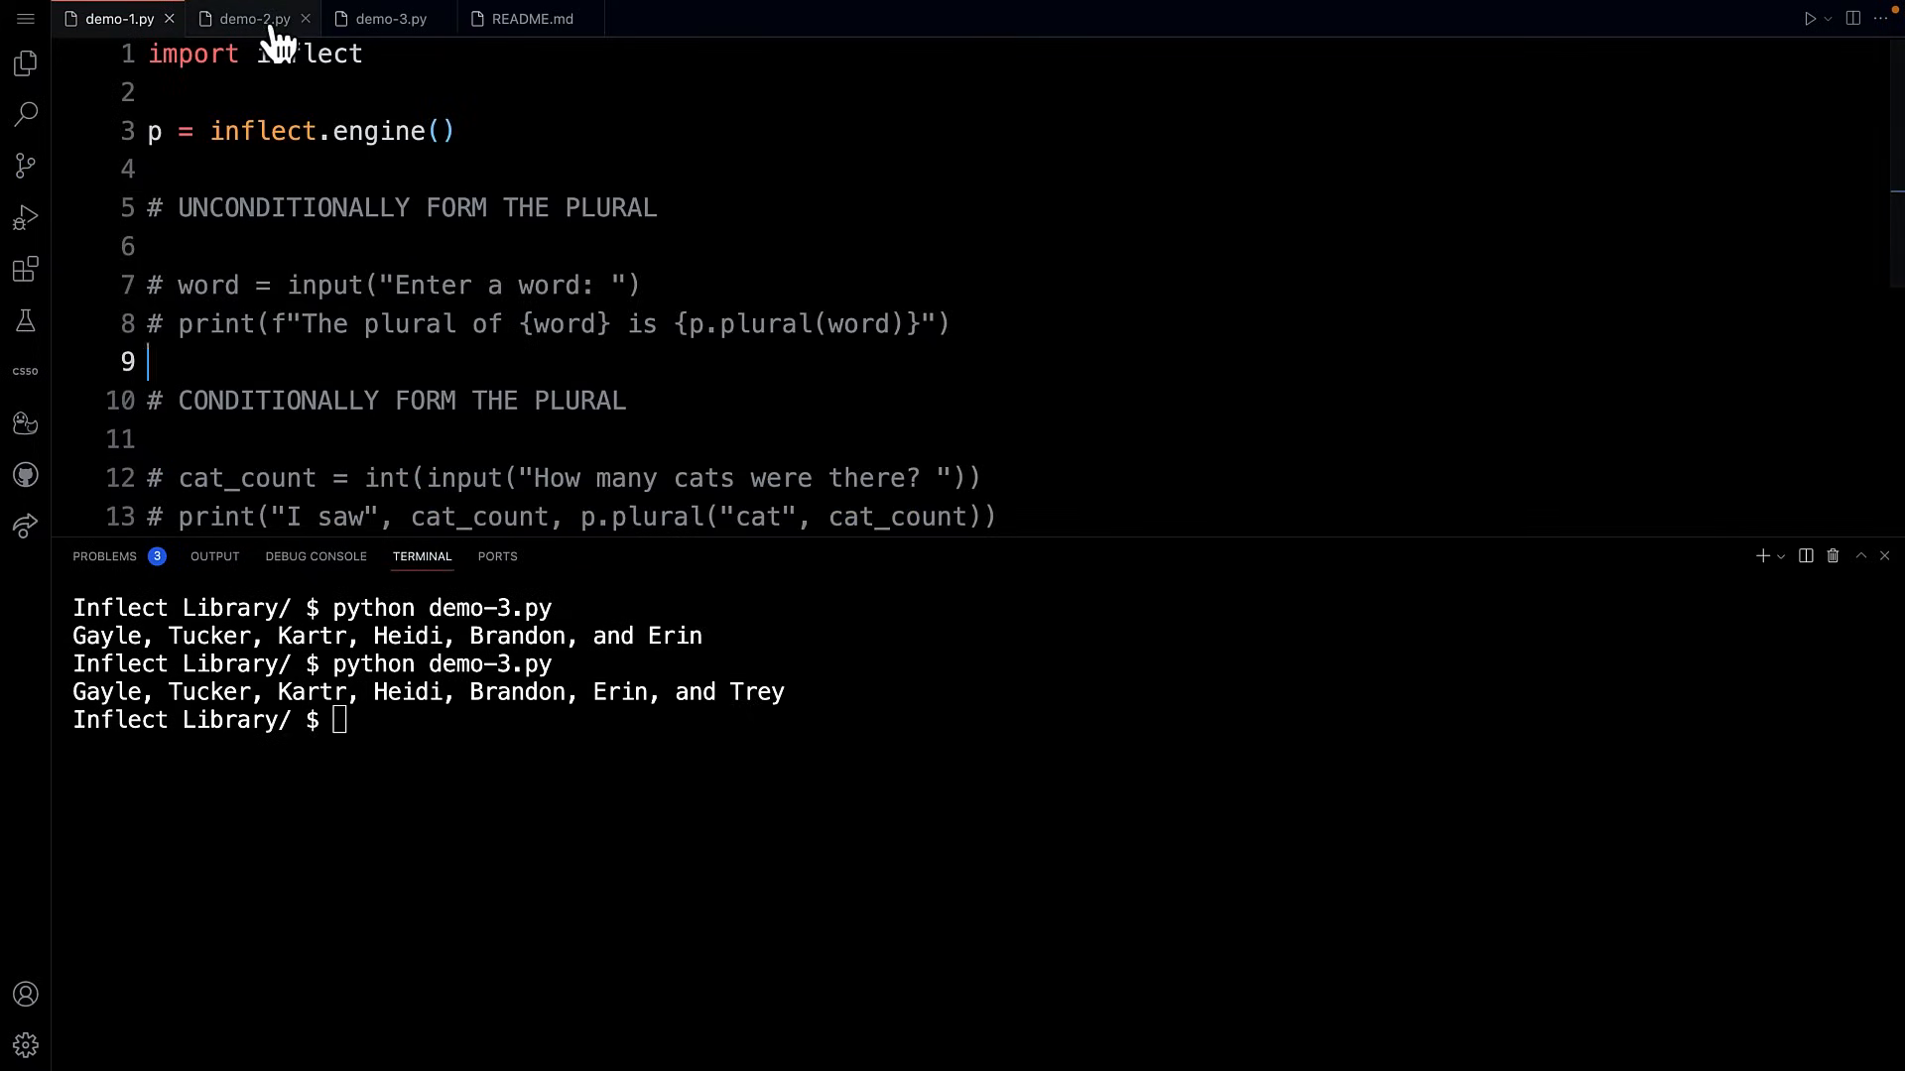
Step: Pass back through demo-3.py, then bring up README.md with the inflect install details
left_click(388, 17)
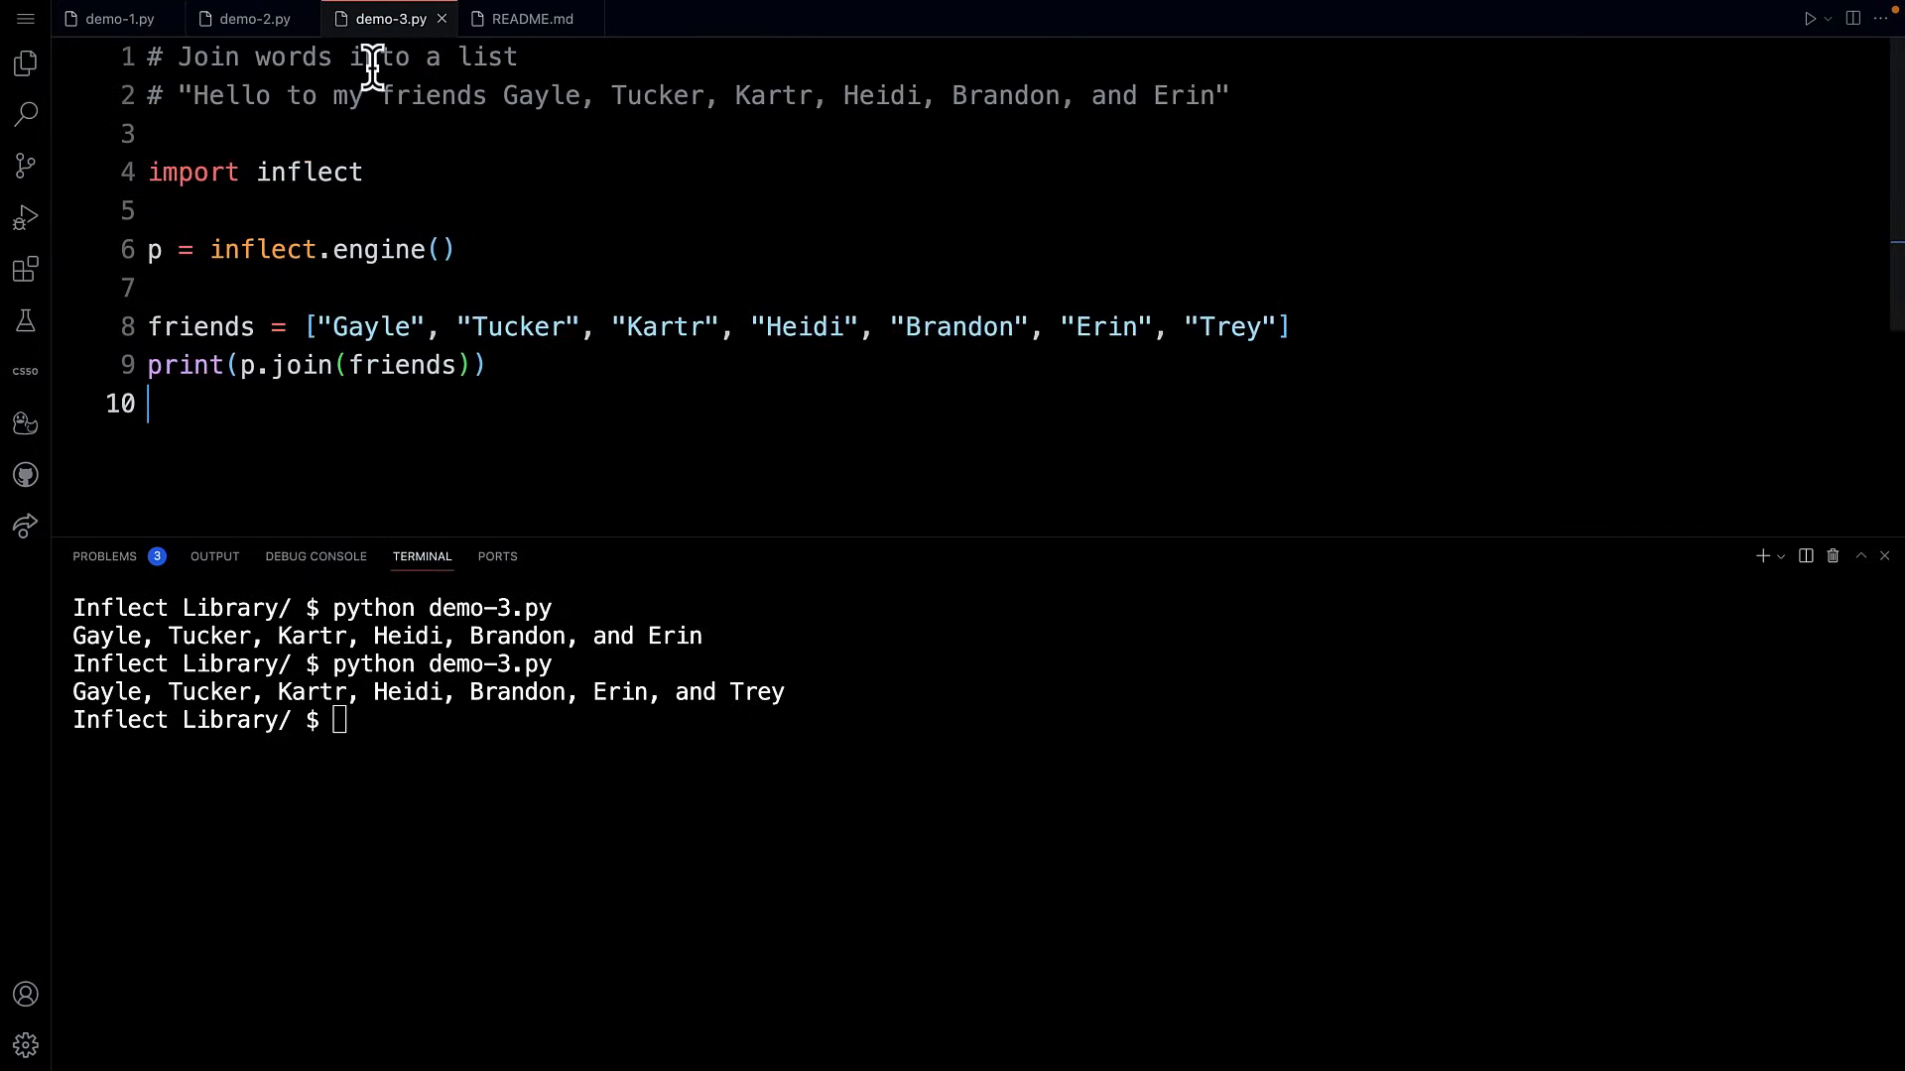
mouse_move(530, 17)
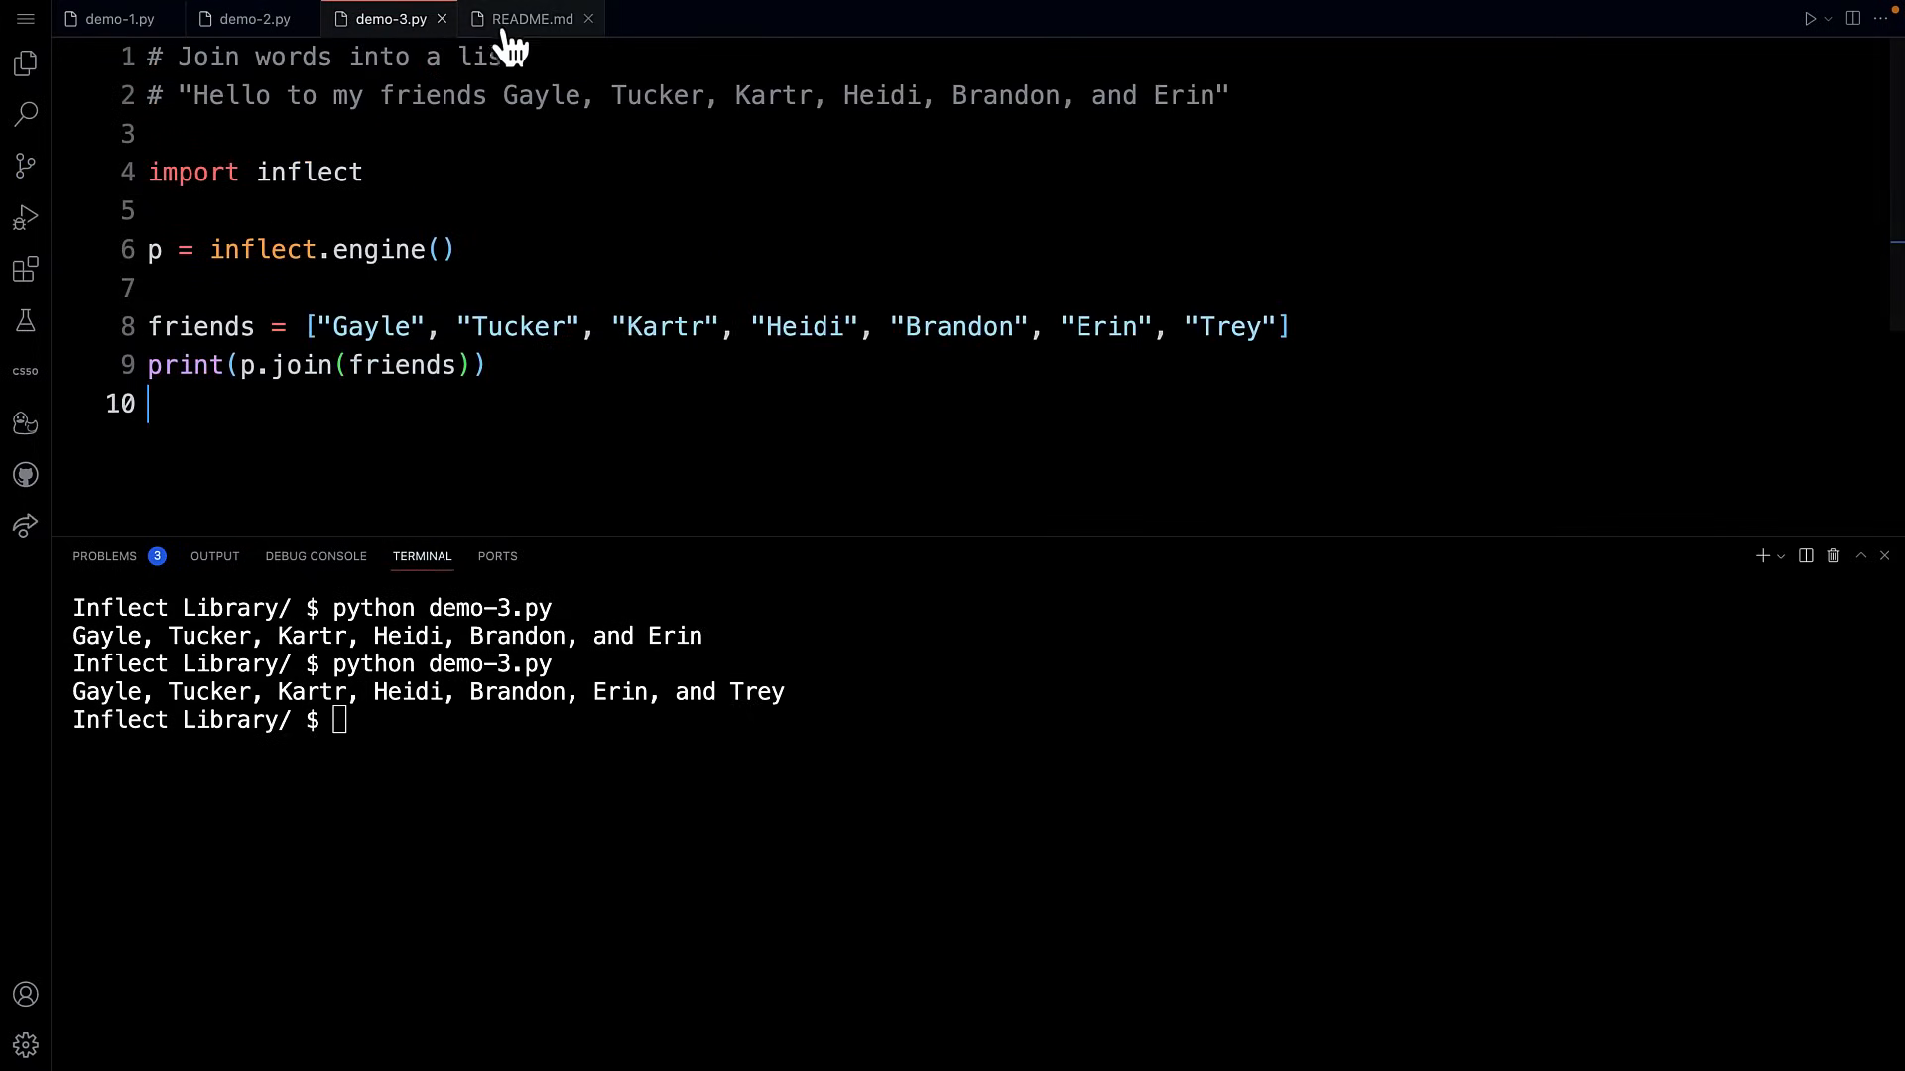
left_click(529, 18)
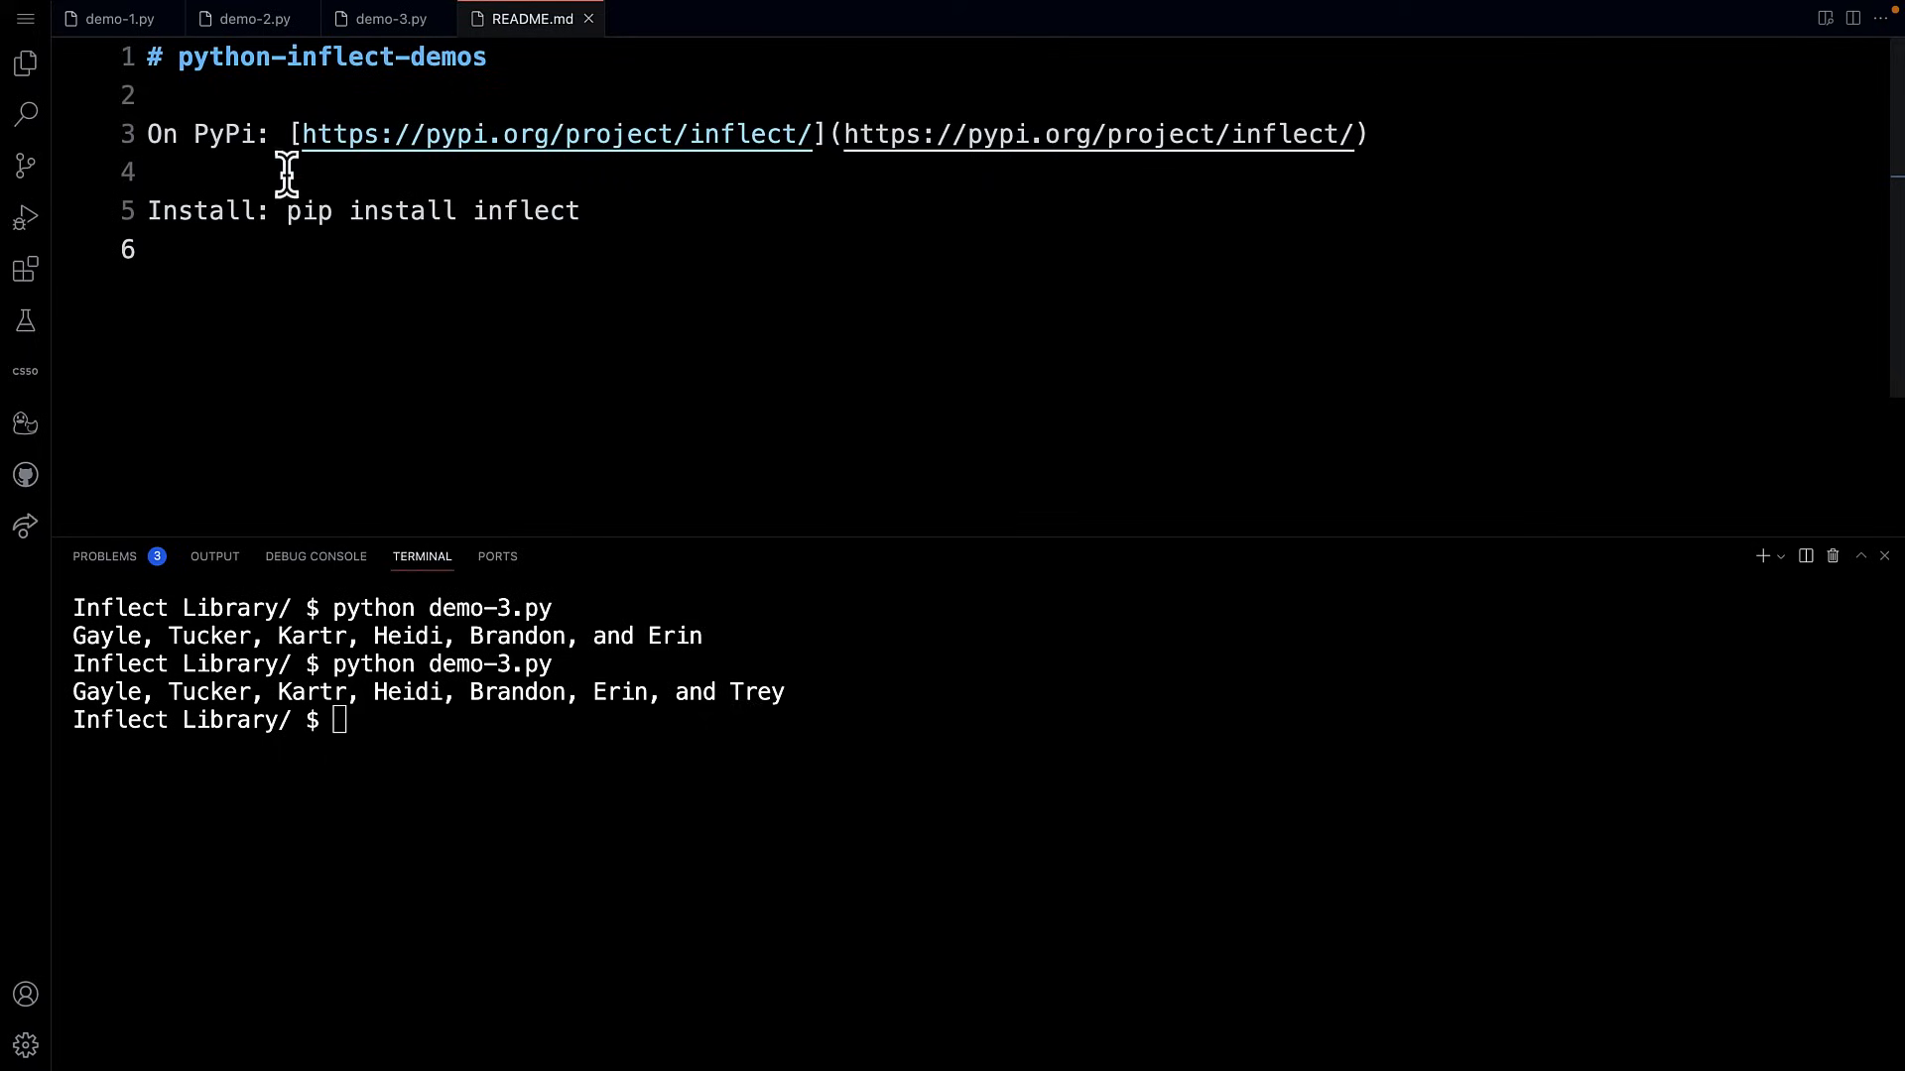
mouse_move(369, 152)
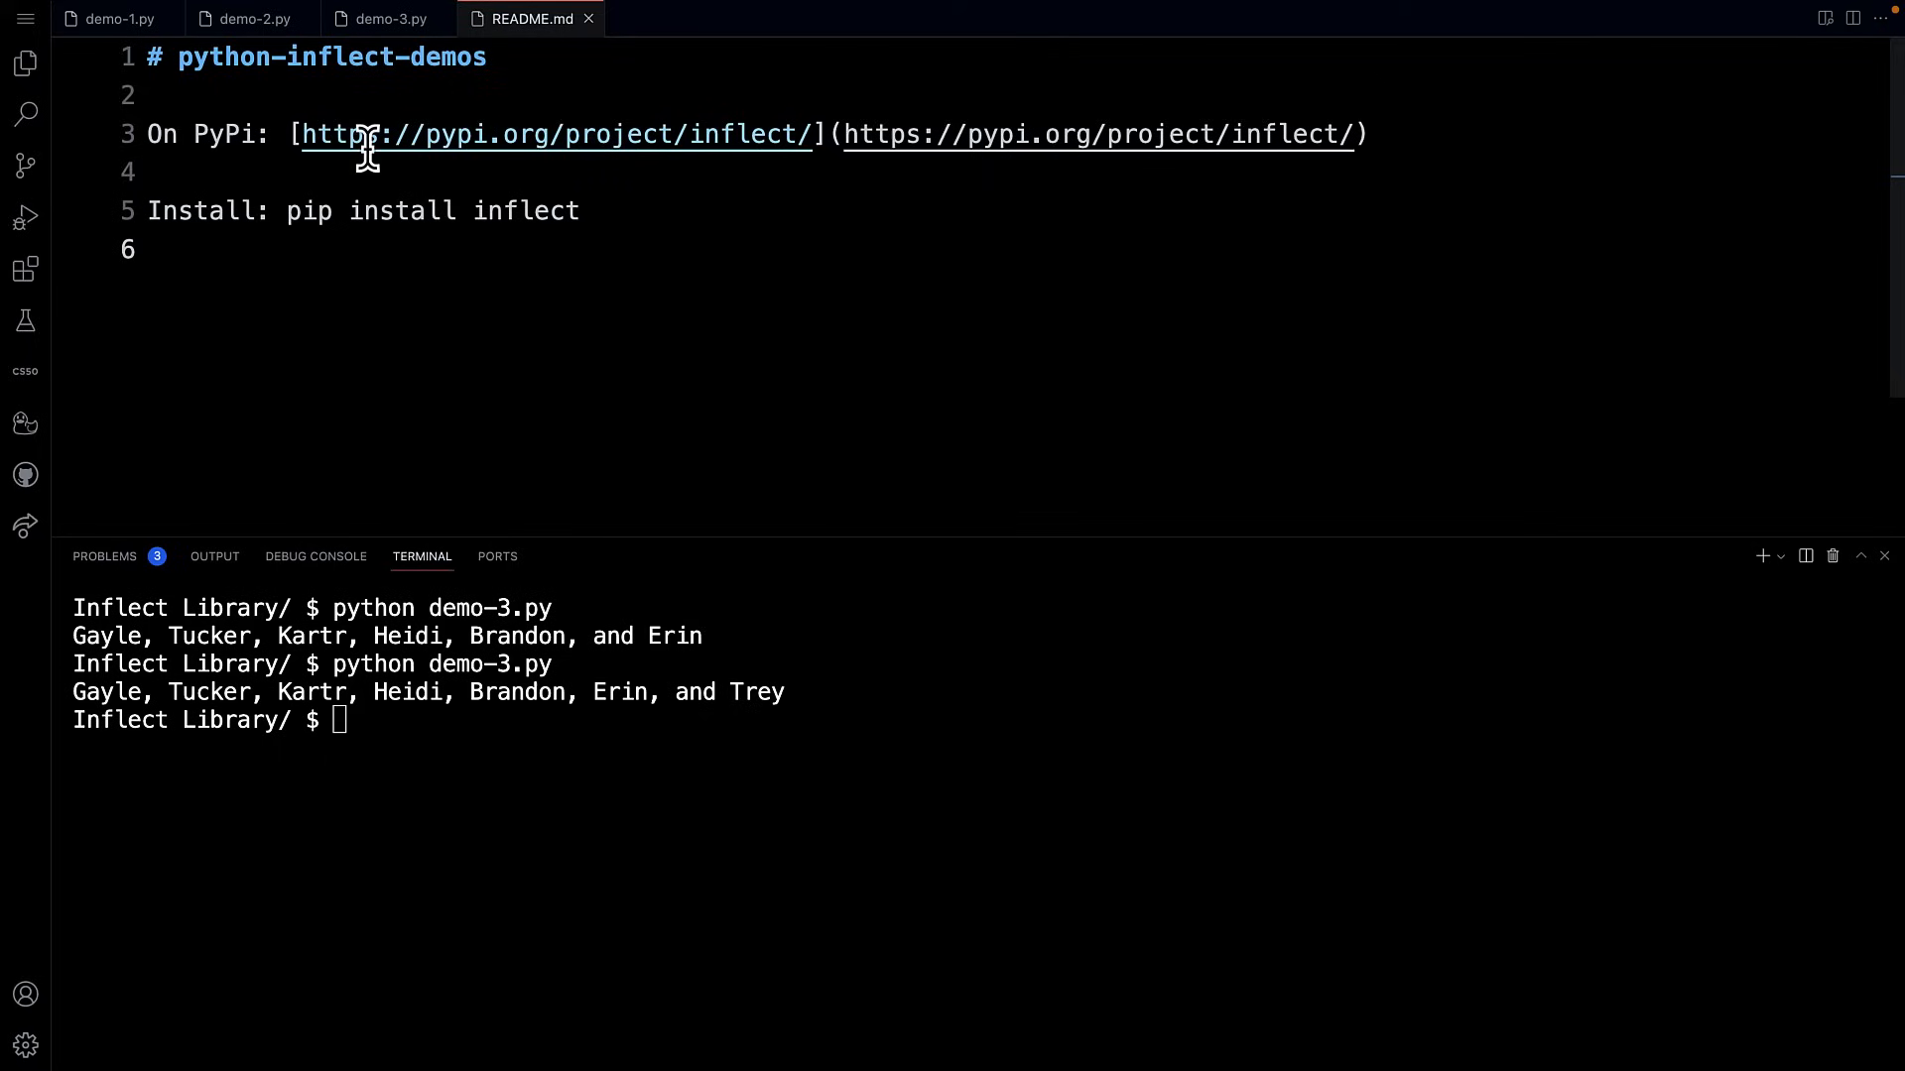